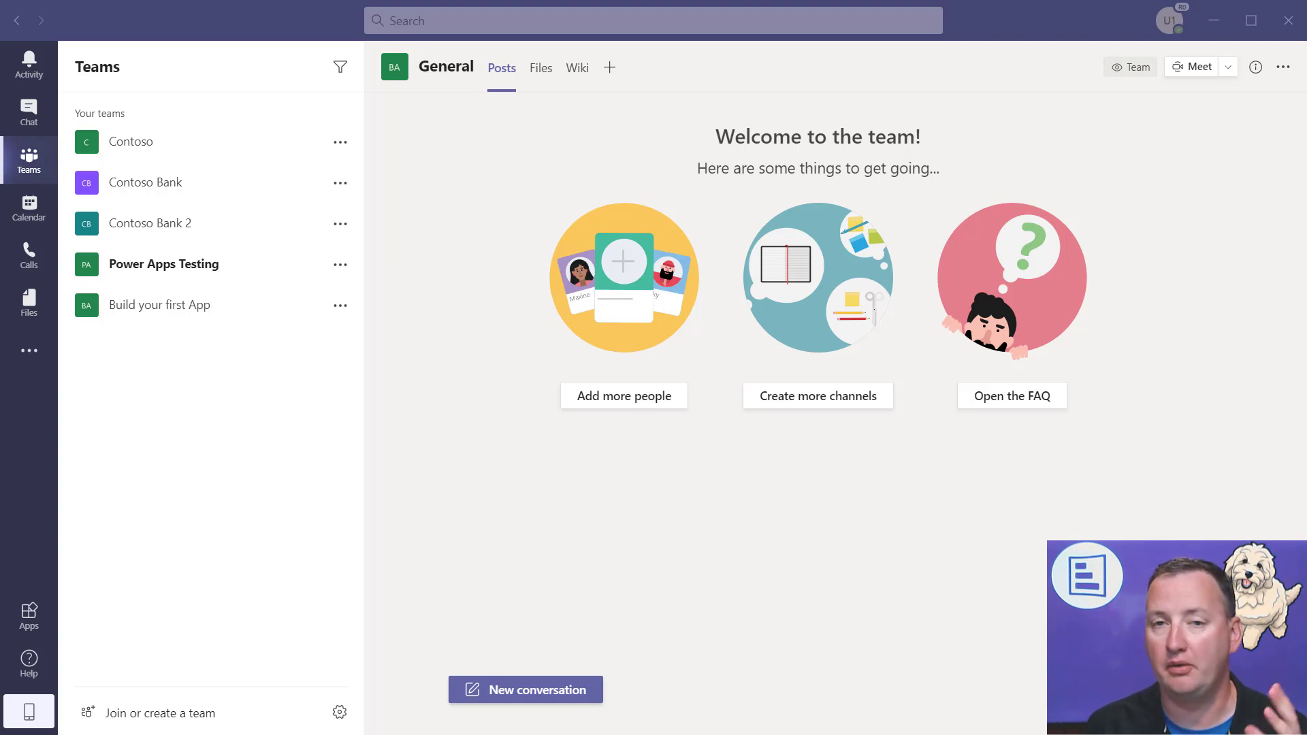
{"action": "mouse_move", "coordinate": [1010, 508]}
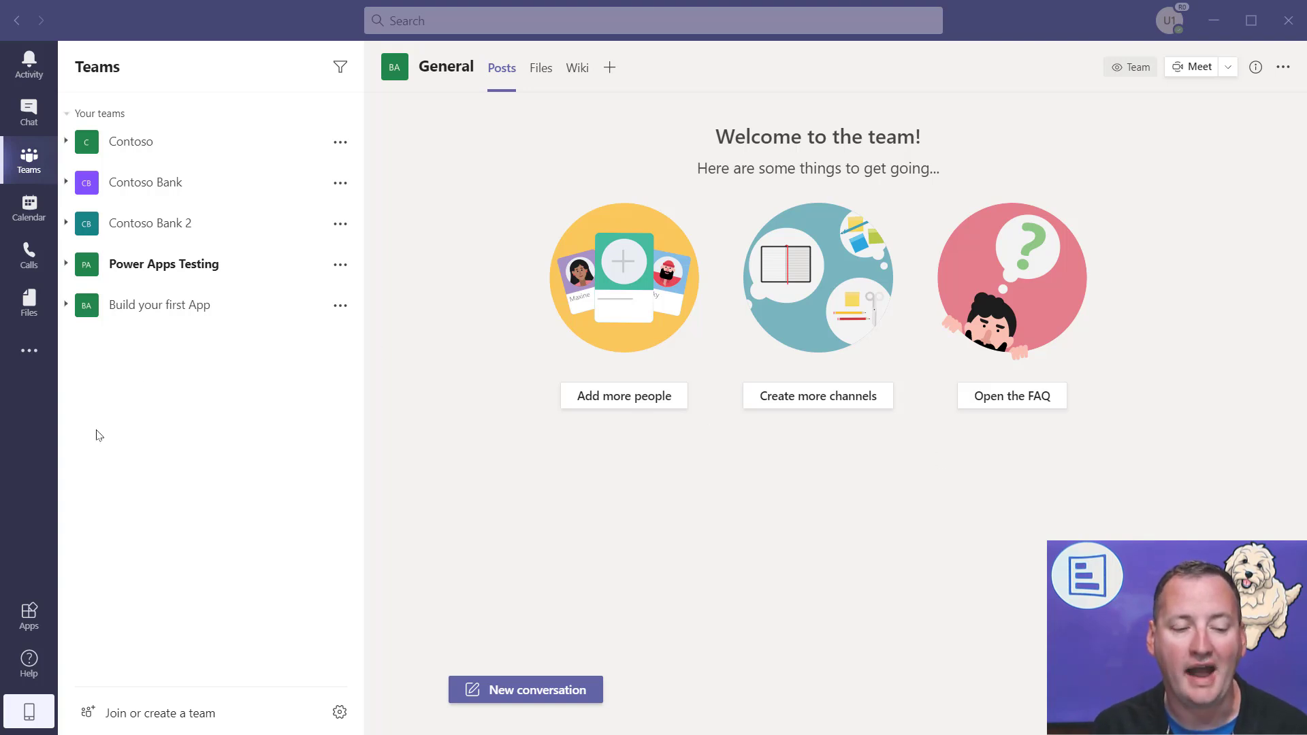
{"action": "mouse_move", "coordinate": [29, 352]}
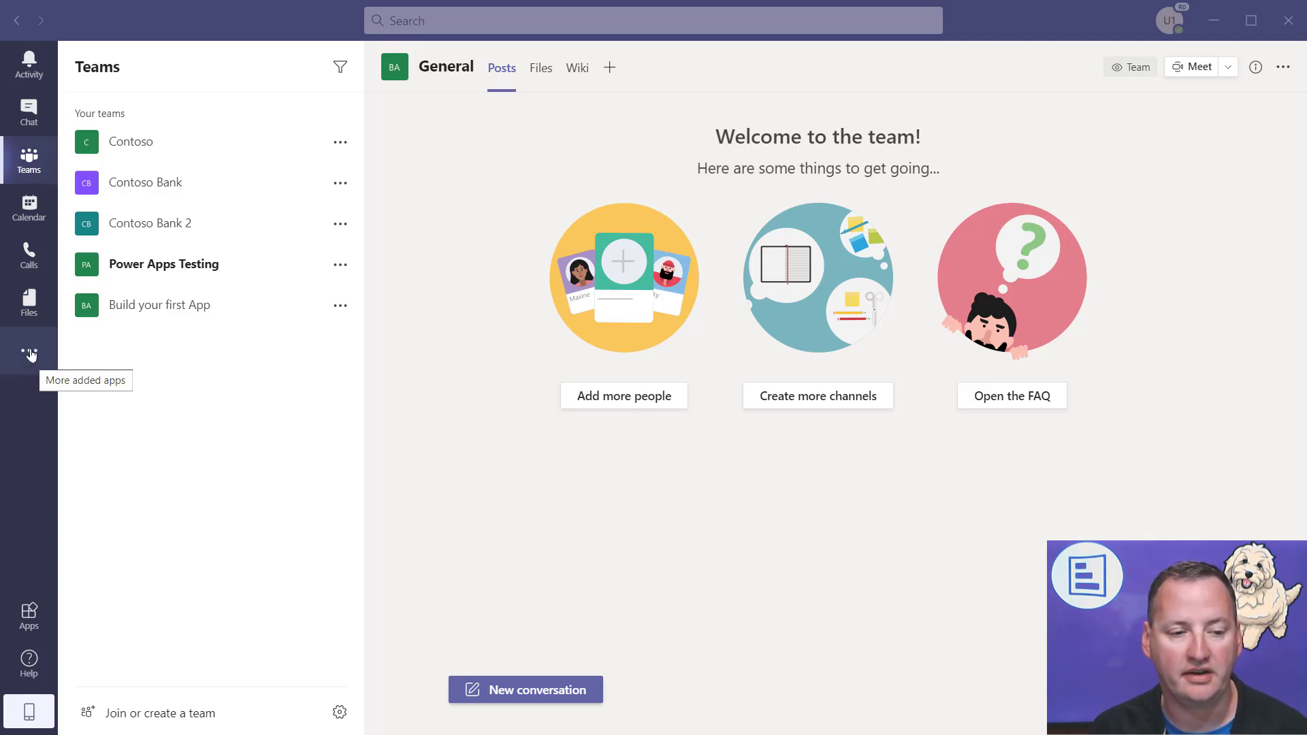
- Search the added apps list for 'power' to find Power Apps and related apps
{"action": "left_click", "coordinate": [29, 352]}
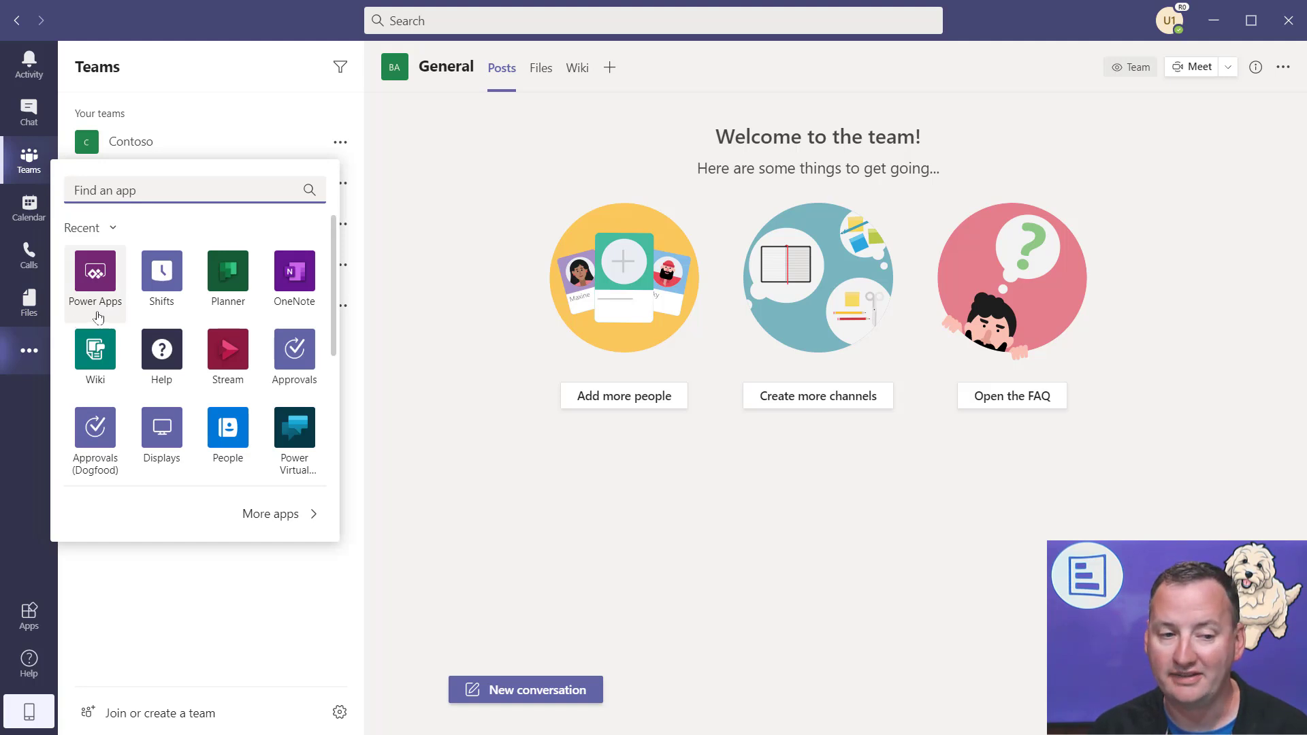
{"action": "left_click", "coordinate": [170, 190]}
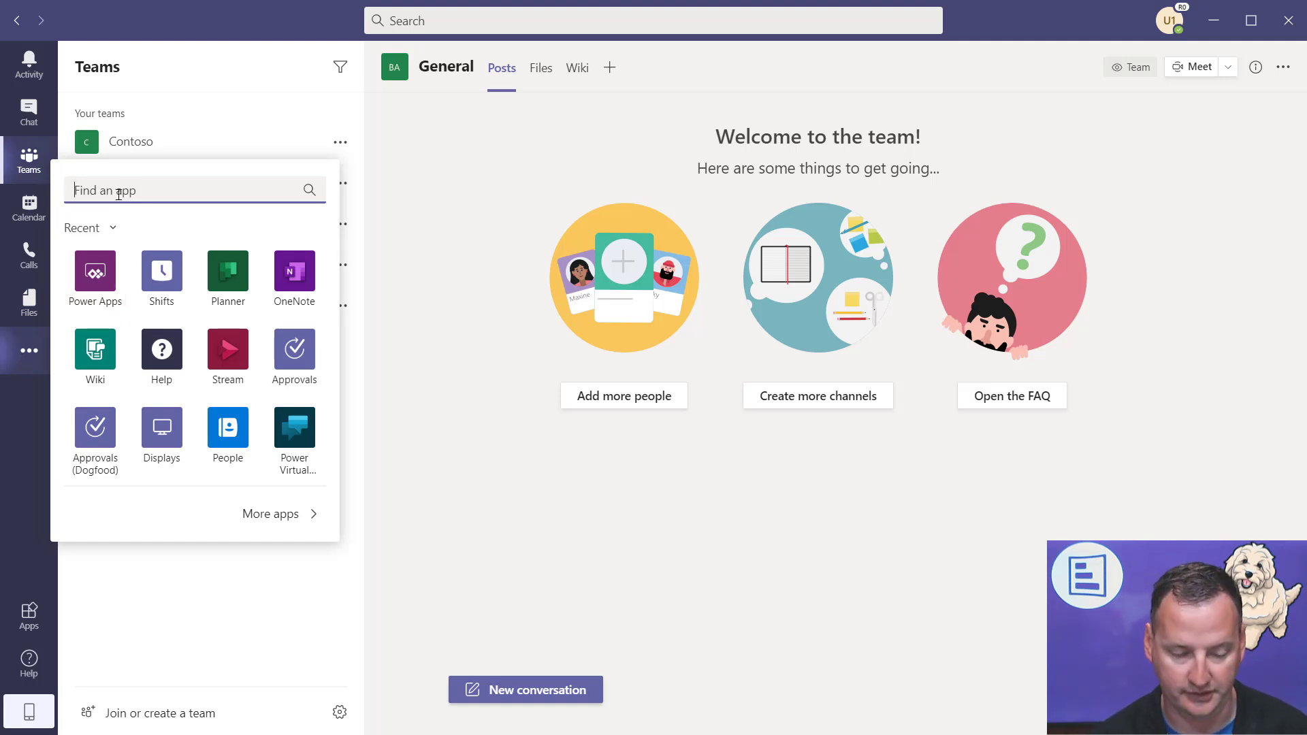
{"action": "type", "text": "power"}
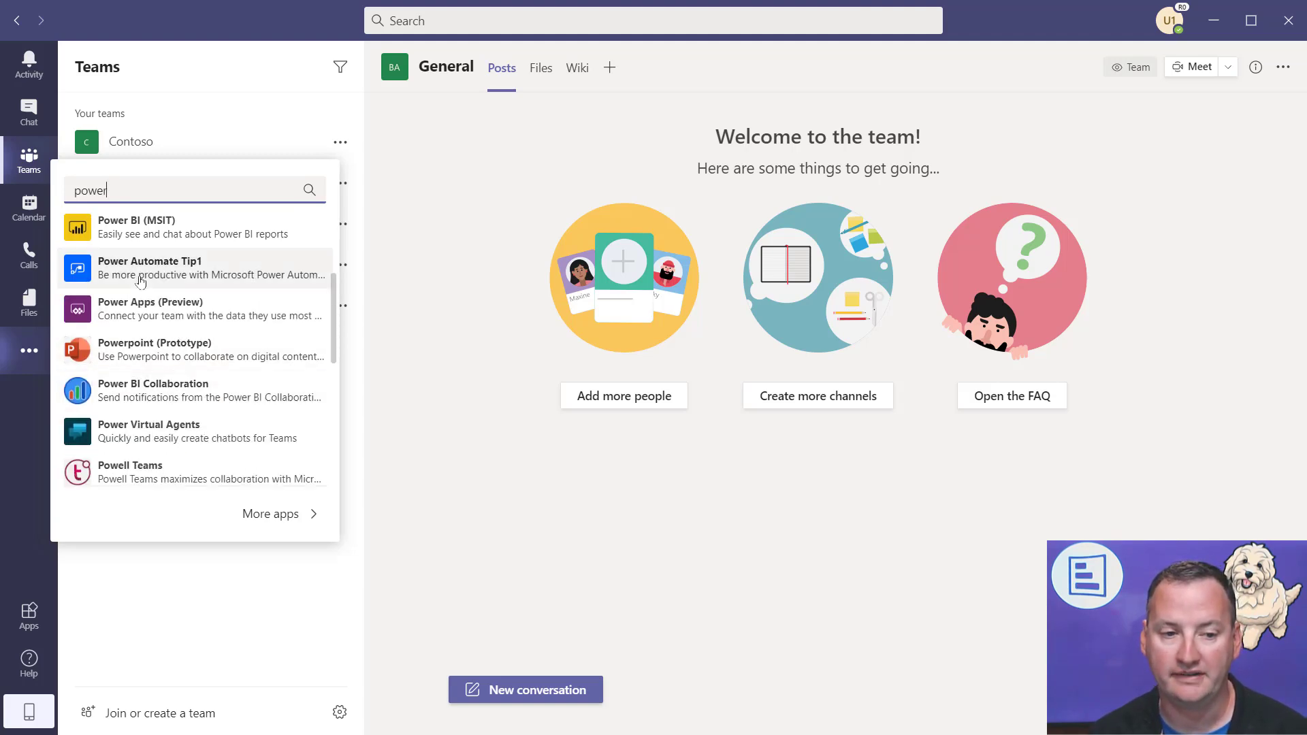
{"action": "mouse_move", "coordinate": [178, 314]}
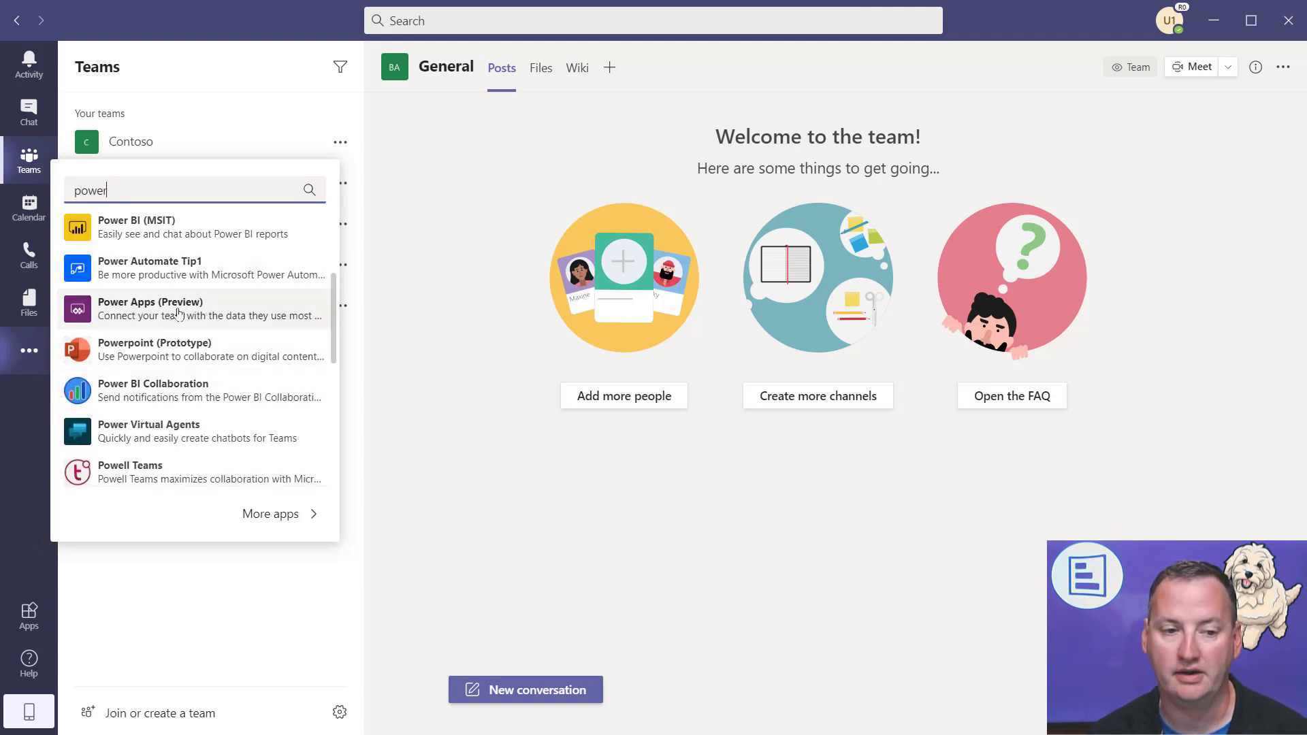
- Add Power Apps (Preview) to Teams from its app details dialog
{"action": "left_click", "coordinate": [149, 309]}
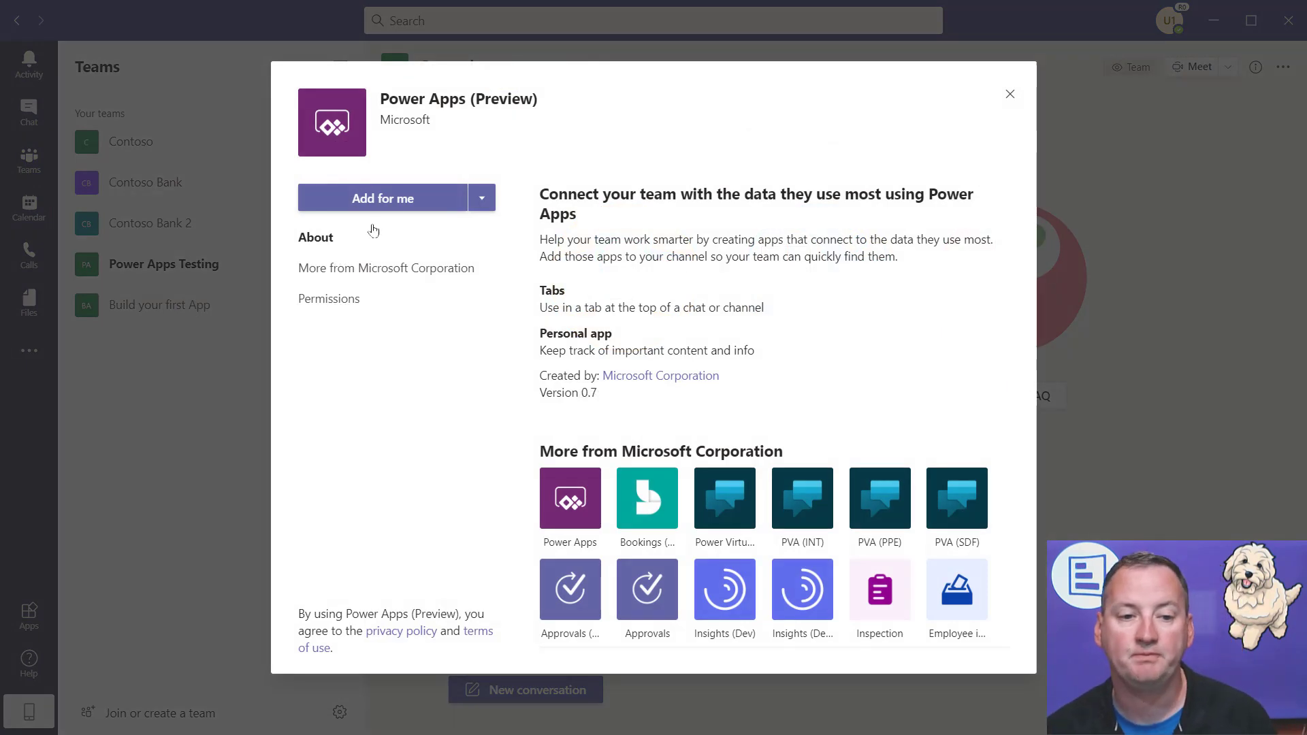
{"action": "left_click", "coordinate": [382, 198]}
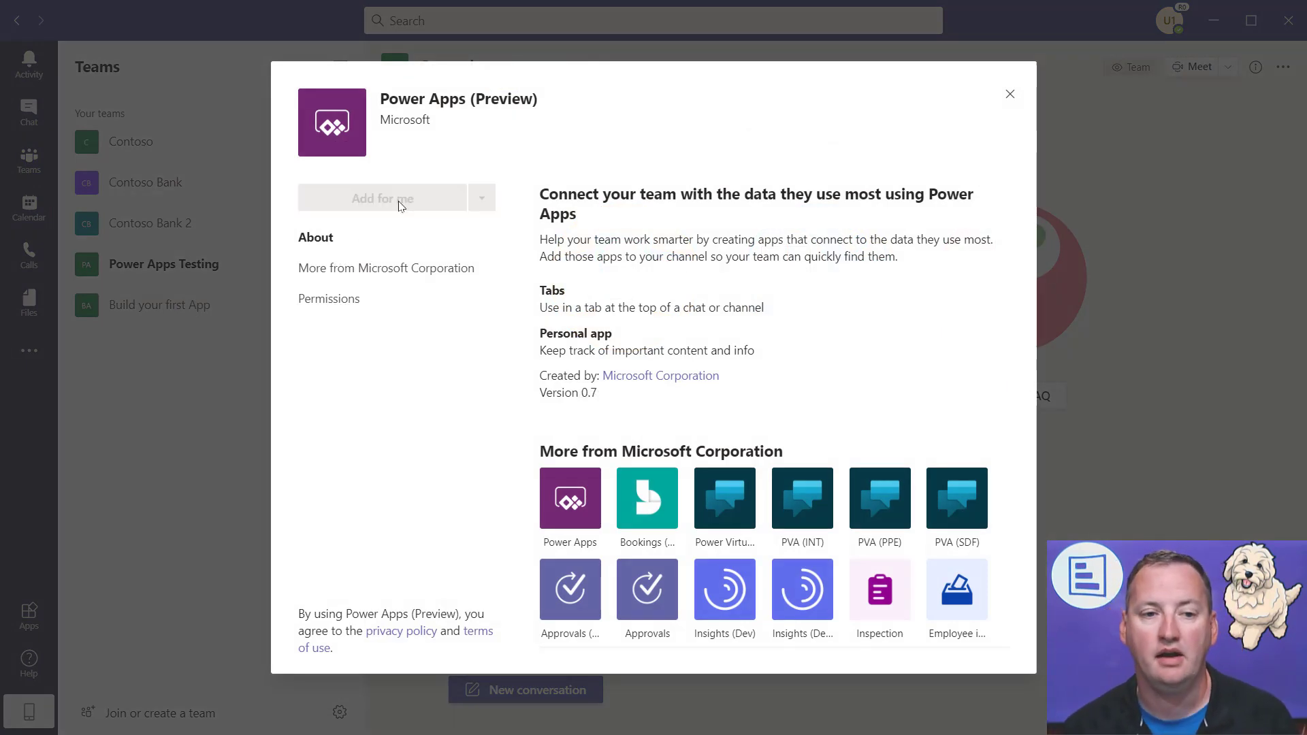
{"action": "left_click", "coordinate": [382, 198]}
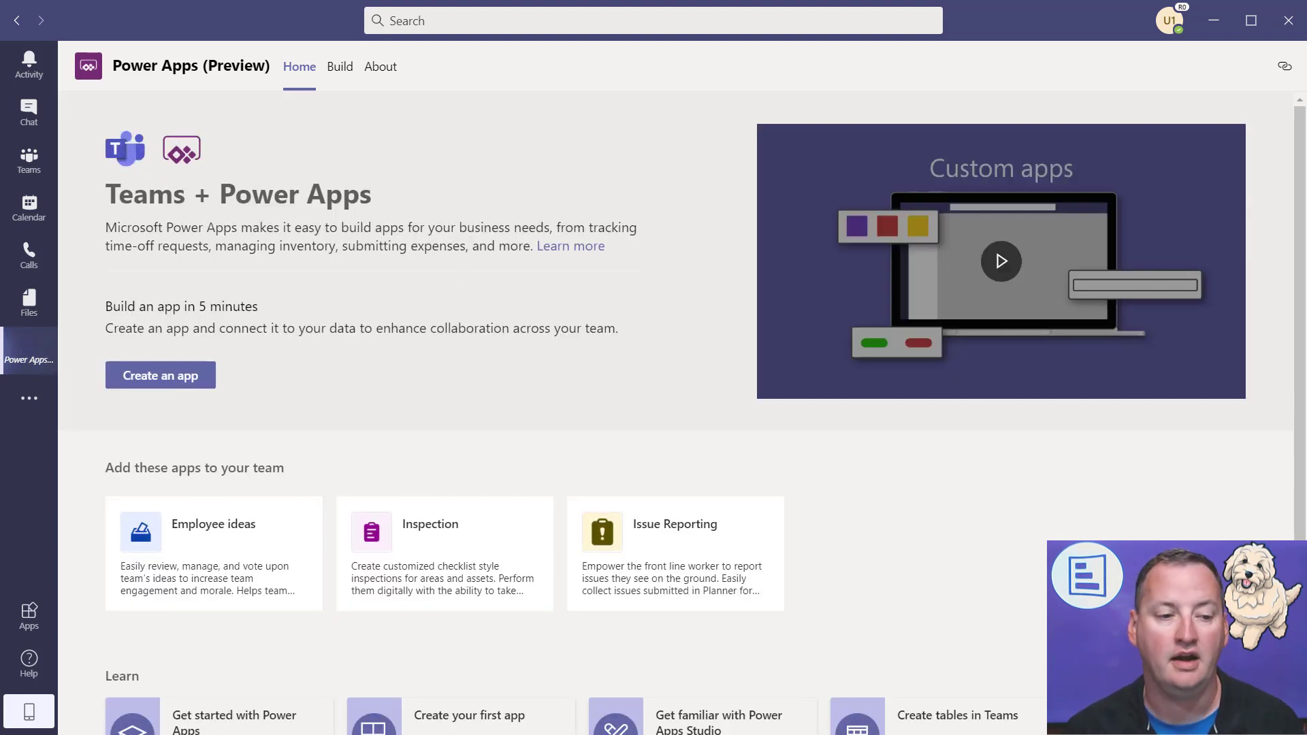
{"action": "right_click", "coordinate": [29, 350]}
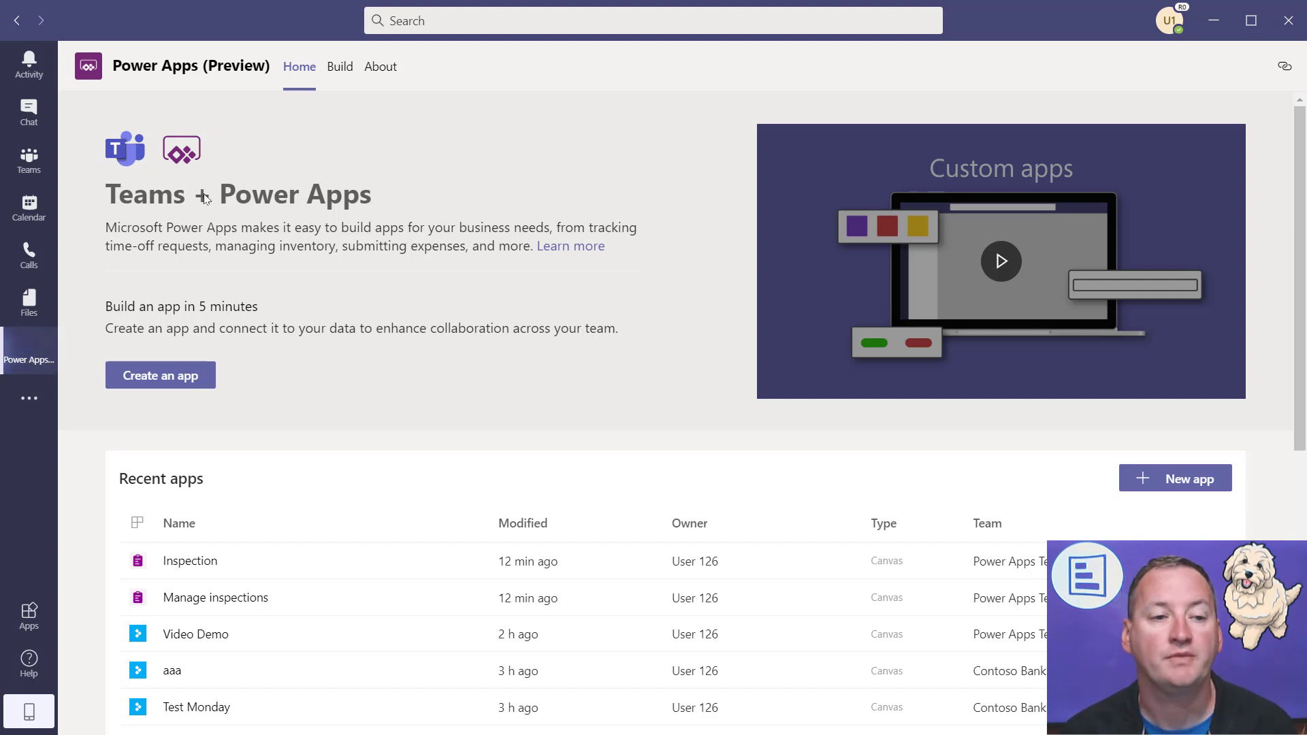
{"action": "mouse_move", "coordinate": [252, 289]}
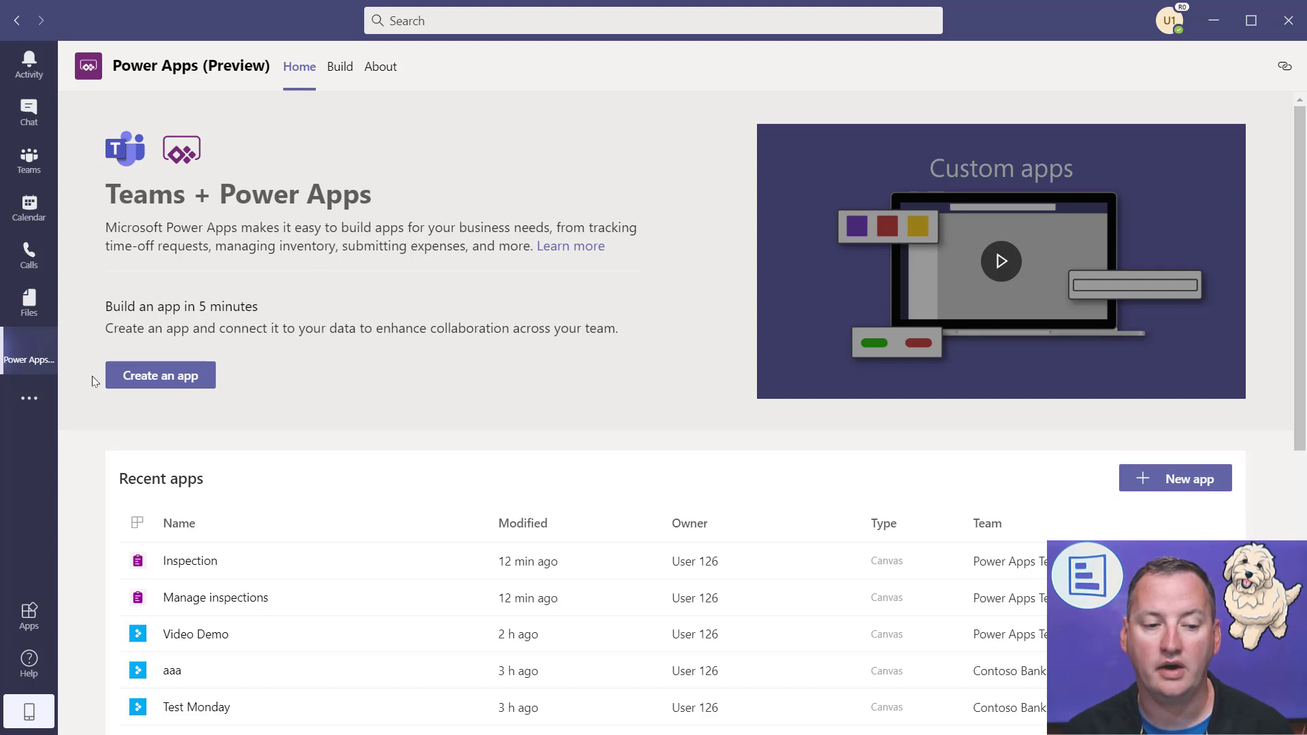
{"action": "mouse_move", "coordinate": [326, 523]}
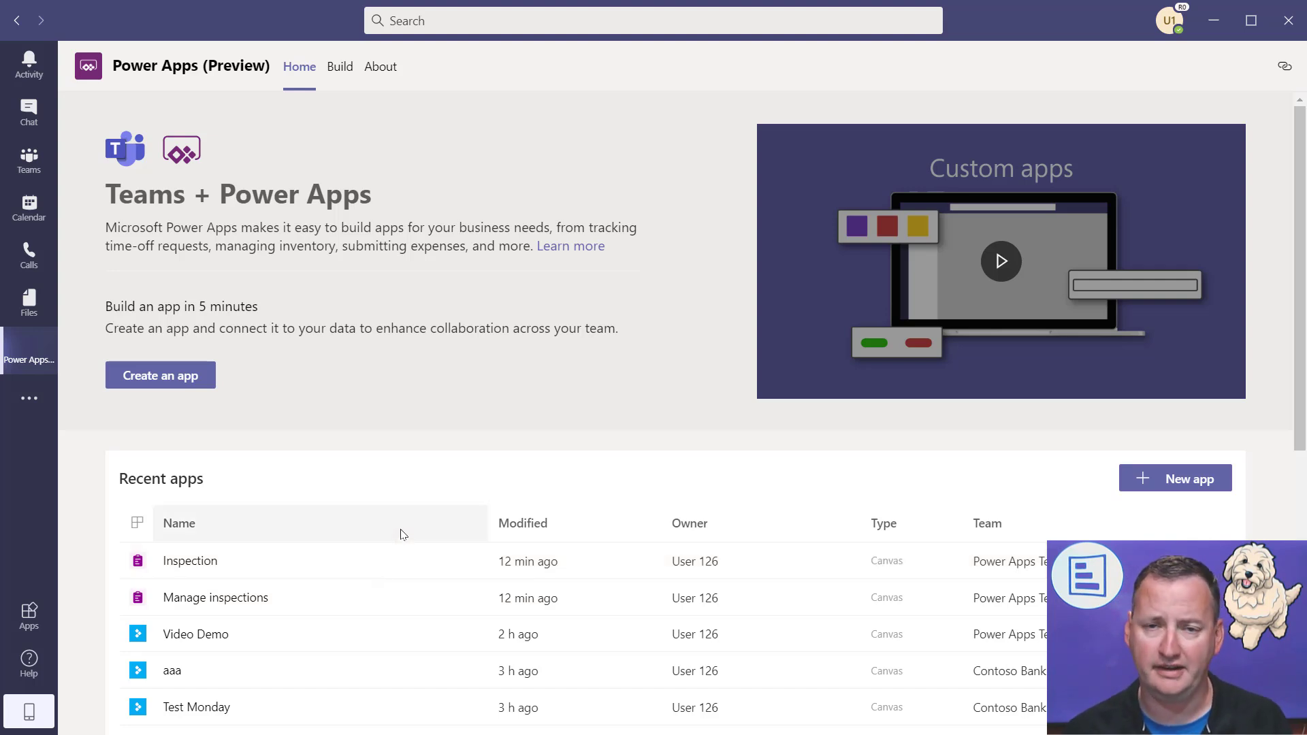
{"action": "mouse_move", "coordinate": [302, 395]}
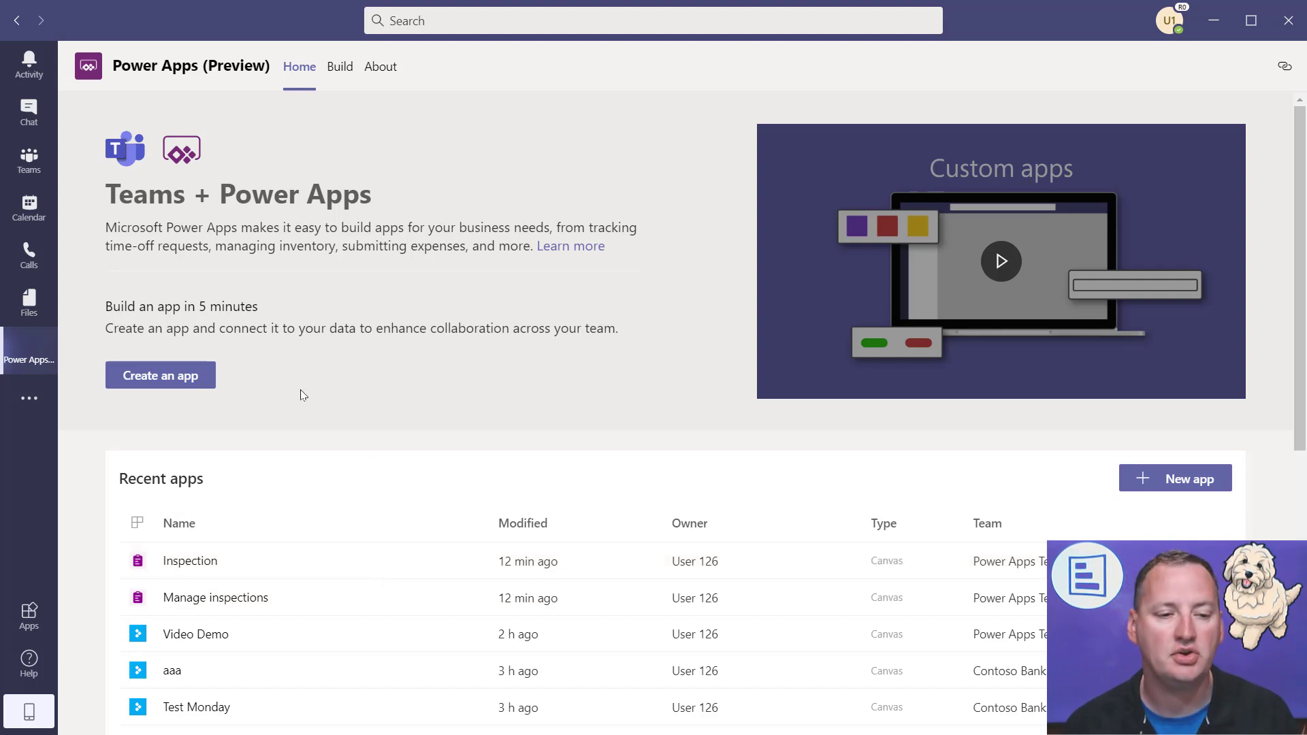
{"action": "mouse_move", "coordinate": [162, 376]}
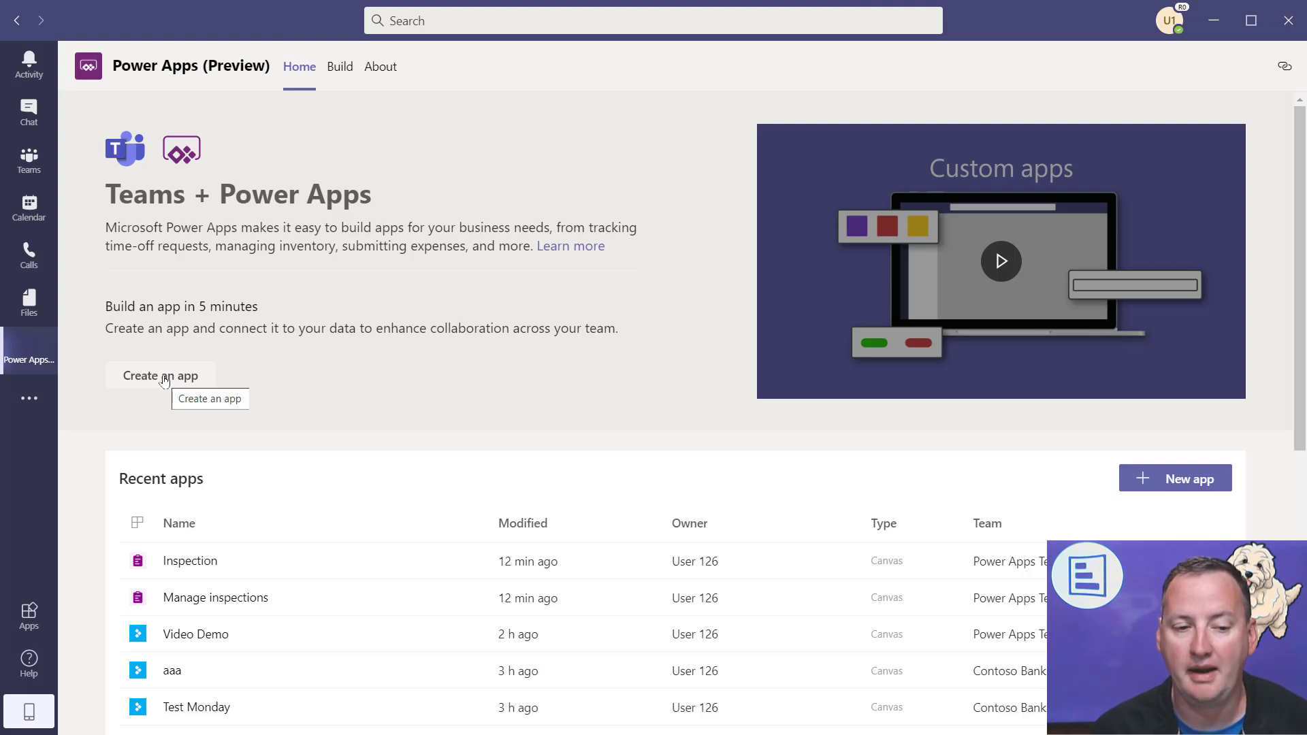
- Start a new app and select 'Build your first App' as its team
{"action": "left_click", "coordinate": [159, 376]}
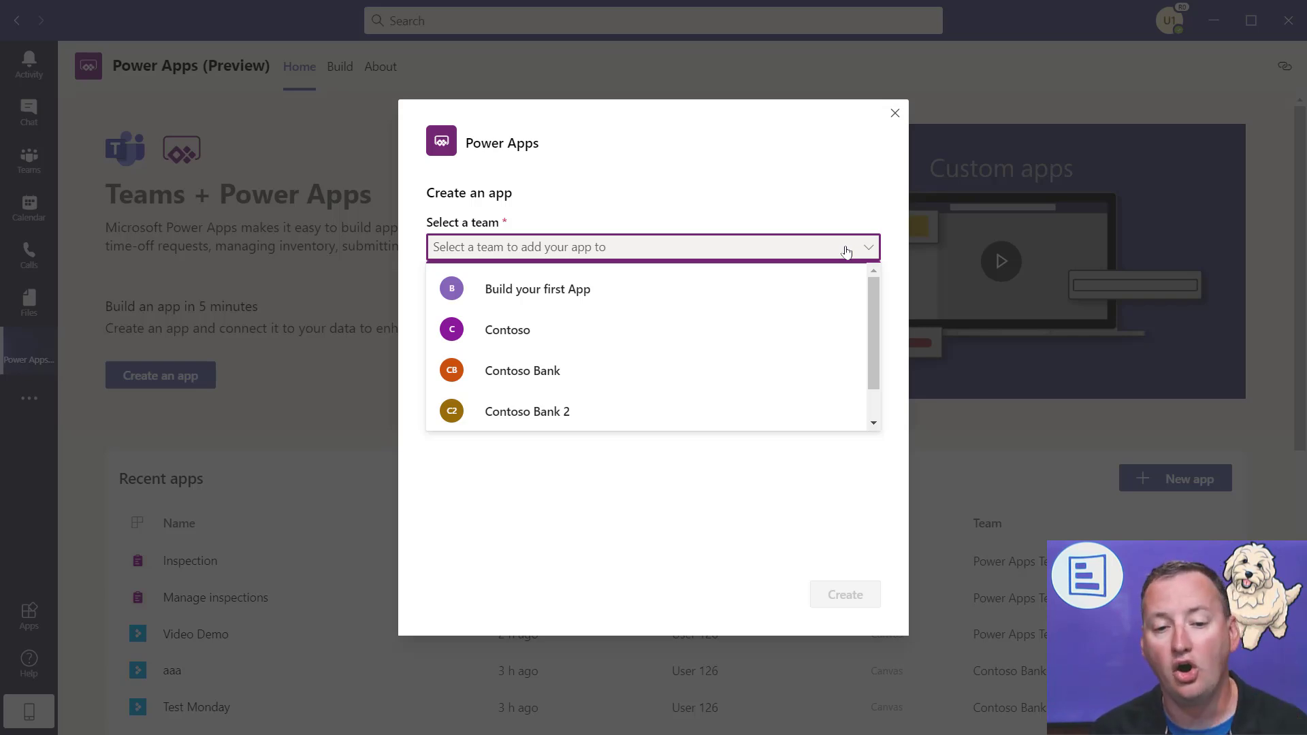
{"action": "scroll", "scroll_direction": "down", "scroll_amount": 3}
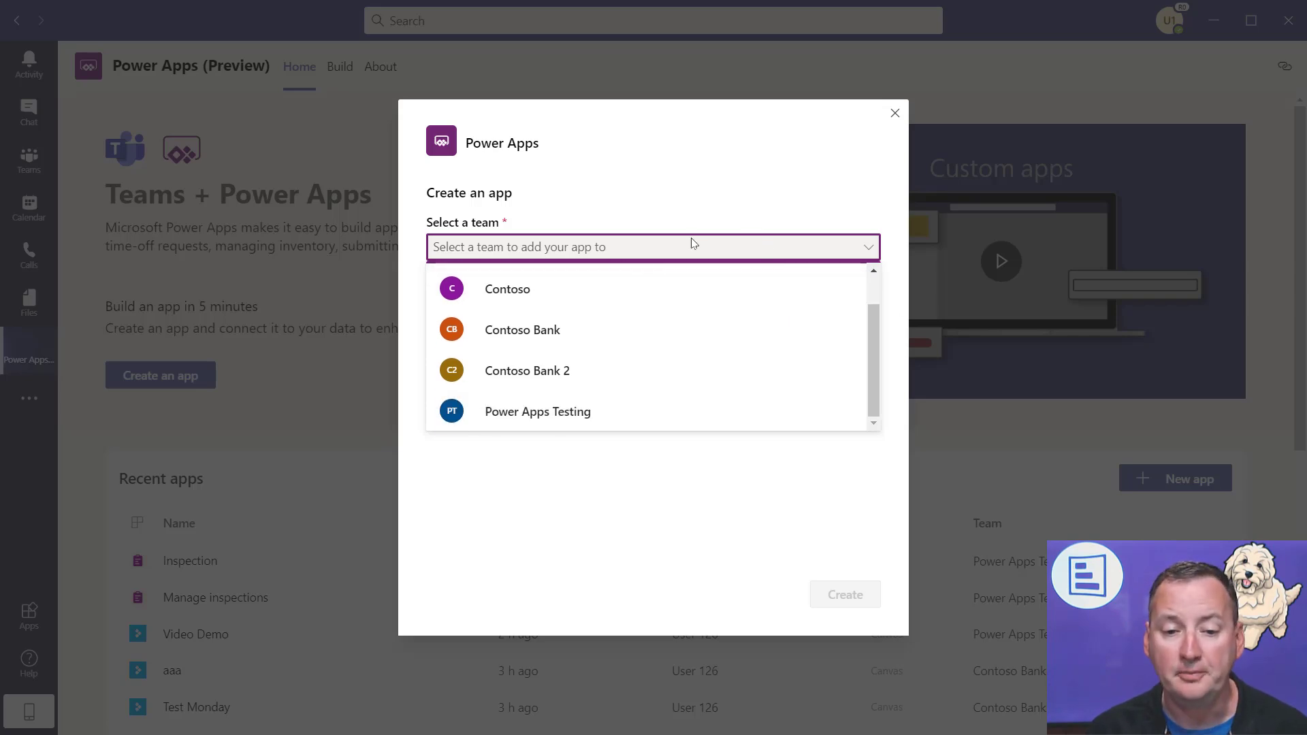
{"action": "mouse_move", "coordinate": [644, 419]}
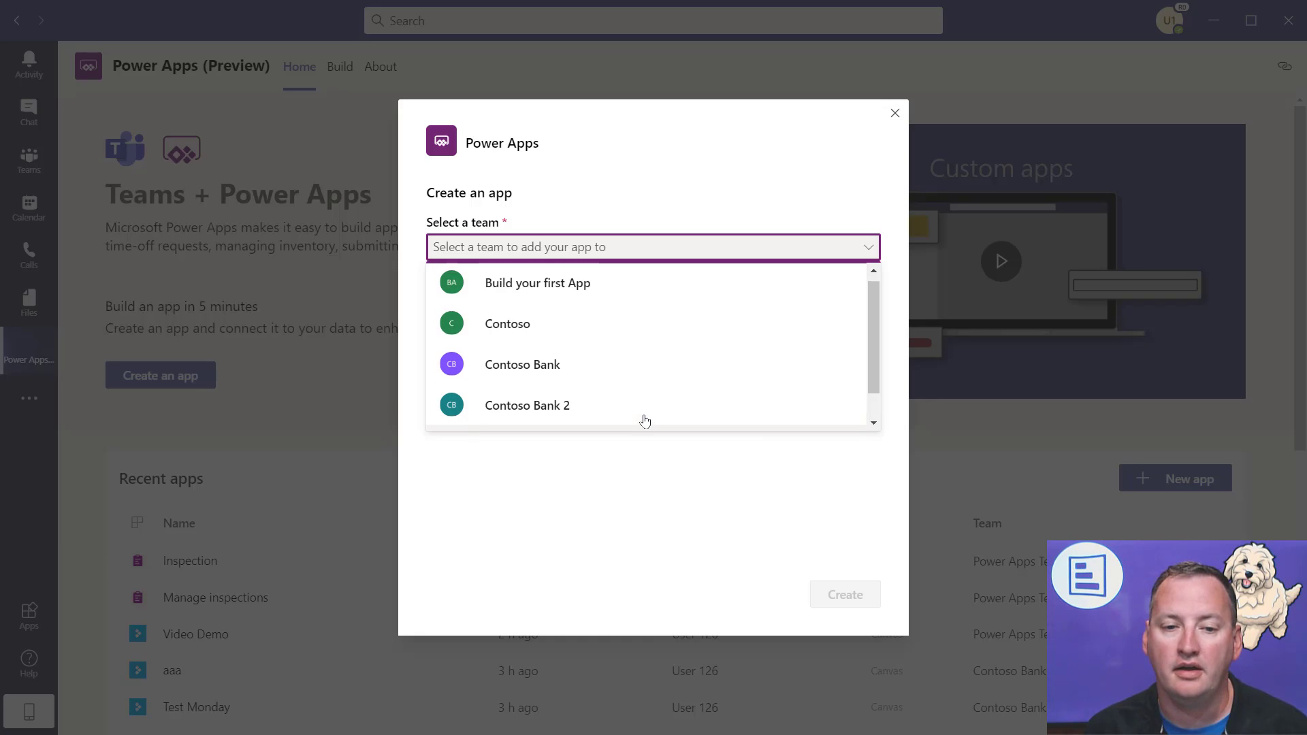
{"action": "left_click", "coordinate": [537, 283]}
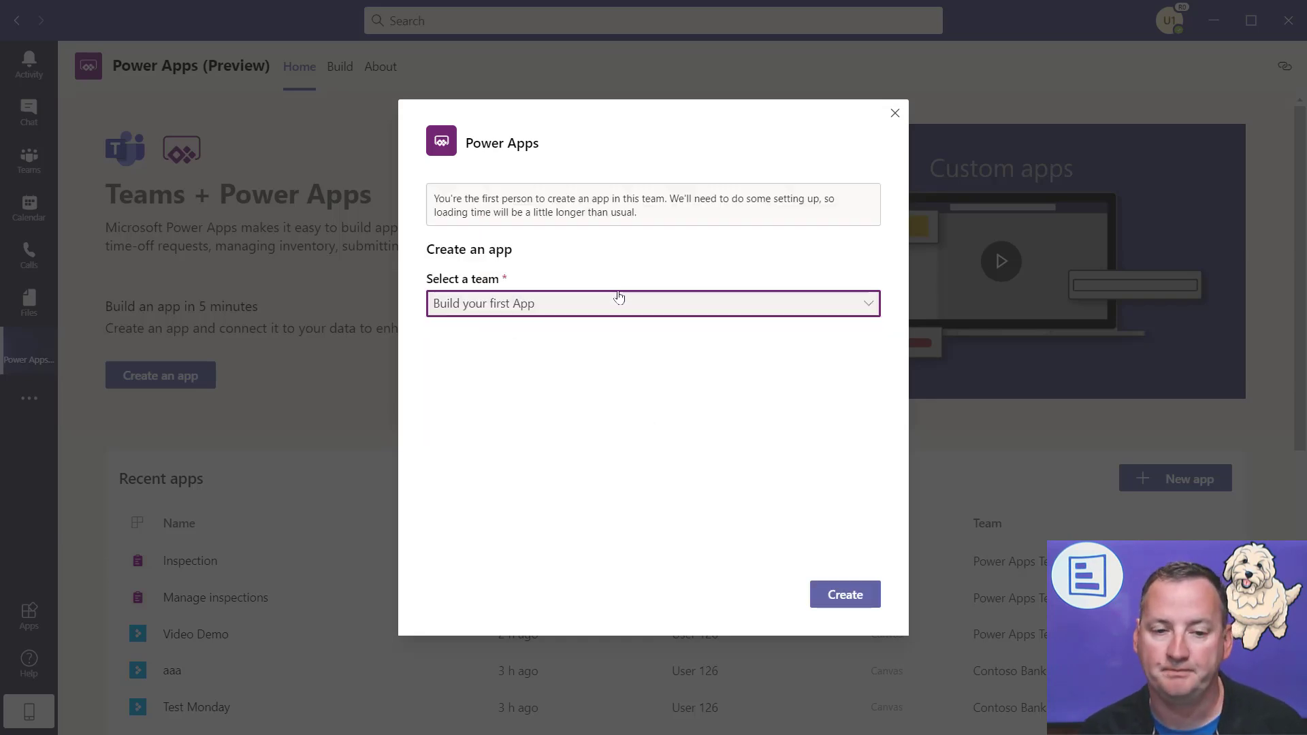
{"action": "mouse_move", "coordinate": [596, 294]}
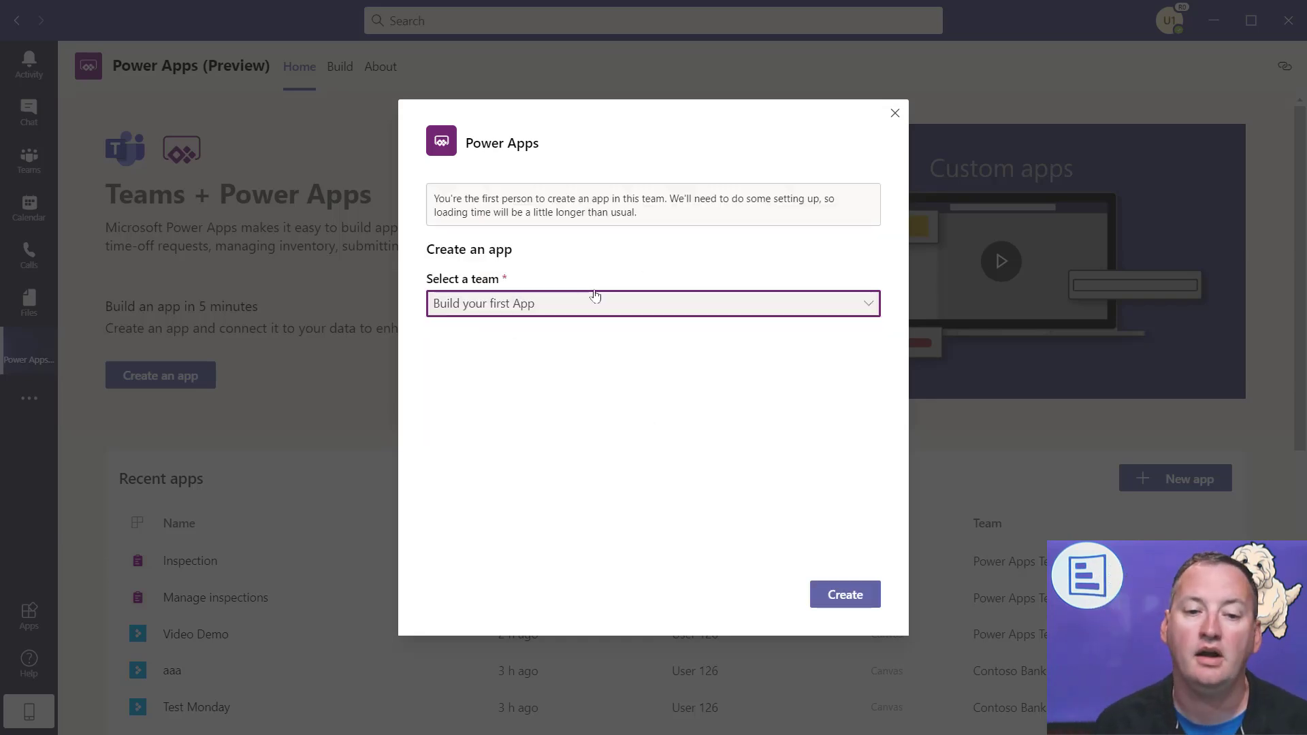
- Create the app in 'Build your first App' and let Power Apps Studio load
{"action": "left_click", "coordinate": [844, 595]}
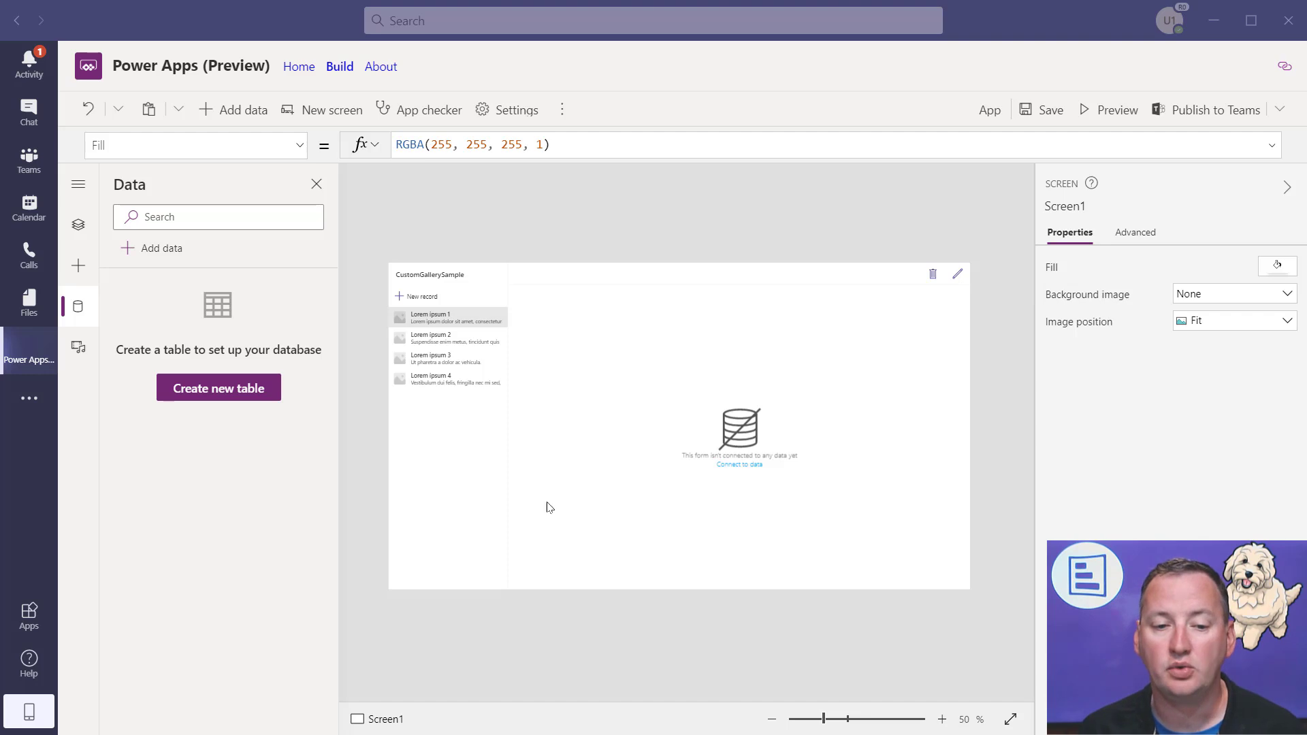
{"action": "mouse_move", "coordinate": [643, 314]}
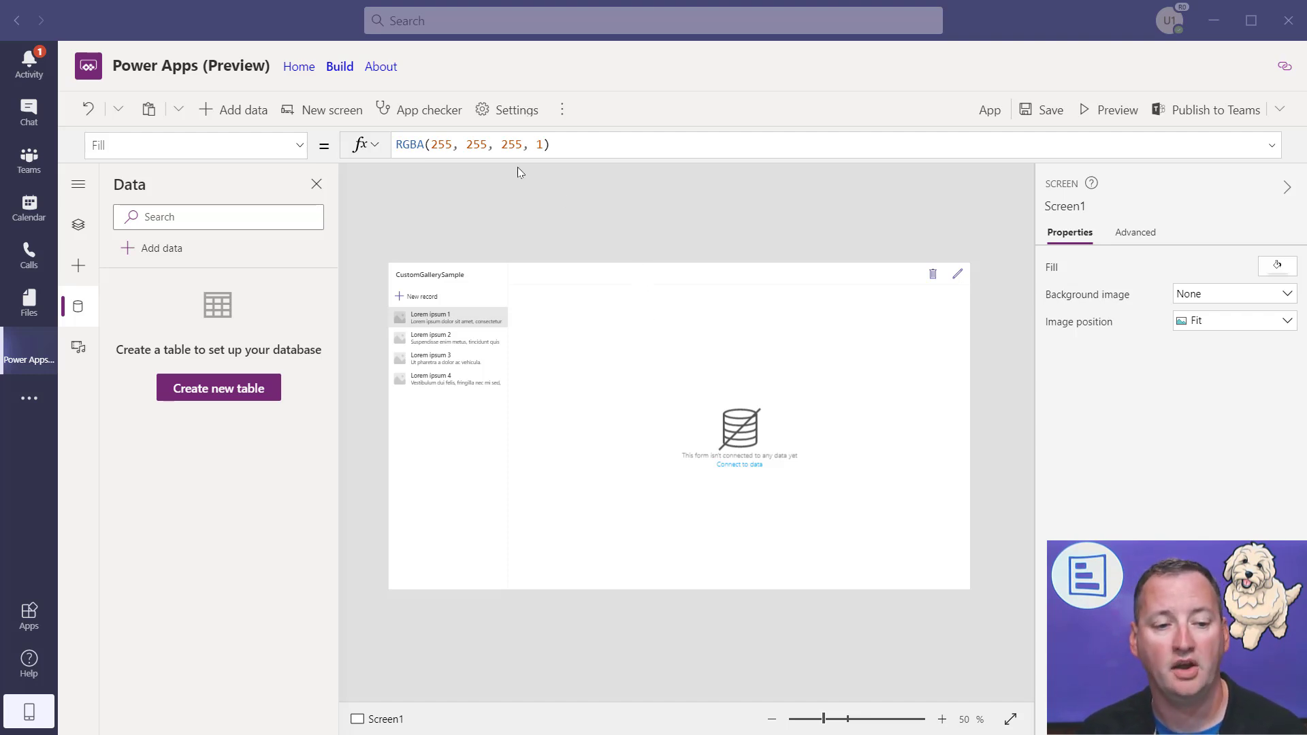
{"action": "mouse_move", "coordinate": [259, 405]}
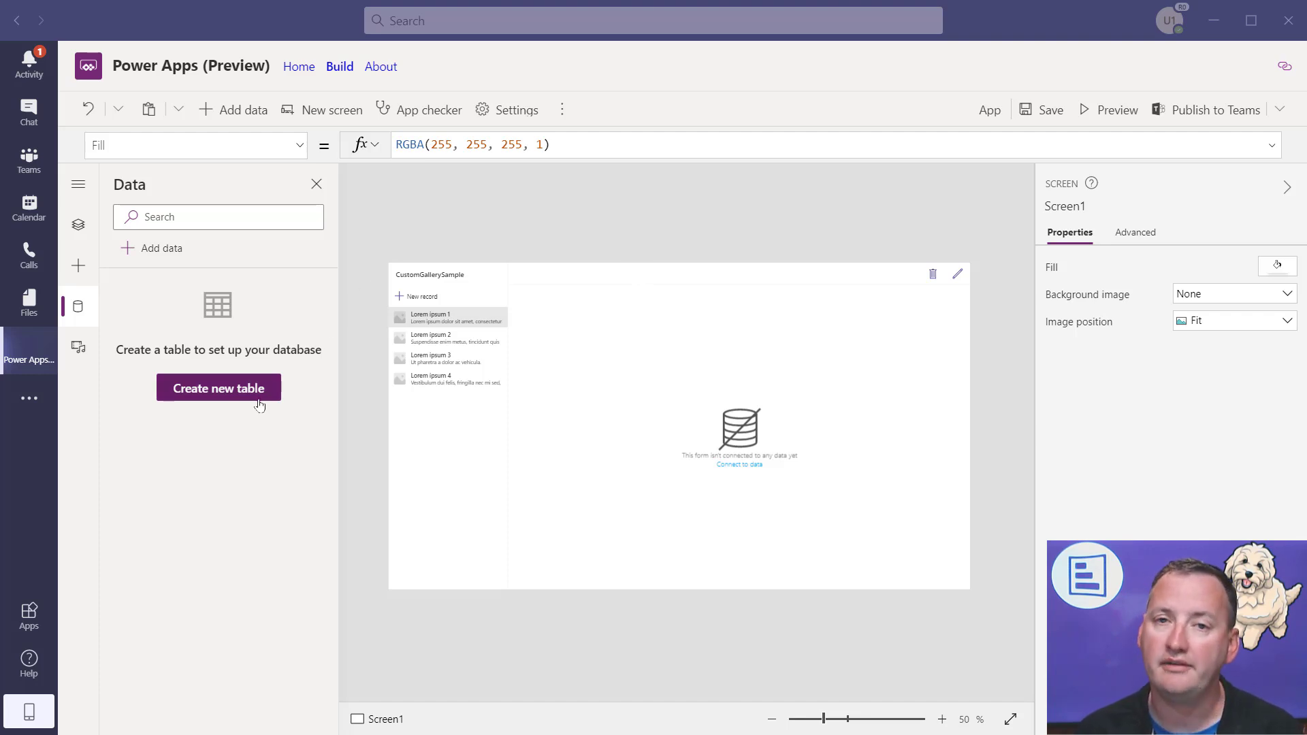
- Create a new data table named 'MyEmployees'
{"action": "left_click", "coordinate": [218, 388]}
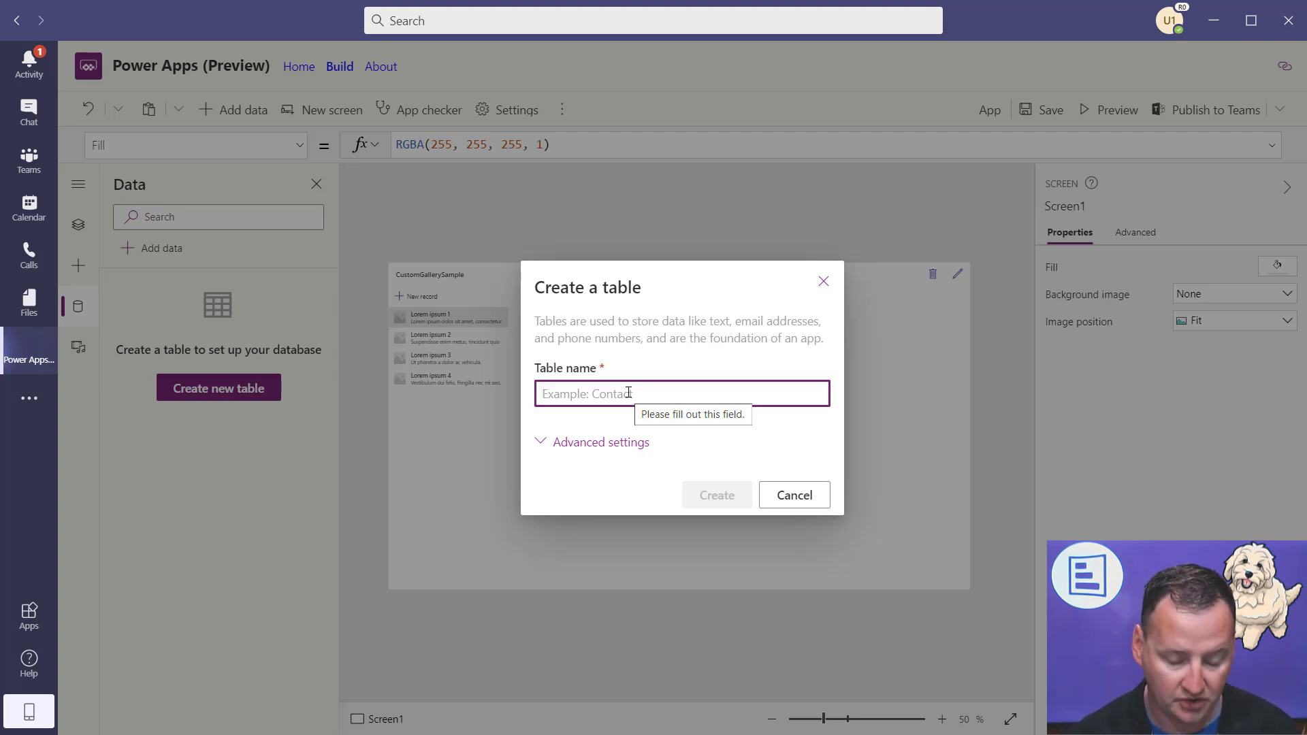
{"action": "type", "text": "MyEmploy"}
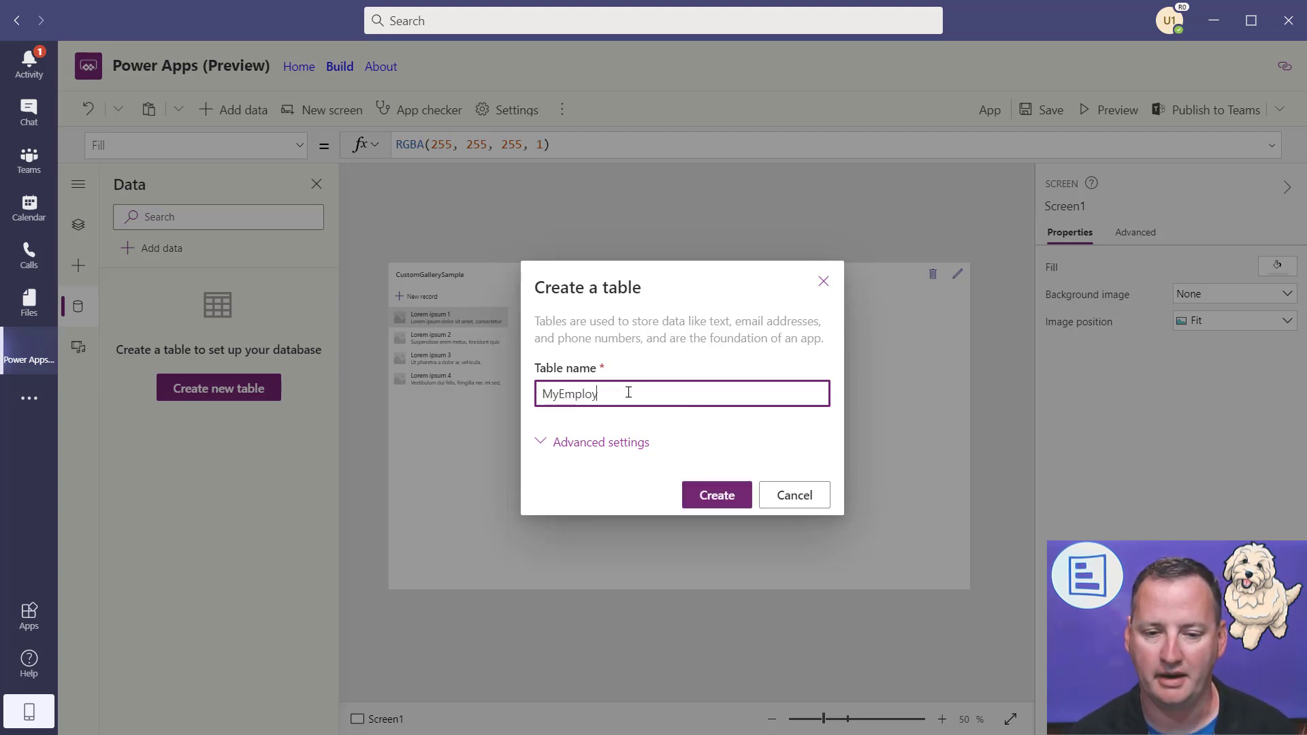
{"action": "type", "text": "ees"}
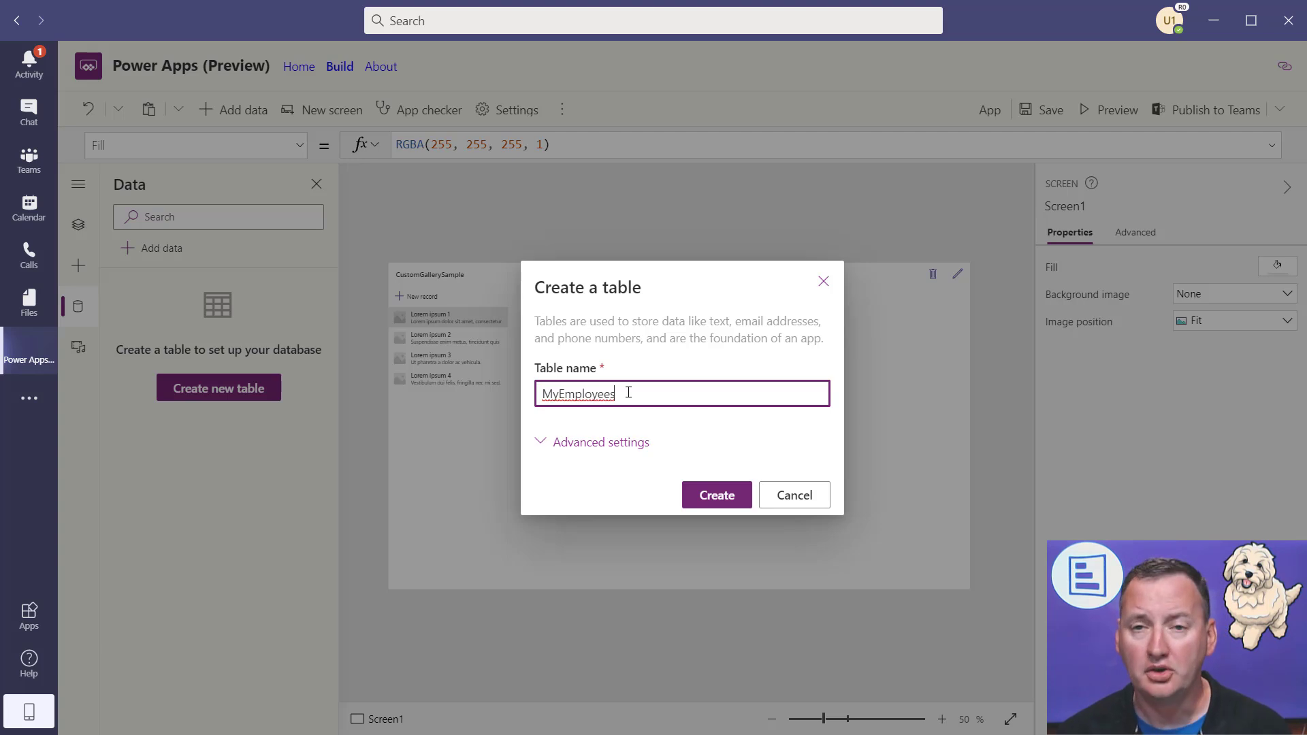
{"action": "left_click", "coordinate": [601, 442]}
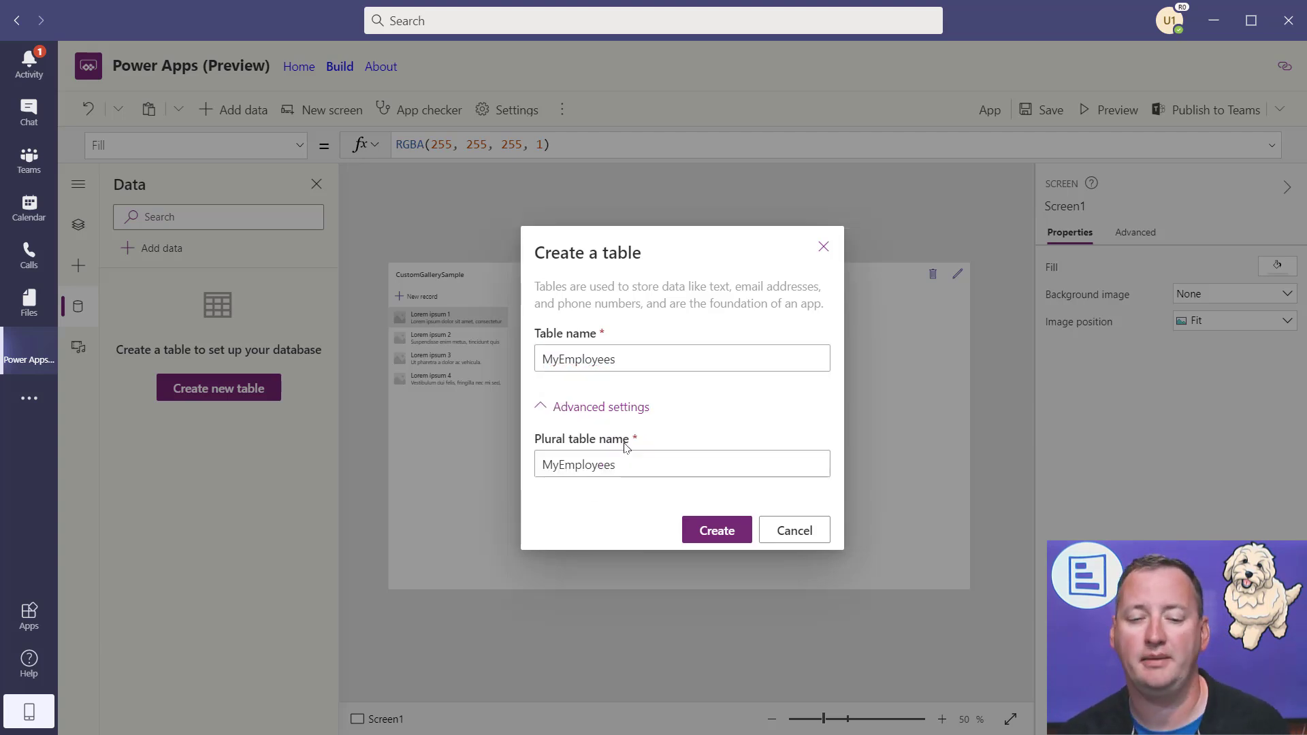
{"action": "left_click", "coordinate": [600, 407]}
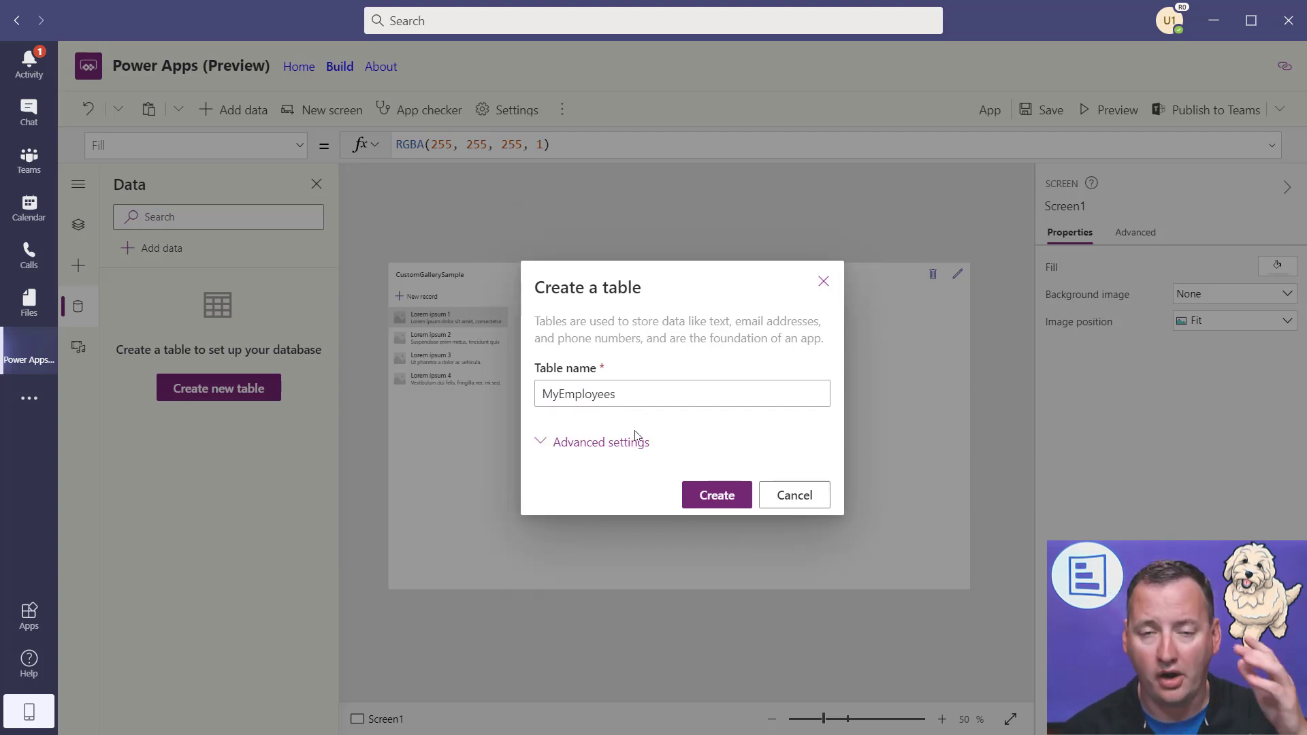
{"action": "mouse_move", "coordinate": [703, 505]}
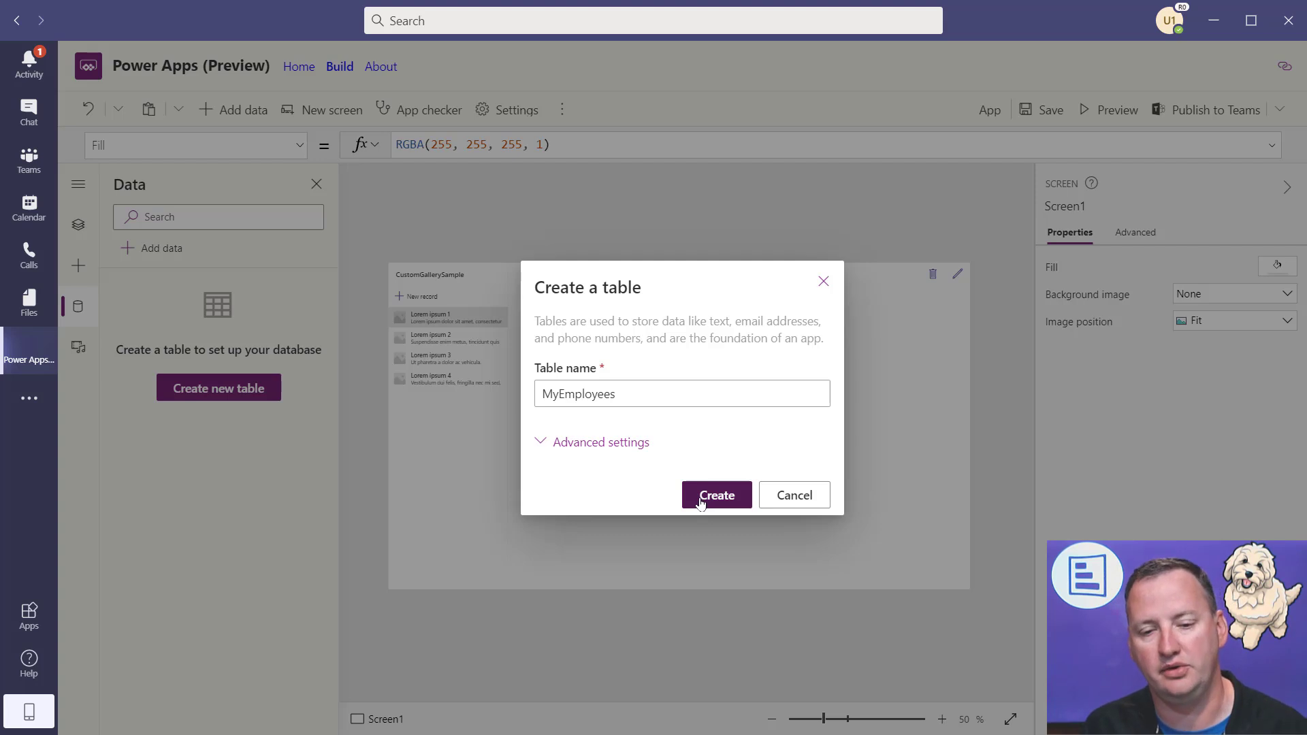
{"action": "left_click", "coordinate": [716, 495]}
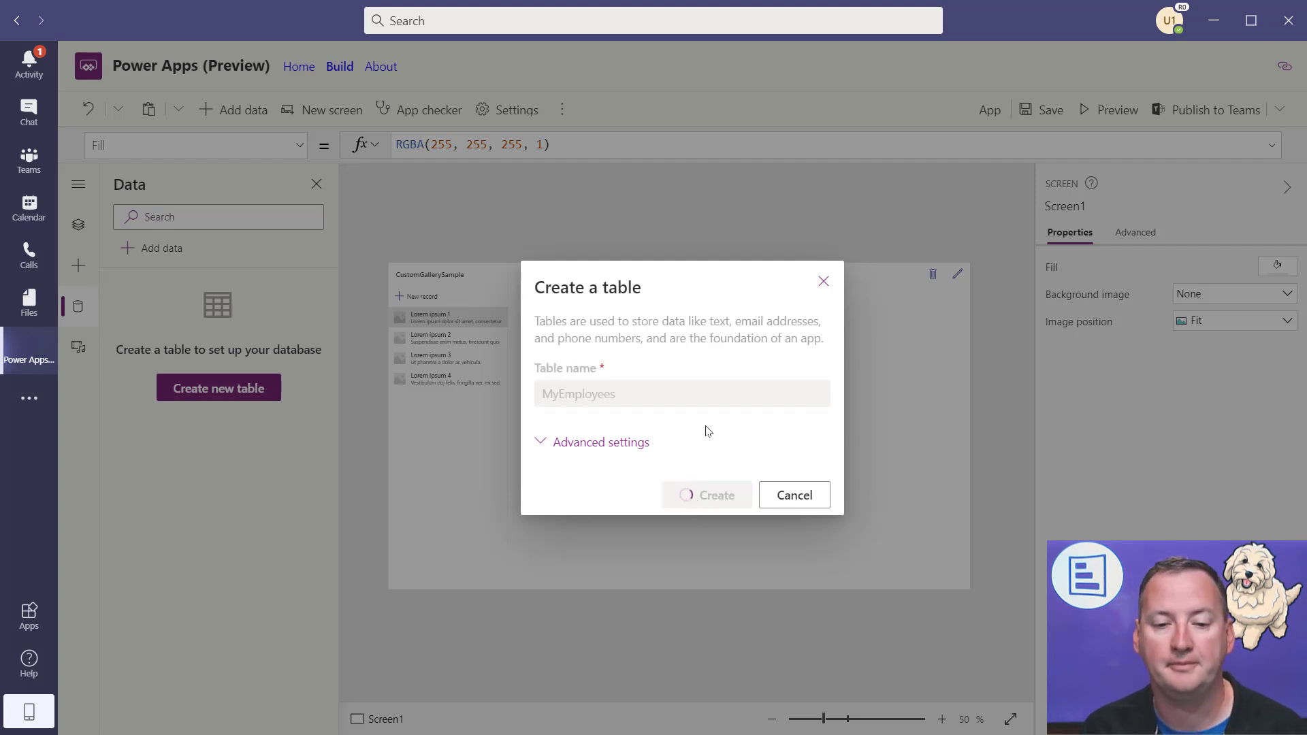
- Edit the default Name column, rename it to 'Job Title' and save
{"action": "left_click", "coordinate": [706, 495]}
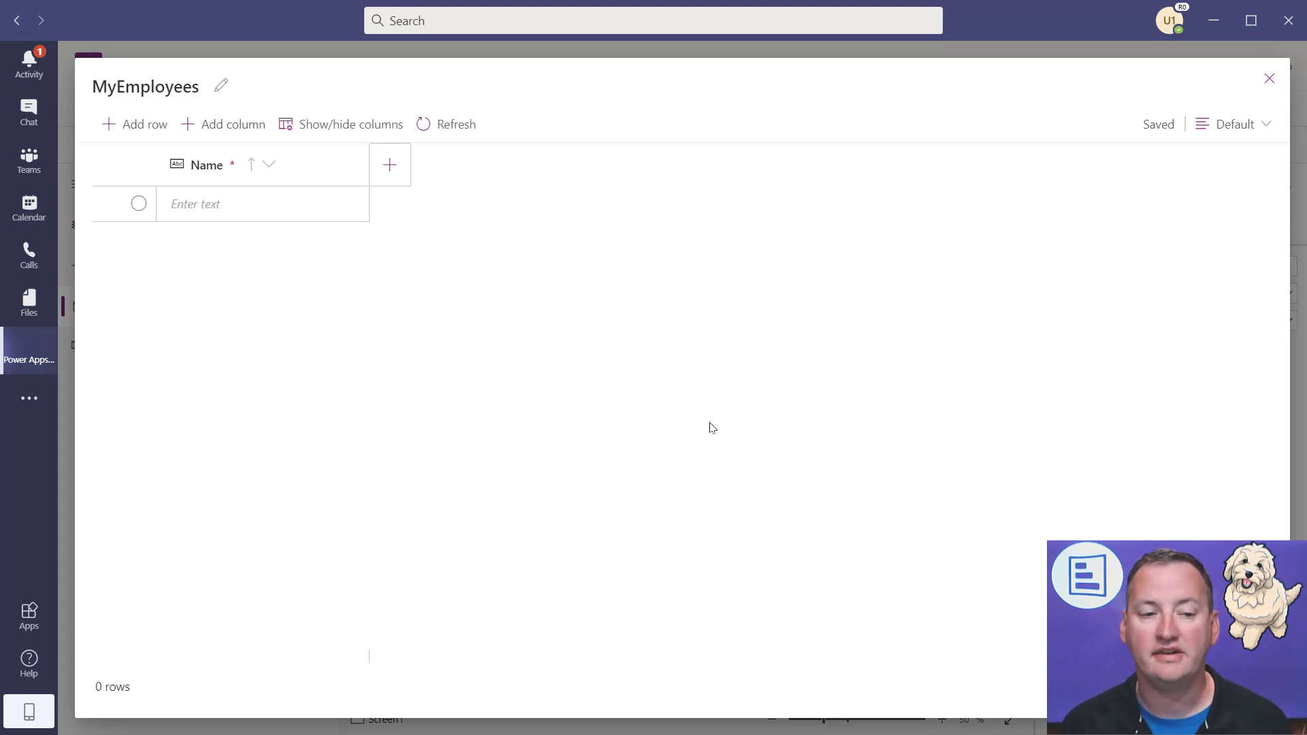
{"action": "mouse_move", "coordinate": [704, 480]}
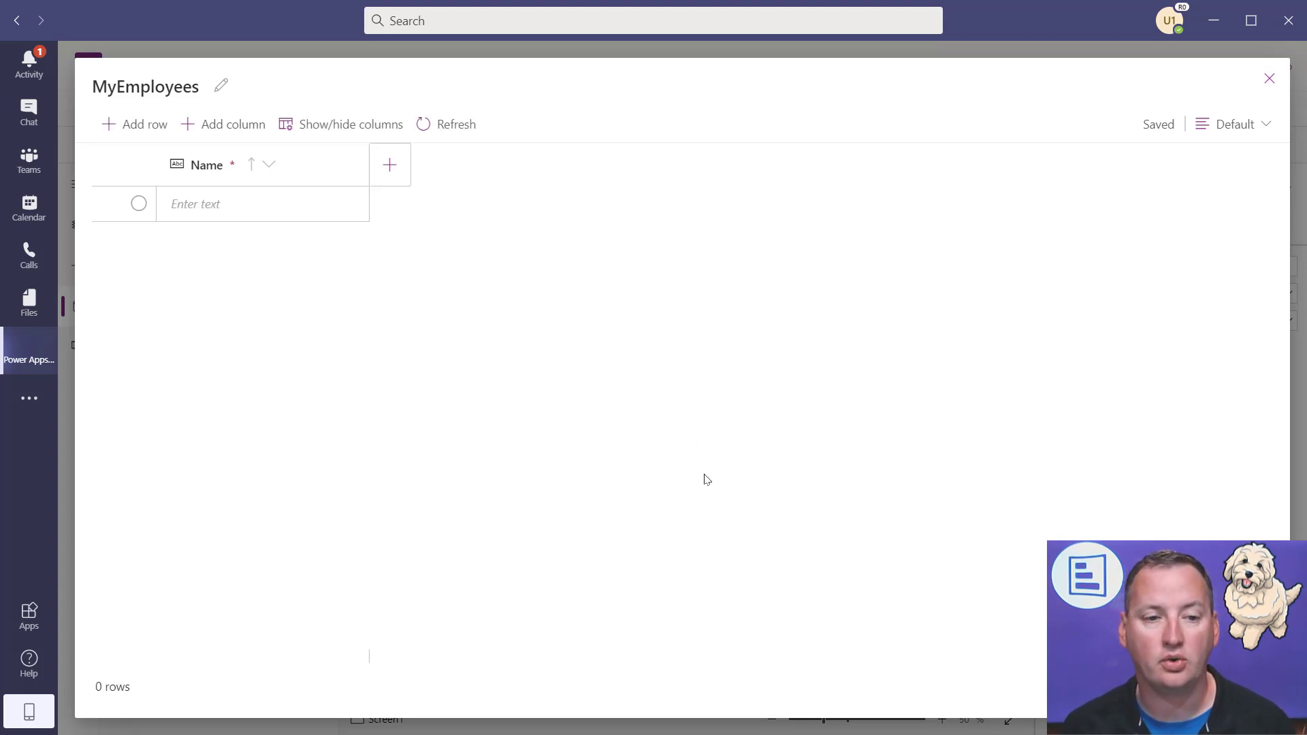
{"action": "mouse_move", "coordinate": [225, 177]}
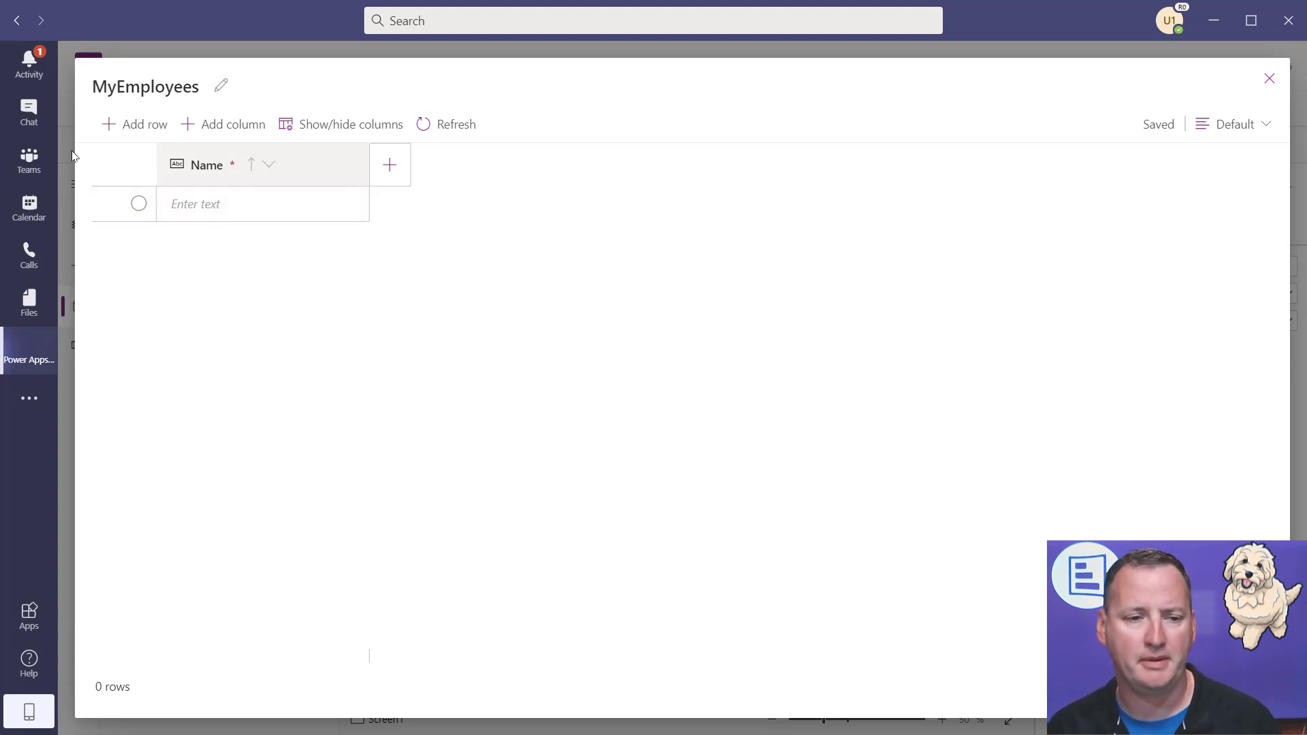
{"action": "mouse_move", "coordinate": [272, 165]}
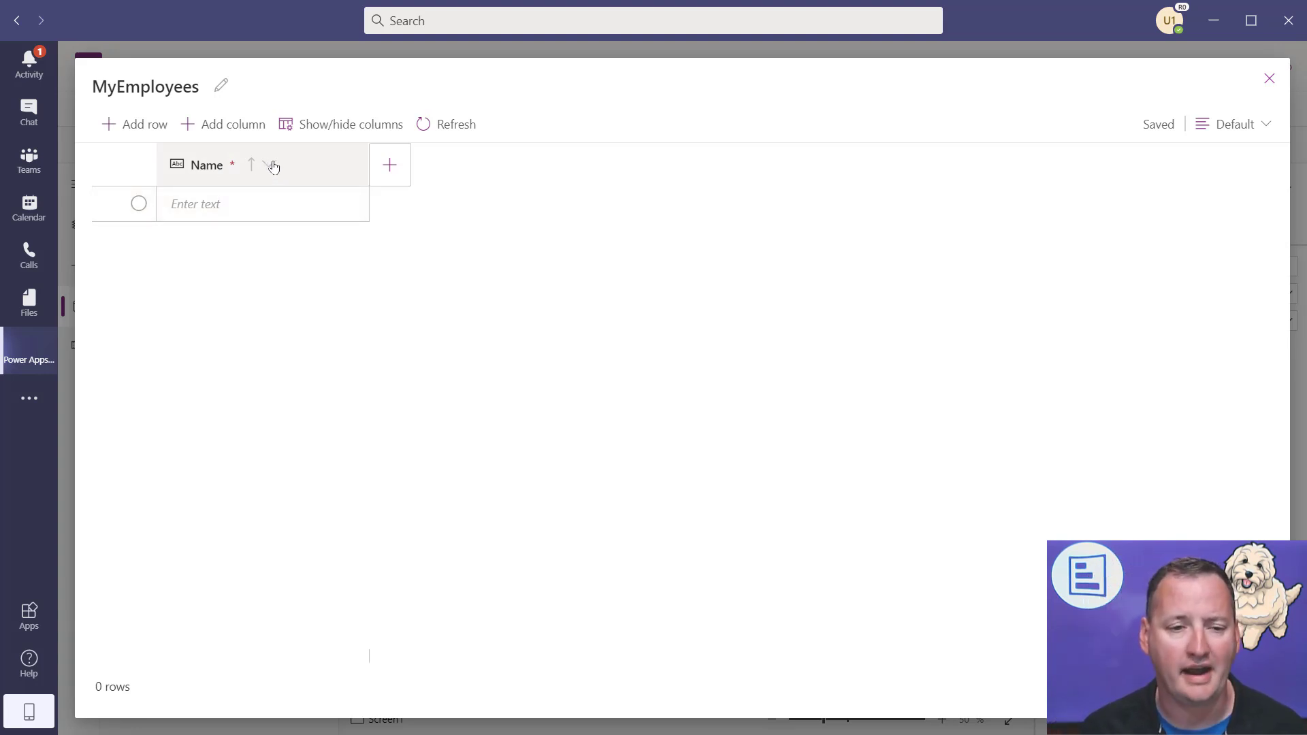
{"action": "left_click", "coordinate": [270, 164]}
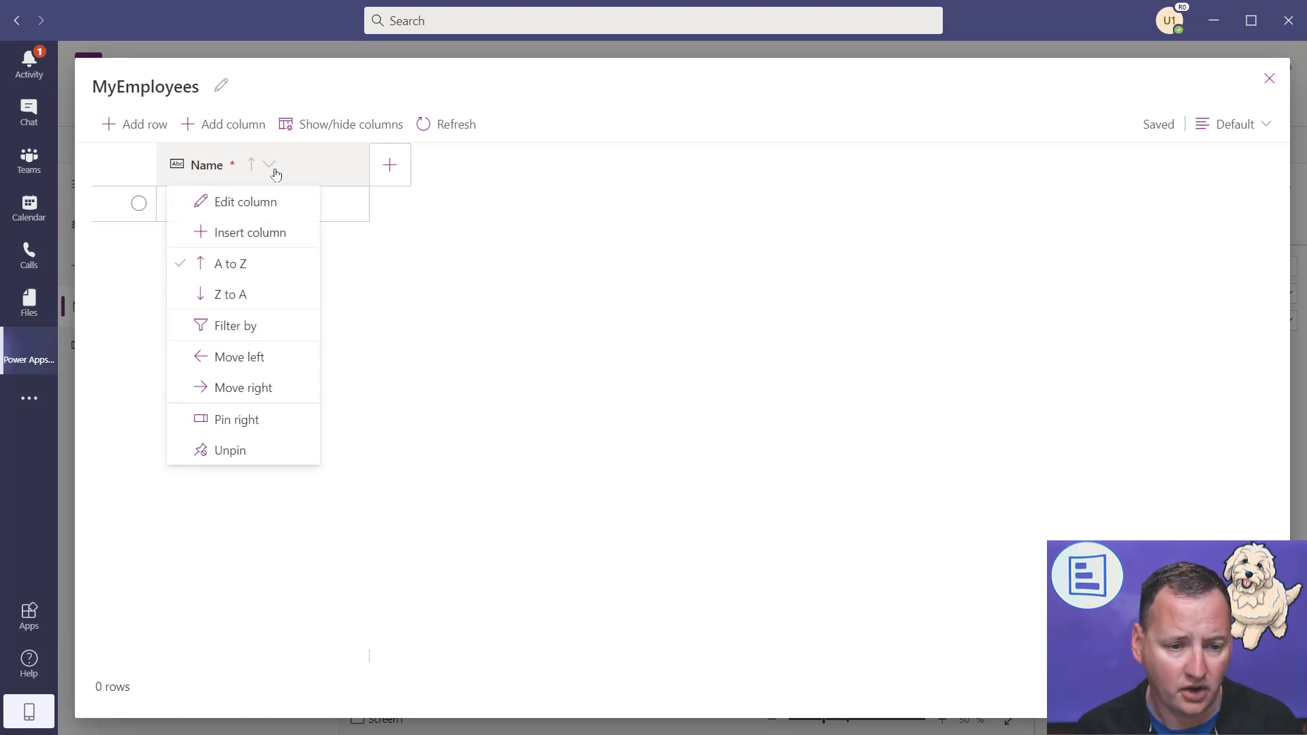
{"action": "mouse_move", "coordinate": [266, 204]}
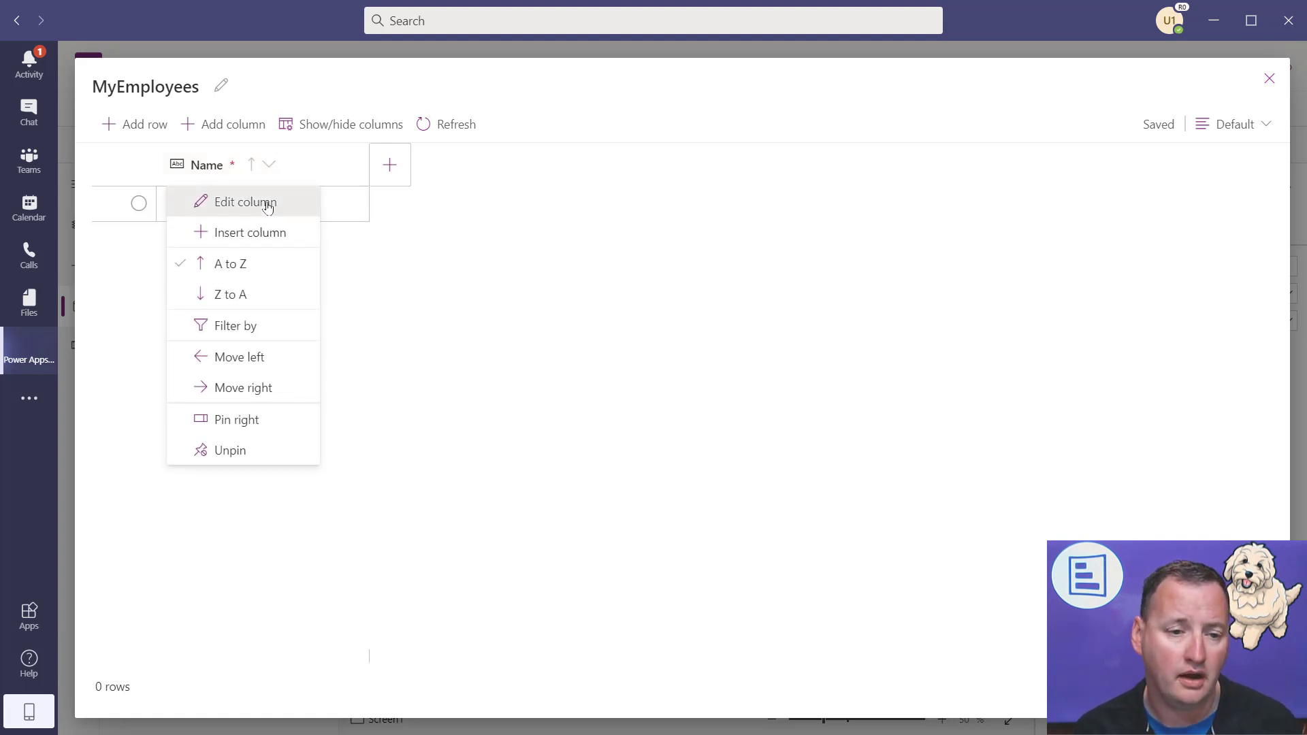
{"action": "left_click", "coordinate": [247, 202]}
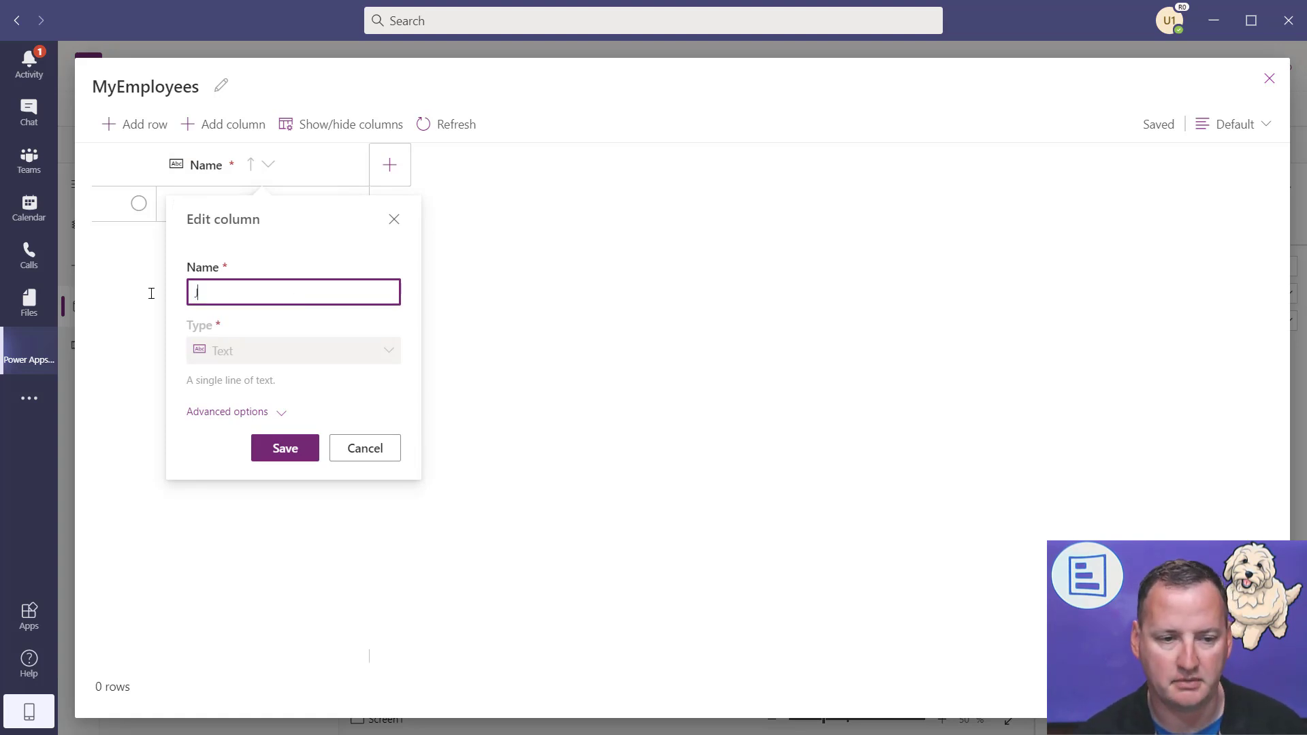
{"action": "type", "text": "Job Title"}
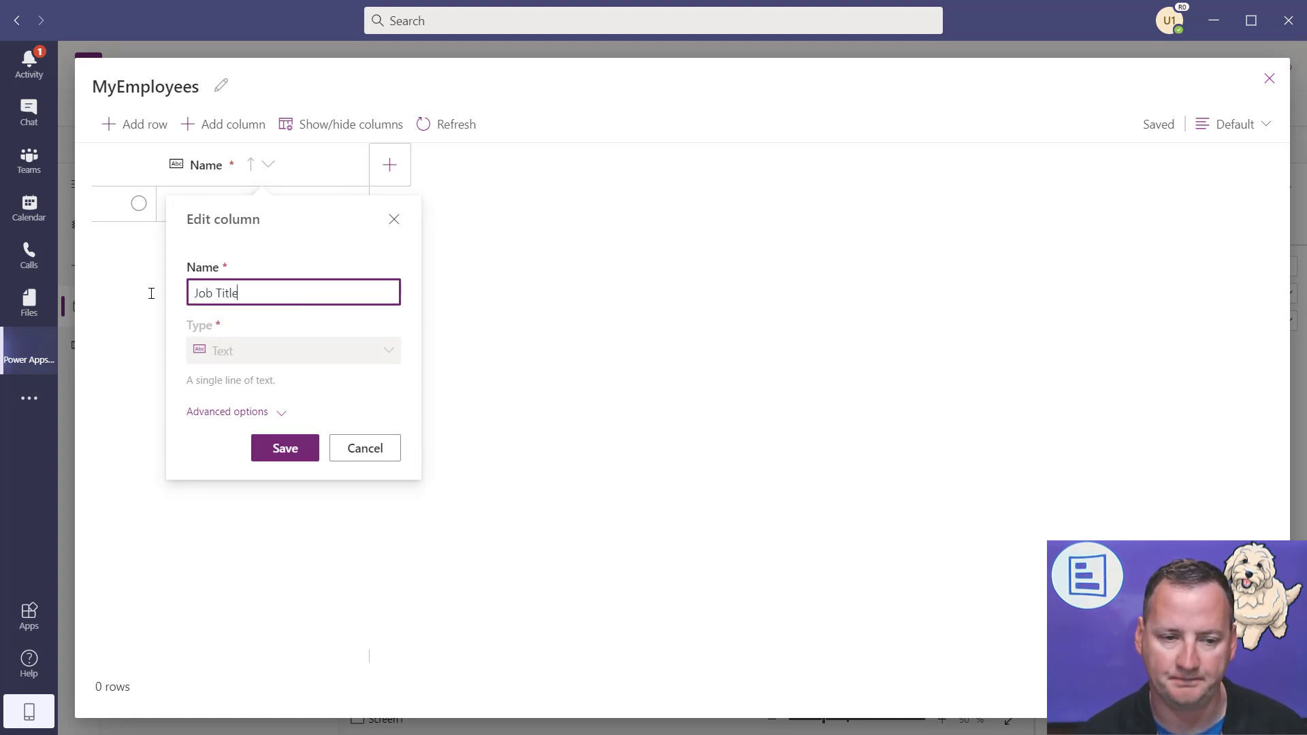
{"action": "left_click", "coordinate": [284, 448]}
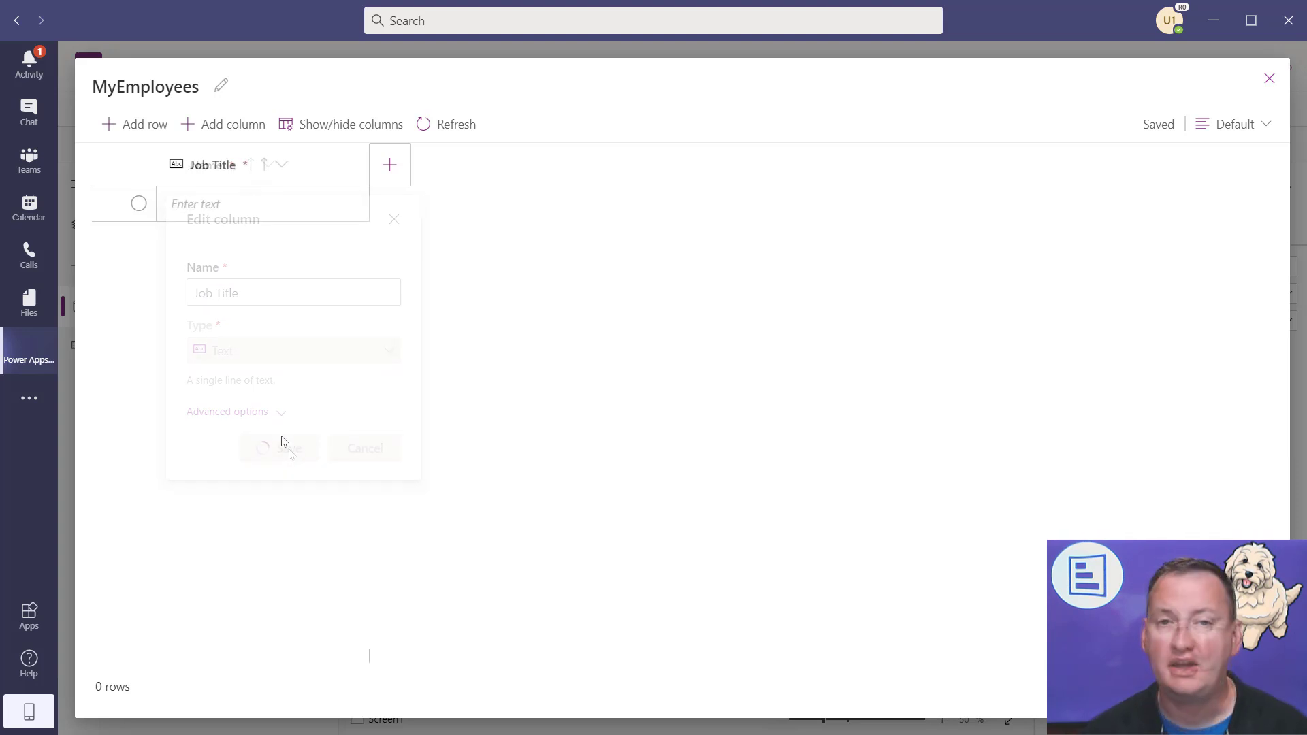
{"action": "left_click", "coordinate": [279, 449]}
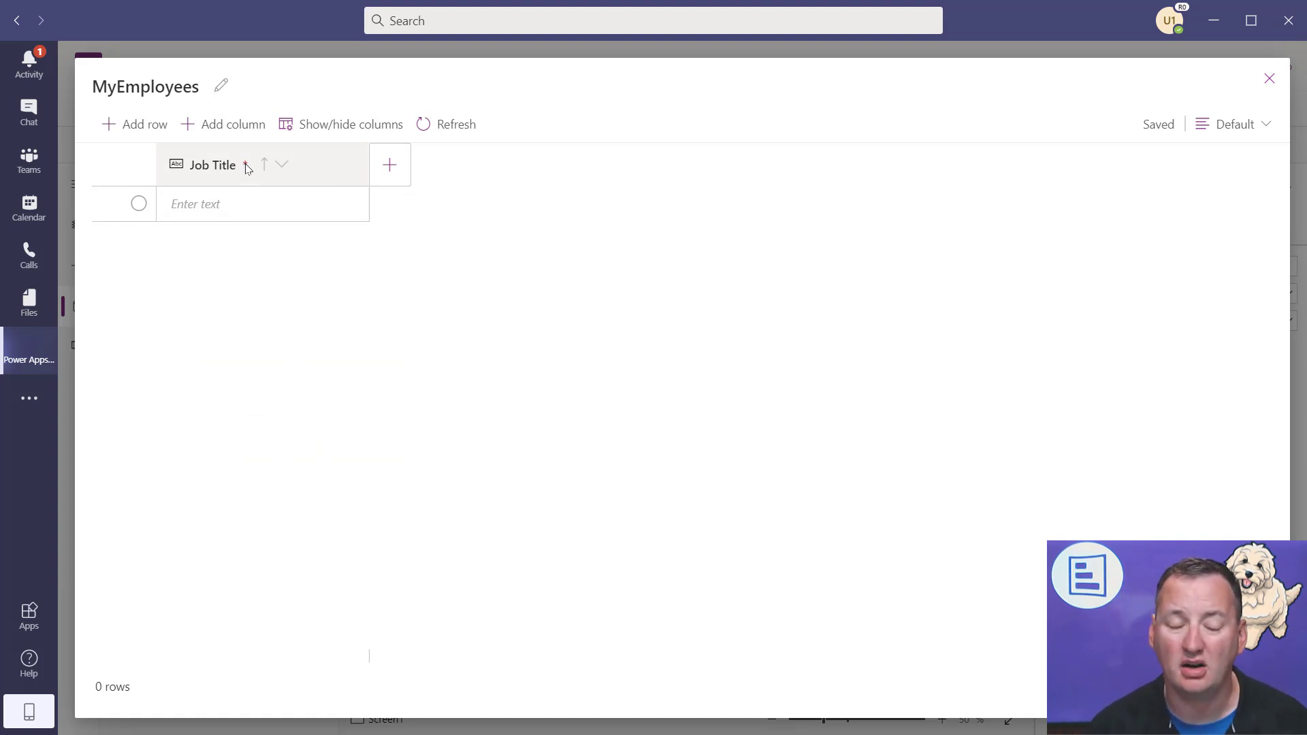
- Add text columns 'First Name' and 'Last Name' to MyEmployees
{"action": "left_click", "coordinate": [389, 164]}
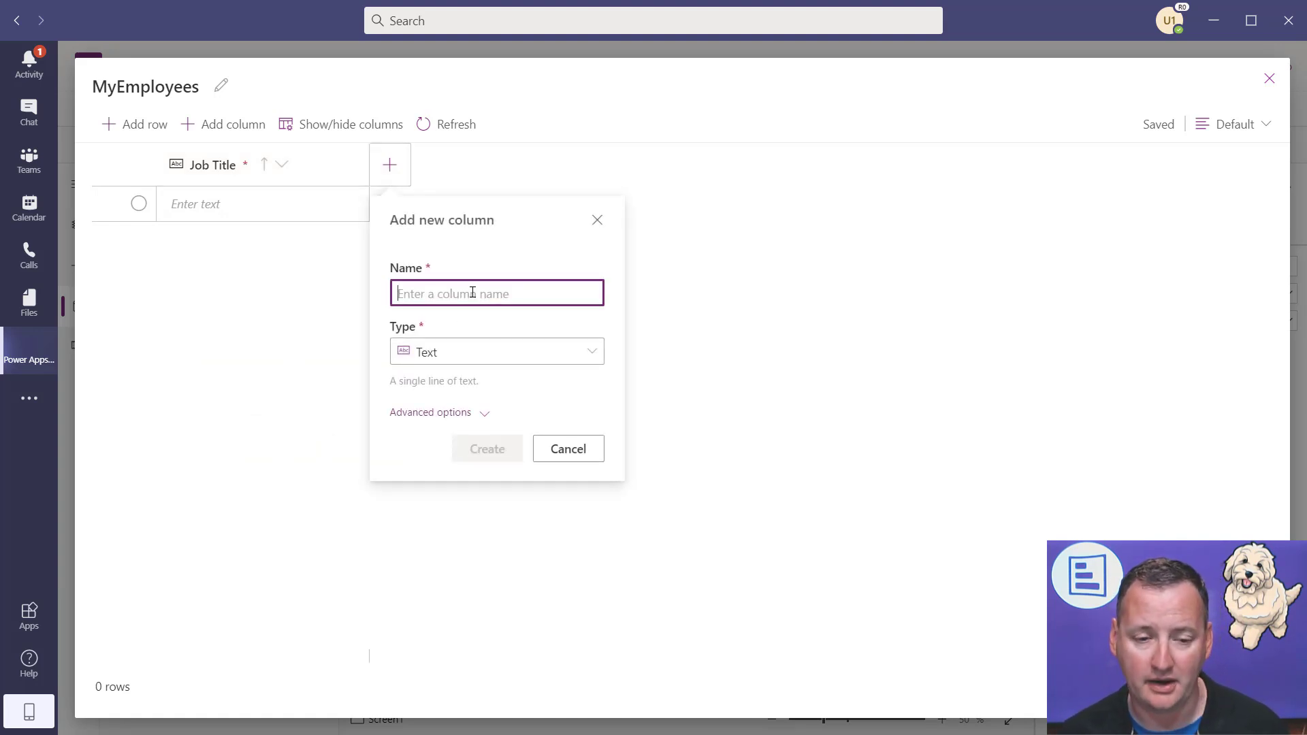
{"action": "type", "text": "First Name"}
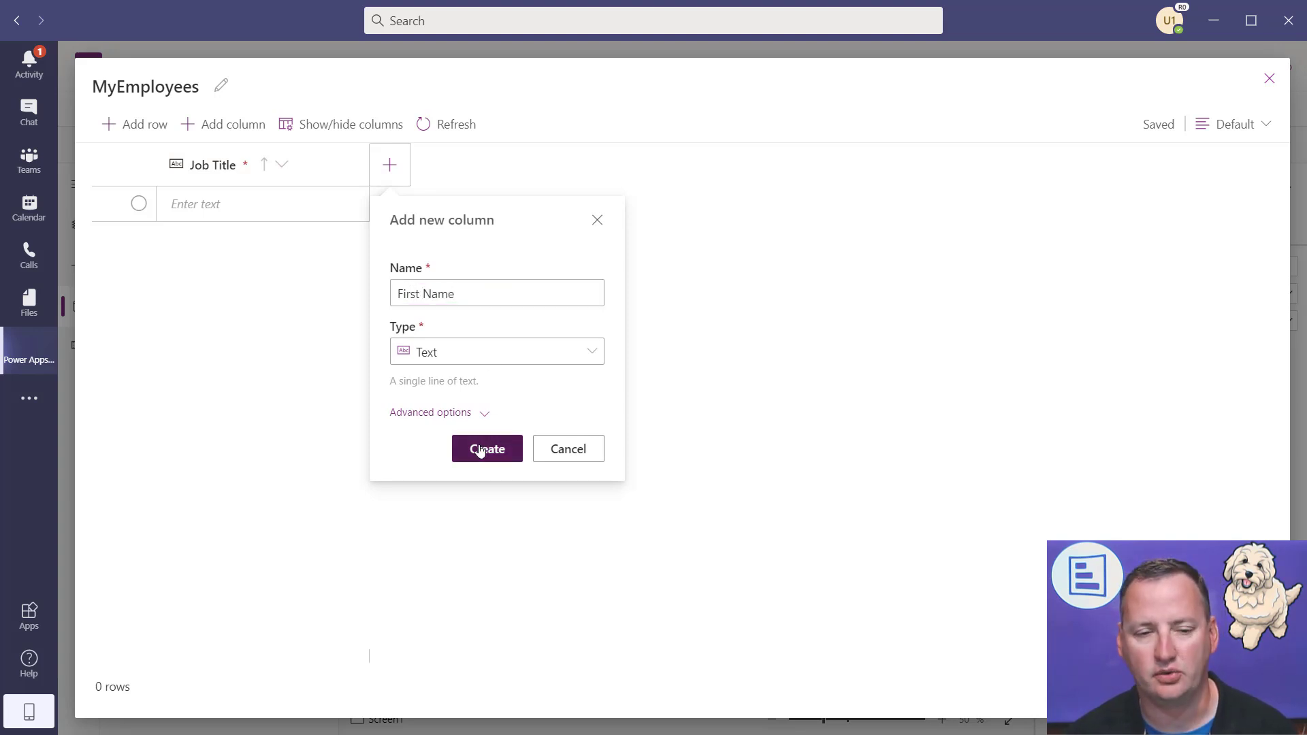
{"action": "left_click", "coordinate": [487, 448]}
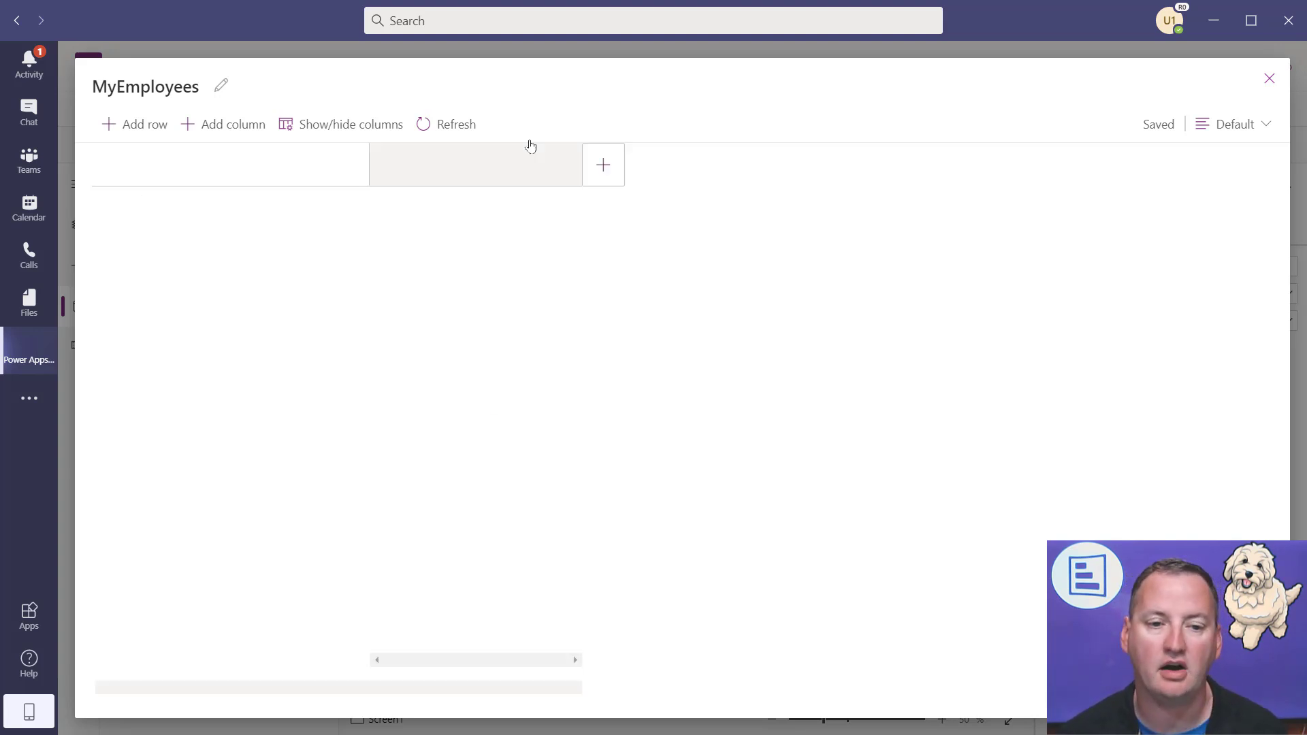
{"action": "left_click", "coordinate": [603, 164]}
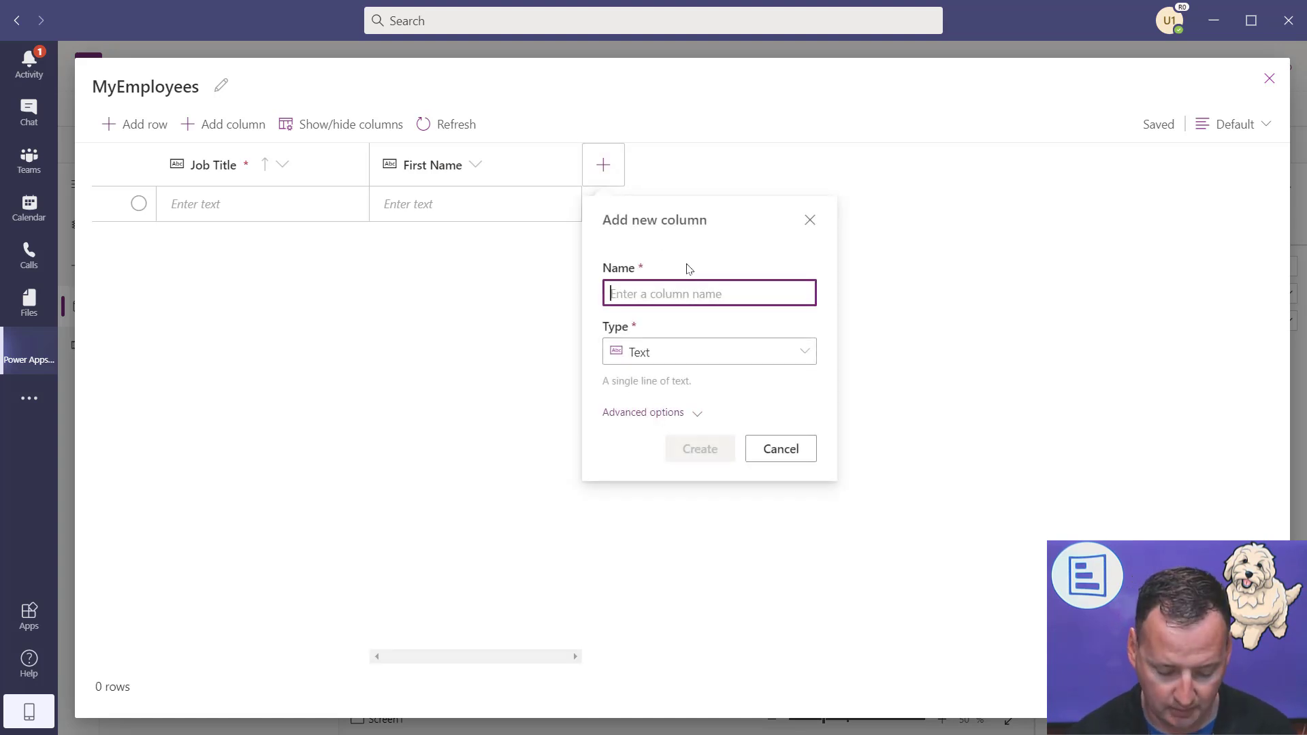
{"action": "type", "text": "Last Name"}
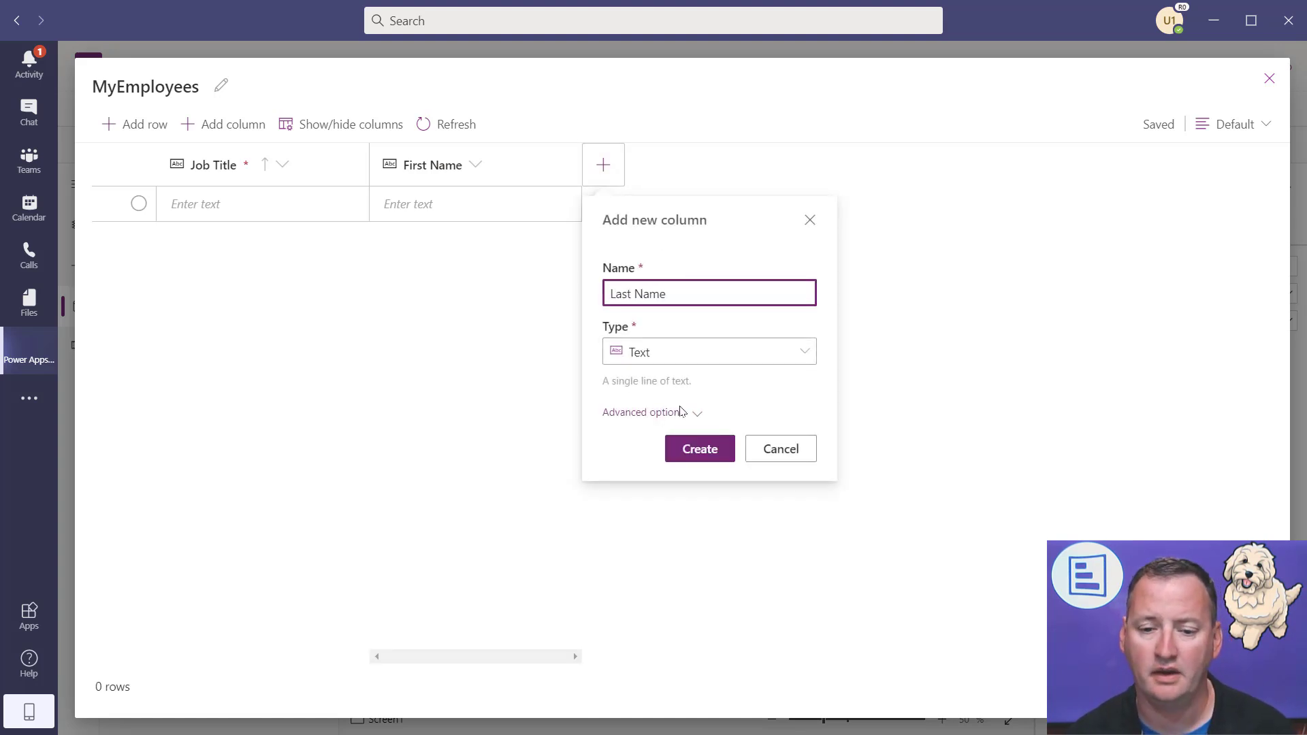
{"action": "left_click", "coordinate": [699, 449]}
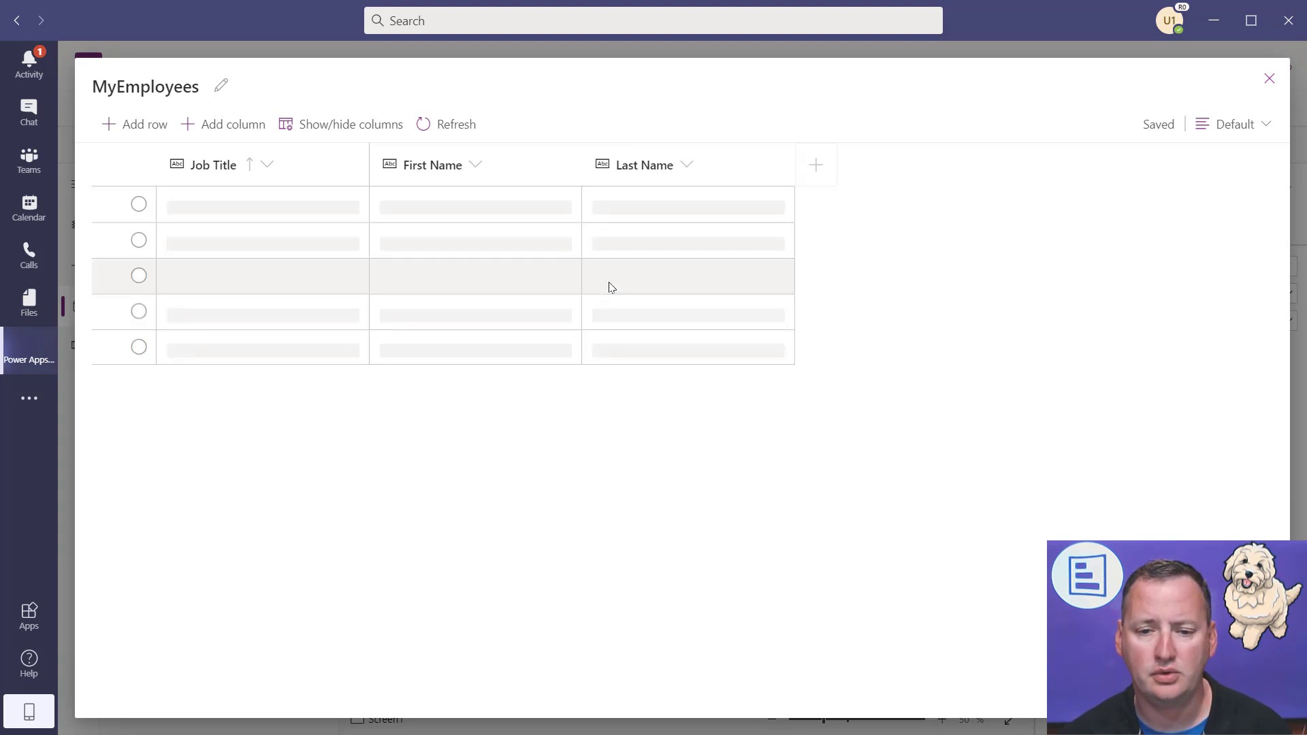
- Add a 'Hire Date' column with type Date
{"action": "left_click", "coordinate": [816, 164]}
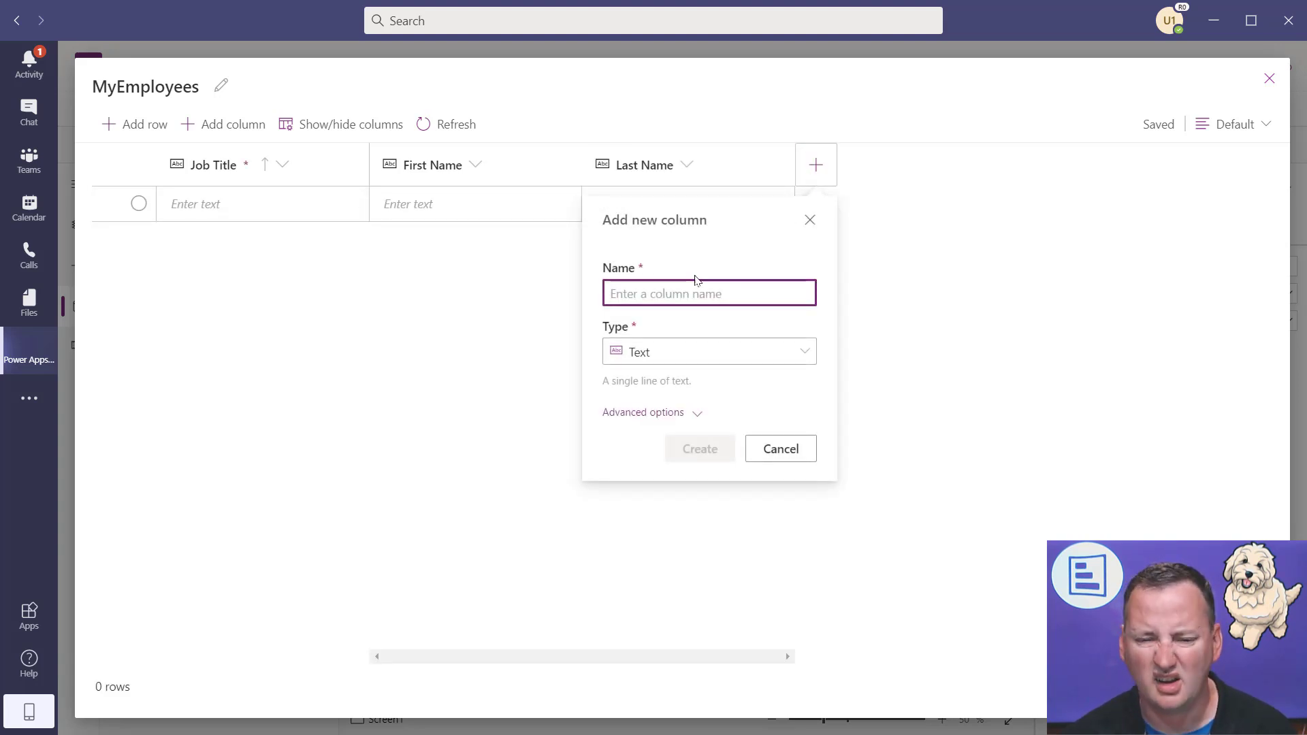
{"action": "type", "text": "Hire Date"}
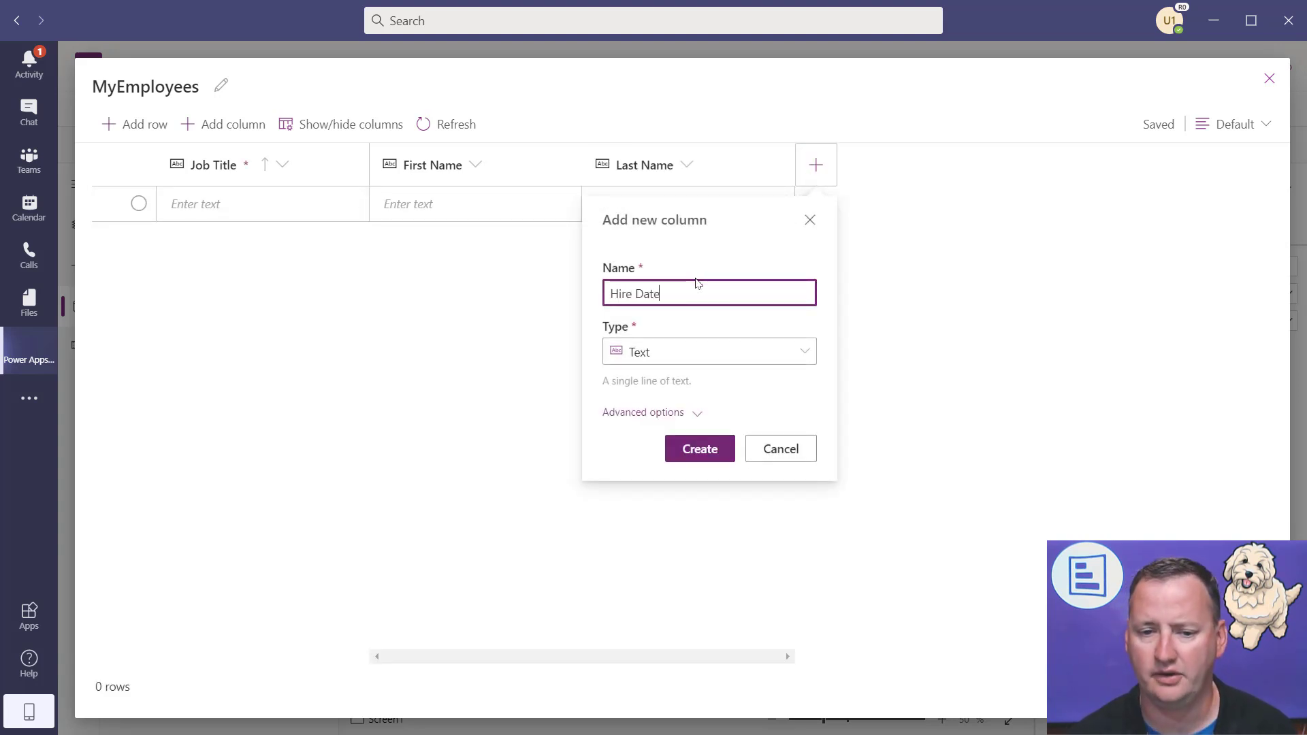
{"action": "left_click", "coordinate": [709, 352]}
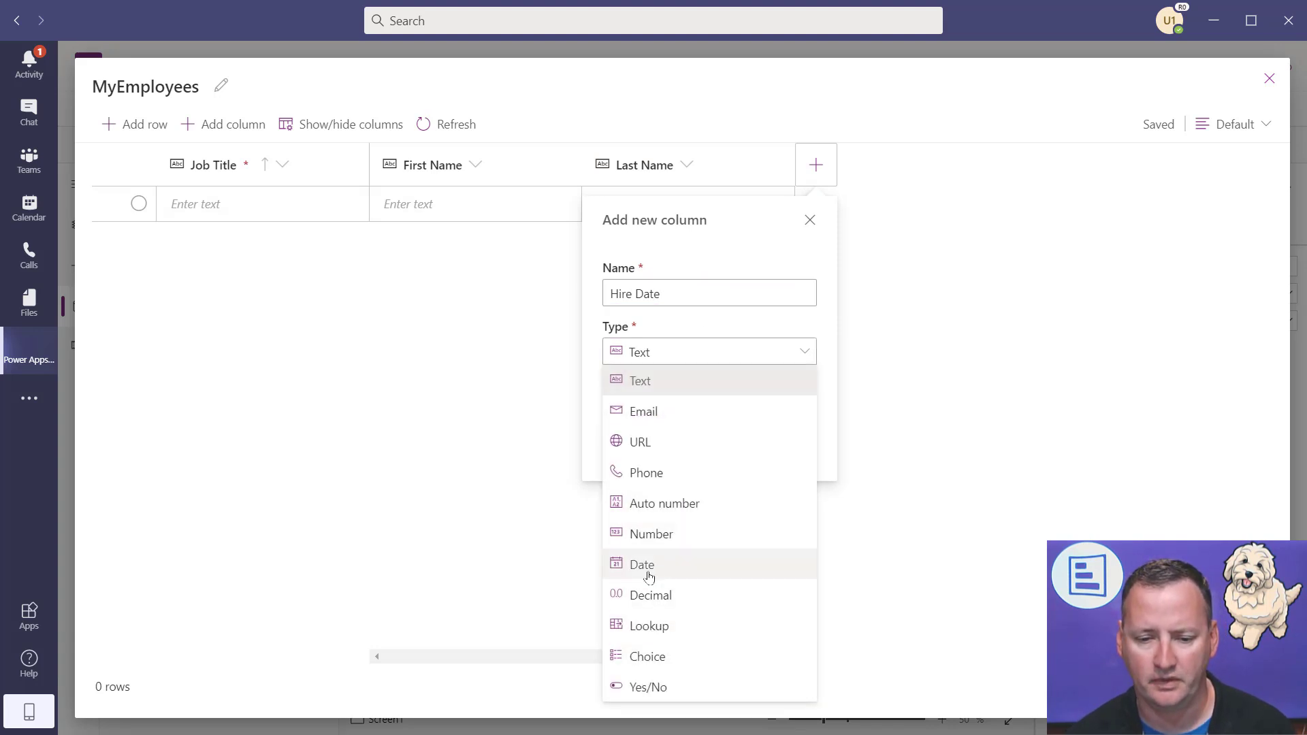
{"action": "left_click", "coordinate": [646, 565]}
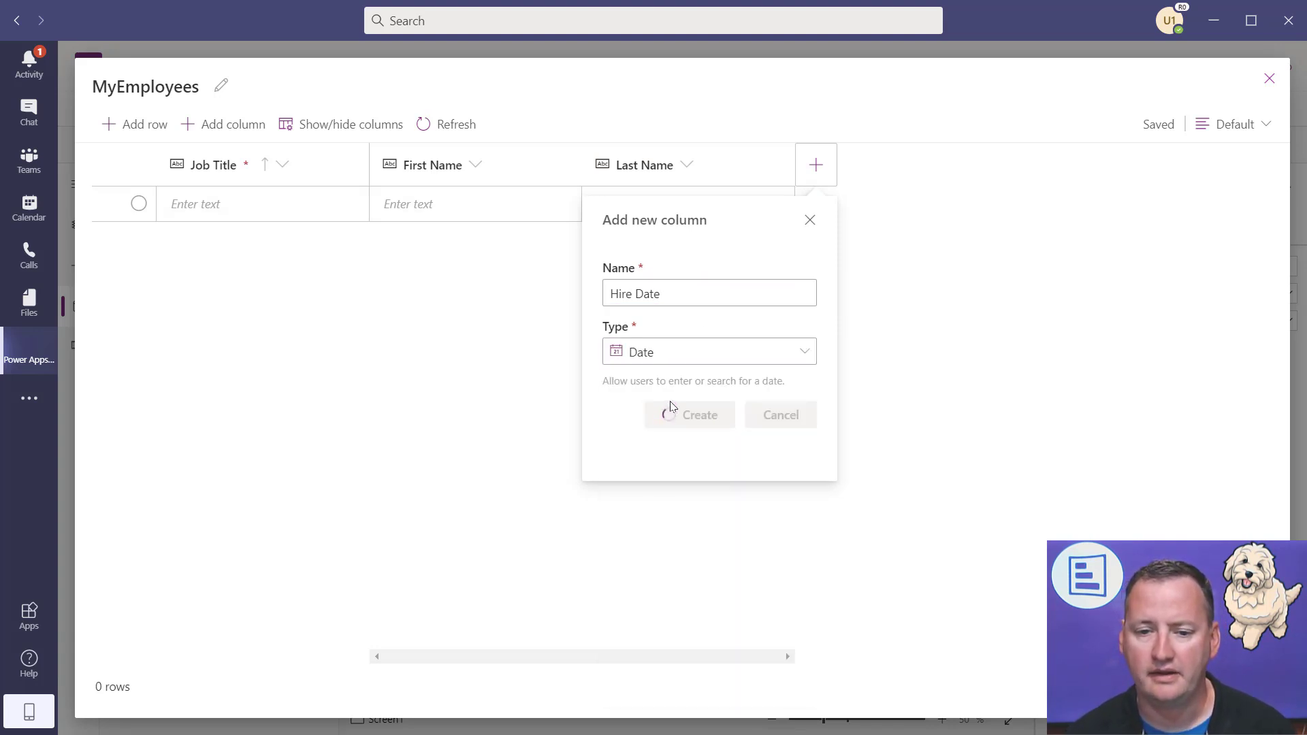
{"action": "left_click", "coordinate": [689, 415]}
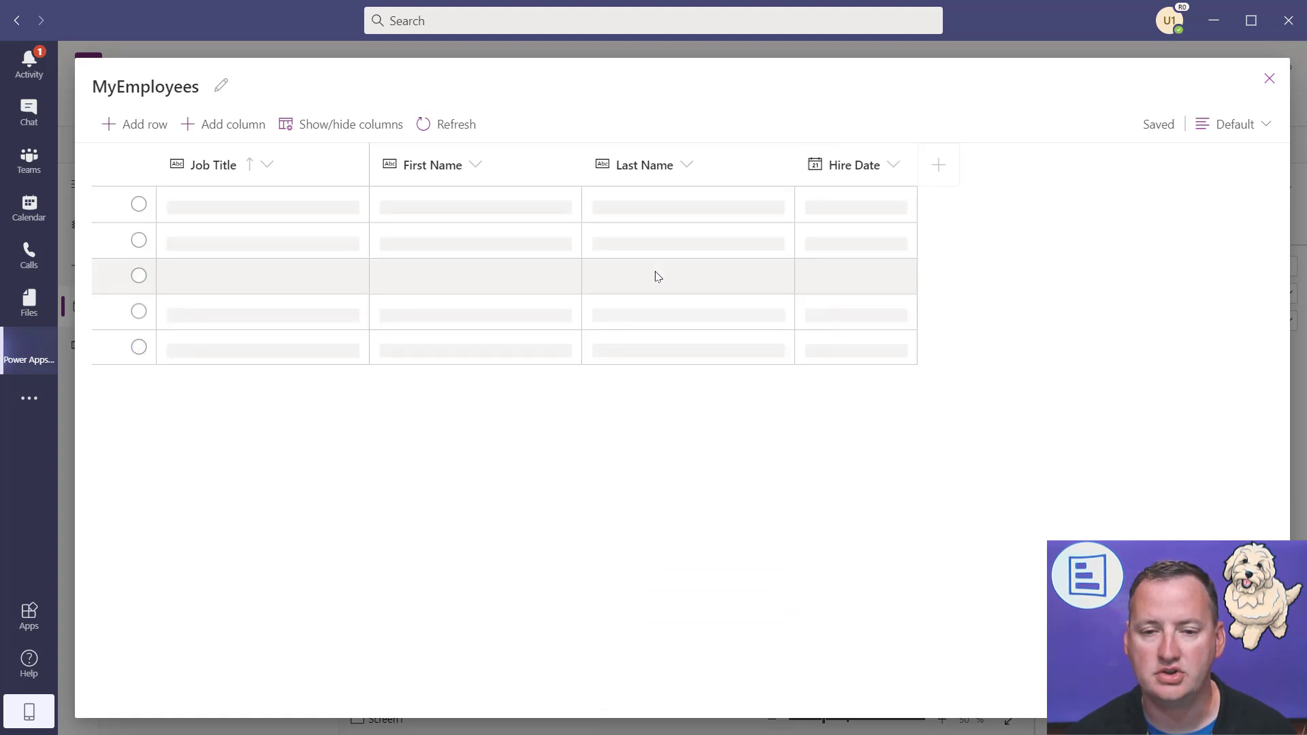
- Create the 'Hourly Wage' column with Decimal as its data type
{"action": "left_click", "coordinate": [938, 165]}
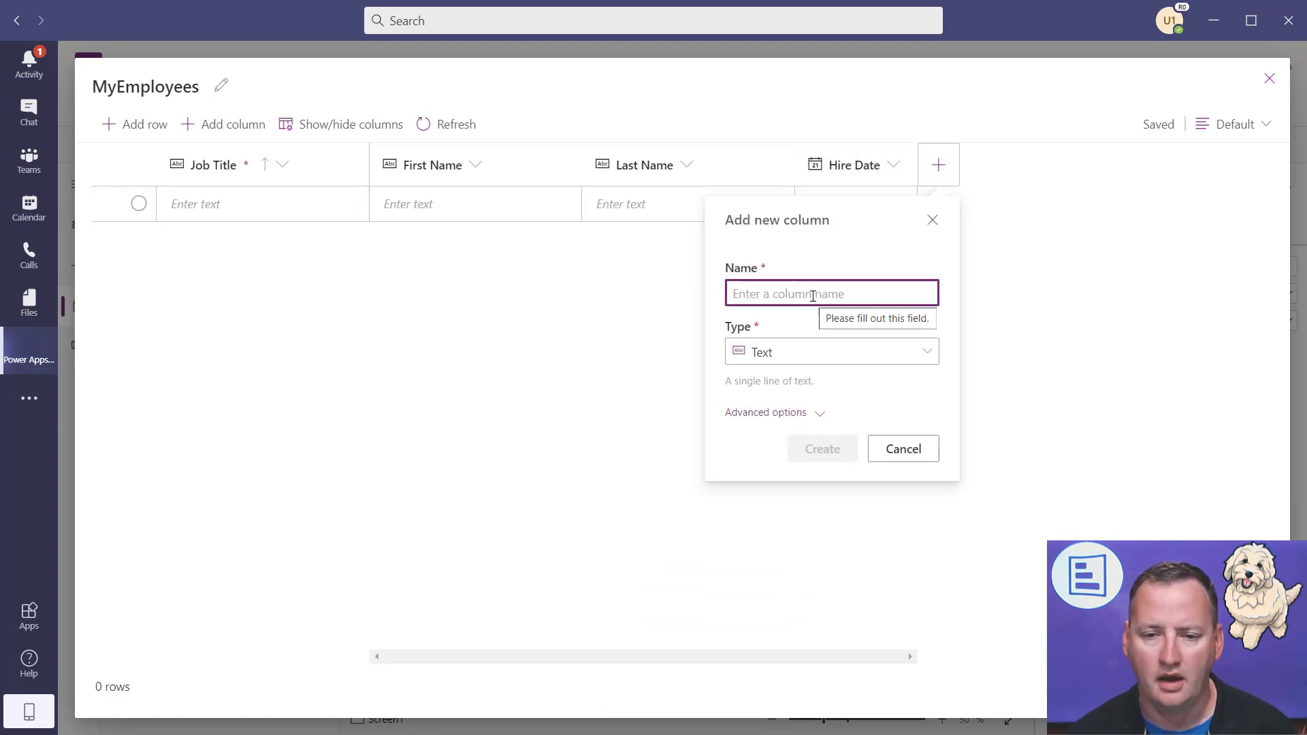
{"action": "type", "text": "Hourly Wage"}
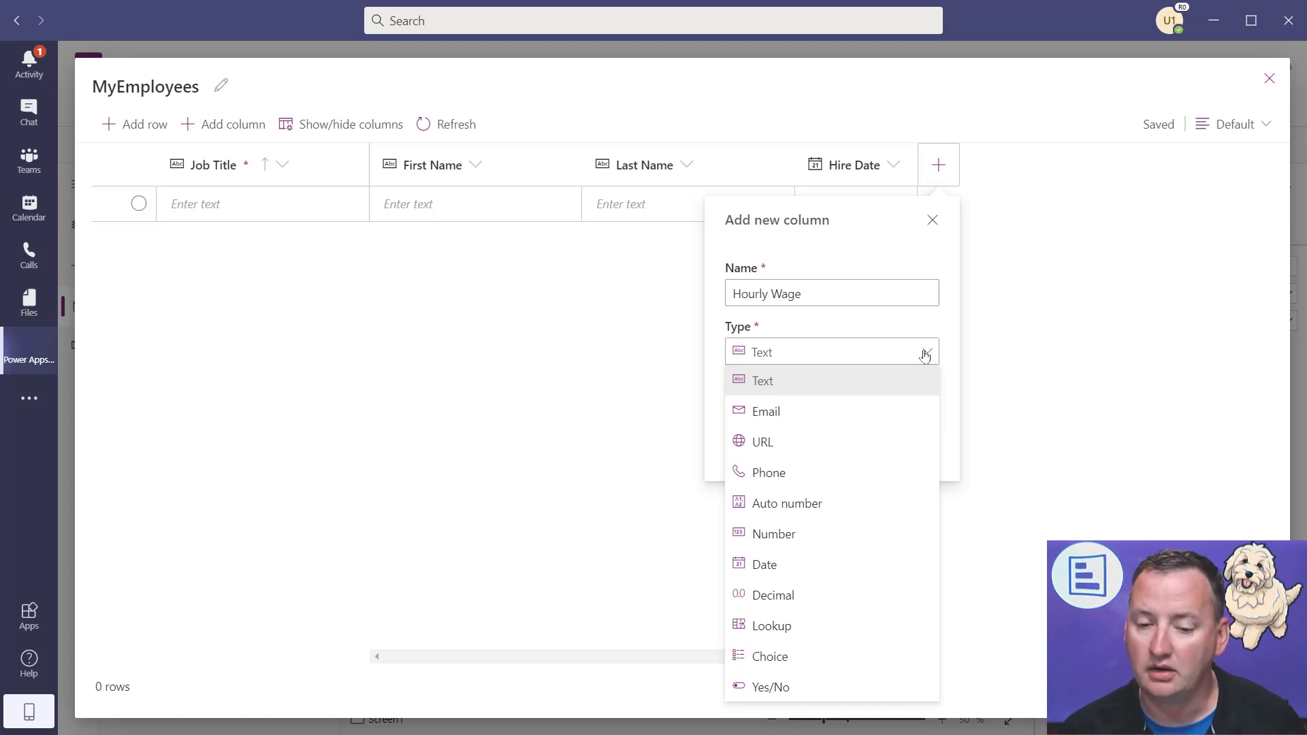
{"action": "mouse_move", "coordinate": [807, 578]}
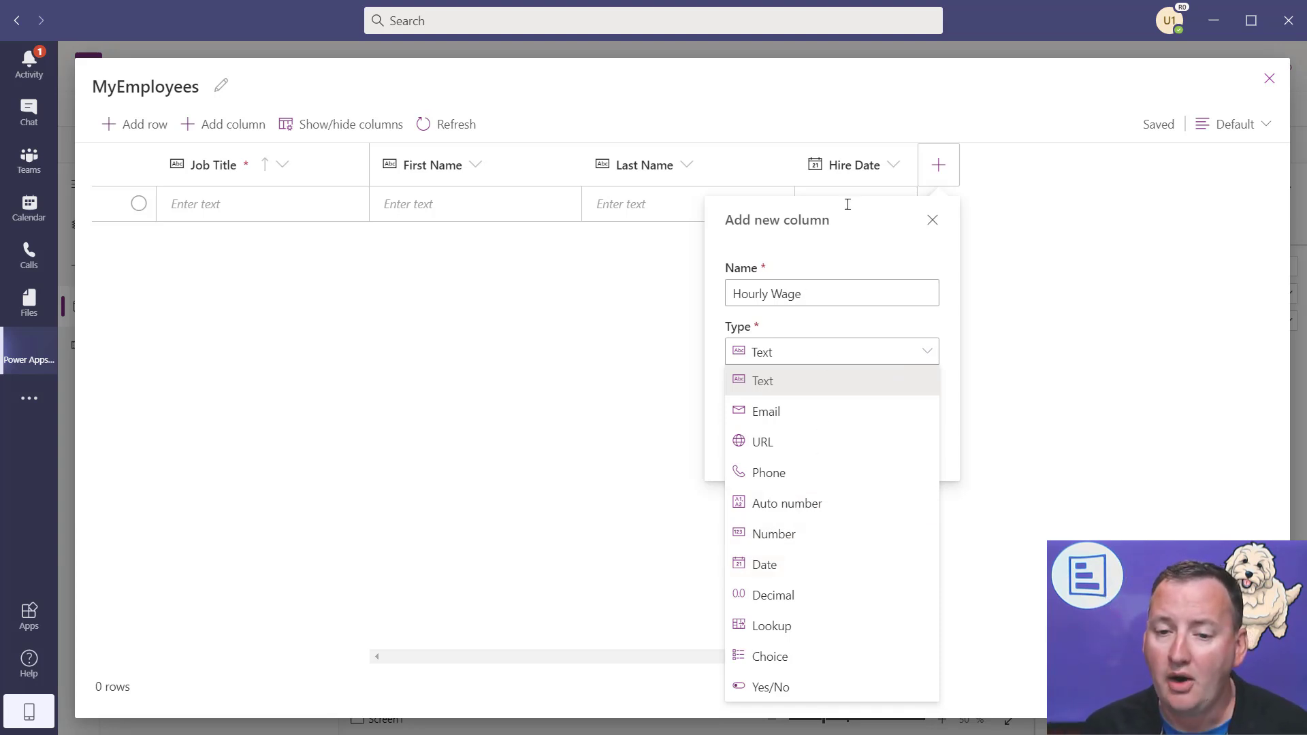
{"action": "mouse_move", "coordinate": [774, 540]}
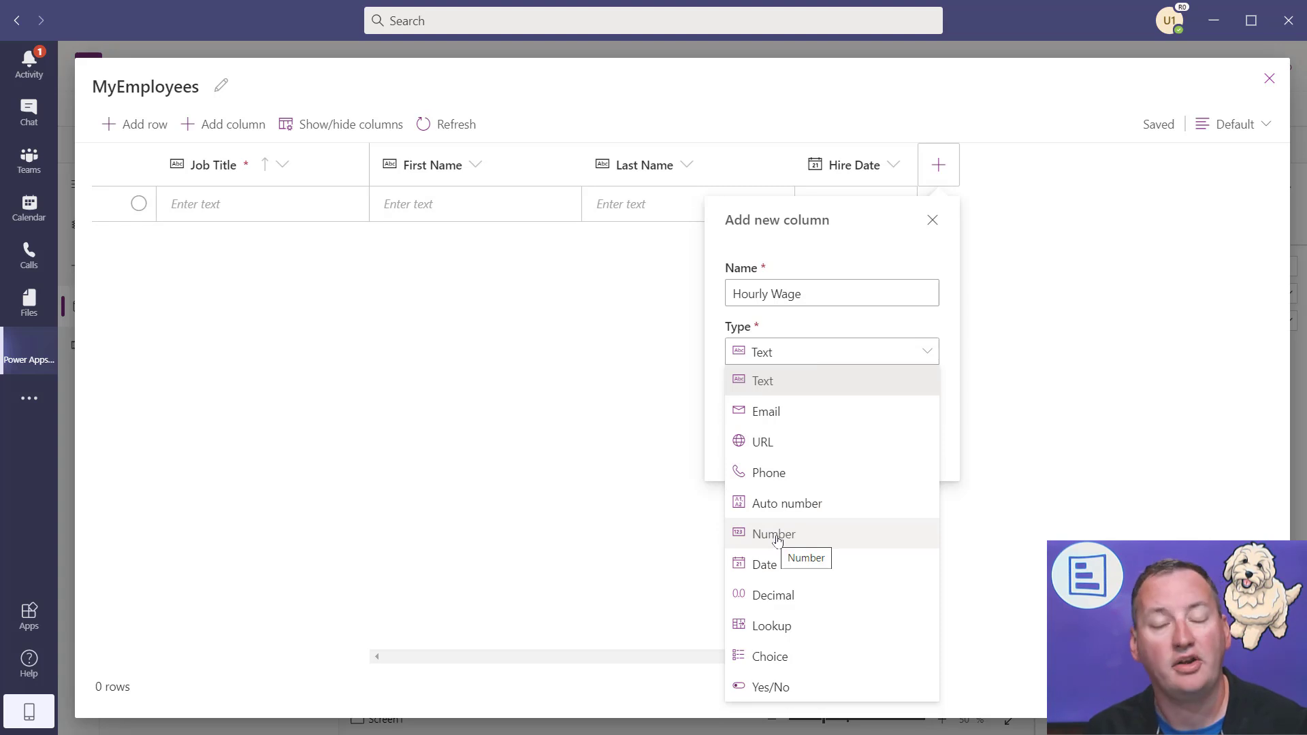
{"action": "mouse_move", "coordinate": [792, 538]}
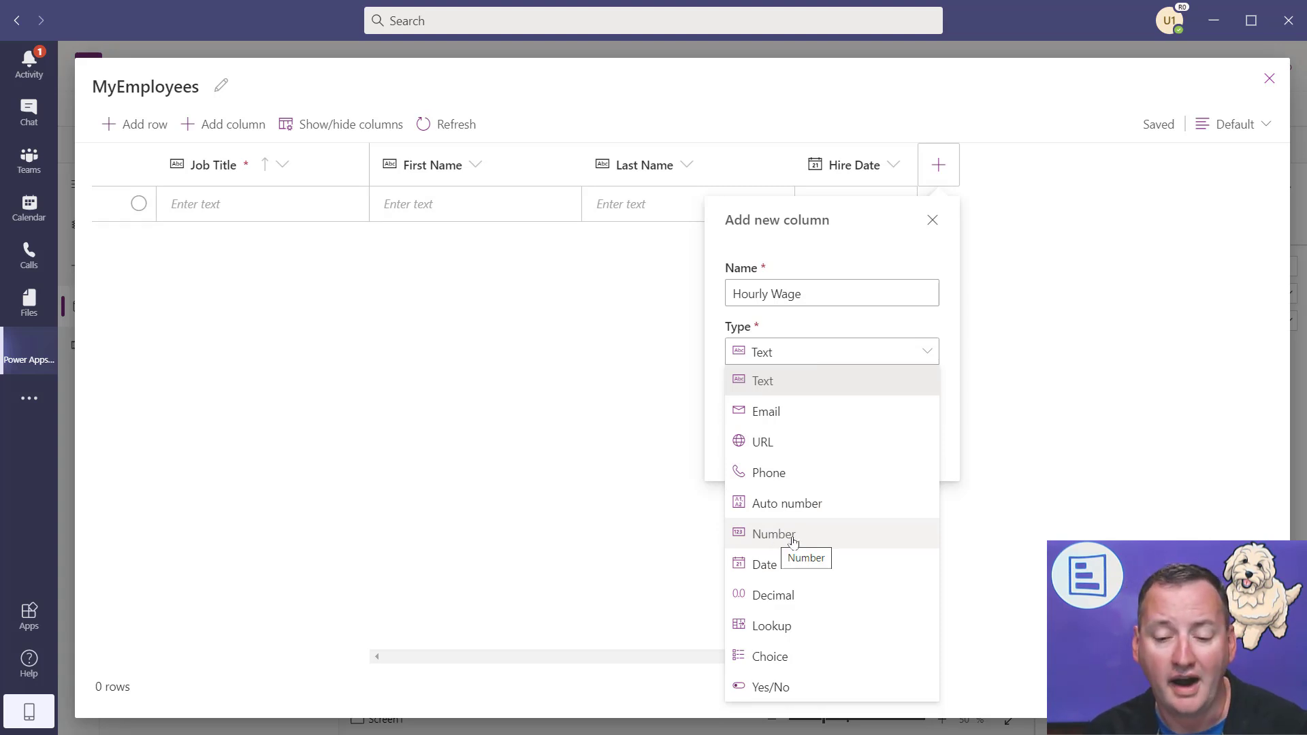
{"action": "mouse_move", "coordinate": [784, 609]}
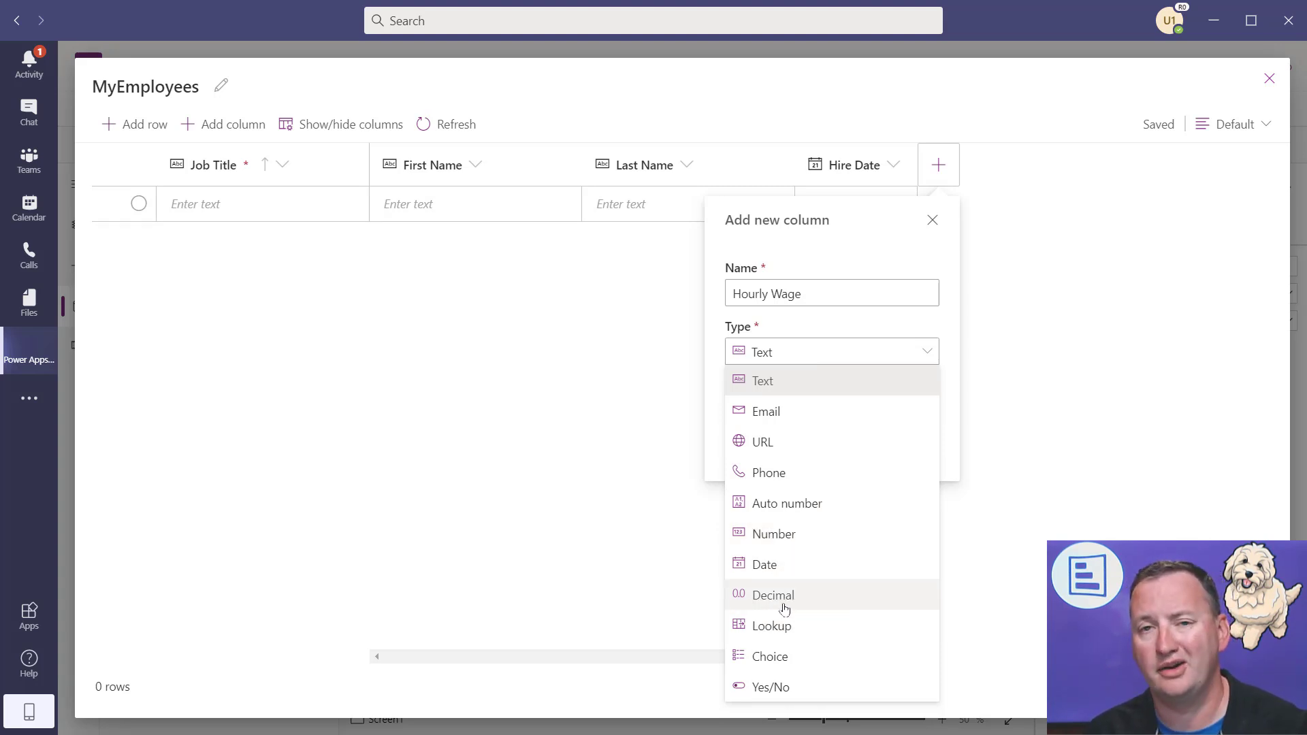
{"action": "mouse_move", "coordinate": [783, 609]}
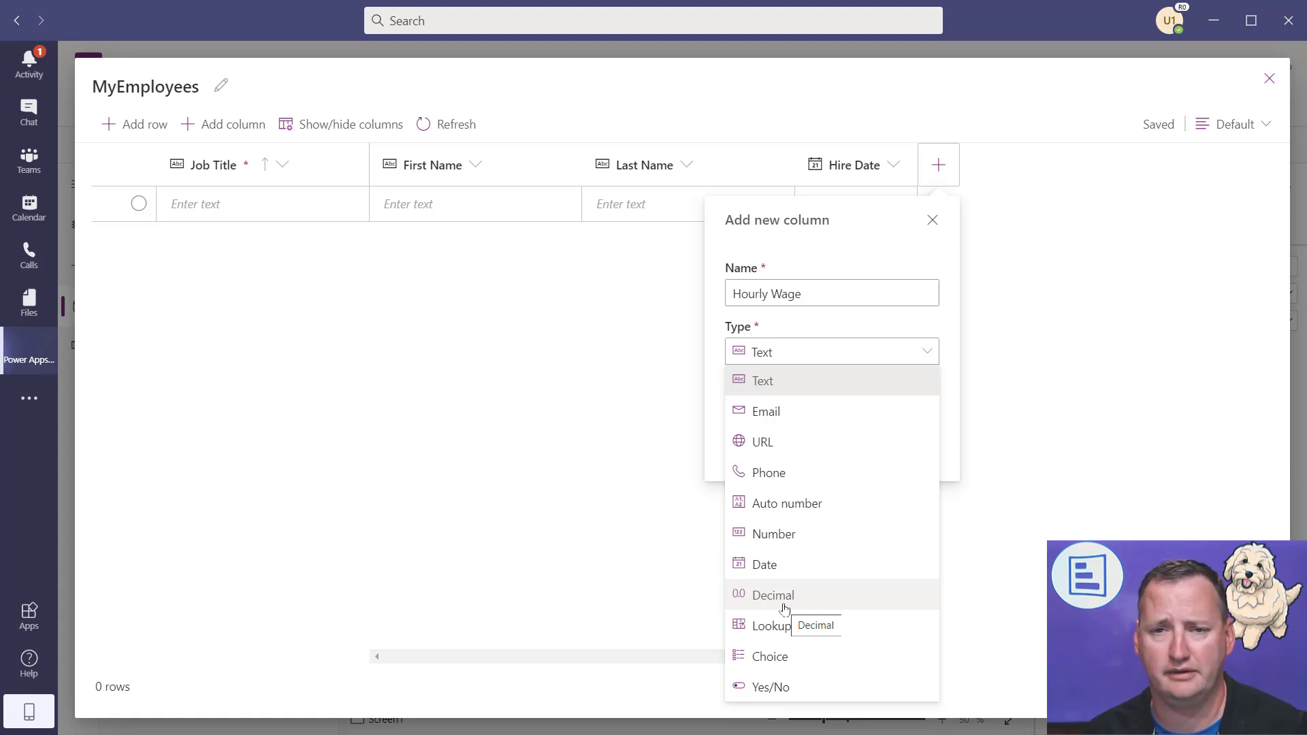
{"action": "mouse_move", "coordinate": [803, 597]}
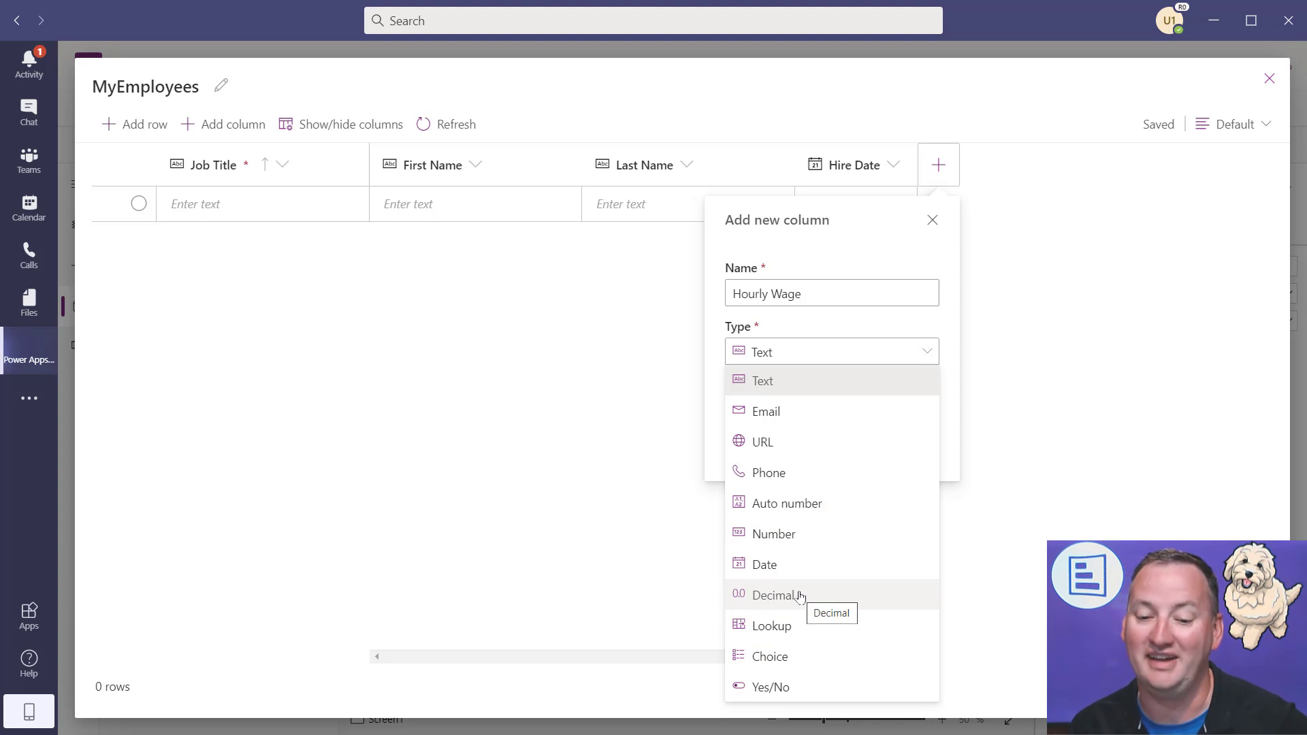
{"action": "left_click", "coordinate": [778, 595]}
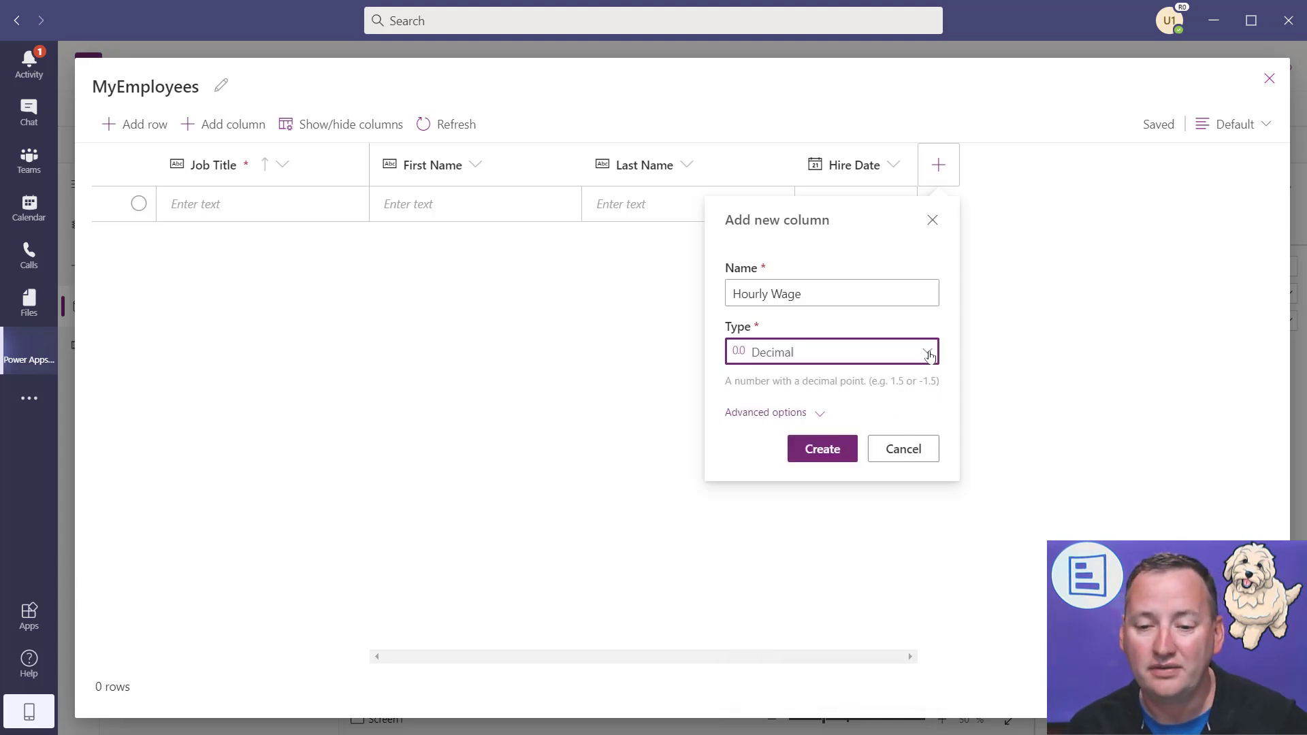
{"action": "left_click", "coordinate": [929, 352]}
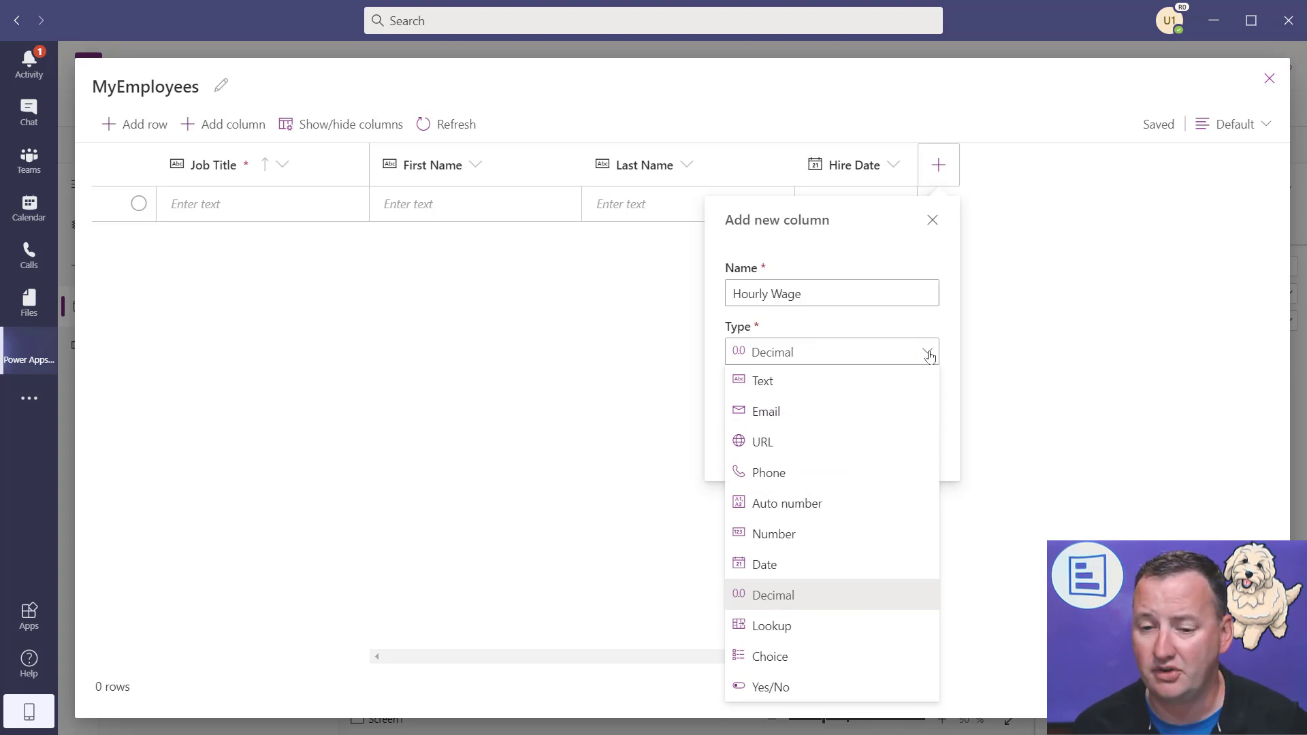
{"action": "left_click", "coordinate": [773, 595]}
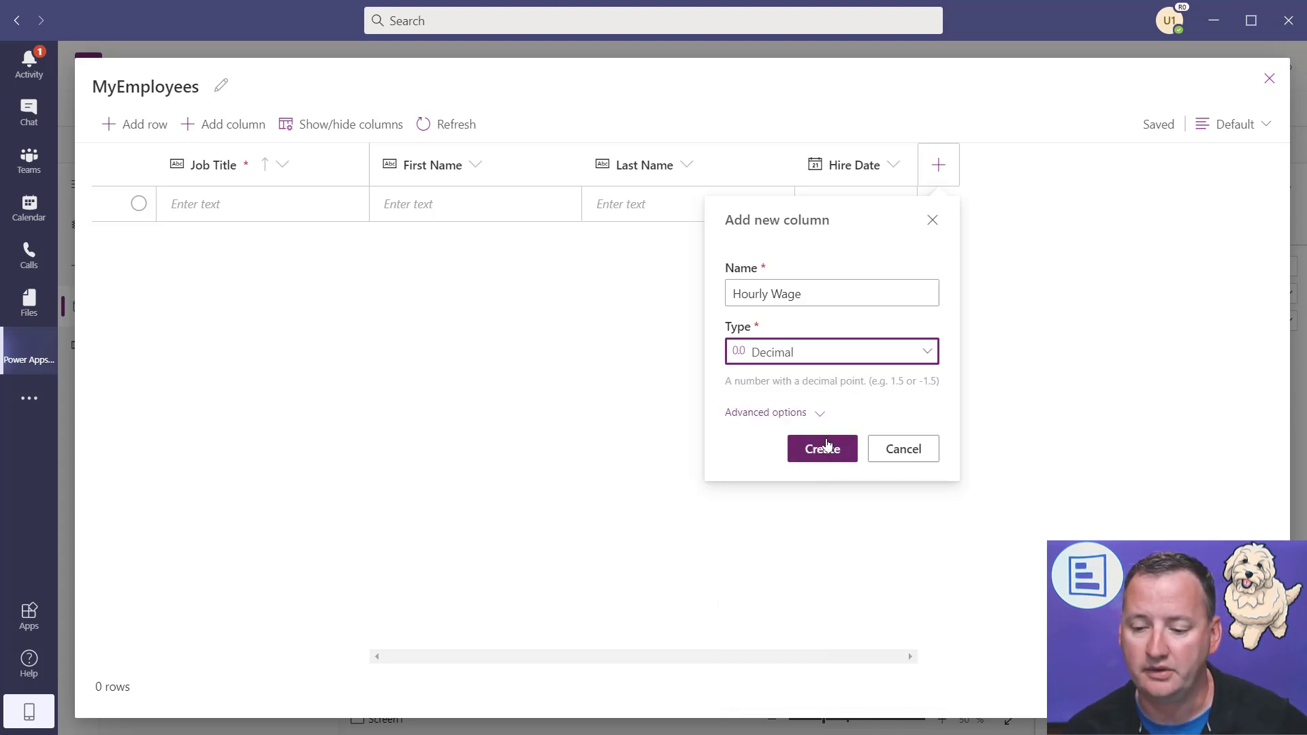
{"action": "left_click", "coordinate": [822, 448]}
{"action": "type", "text": "Favorite Color"}
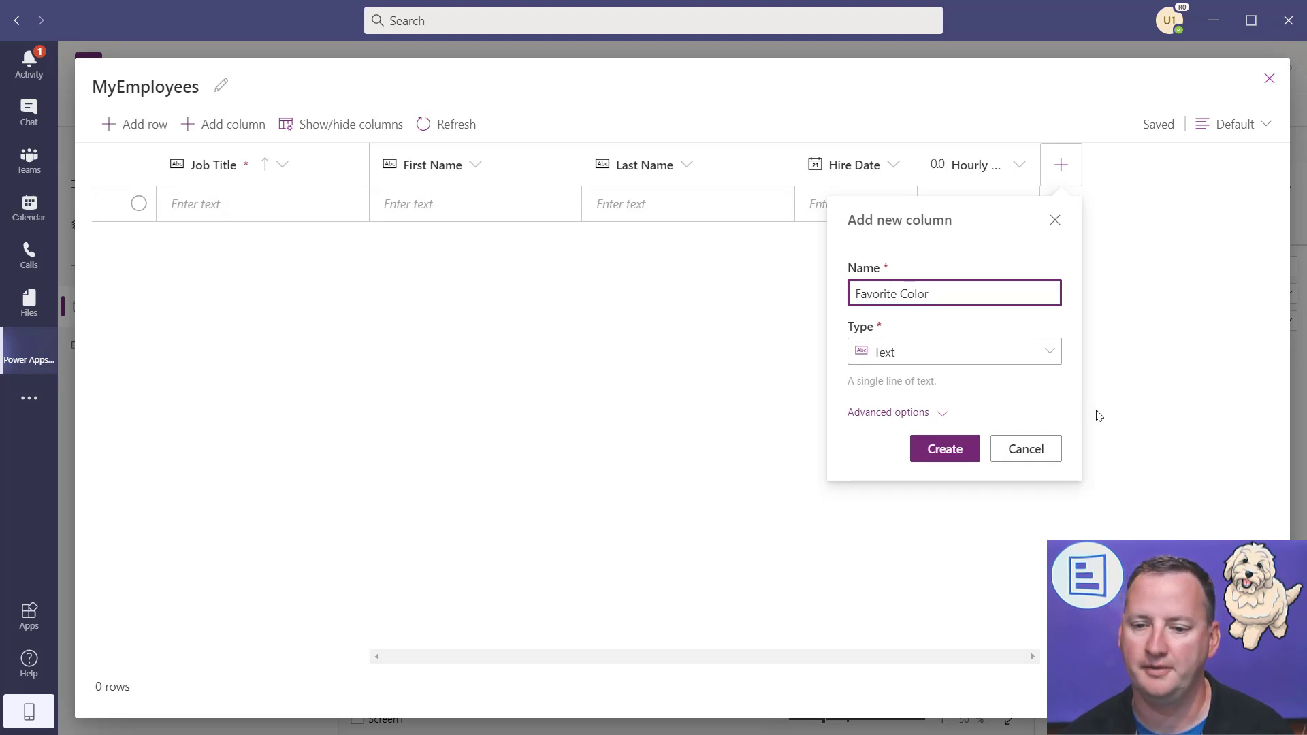
- Make 'Favorite Color' a Choice column with options Red, Blue and Green
{"action": "left_click", "coordinate": [954, 351]}
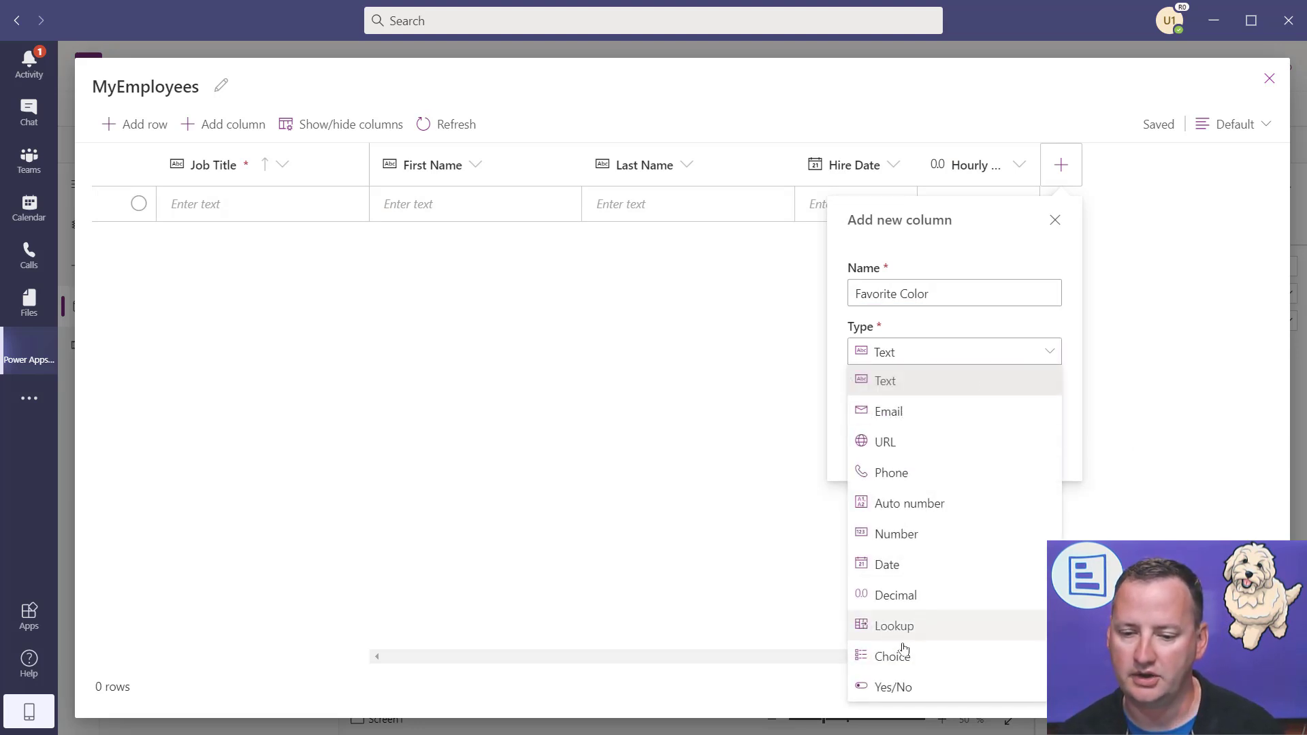
{"action": "left_click", "coordinate": [893, 656]}
{"action": "type", "text": "Red"}
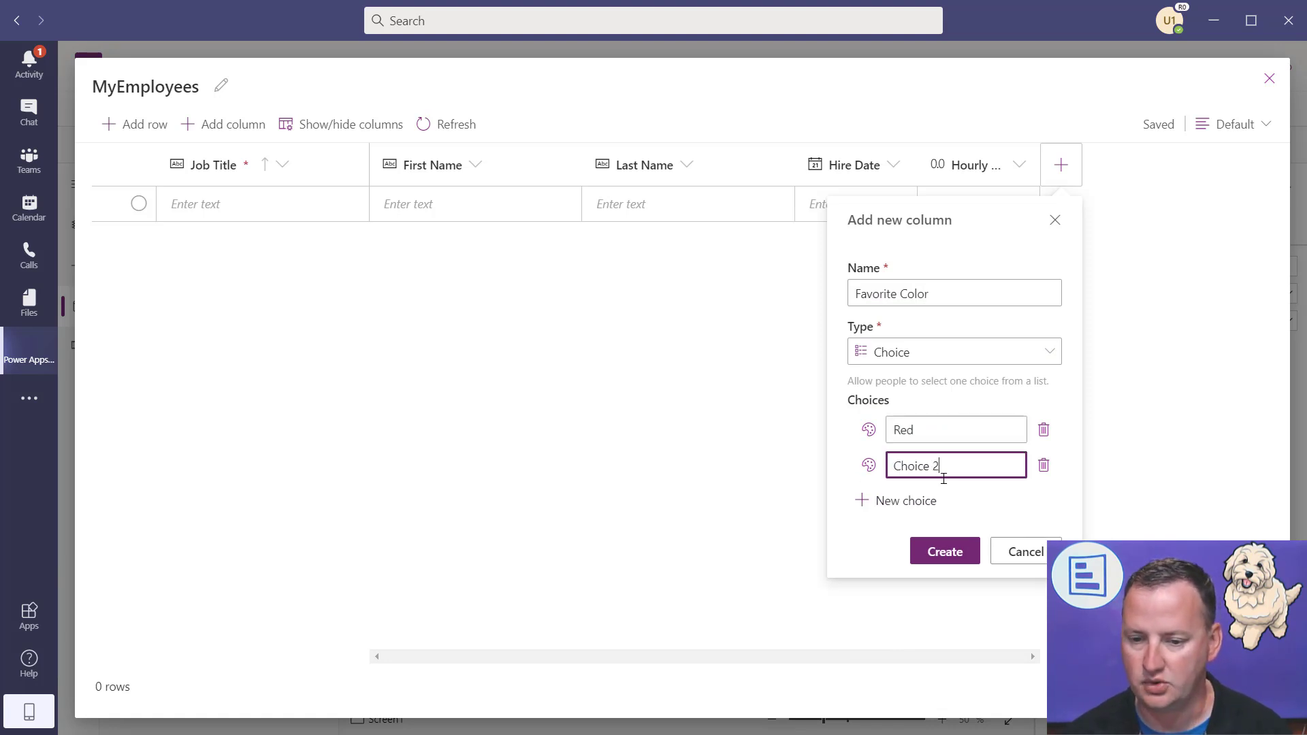
{"action": "type", "text": "Blue"}
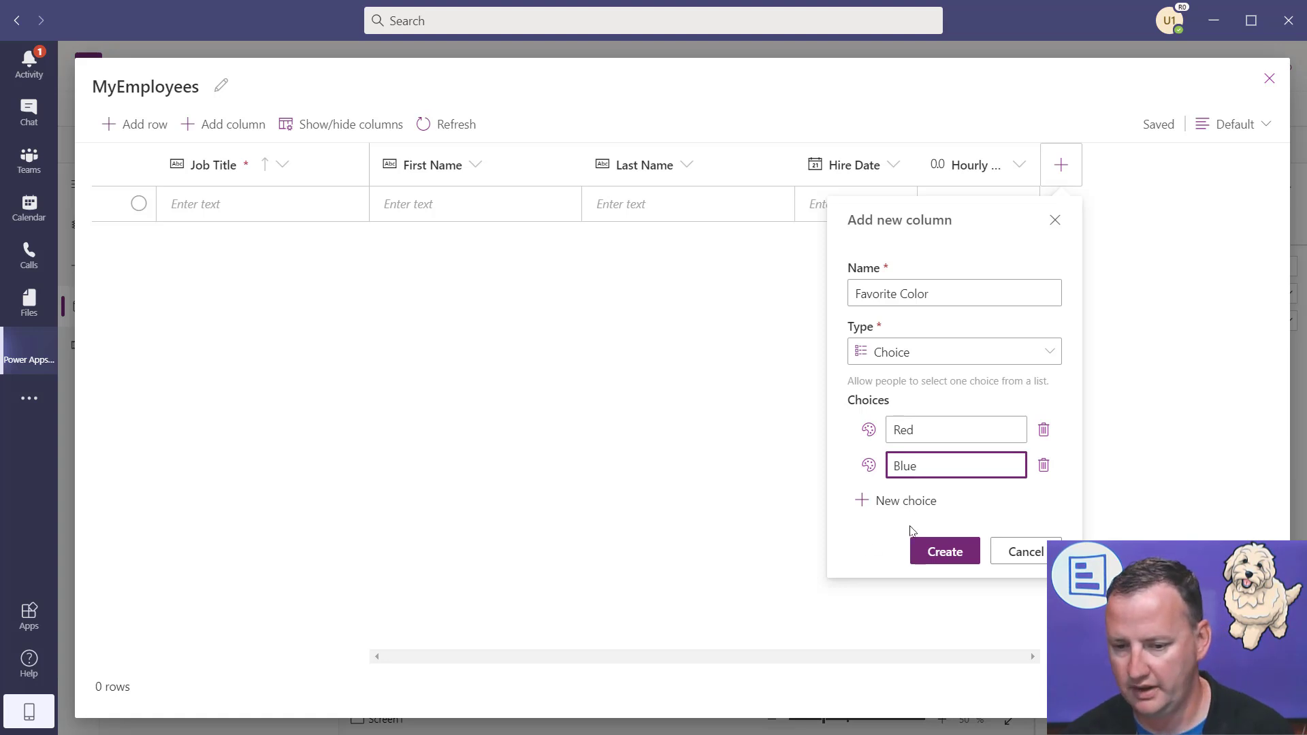
{"action": "type", "text": "Gr"}
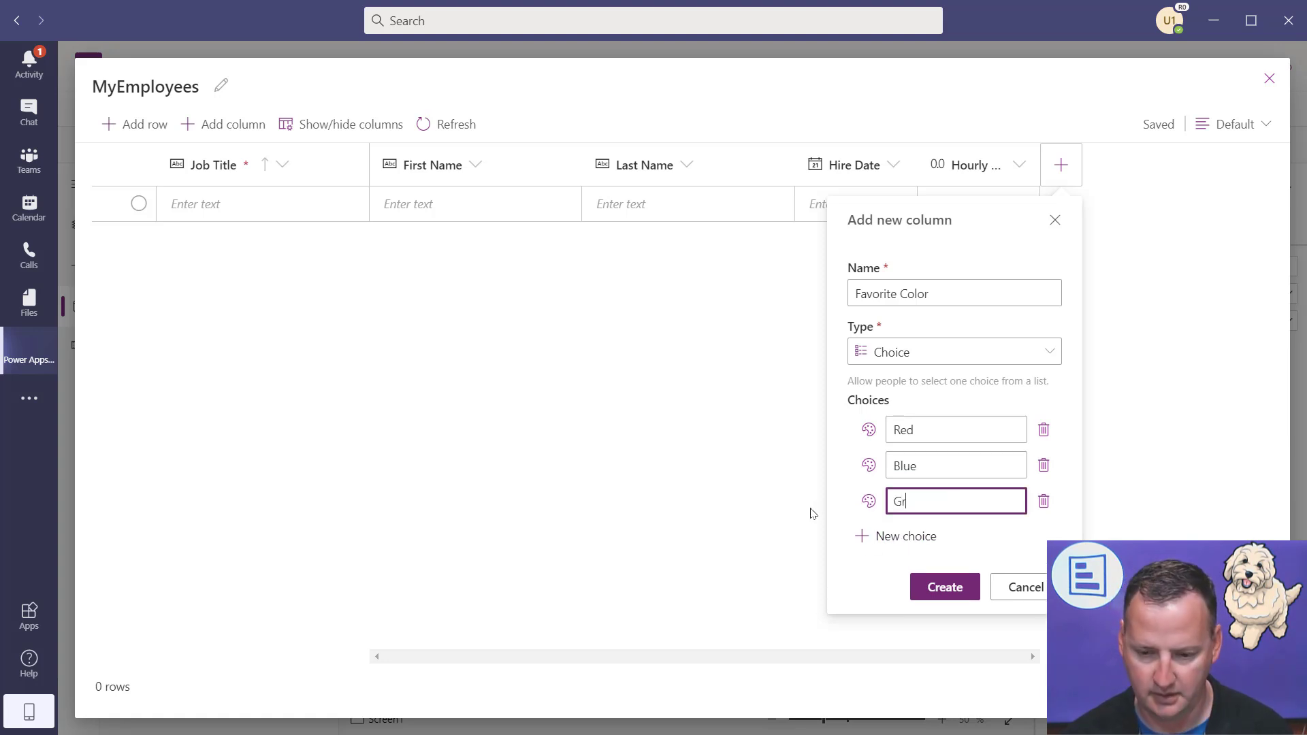
{"action": "type", "text": "een"}
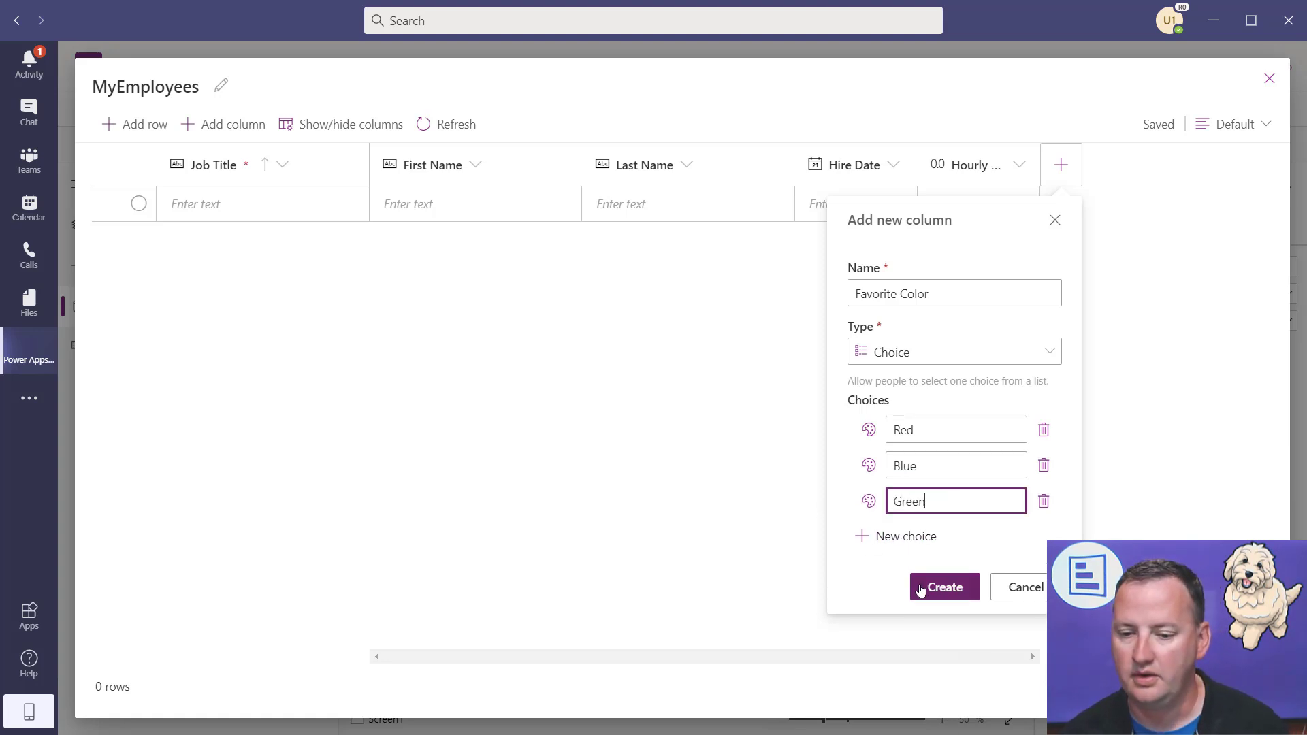
{"action": "left_click", "coordinate": [944, 587]}
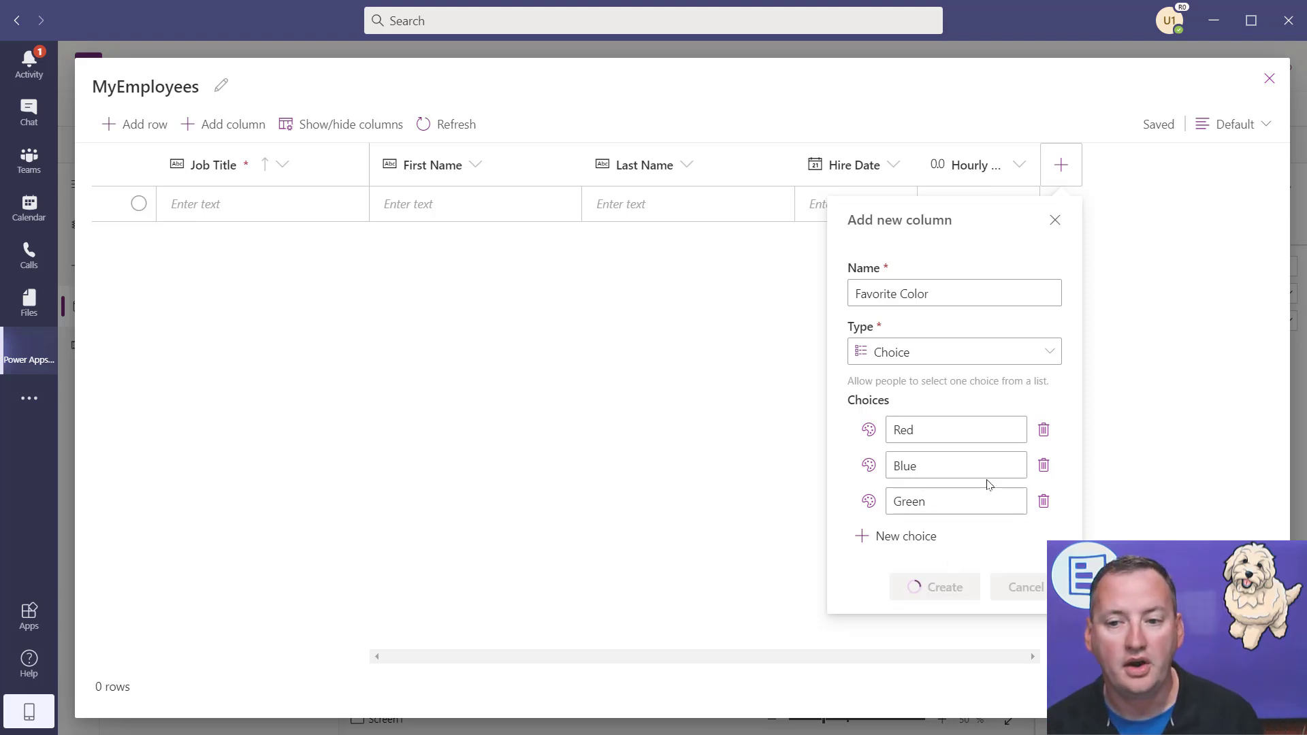
{"action": "left_click", "coordinate": [934, 587]}
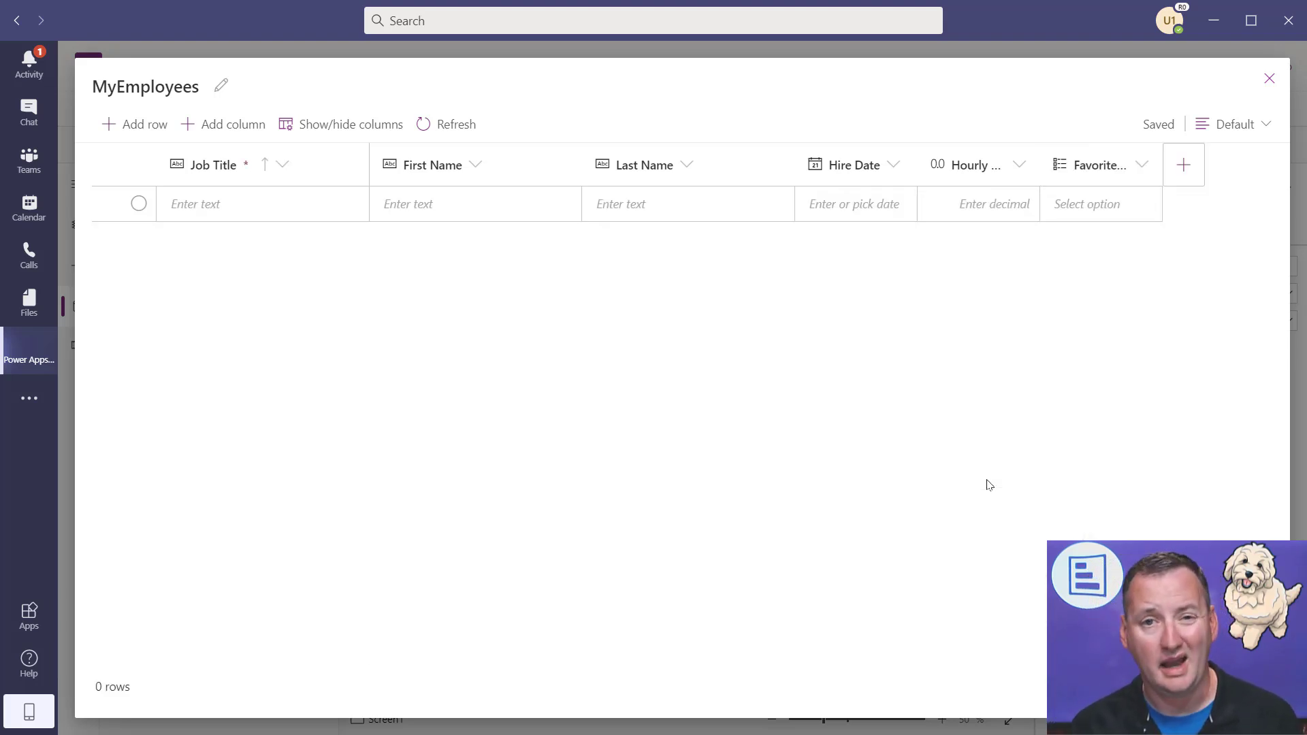
{"action": "mouse_move", "coordinate": [1008, 480]}
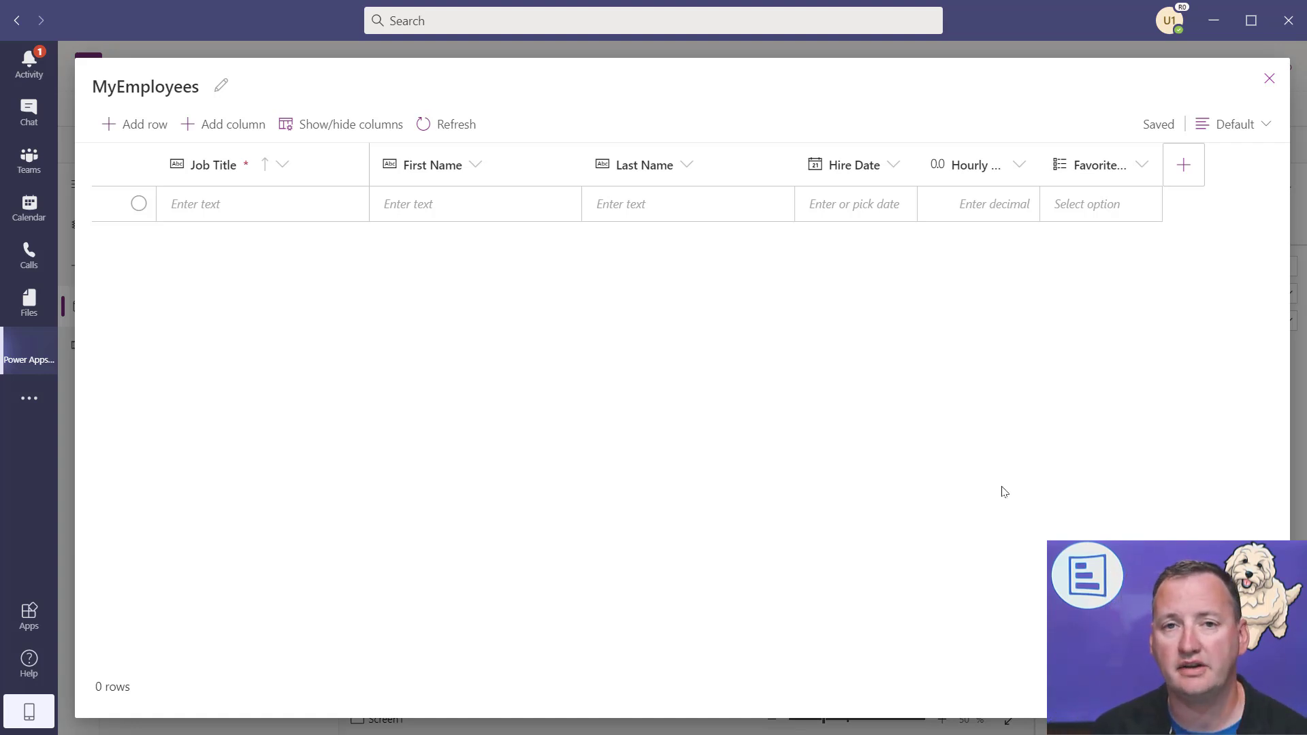
{"action": "mouse_move", "coordinate": [590, 273]}
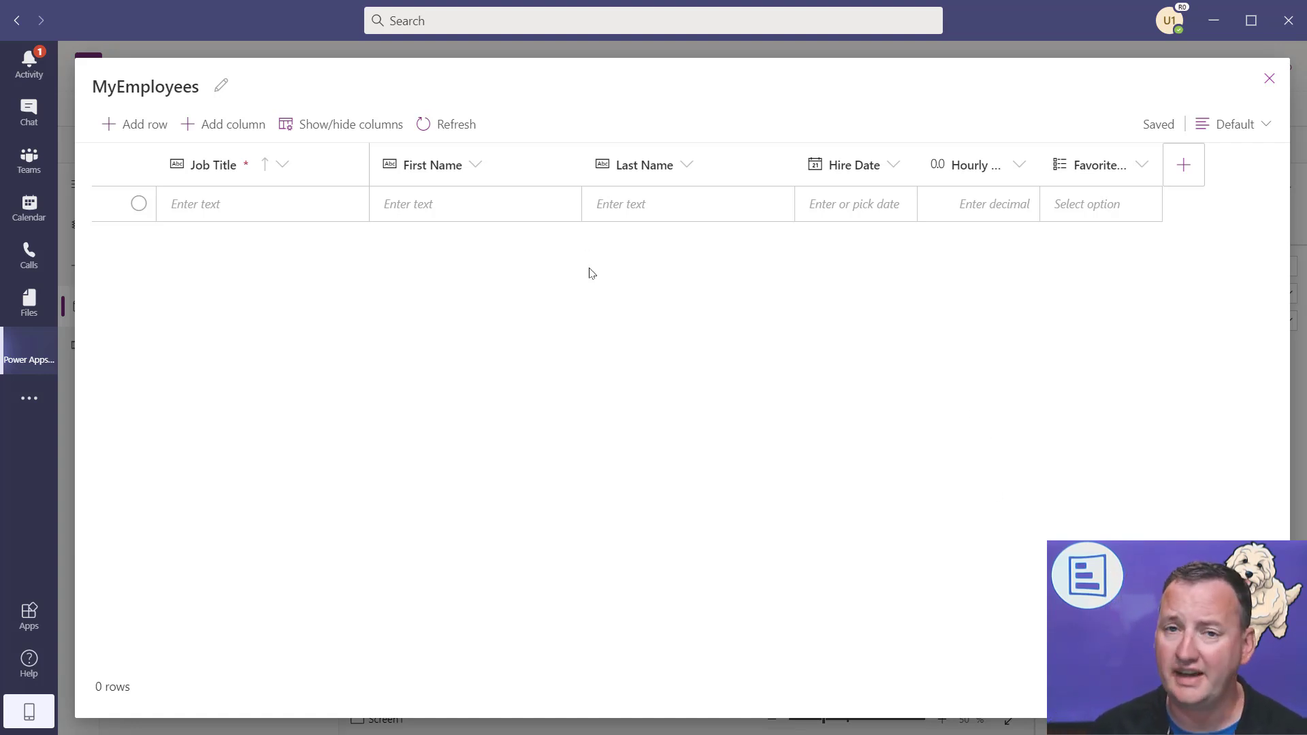
- Fill in the CEO row: hire date 12/1/2006, wage 99.99, favorite color Green
{"action": "left_click", "coordinate": [245, 204]}
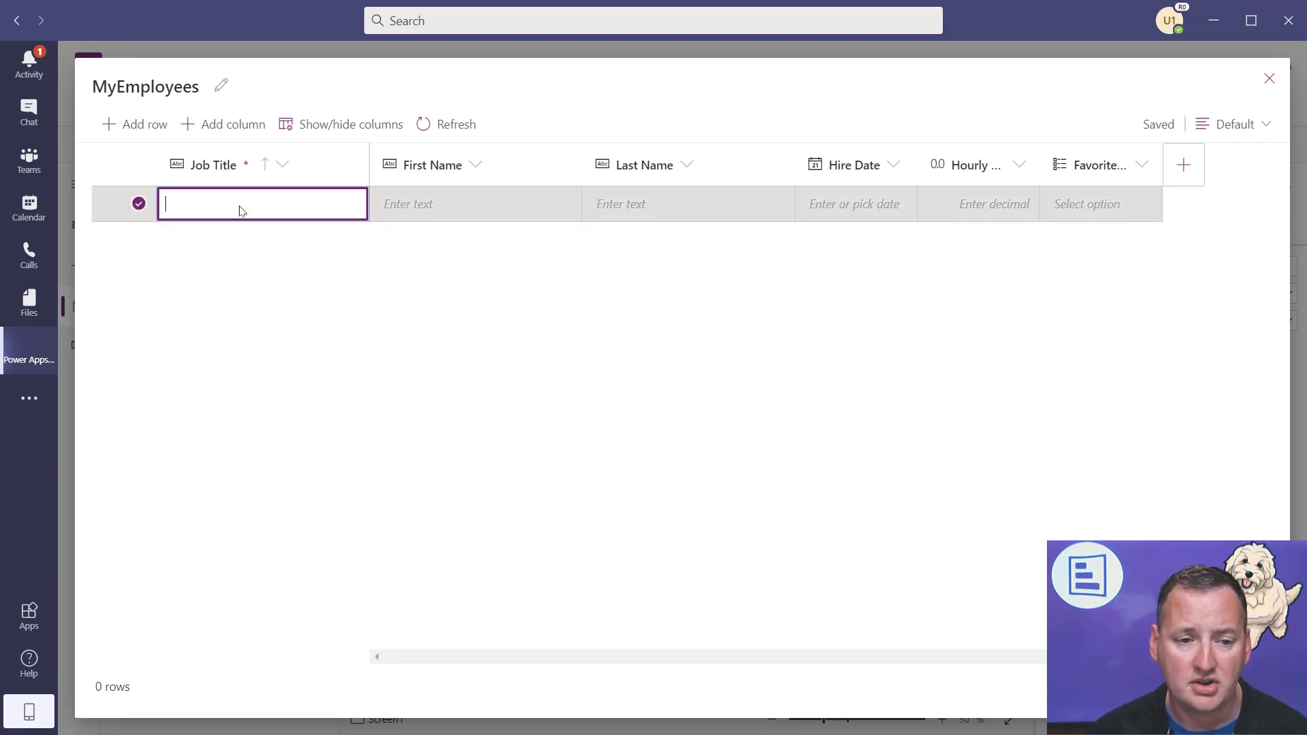
{"action": "type", "text": "CEO"}
{"action": "left_click", "coordinate": [689, 204]}
{"action": "type", "text": "Young"}
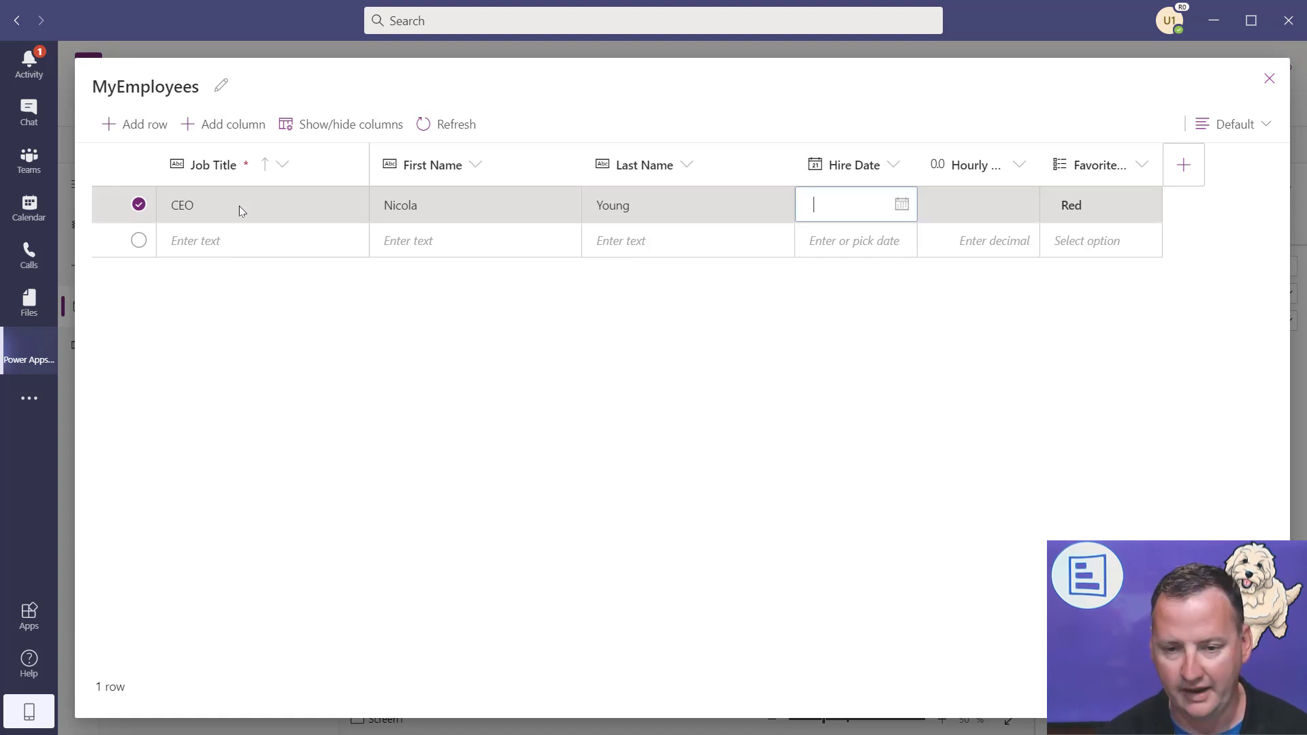
{"action": "type", "text": "12/1/200"}
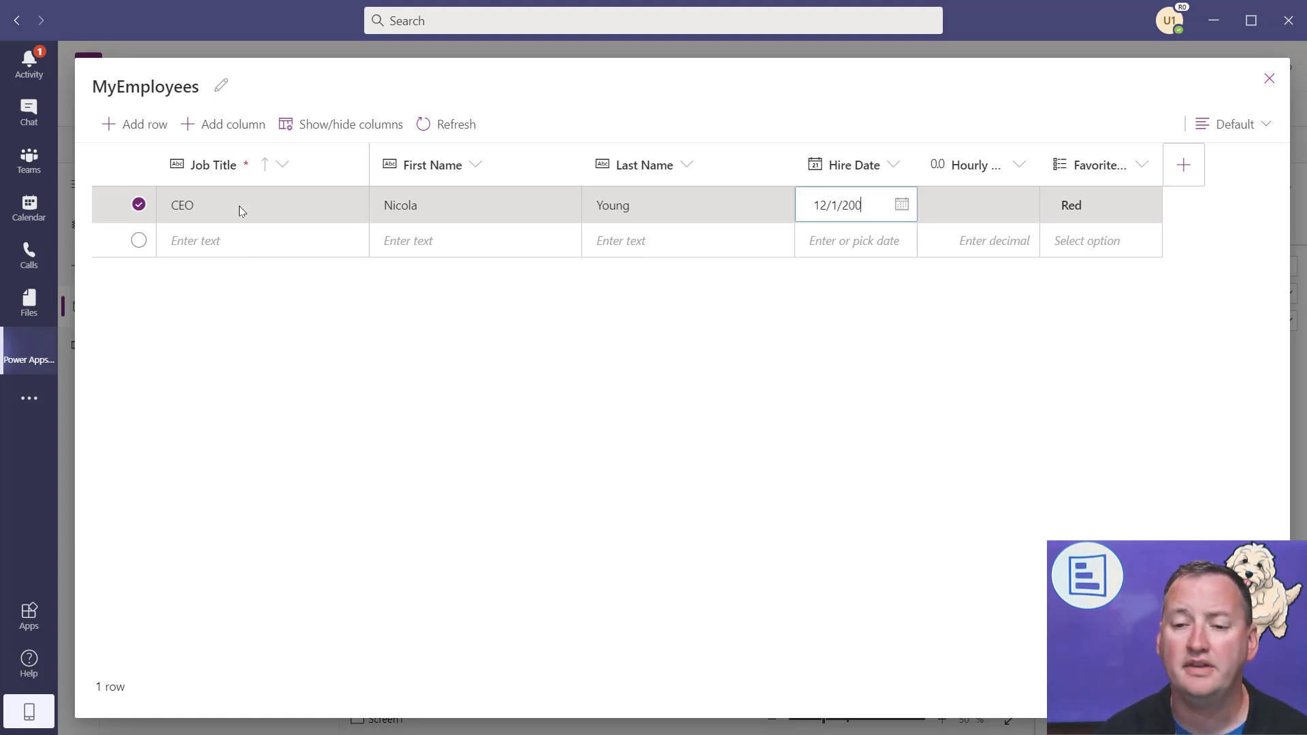
{"action": "type", "text": "6"}
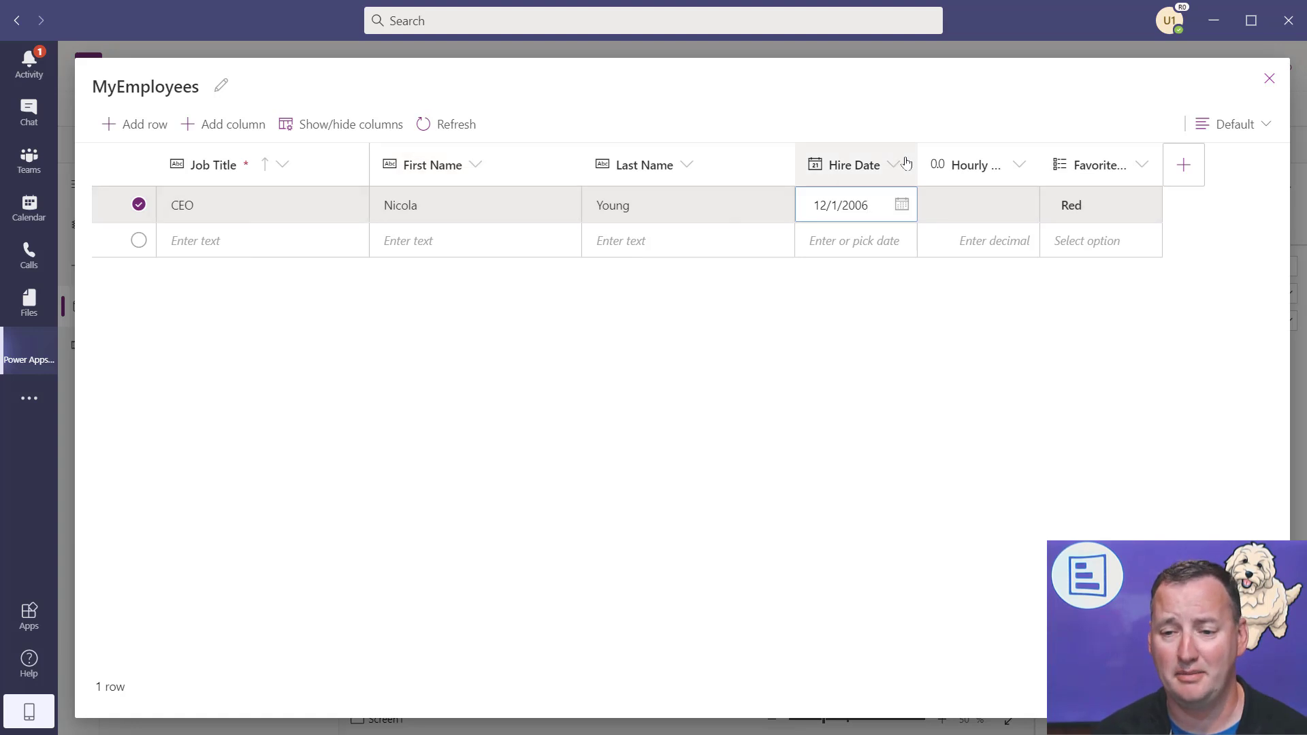
{"action": "left_click", "coordinate": [978, 205]}
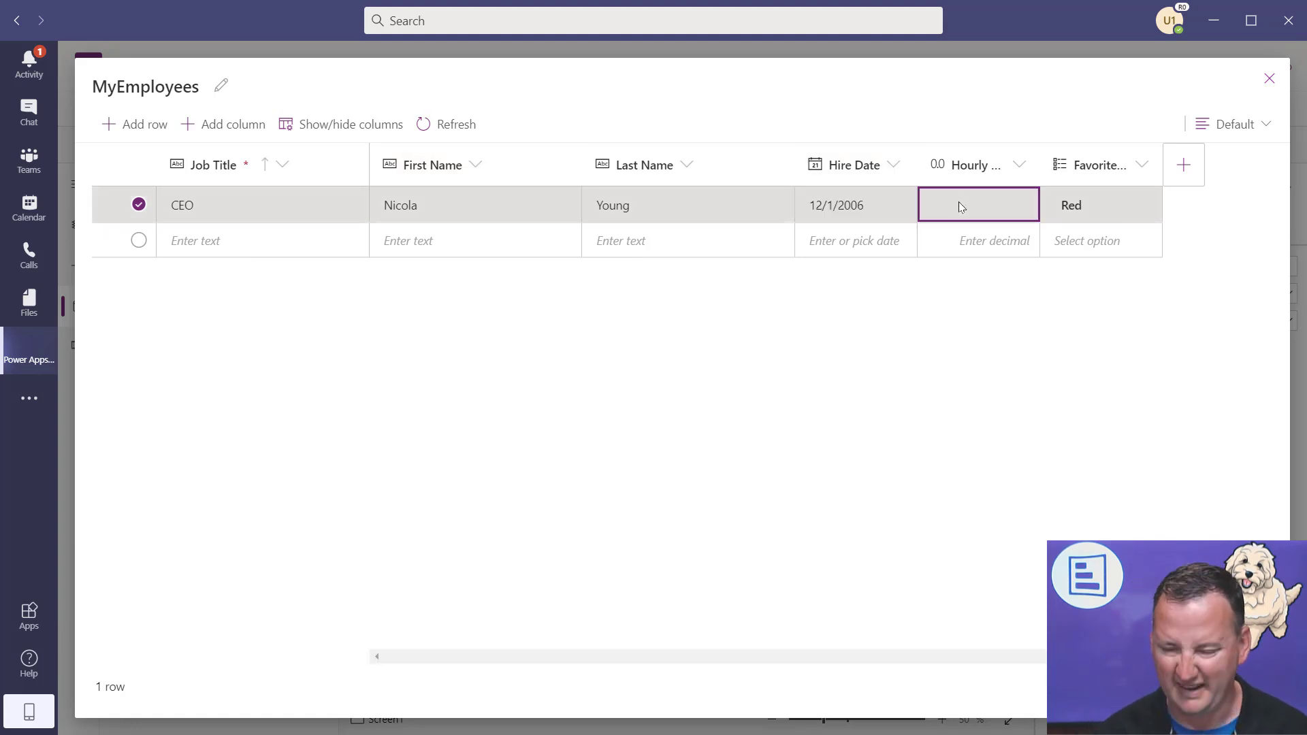
{"action": "type", "text": "99.99"}
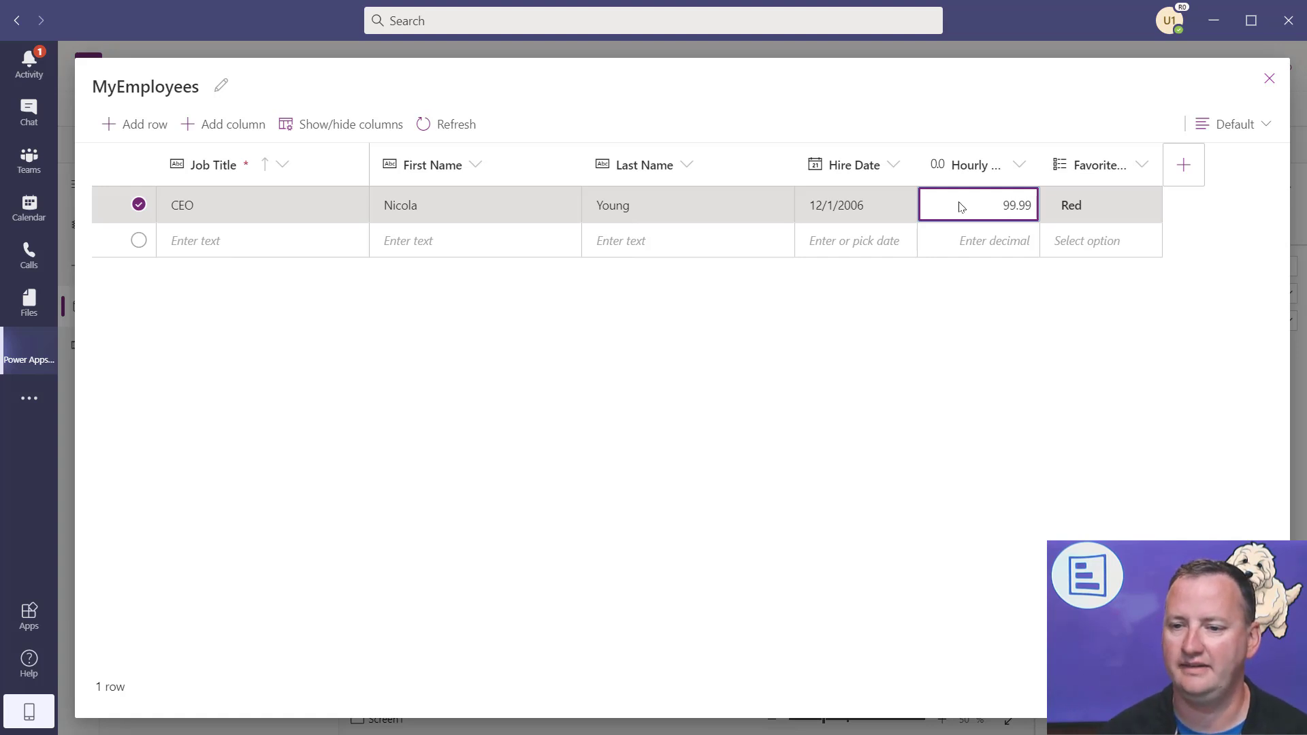
{"action": "left_click", "coordinate": [1092, 205]}
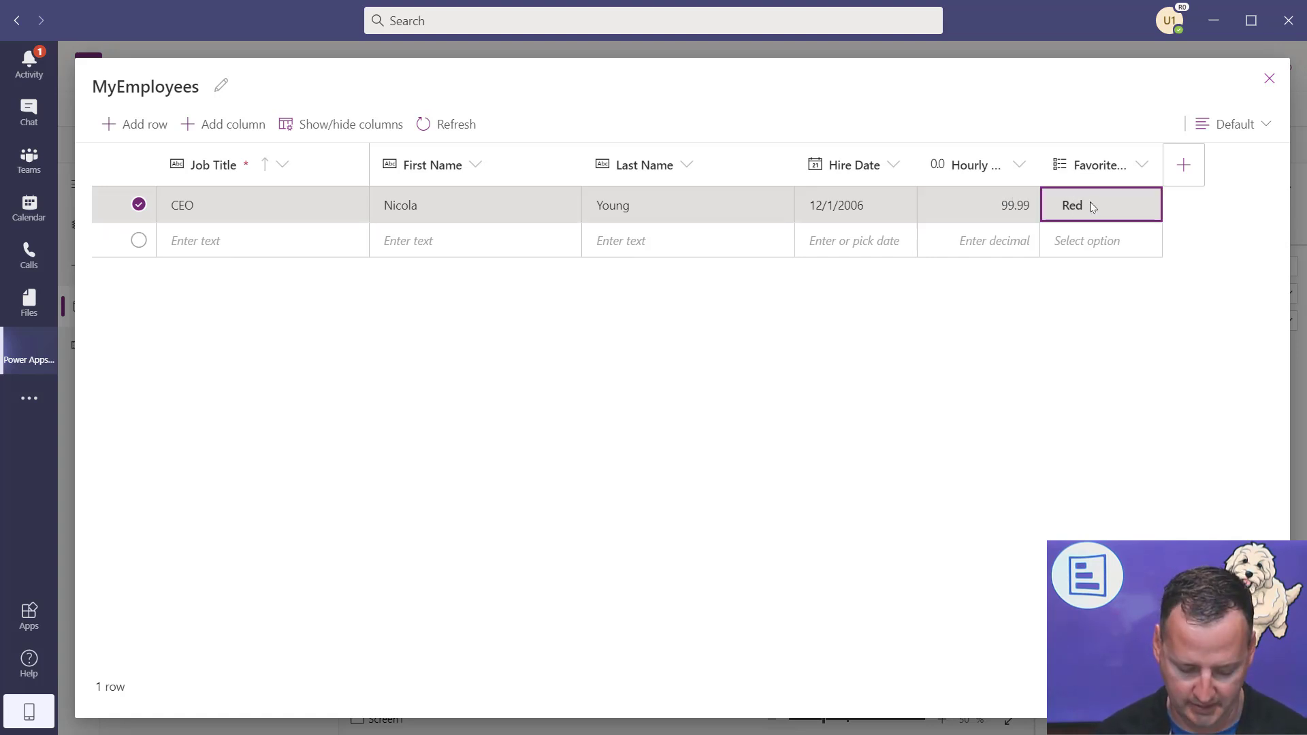
{"action": "left_click", "coordinate": [1101, 204]}
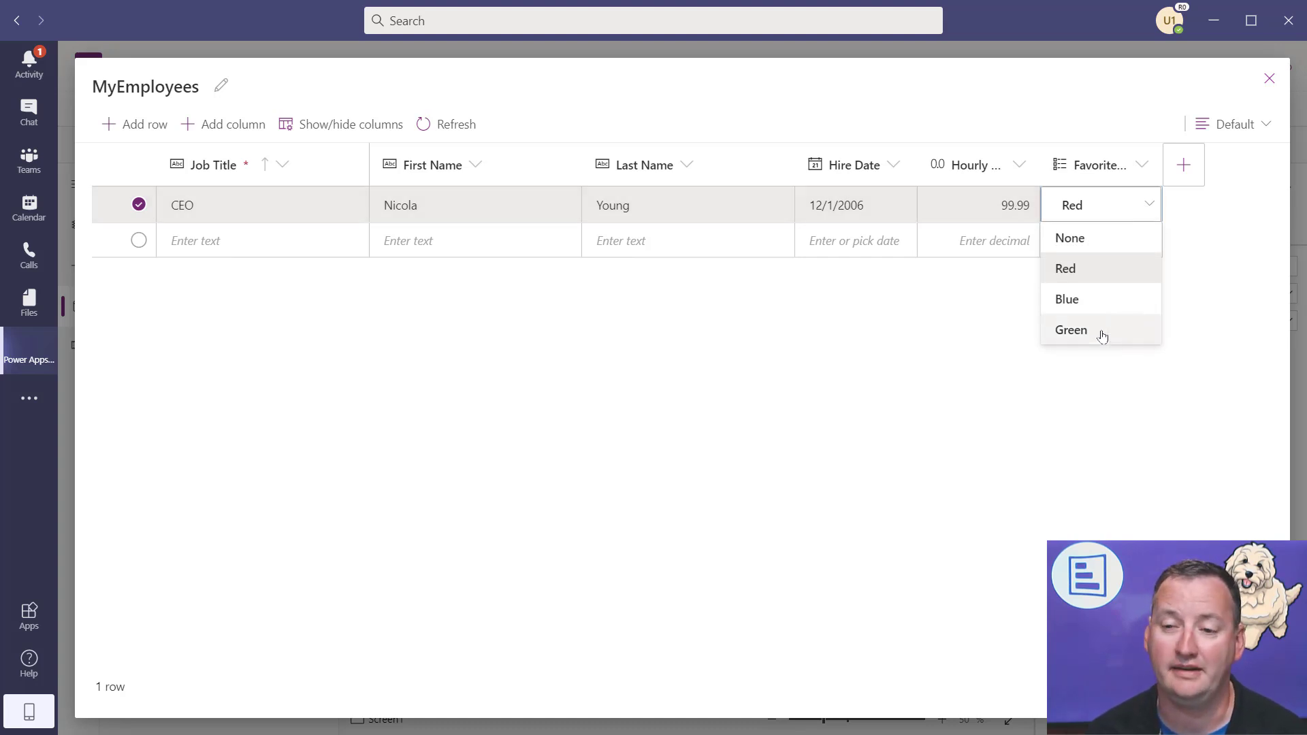
{"action": "left_click", "coordinate": [1071, 330]}
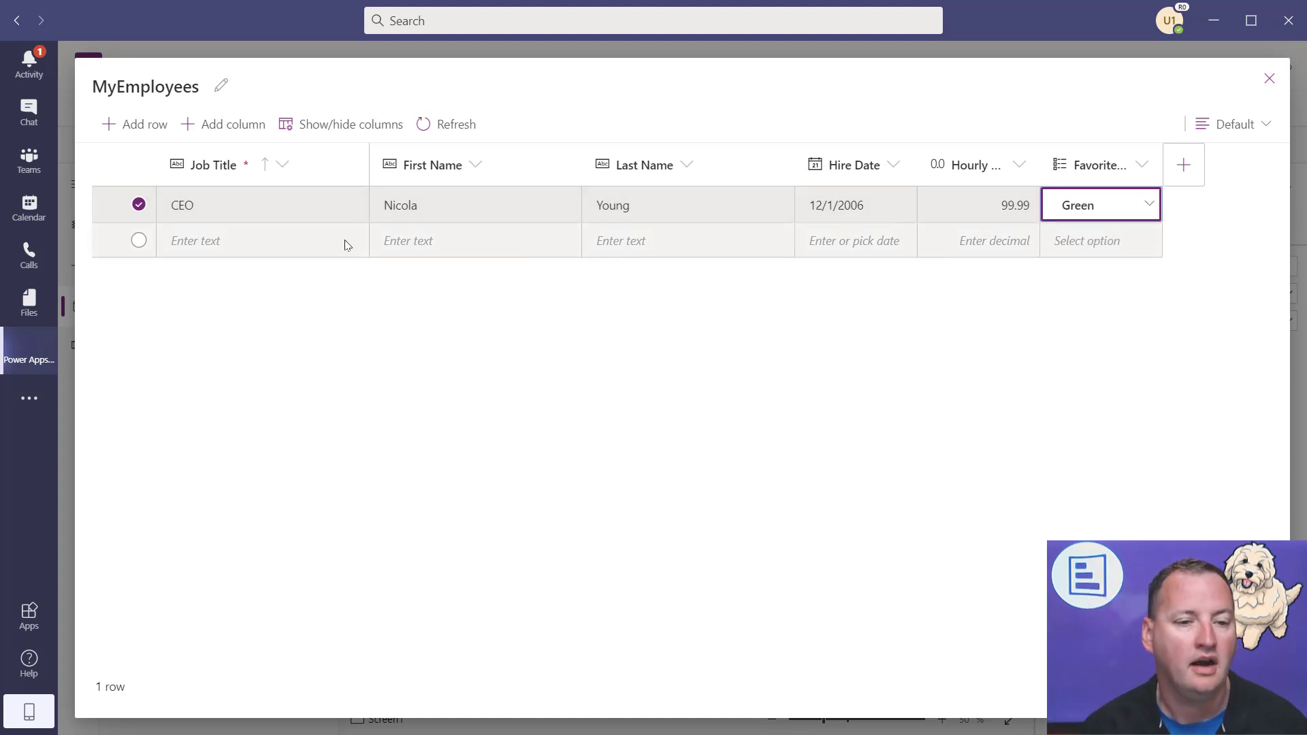
{"action": "left_click", "coordinate": [263, 240]}
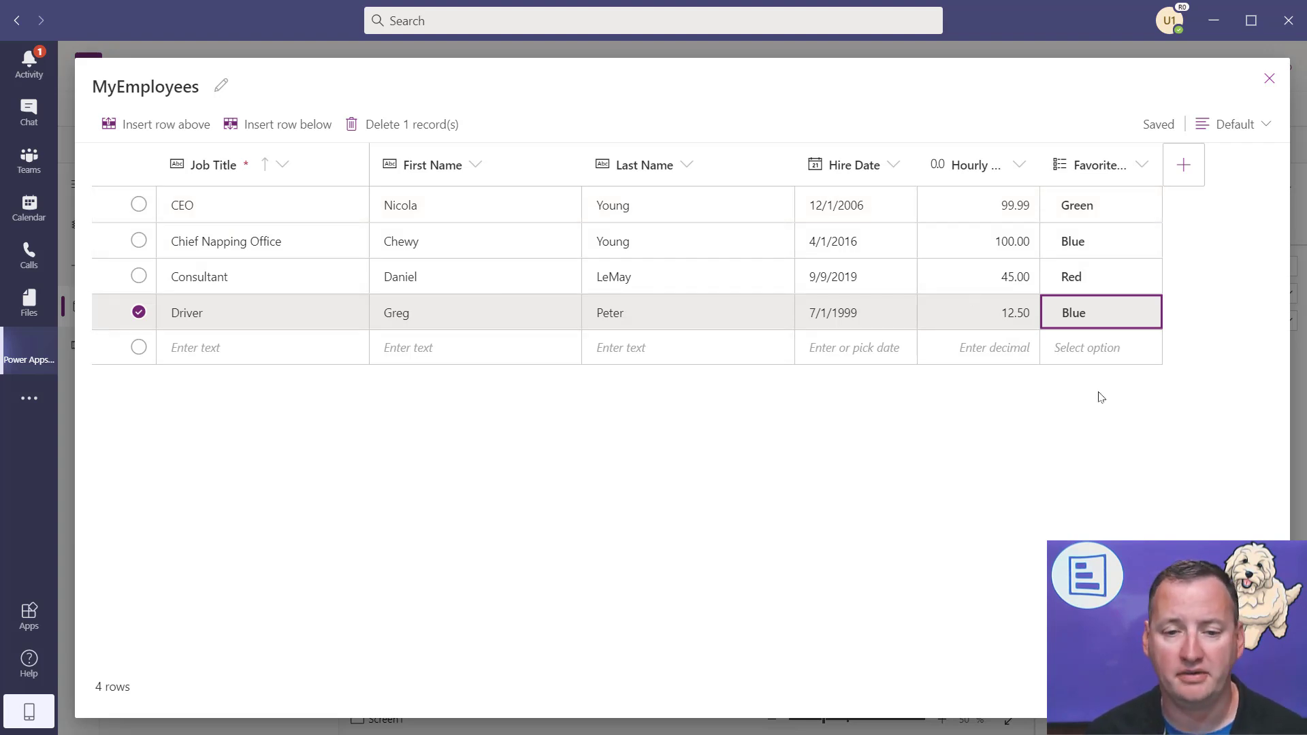
{"action": "mouse_move", "coordinate": [966, 250]}
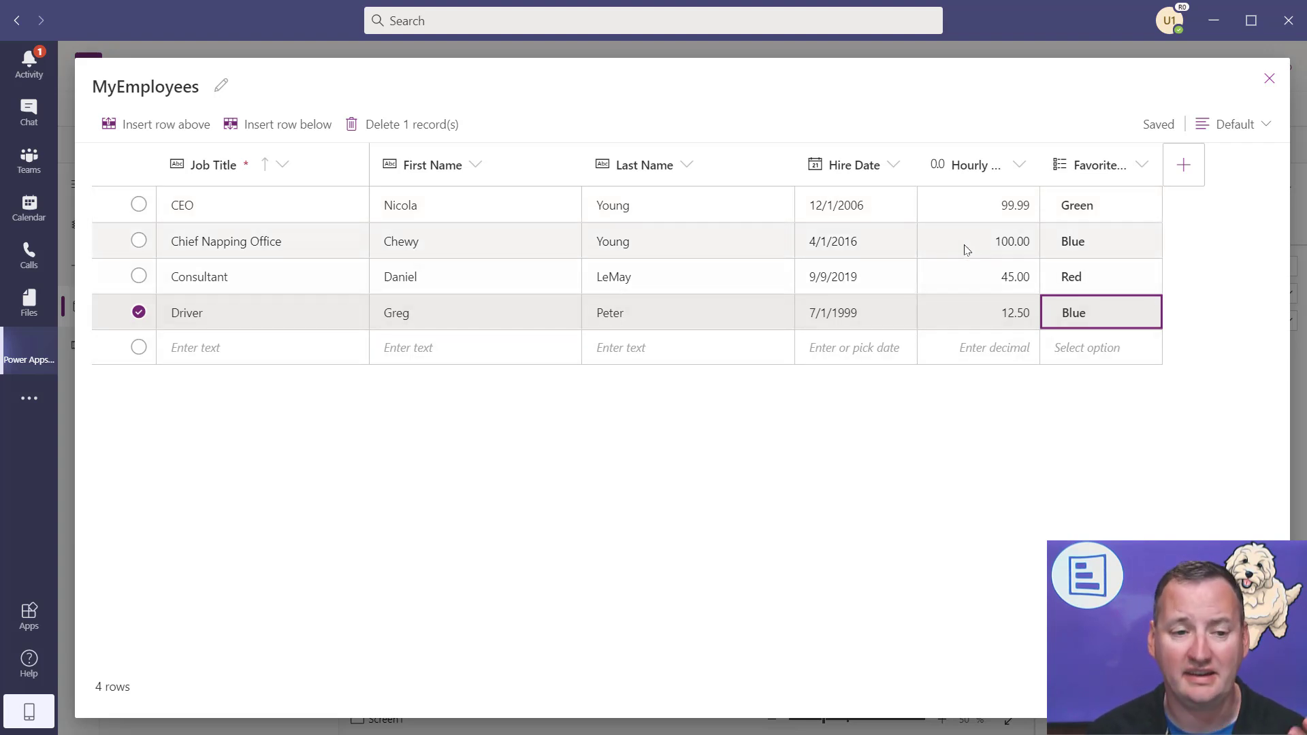
{"action": "mouse_move", "coordinate": [865, 263]}
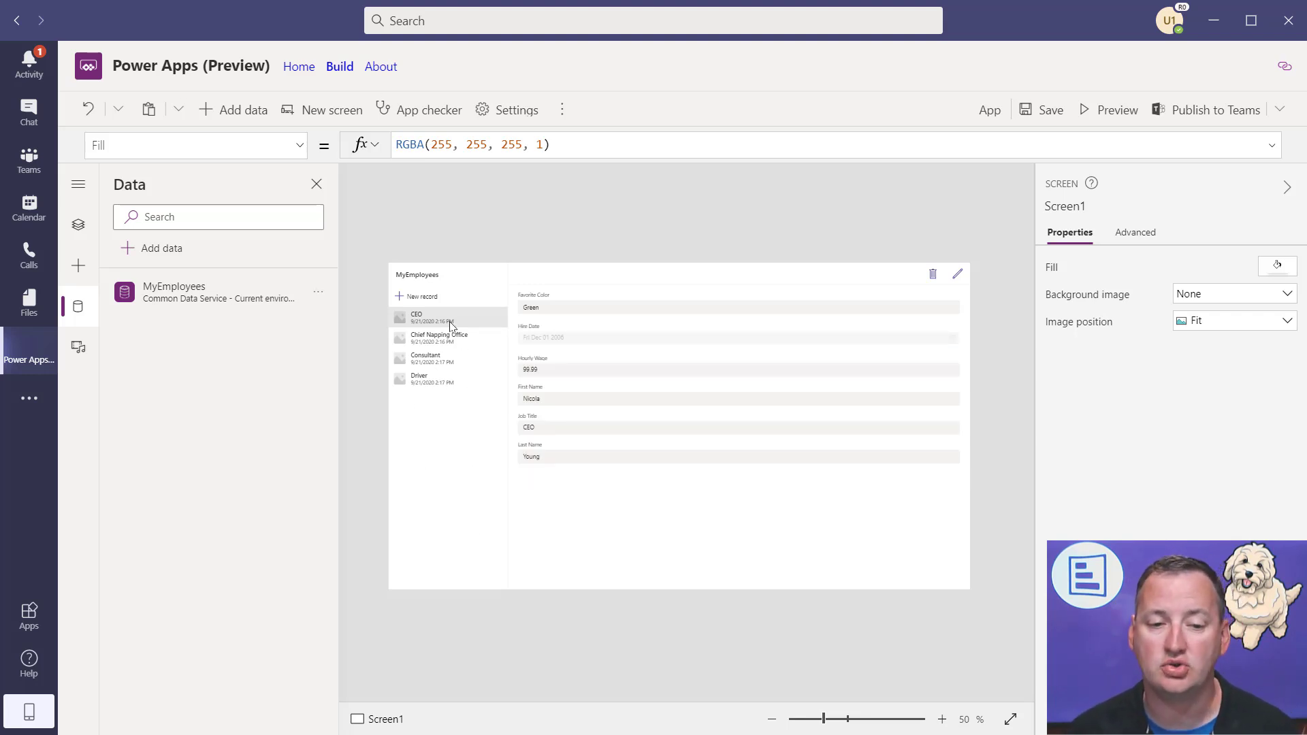
{"action": "mouse_move", "coordinate": [435, 463]}
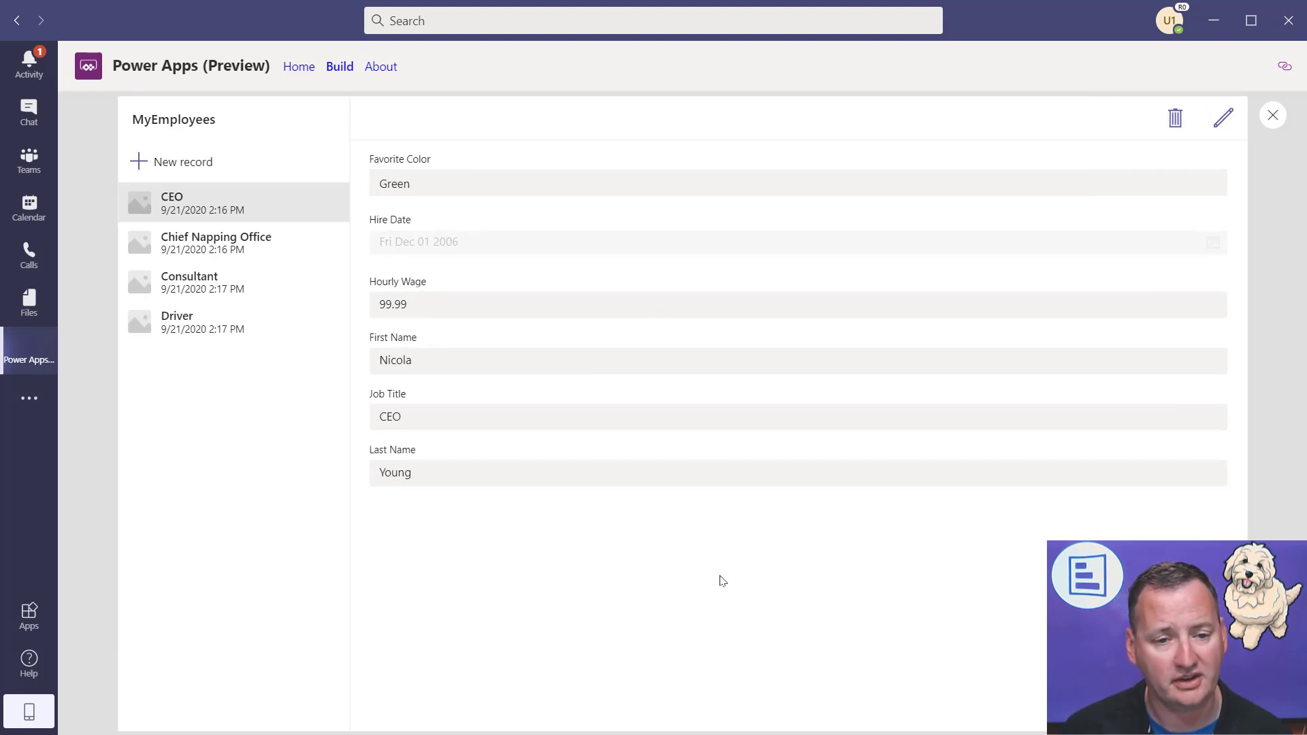
{"action": "mouse_move", "coordinate": [716, 582]}
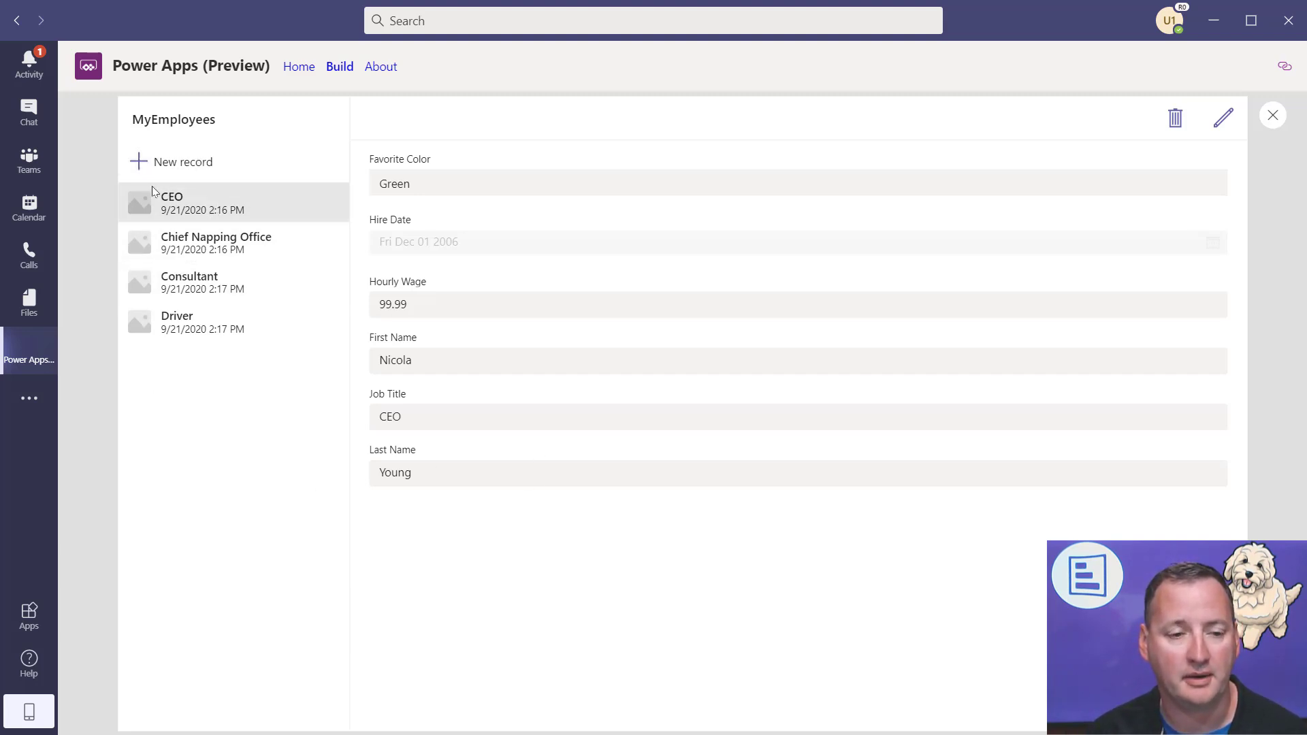
{"action": "mouse_move", "coordinate": [1272, 116]}
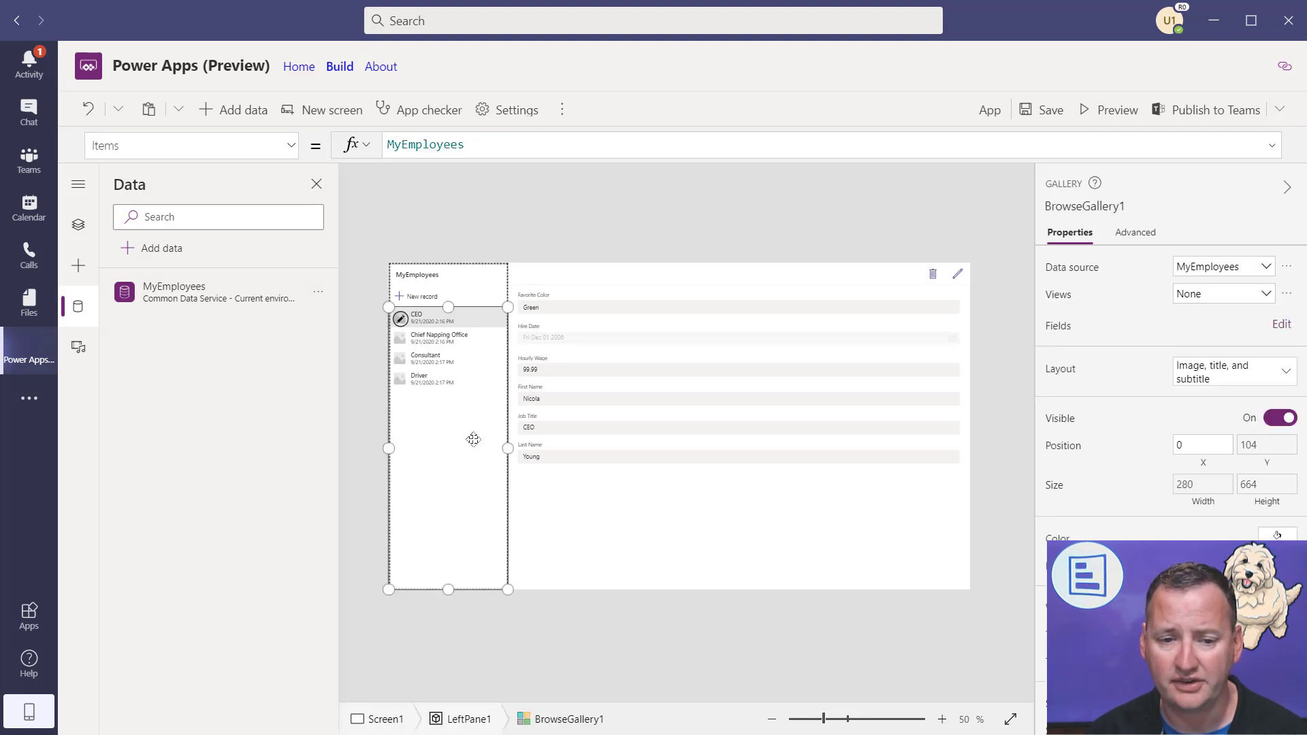
- Switch BrowseGallery1's layout to Title, subtitle, and body, with First Name as subtitle
{"action": "left_click", "coordinate": [78, 225]}
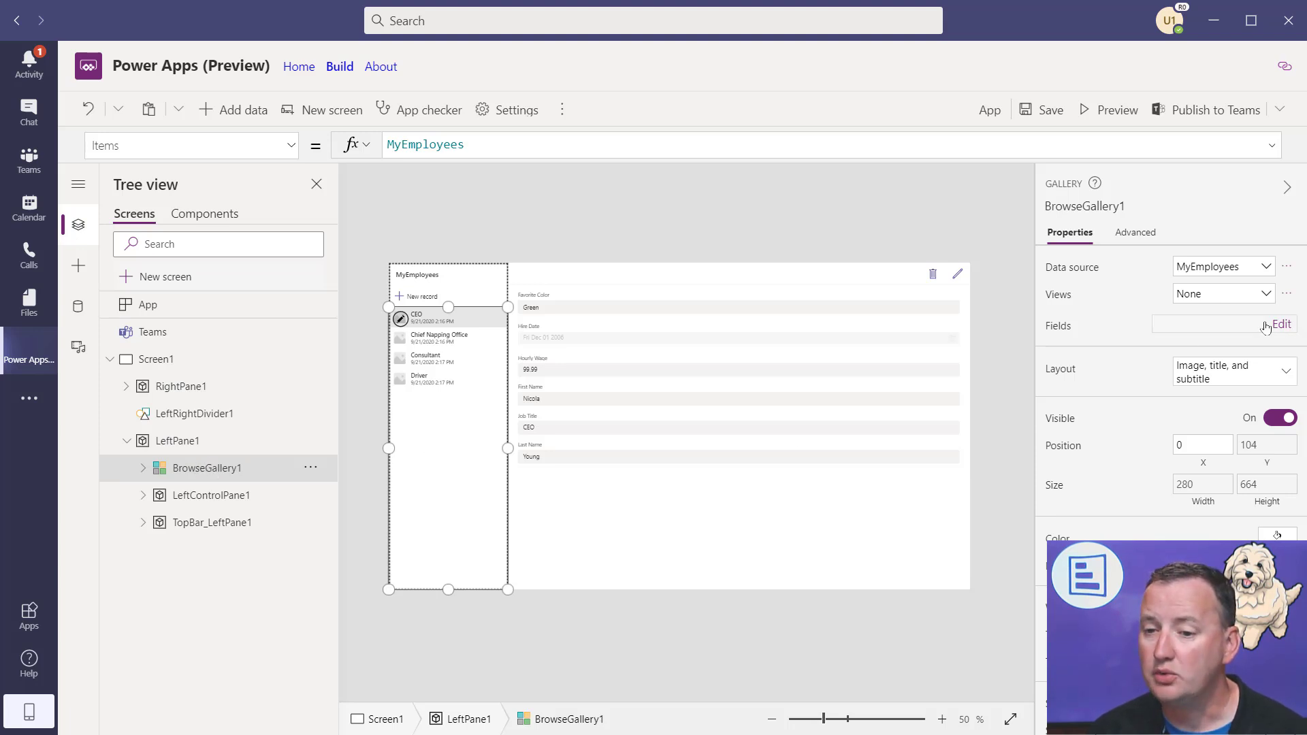
{"action": "left_click", "coordinate": [1281, 324]}
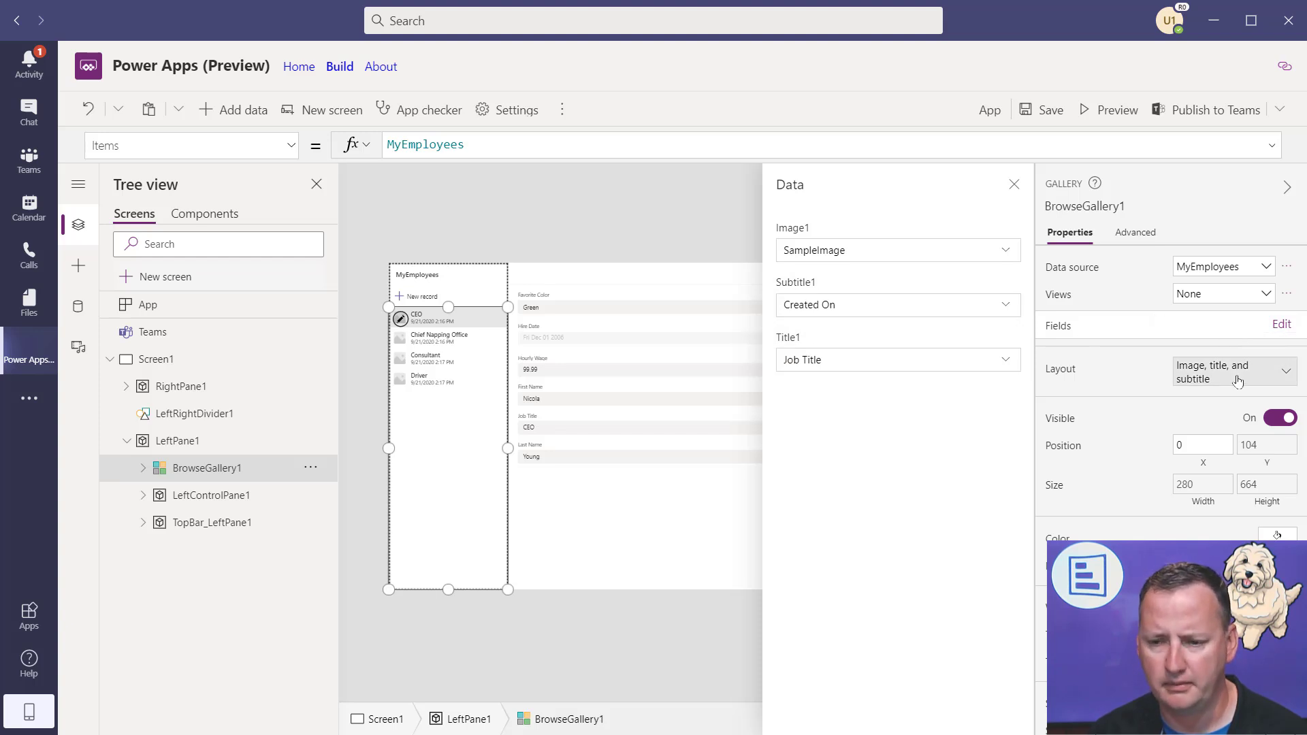
{"action": "left_click", "coordinate": [1234, 371]}
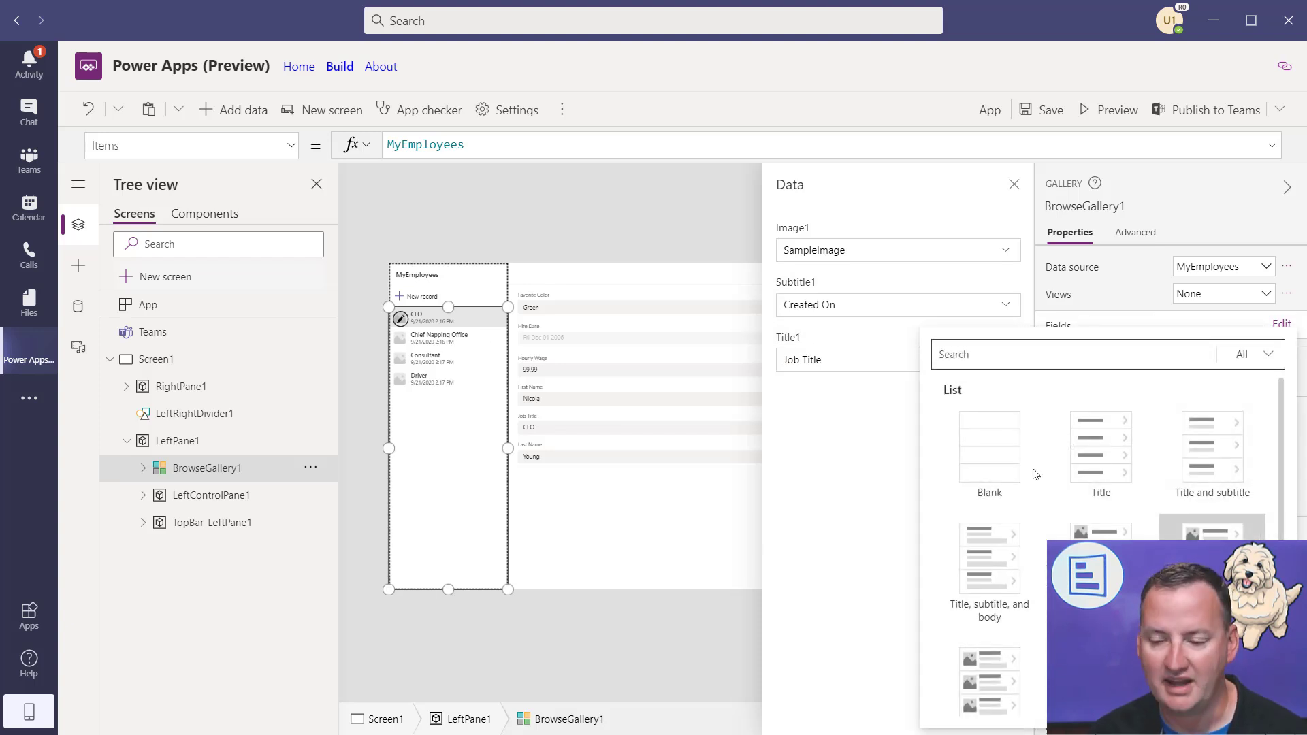
{"action": "left_click", "coordinate": [1212, 447]}
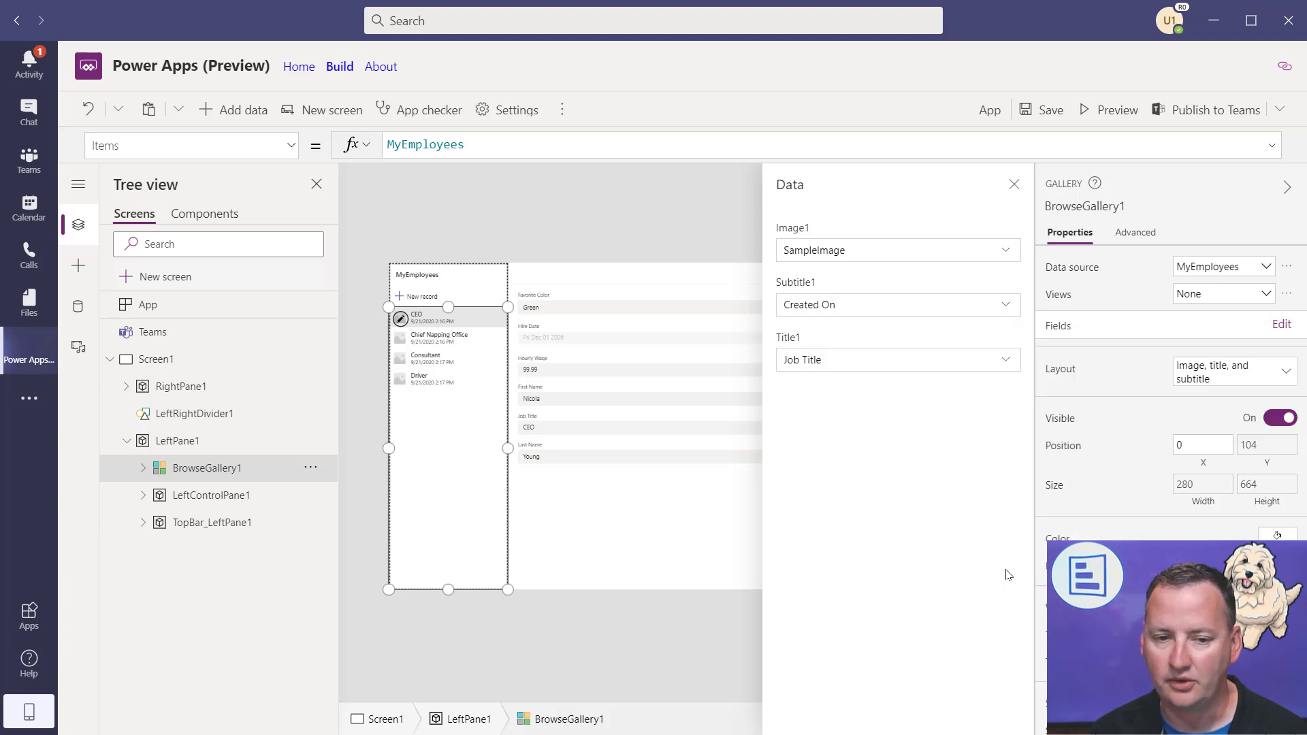
{"action": "left_click", "coordinate": [1234, 371]}
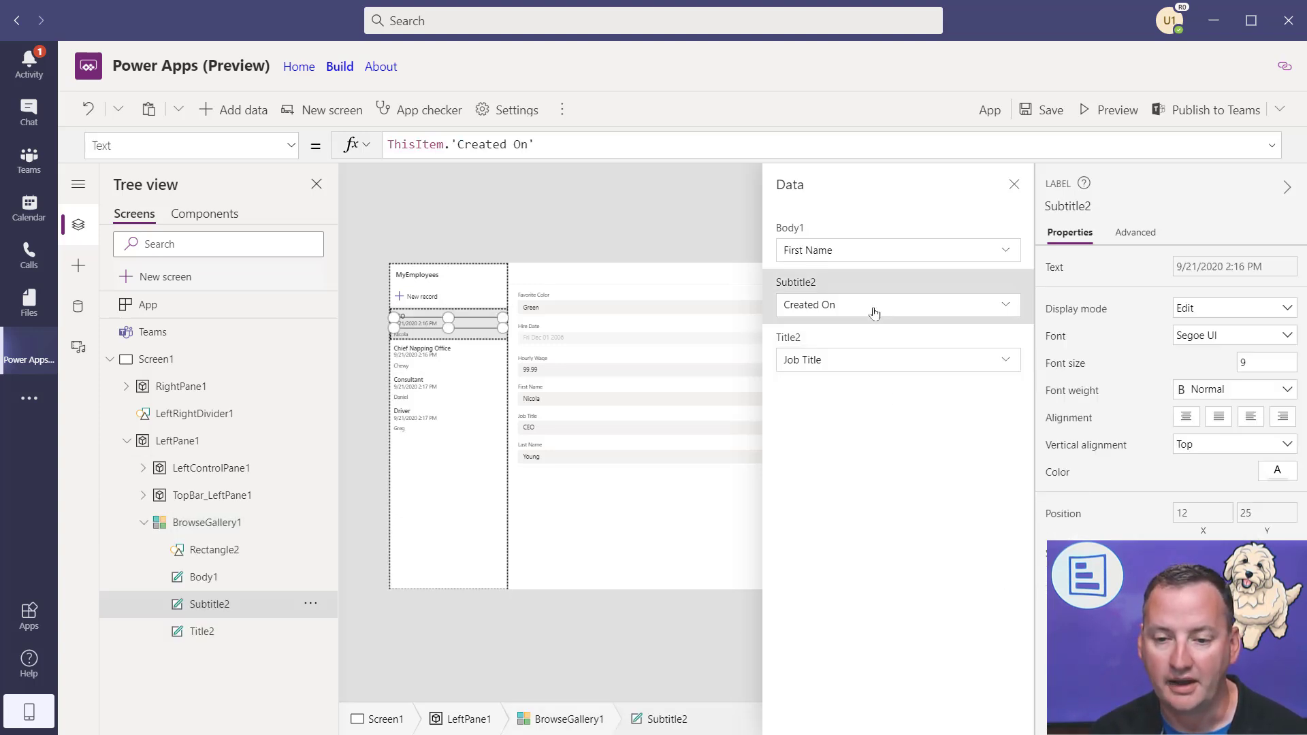
- Show Favorite Color in each gallery item's body and preview the app
{"action": "left_click", "coordinate": [875, 305]}
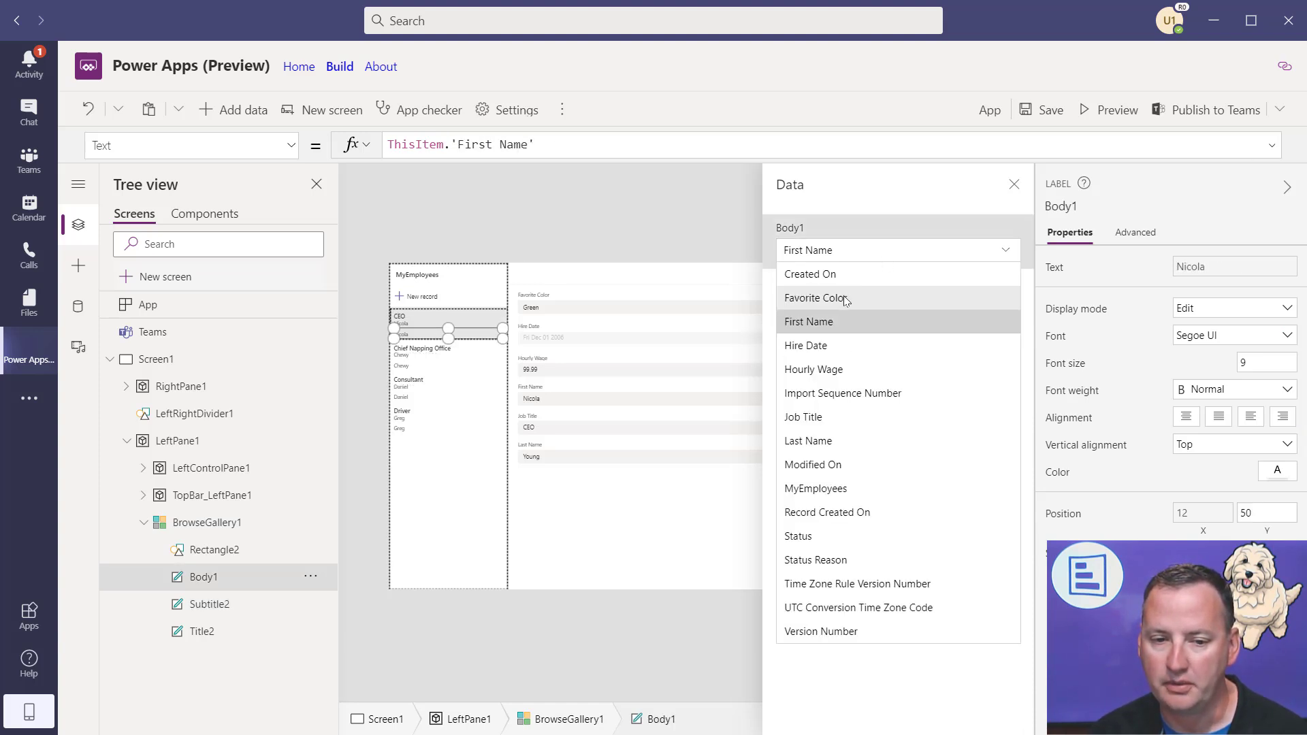
{"action": "left_click", "coordinate": [825, 298]}
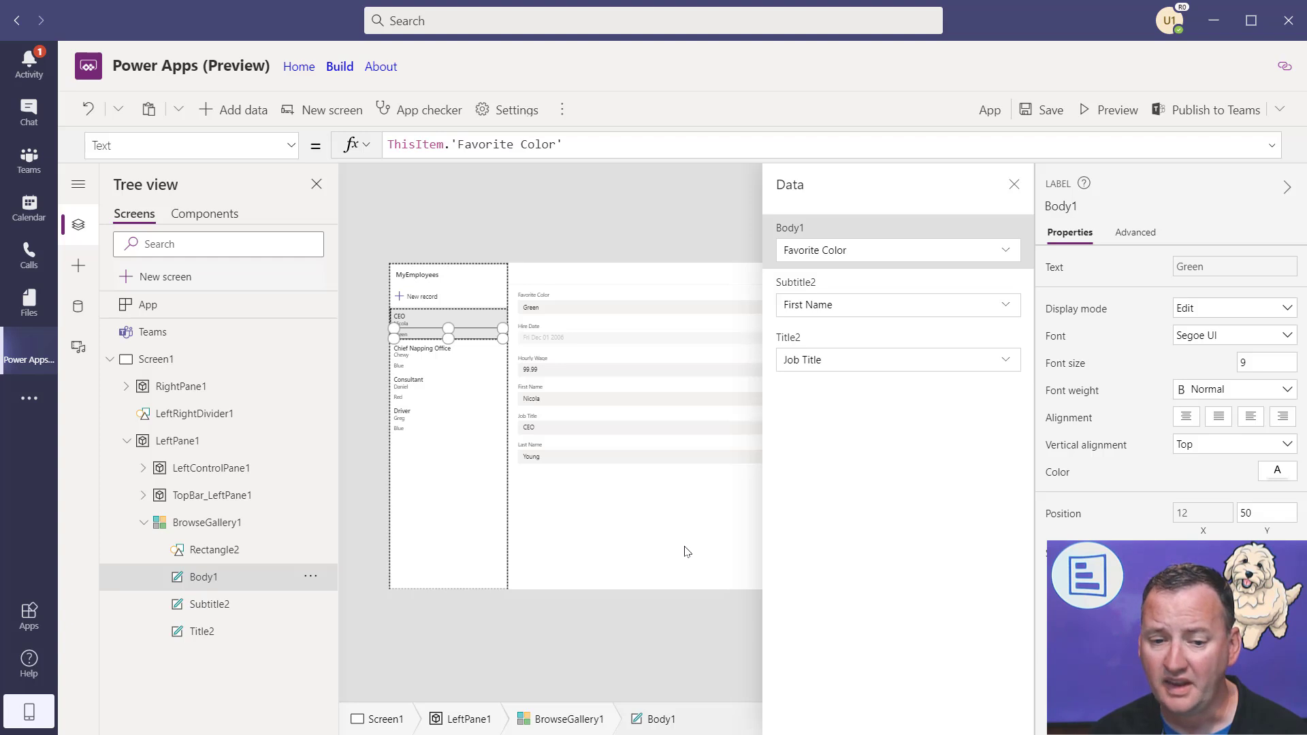
{"action": "left_click", "coordinate": [1084, 109]}
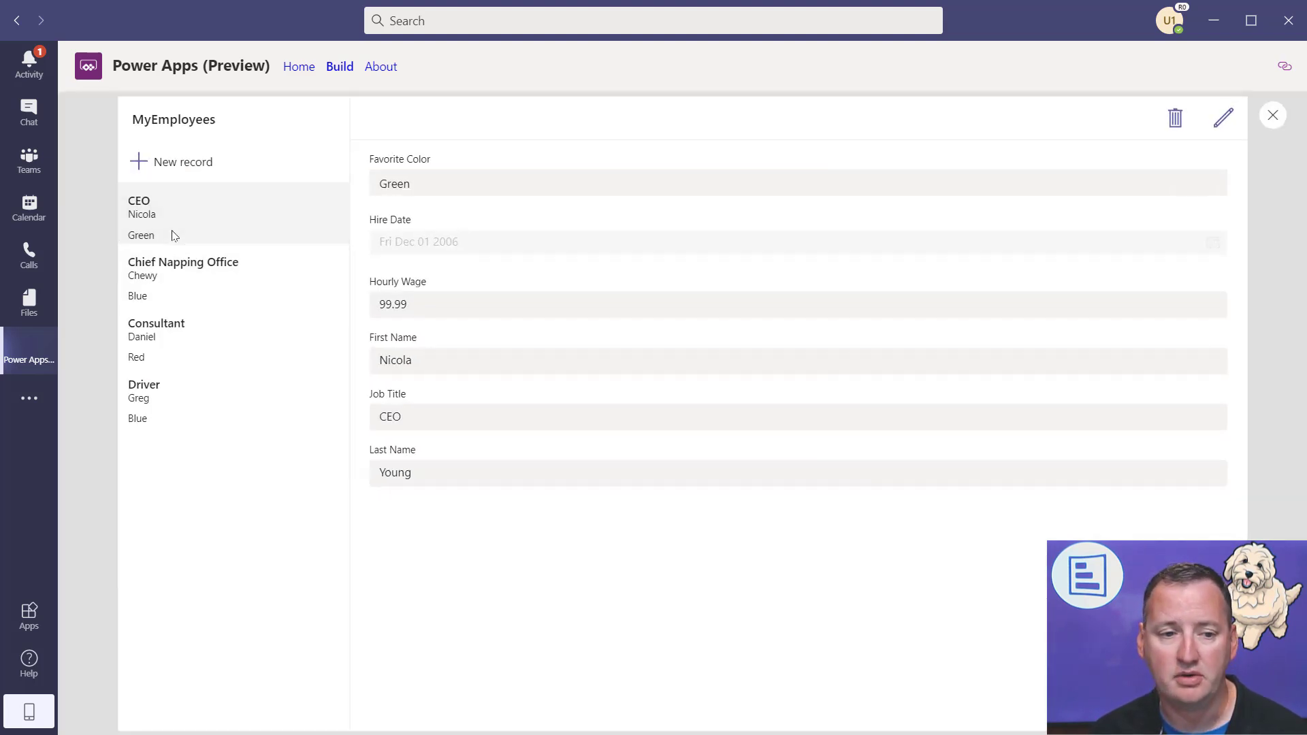
{"action": "mouse_move", "coordinate": [177, 423]}
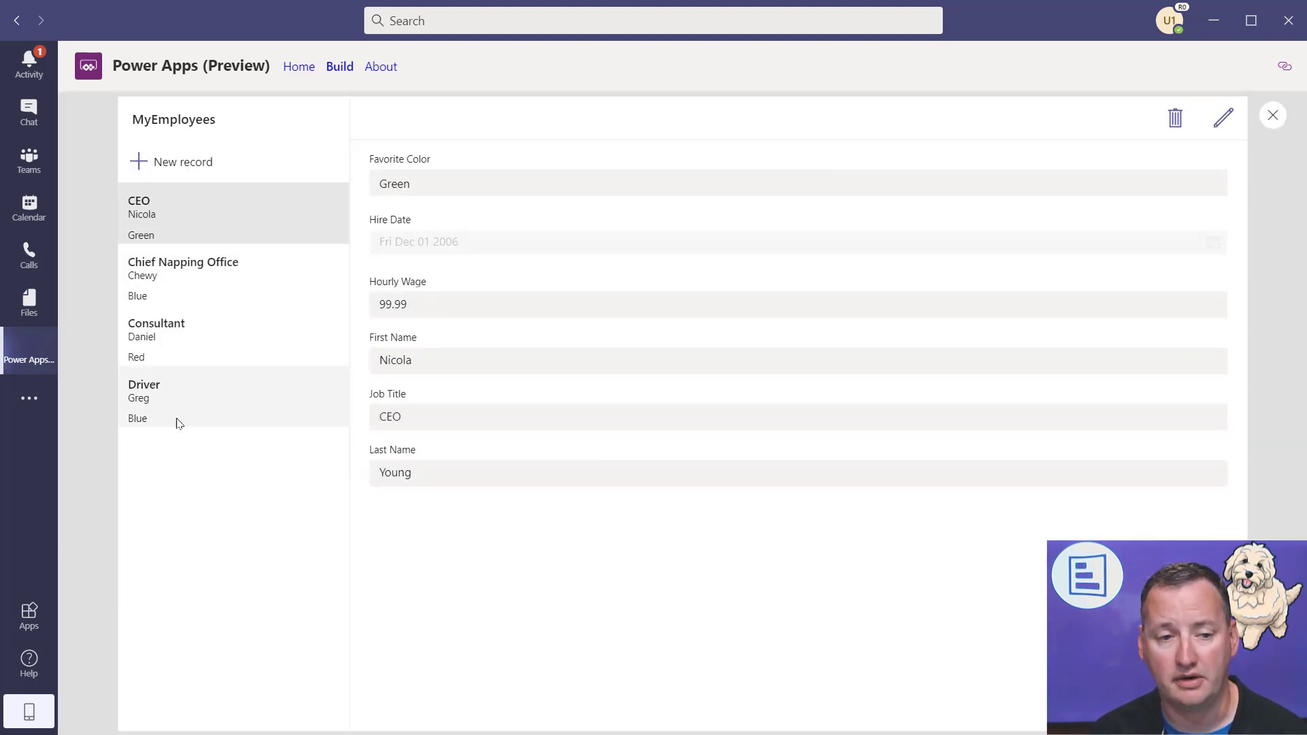
{"action": "mouse_move", "coordinate": [1296, 121]}
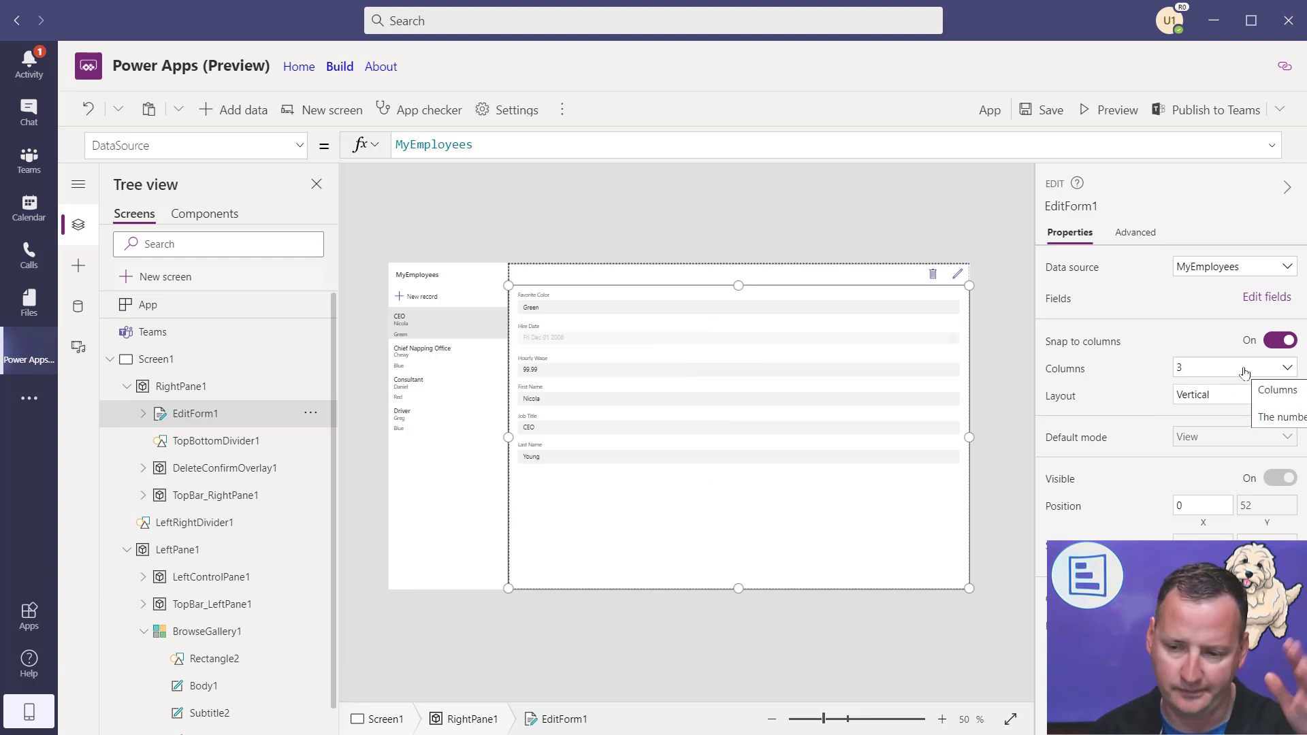
- Set EditForm1's column count to 12
{"action": "left_click", "coordinate": [1234, 367]}
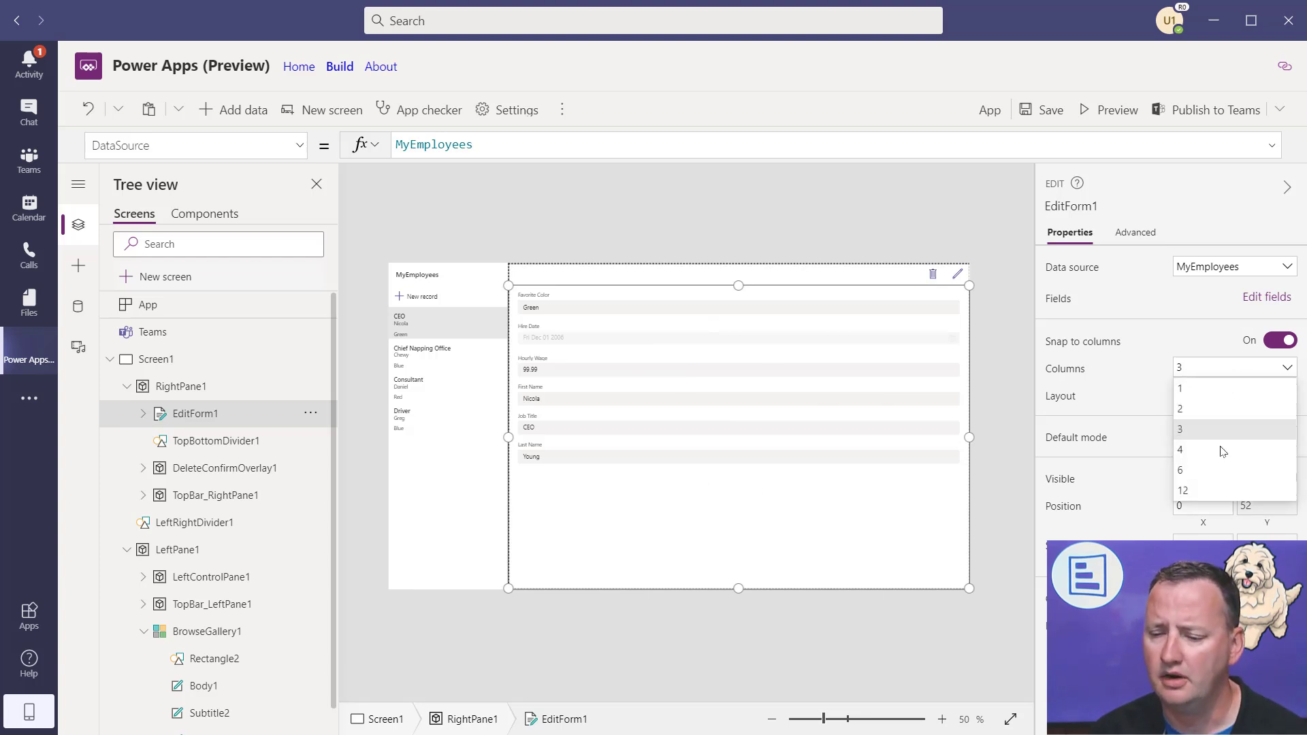
{"action": "left_click", "coordinate": [1183, 490]}
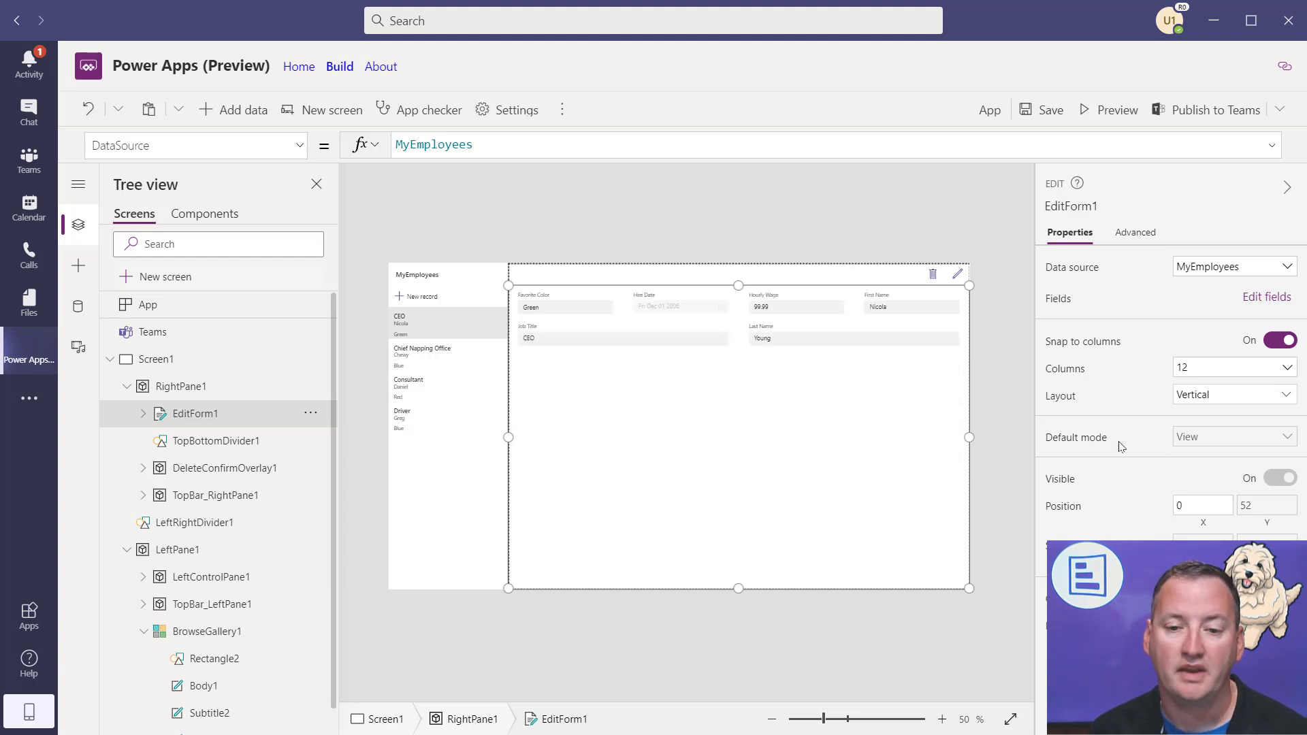
{"action": "mouse_move", "coordinate": [710, 352]}
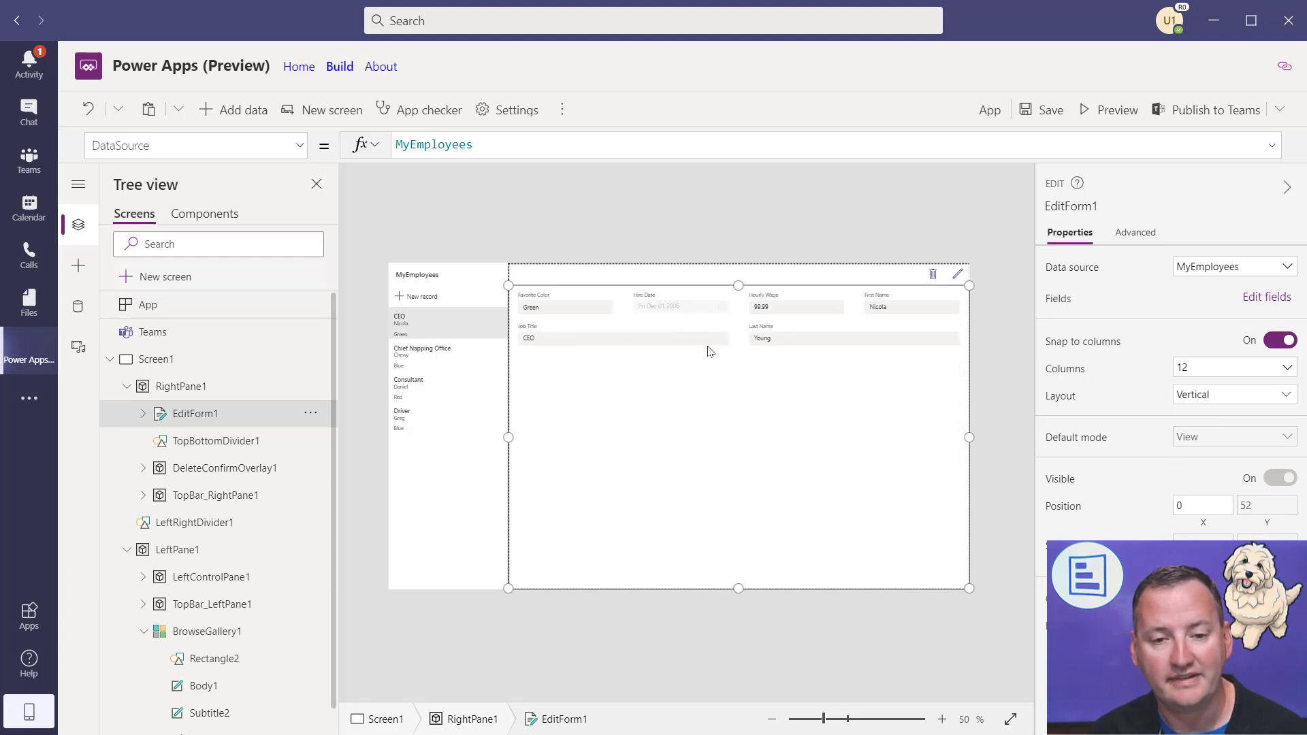
{"action": "mouse_move", "coordinate": [962, 300]}
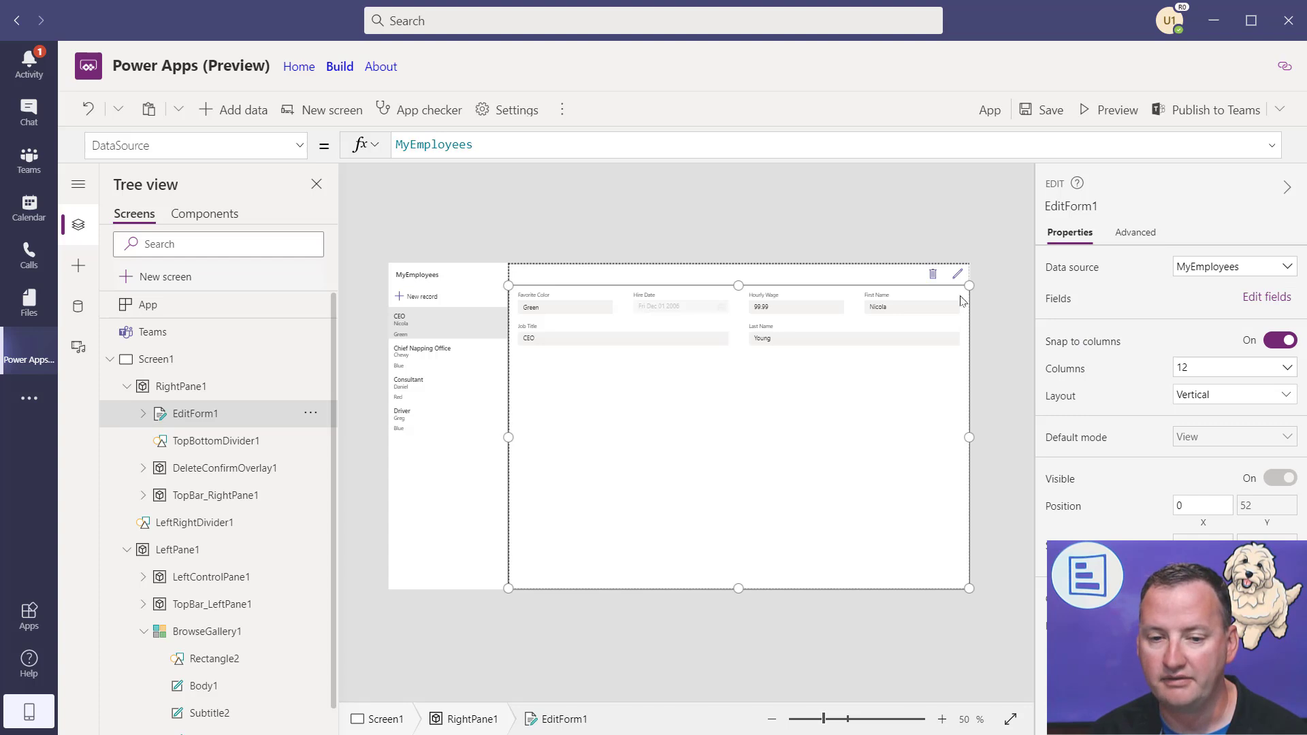
{"action": "left_click", "coordinate": [1267, 297]}
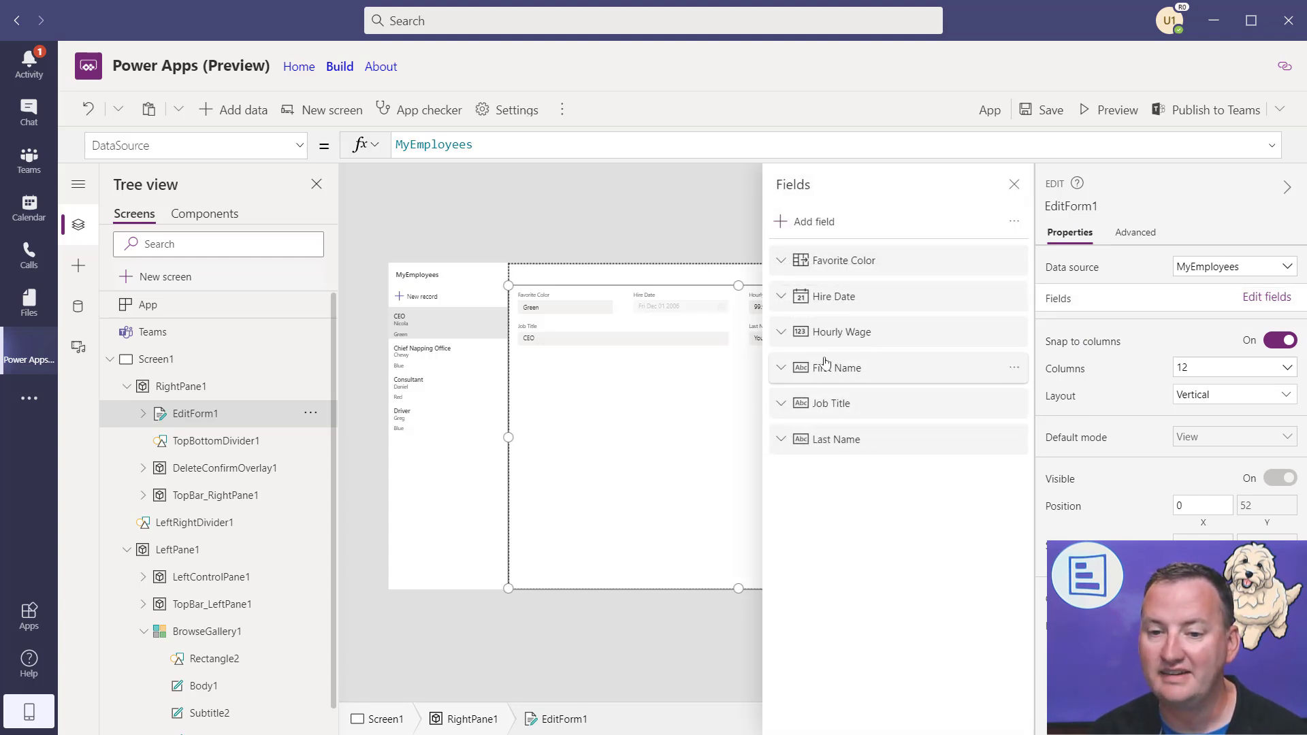
{"action": "mouse_move", "coordinate": [840, 403]}
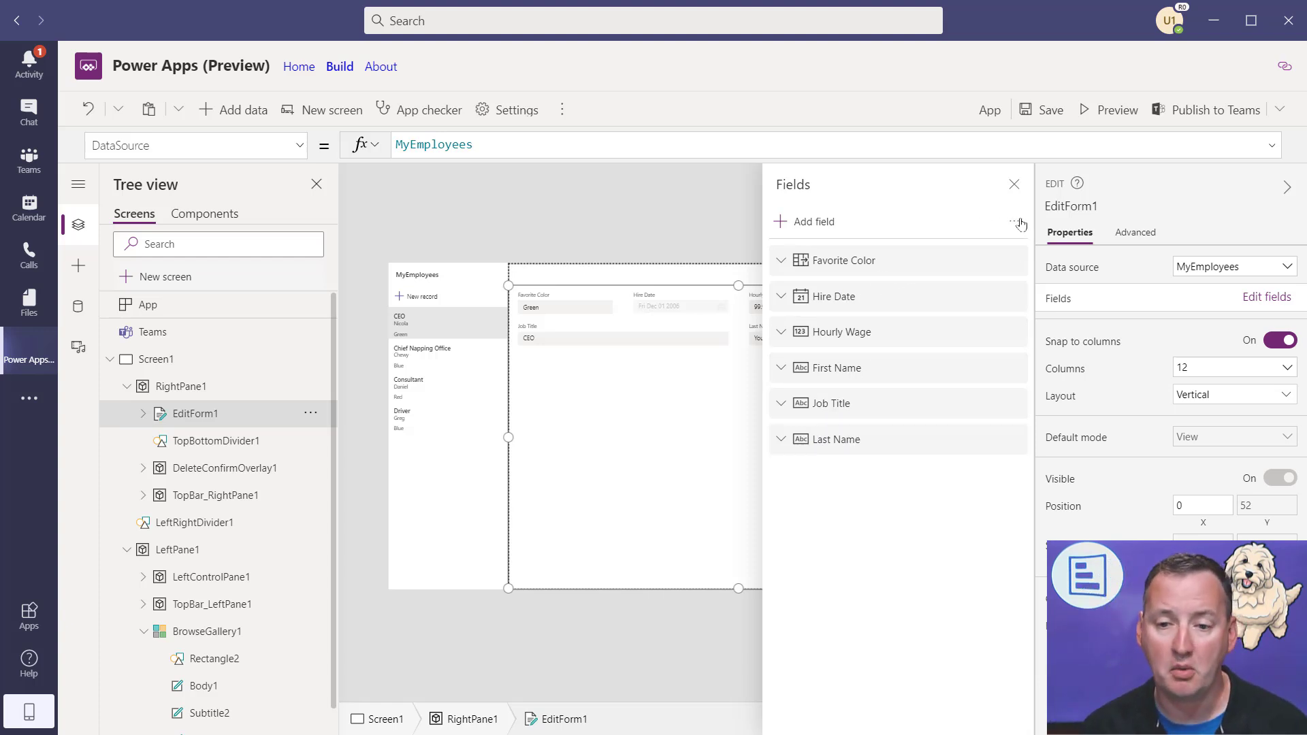
- Add the Created On field to the employee form and move it to the top
{"action": "left_click", "coordinate": [814, 221]}
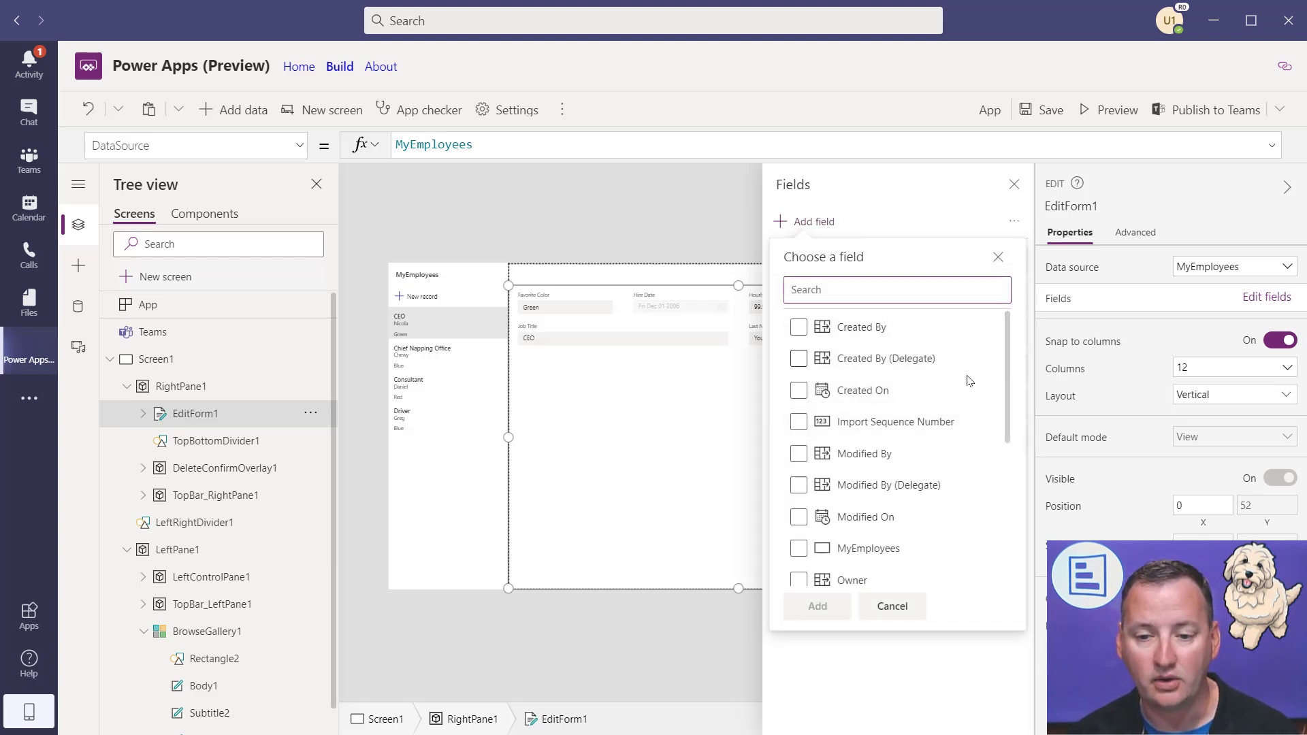
{"action": "left_click", "coordinate": [798, 486]}
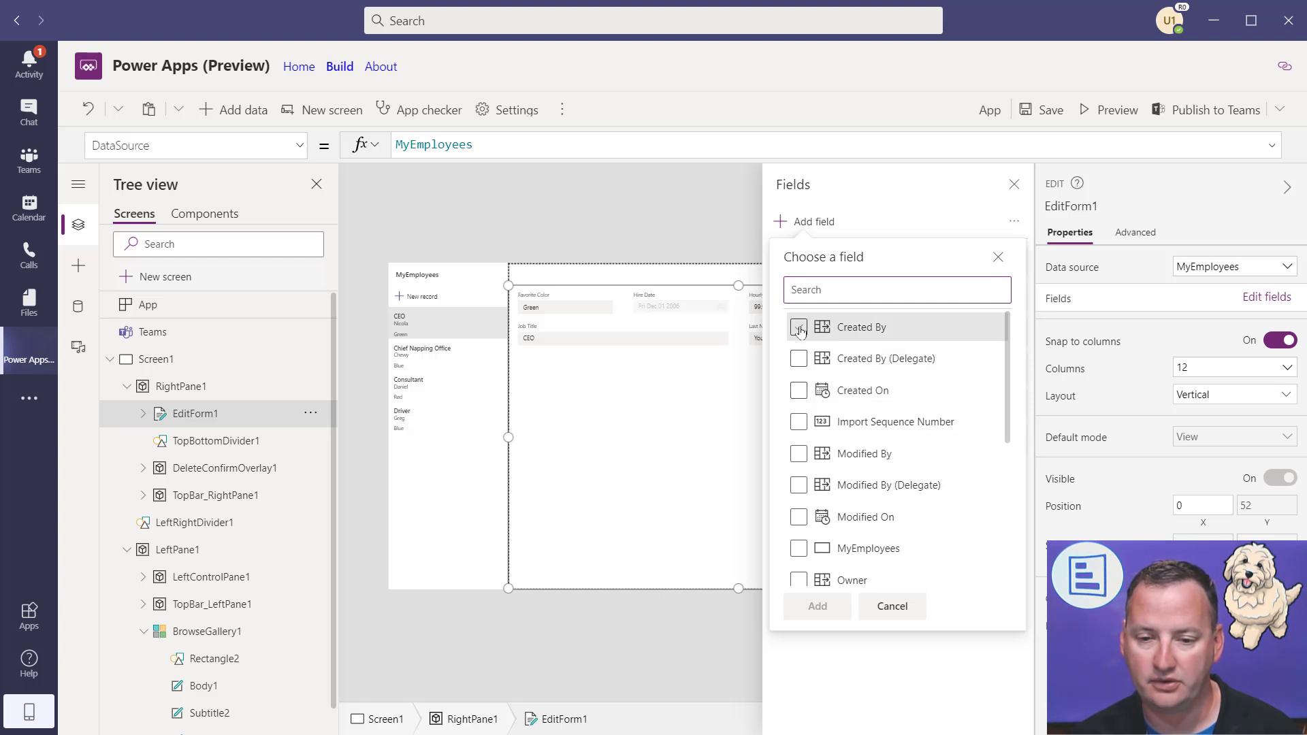
{"action": "left_click", "coordinate": [799, 390]}
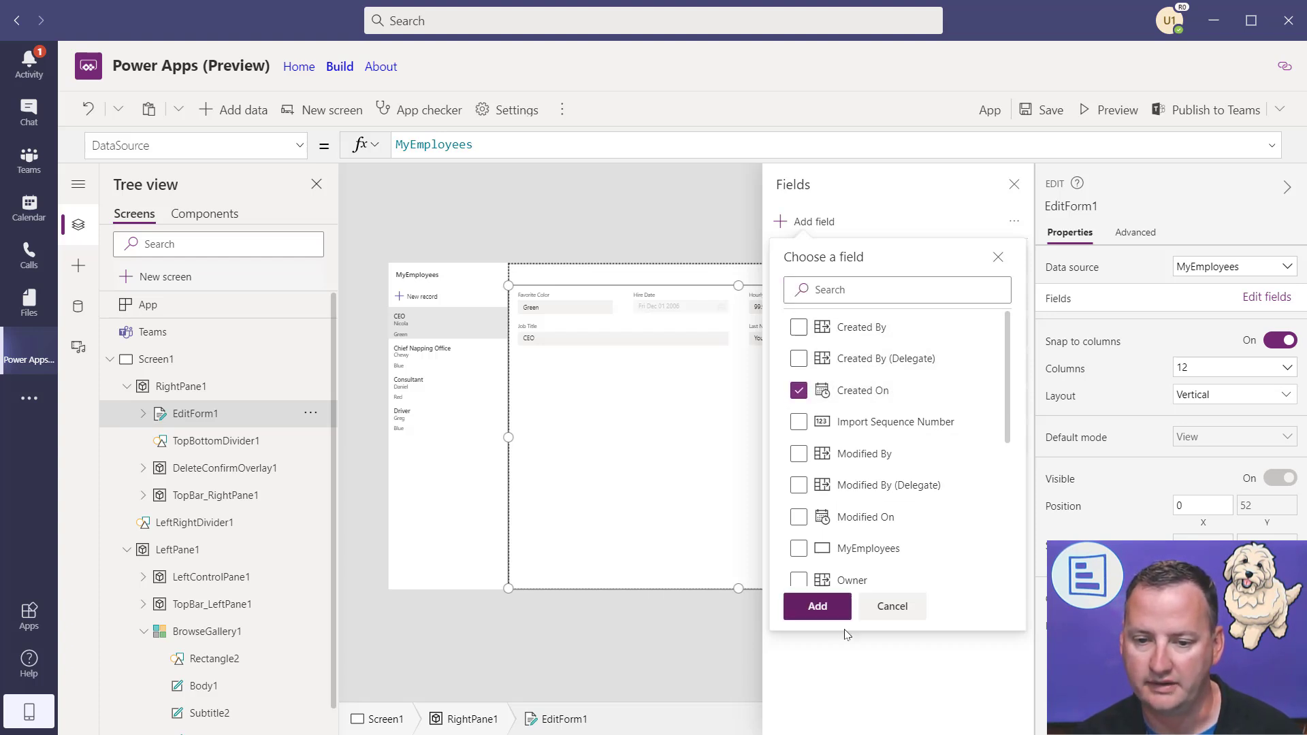
{"action": "left_click", "coordinate": [817, 607]}
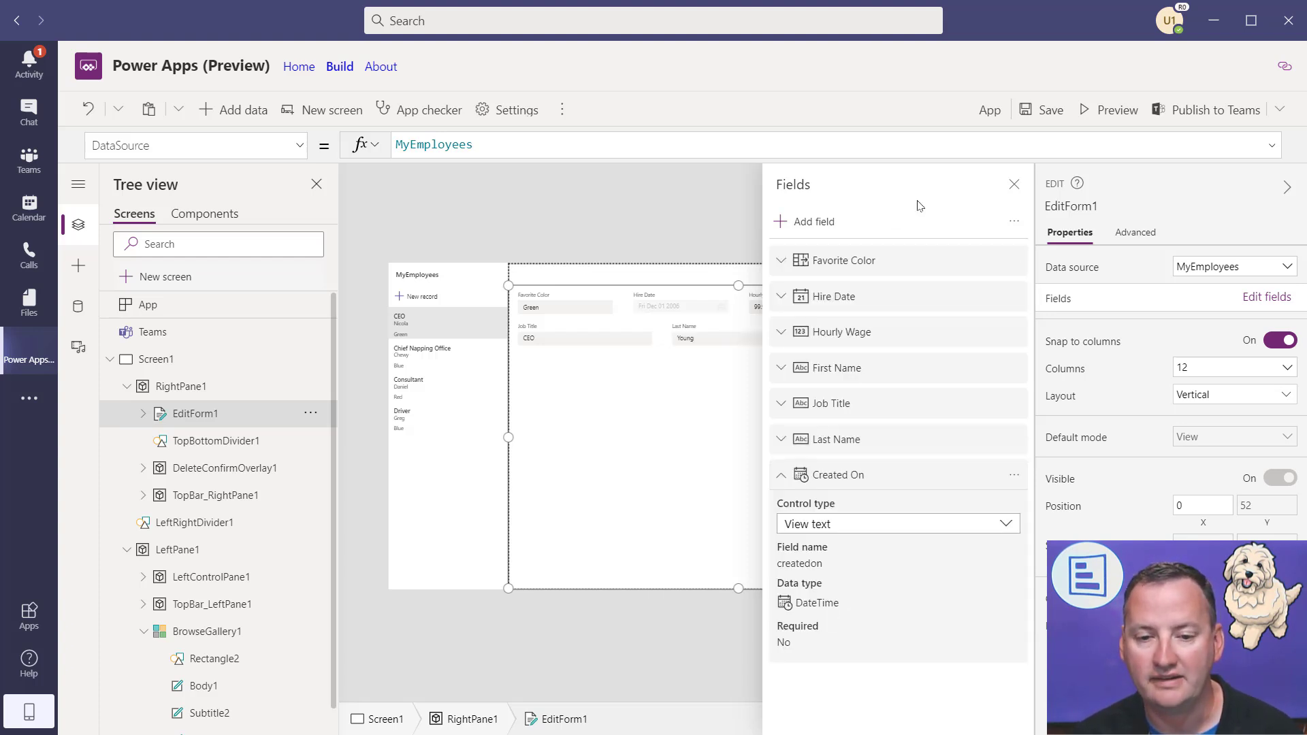
{"action": "mouse_move", "coordinate": [834, 483]}
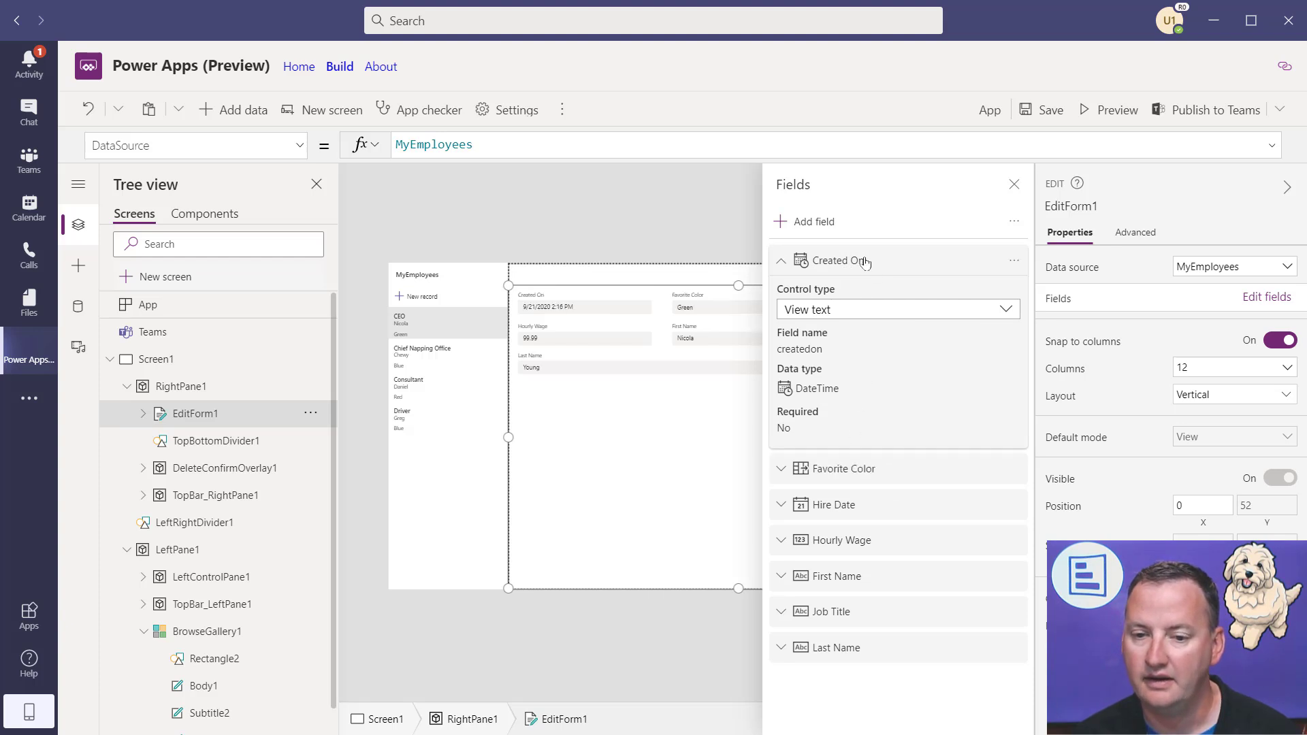
{"action": "left_click", "coordinate": [1084, 110]}
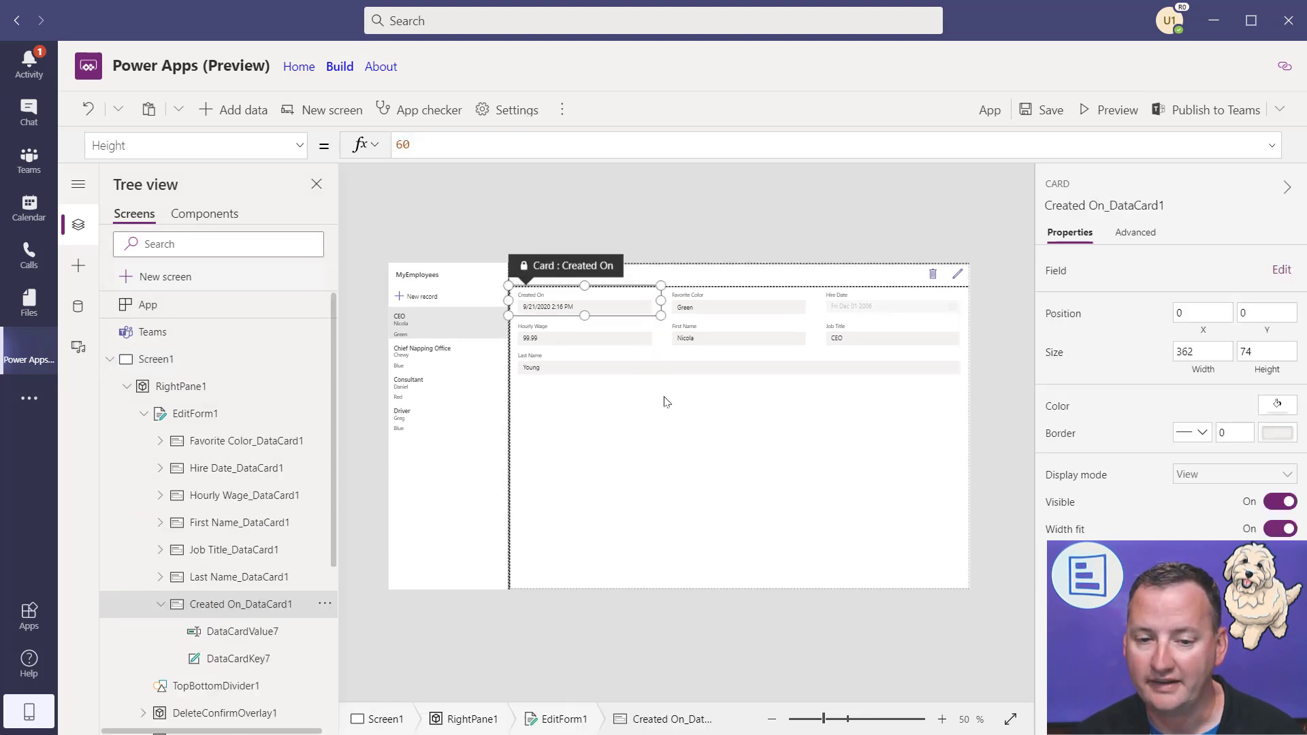
- Resize the Favorite Color card and place Hourly Wage beside Hire Date on one row
{"action": "left_click_drag", "start_coordinate": [661, 315], "coordinate": [970, 315]}
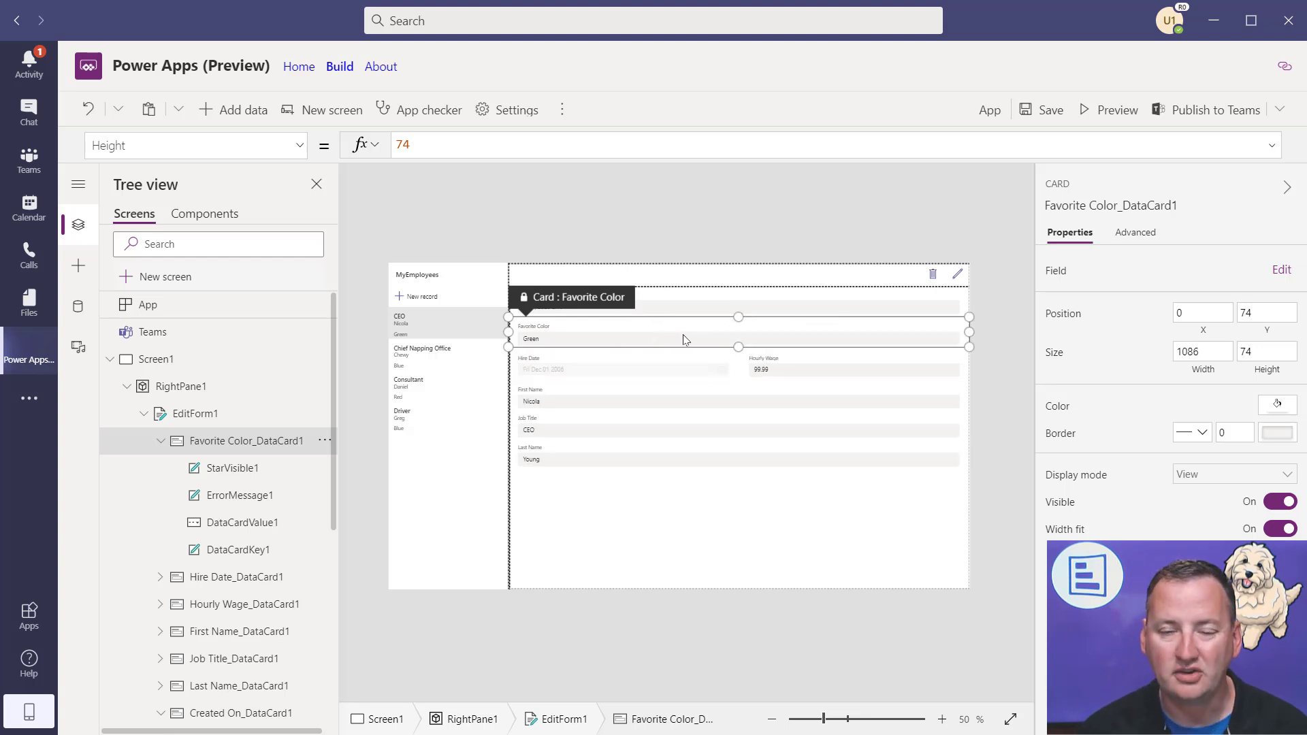
{"action": "mouse_move", "coordinate": [783, 349]}
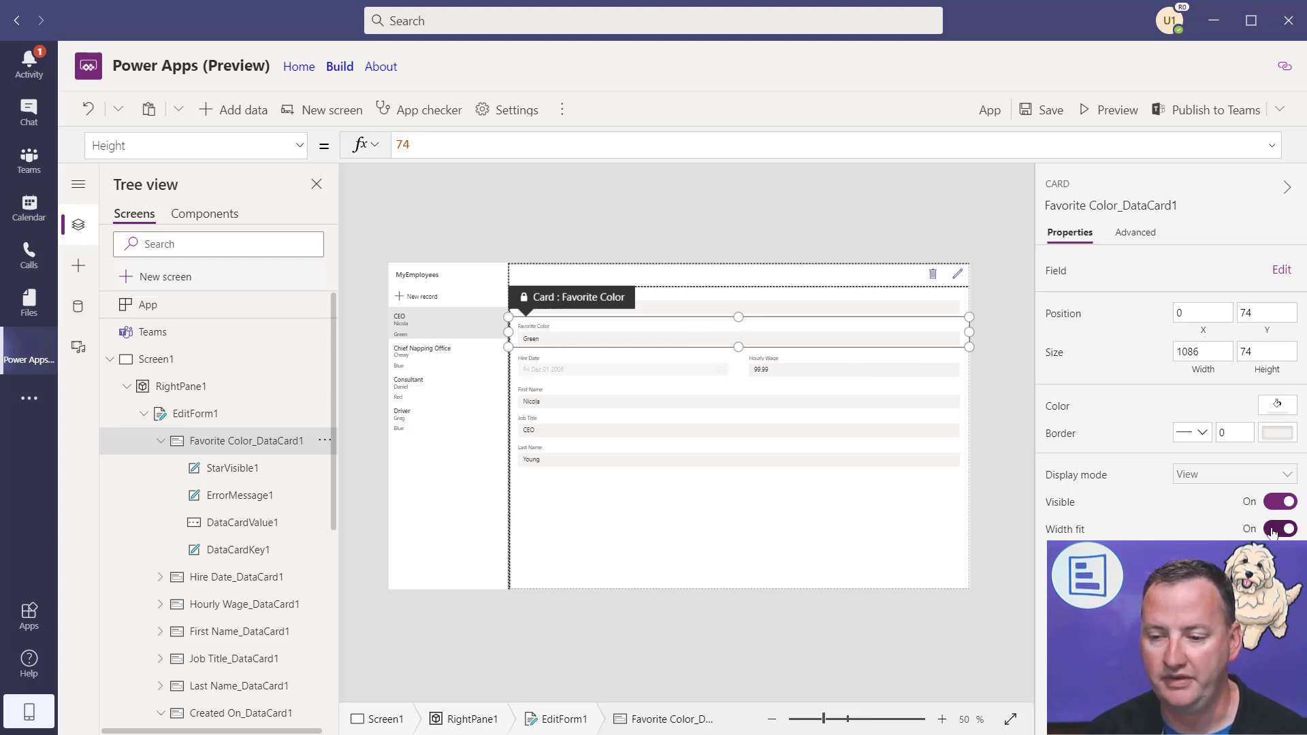
{"action": "left_click", "coordinate": [1283, 529]}
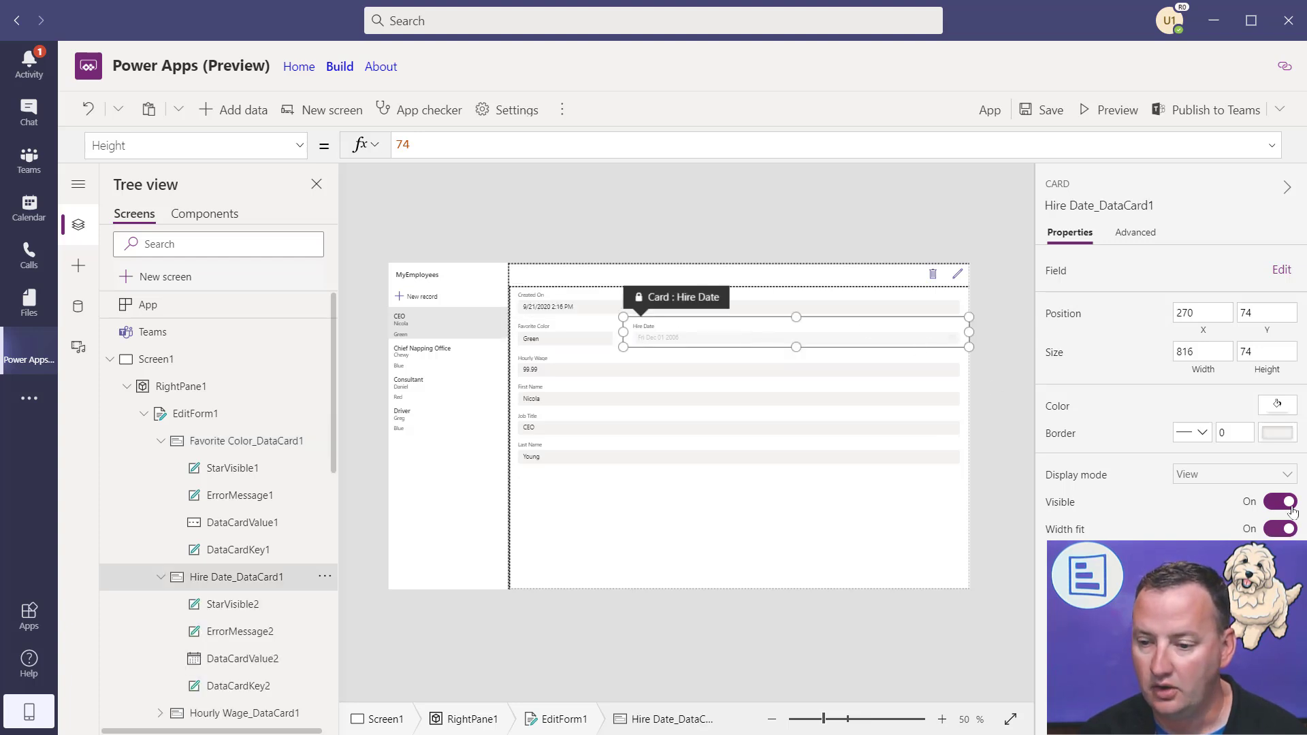
{"action": "left_click", "coordinate": [1280, 529]}
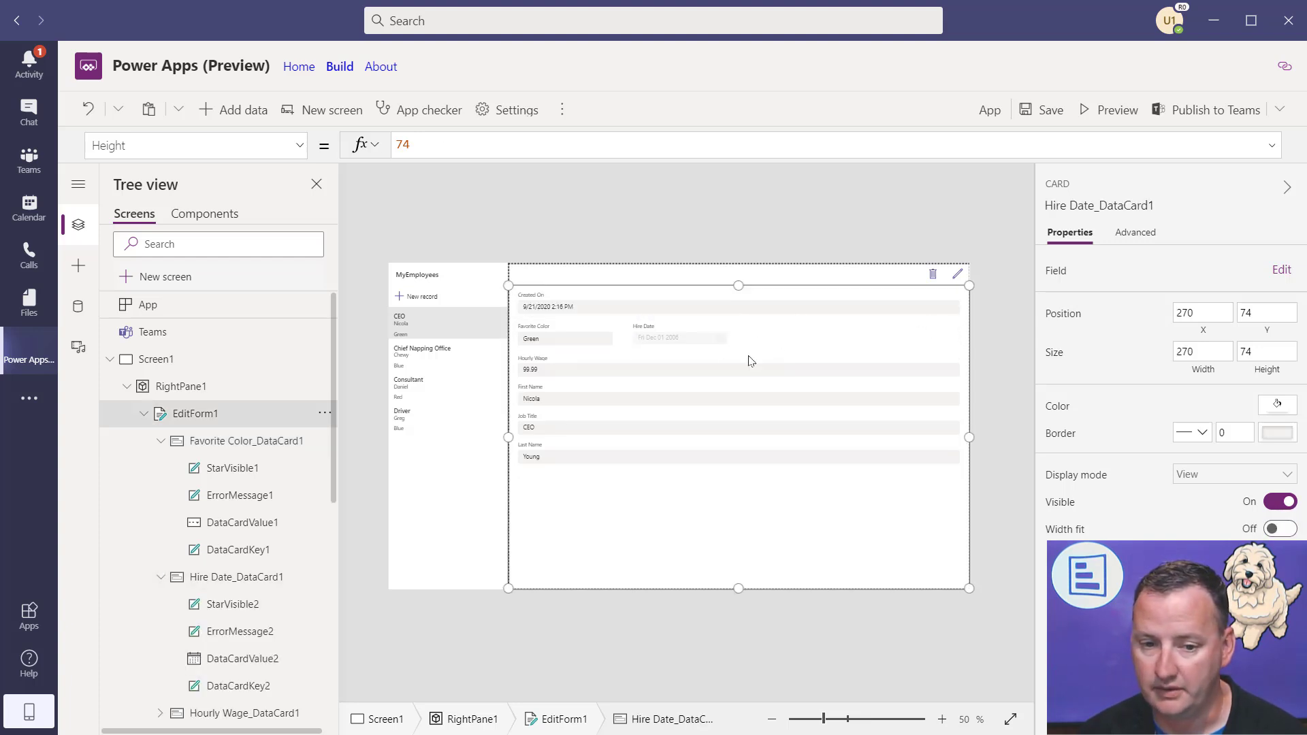
{"action": "left_click", "coordinate": [677, 338]}
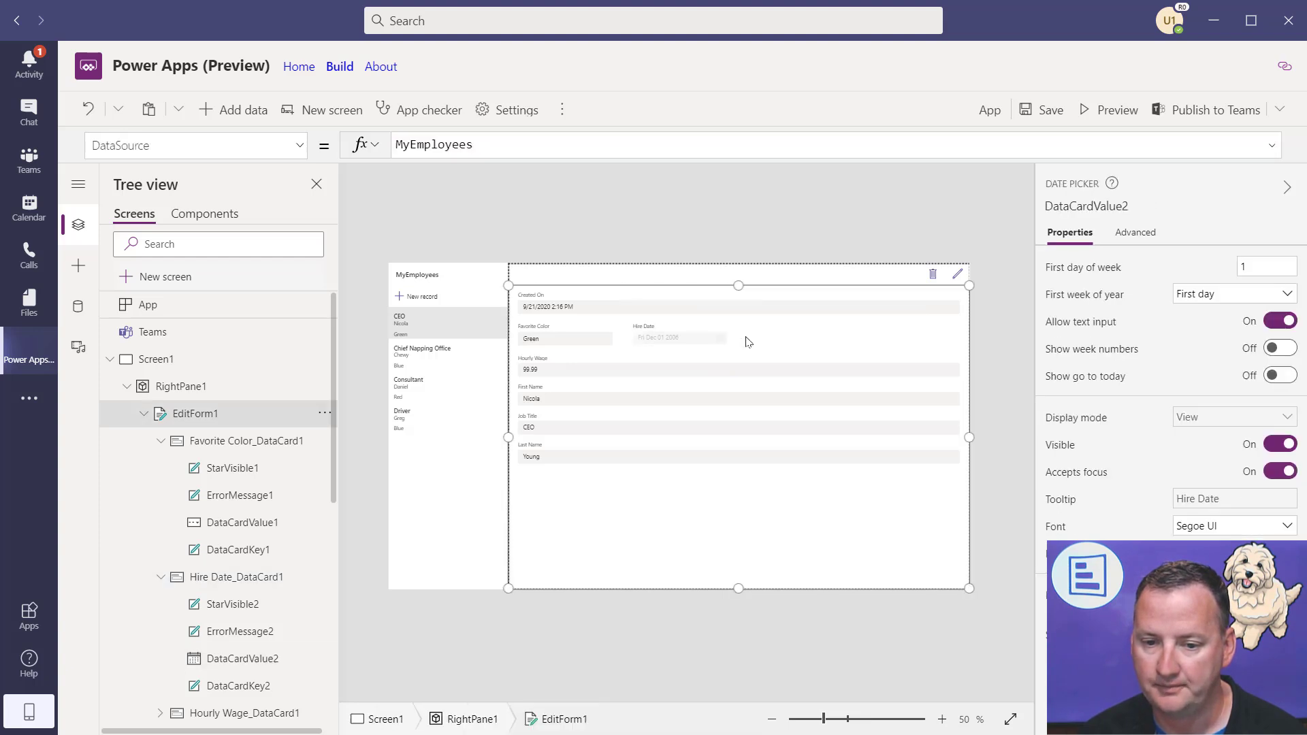
{"action": "left_click", "coordinate": [680, 337]}
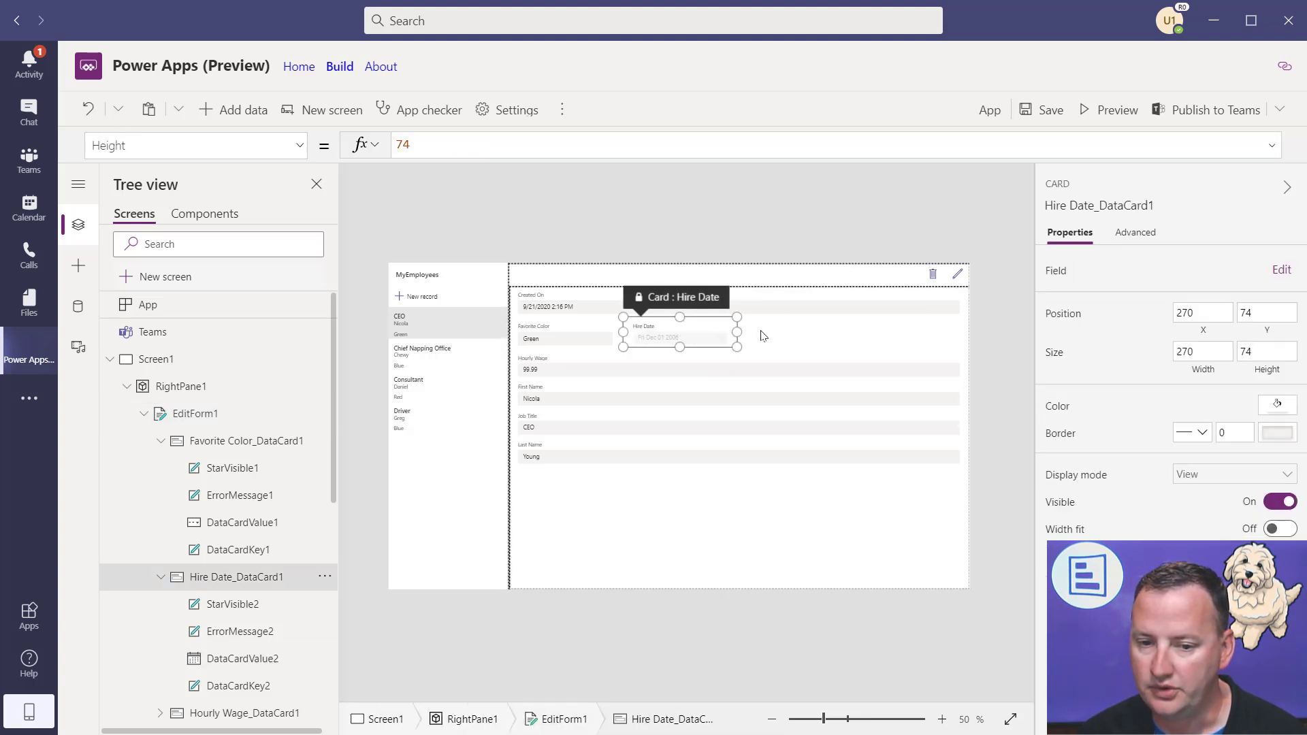
{"action": "left_click", "coordinate": [740, 365]}
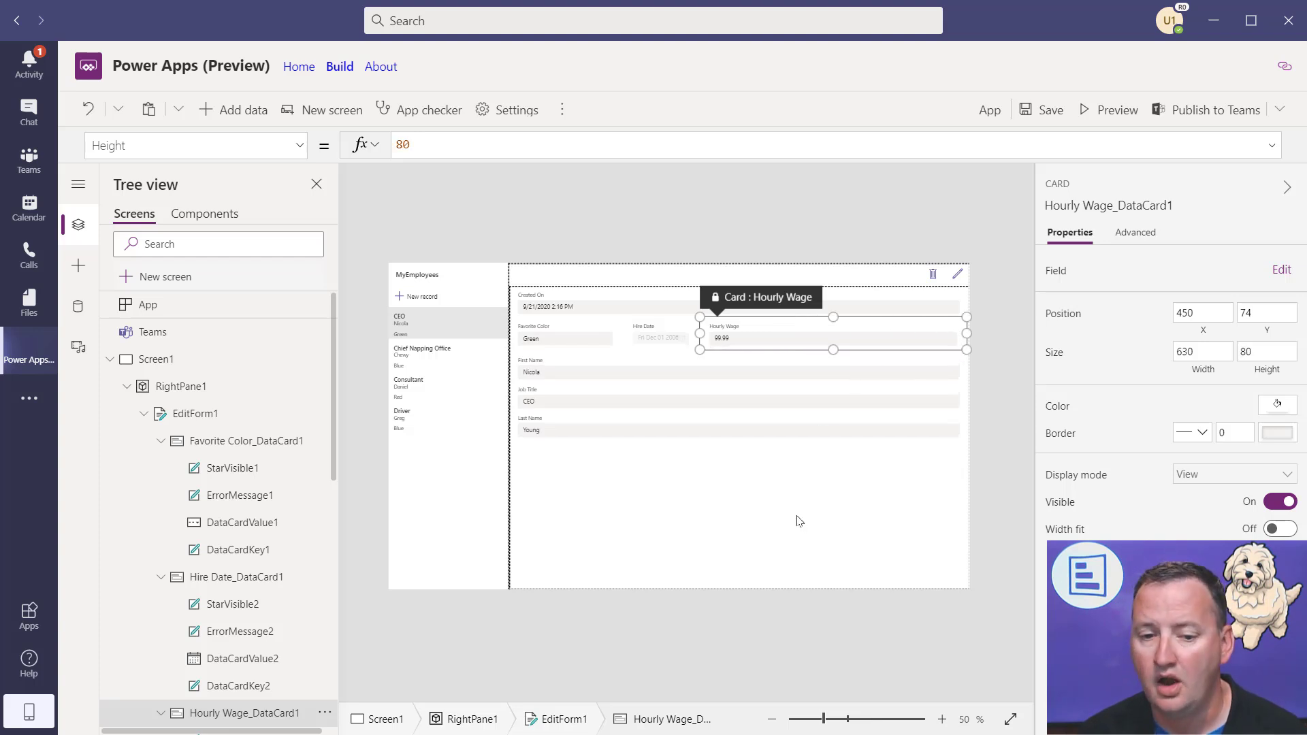
{"action": "left_click", "coordinate": [197, 413]}
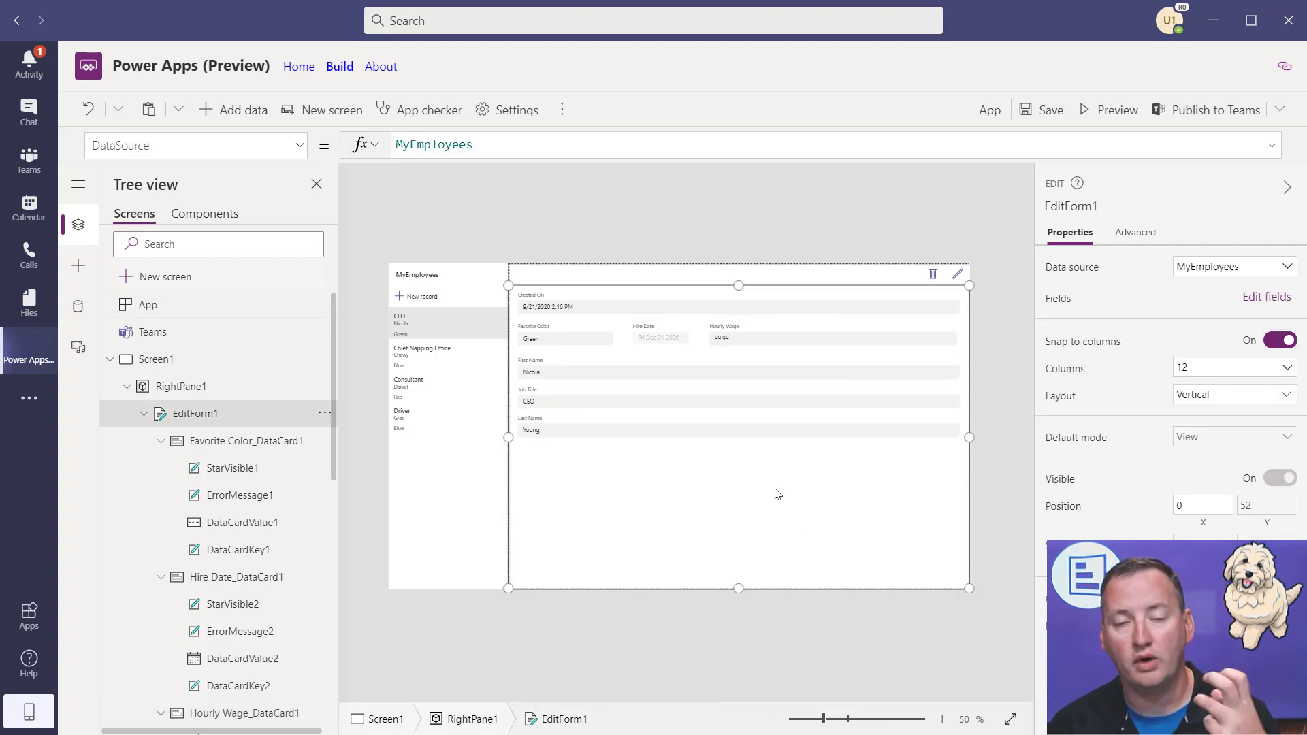
{"action": "mouse_move", "coordinate": [798, 446]}
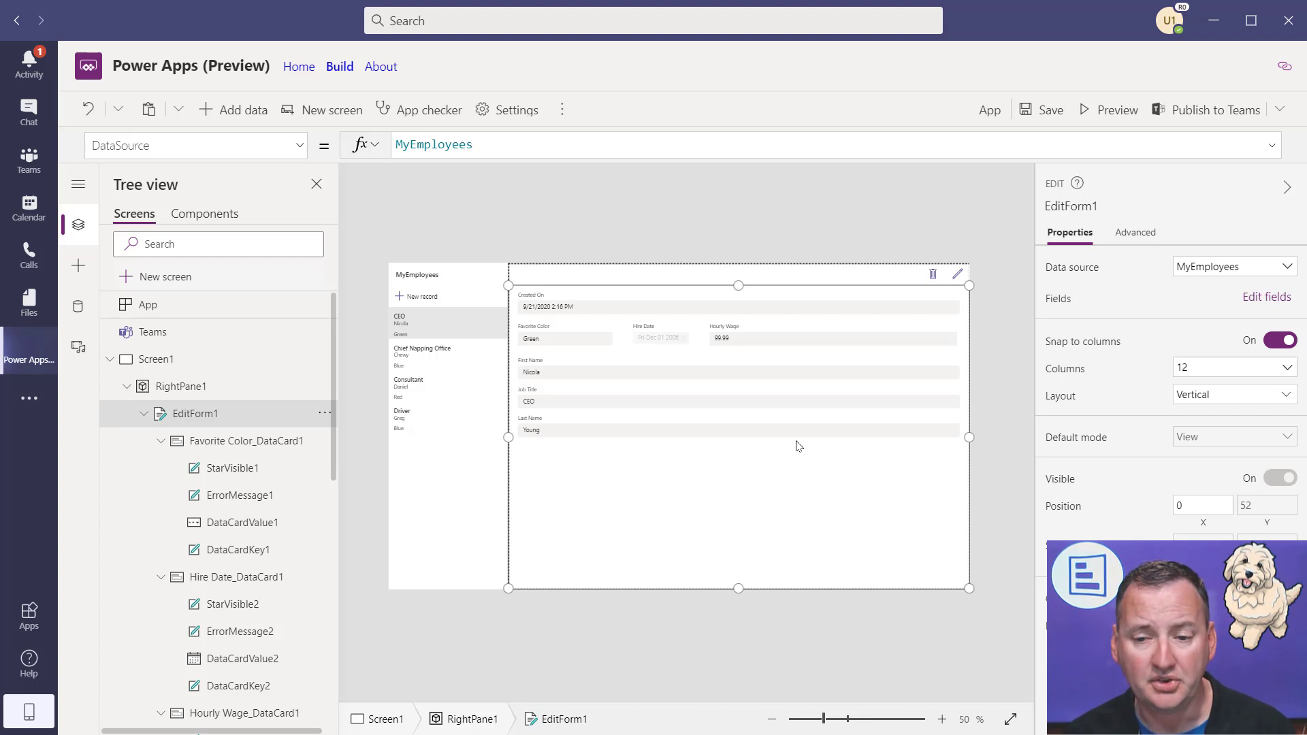
{"action": "mouse_move", "coordinate": [1168, 81]}
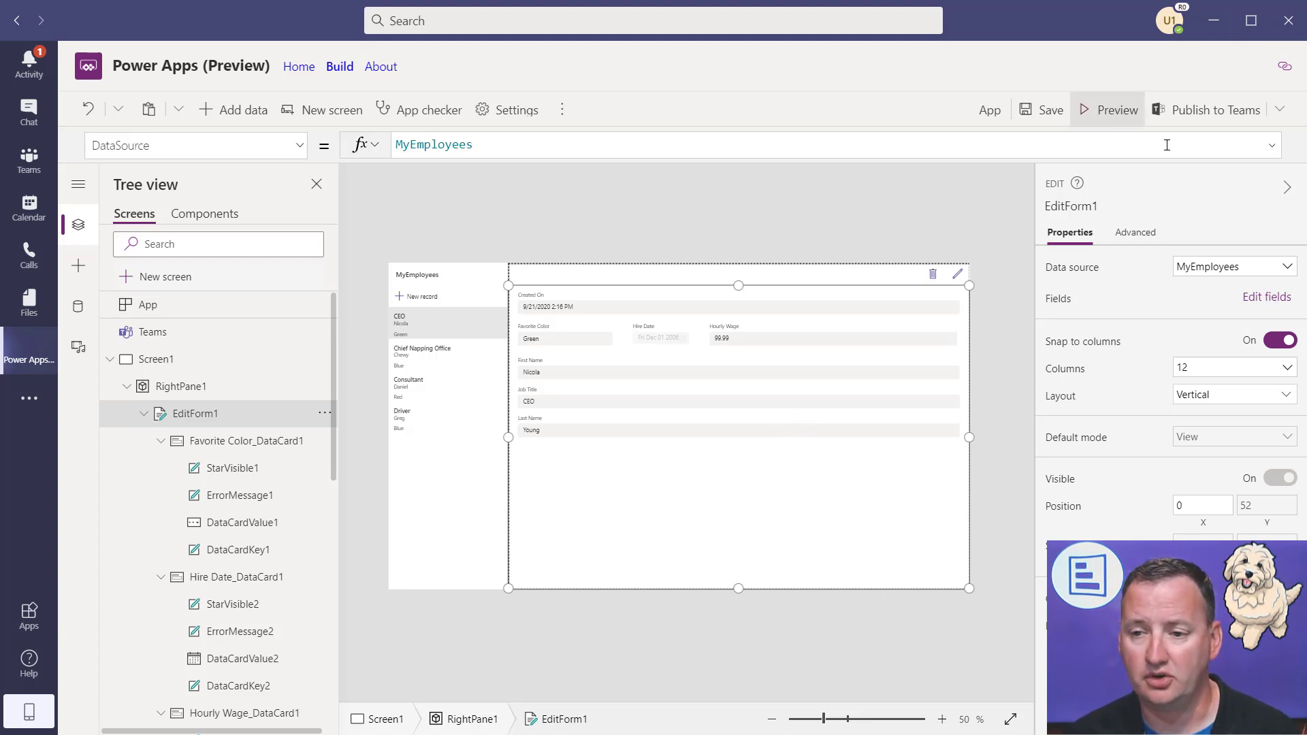
{"action": "mouse_move", "coordinate": [1216, 114]}
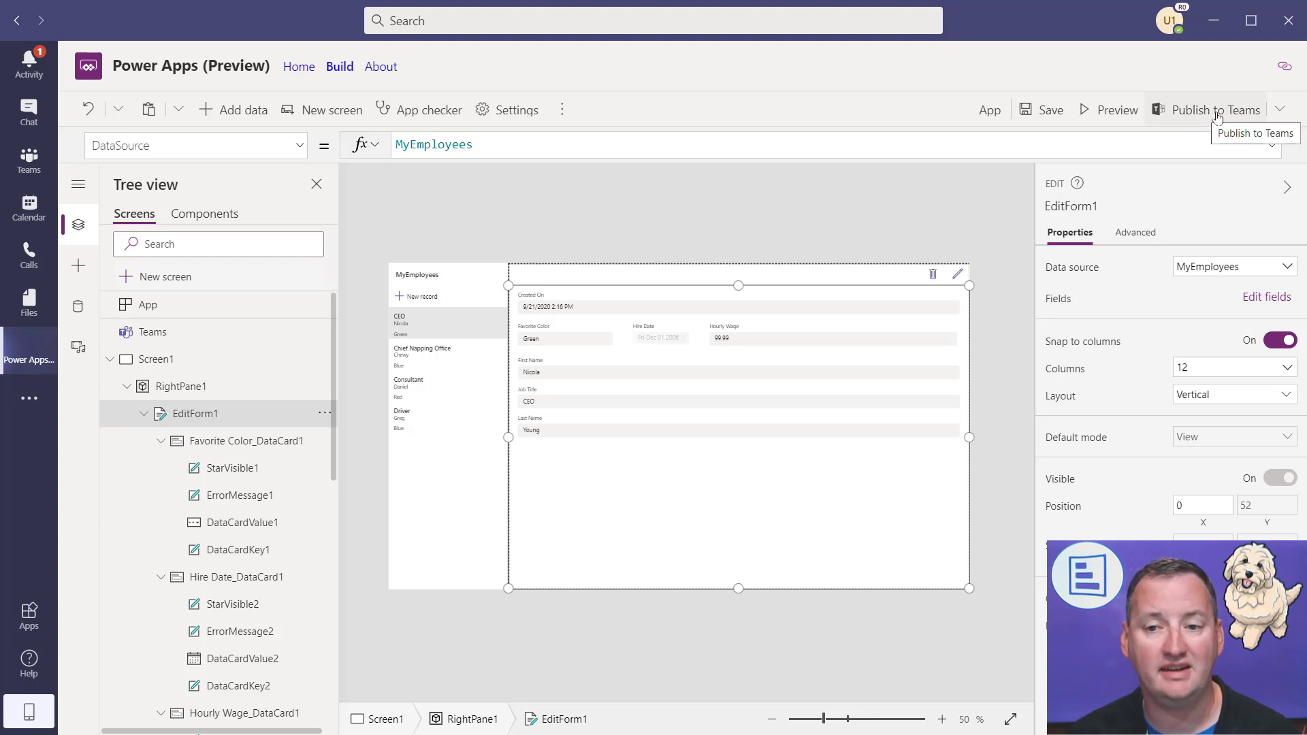
- Rename the app to 'My first app' and save it
{"action": "left_click", "coordinate": [990, 110]}
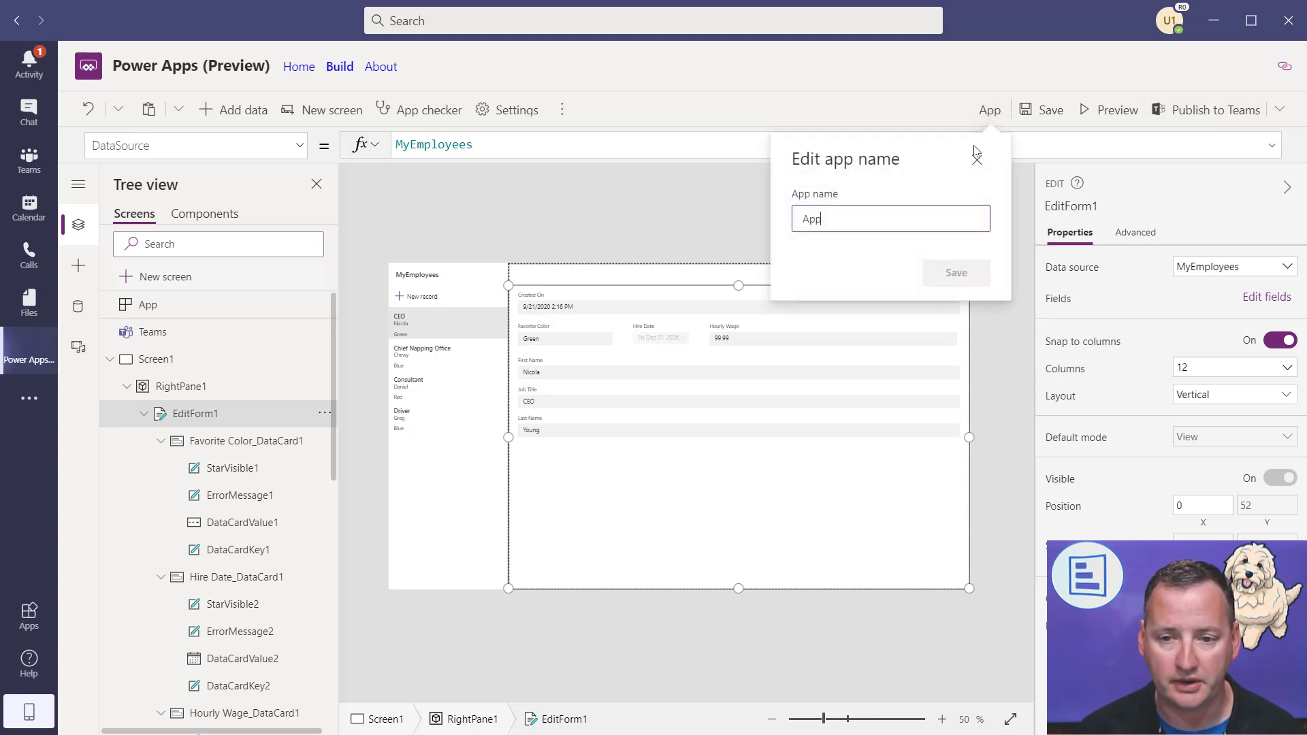
{"action": "double_click", "coordinate": [809, 218]}
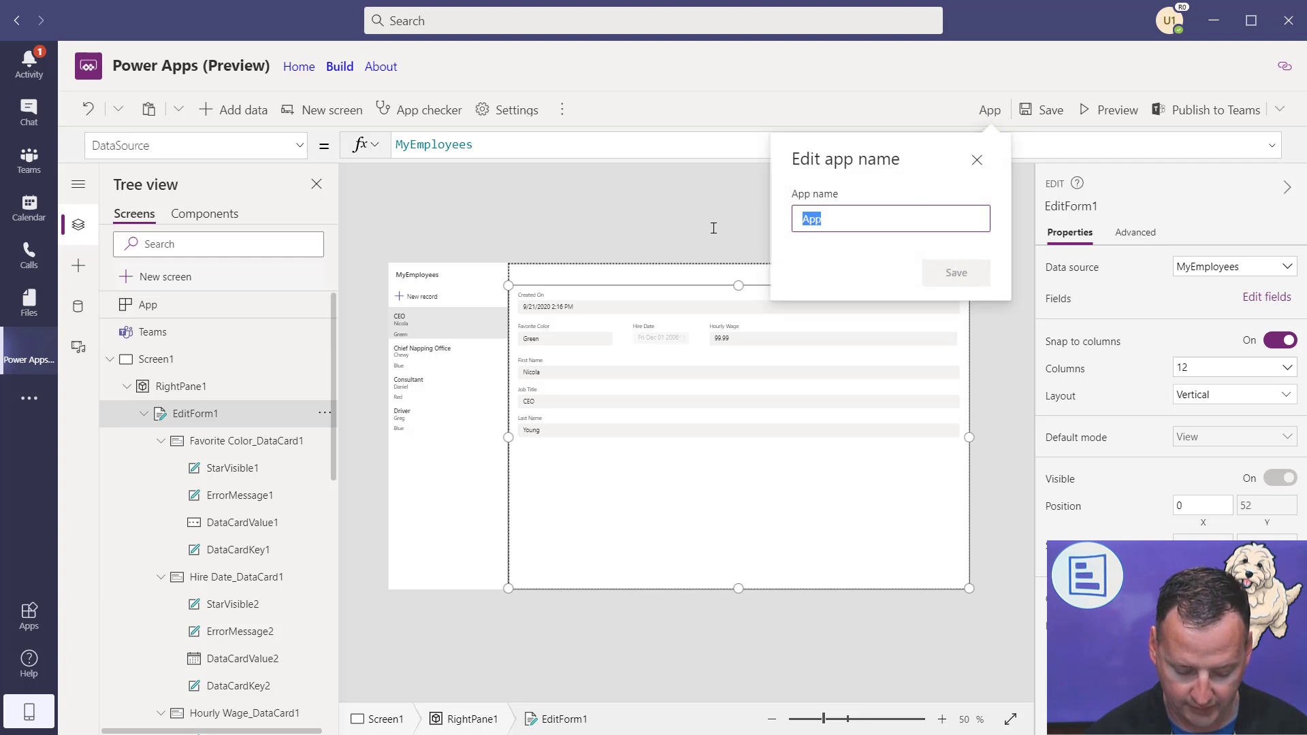
{"action": "type", "text": "My first ap"}
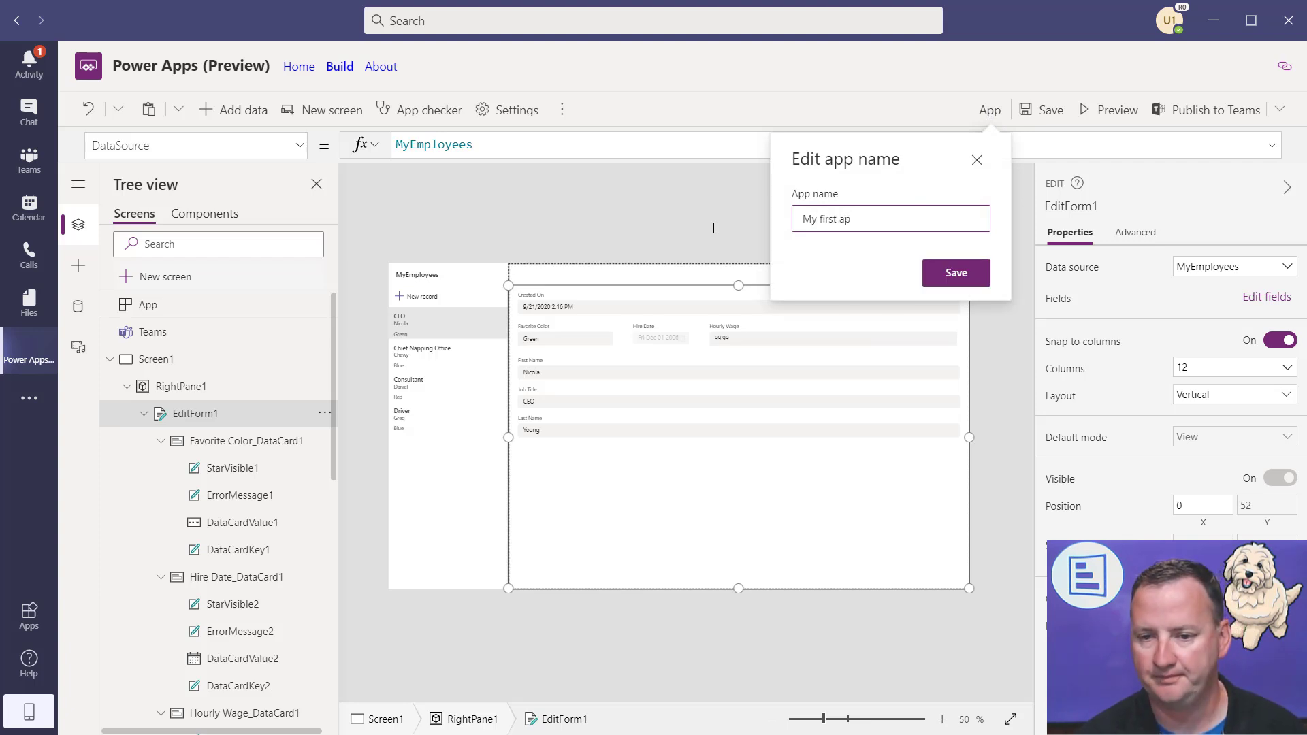
{"action": "left_click", "coordinate": [956, 273]}
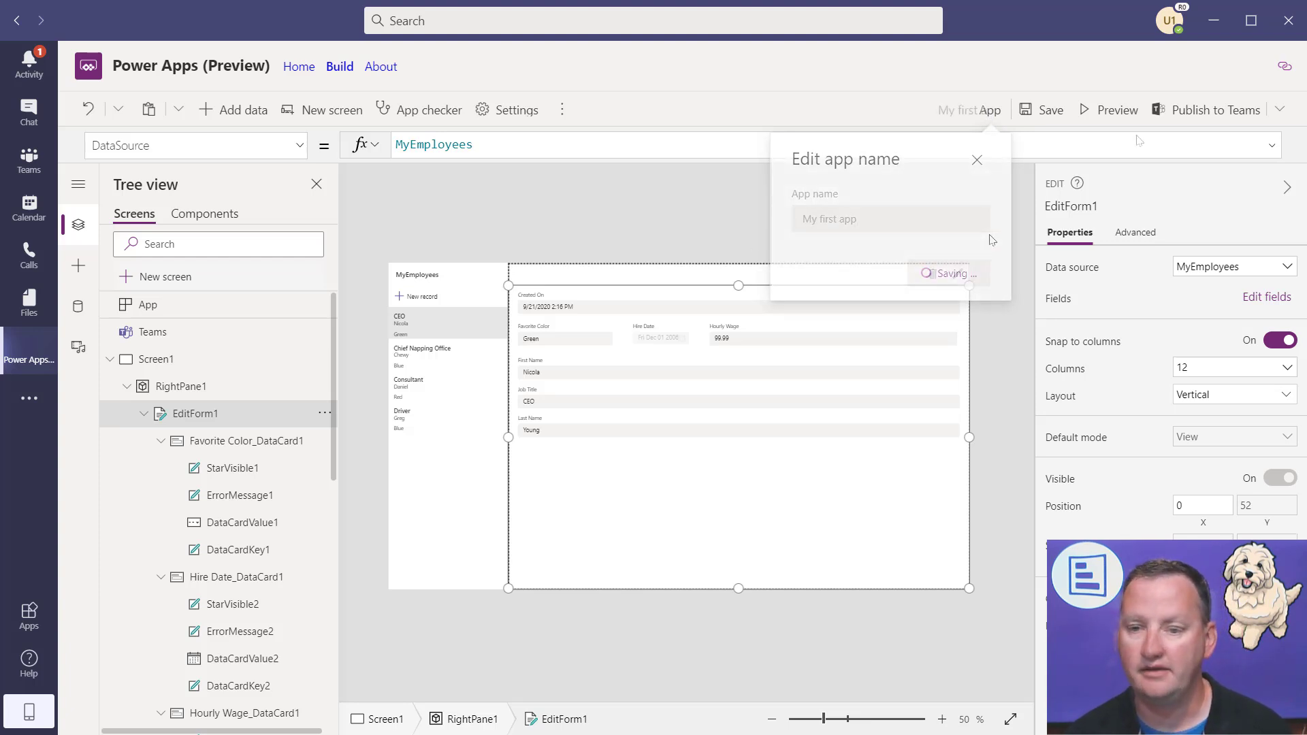
- Publish the app to Teams as a tab in the General channel
{"action": "left_click", "coordinate": [1216, 110]}
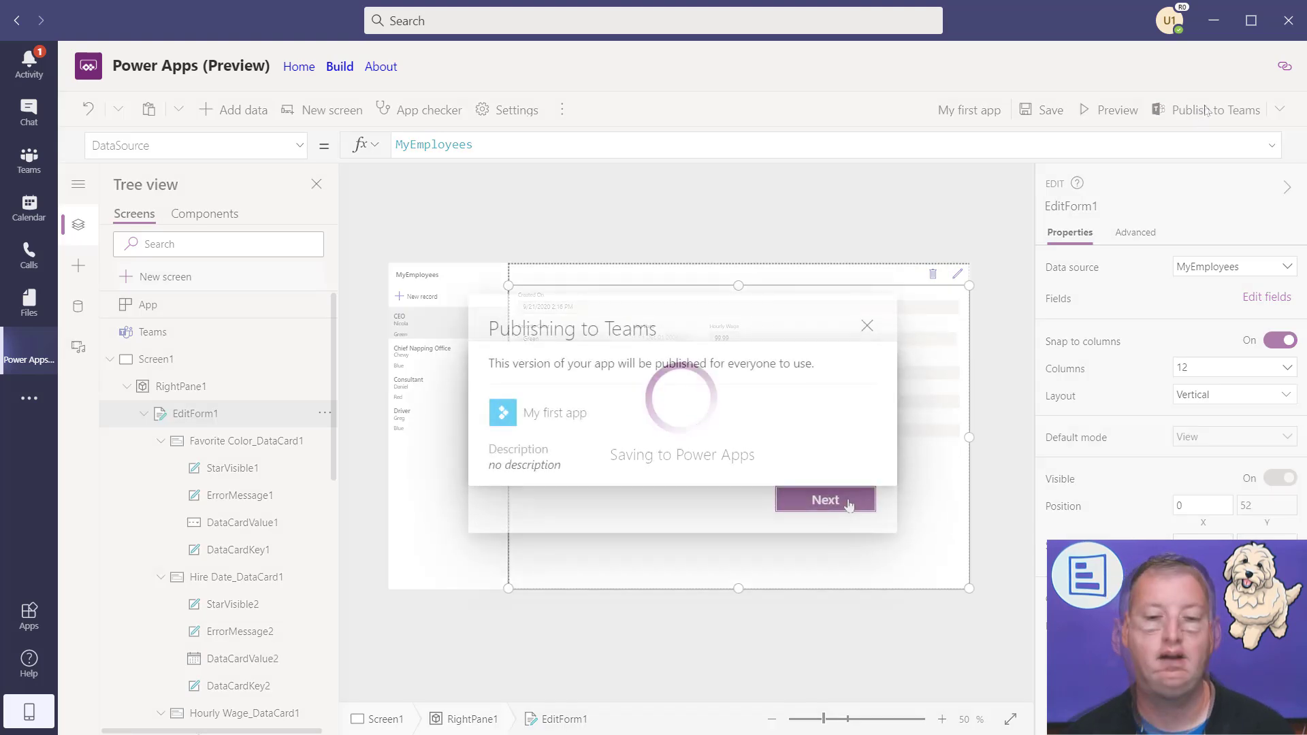
{"action": "left_click", "coordinate": [825, 500]}
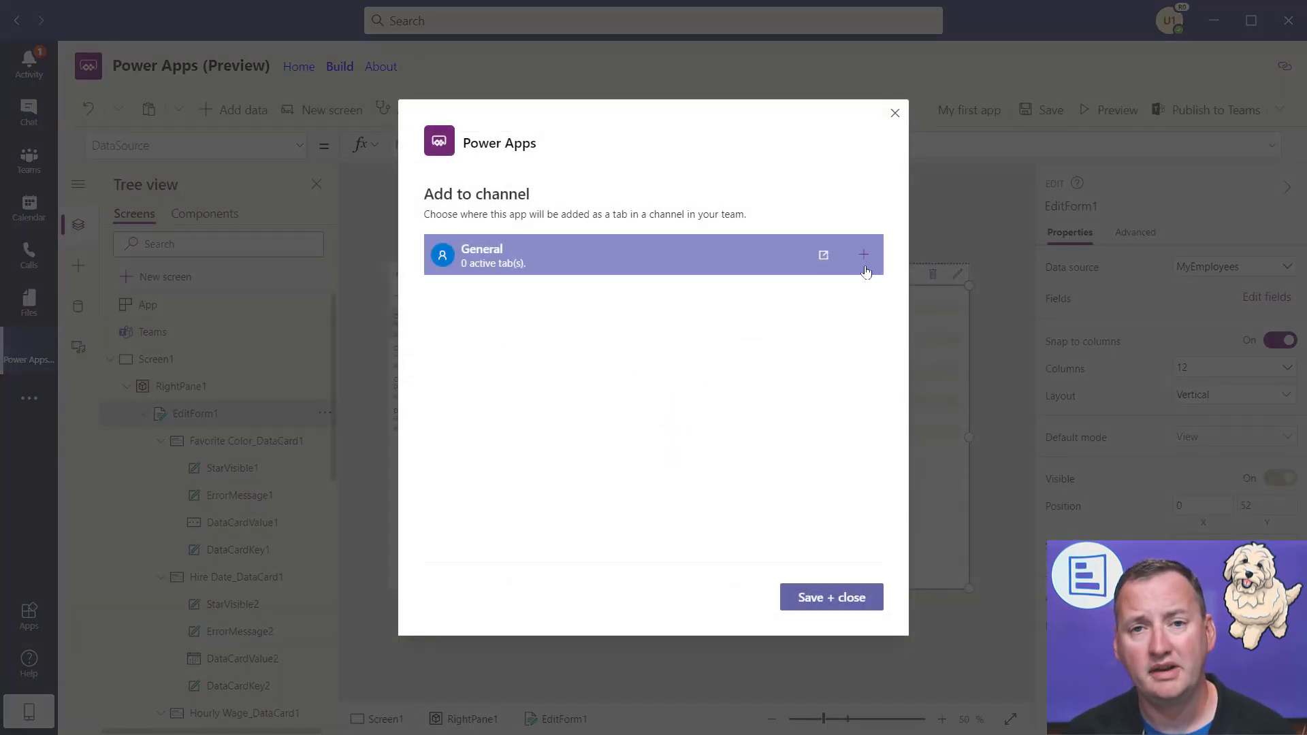
{"action": "left_click", "coordinate": [863, 255]}
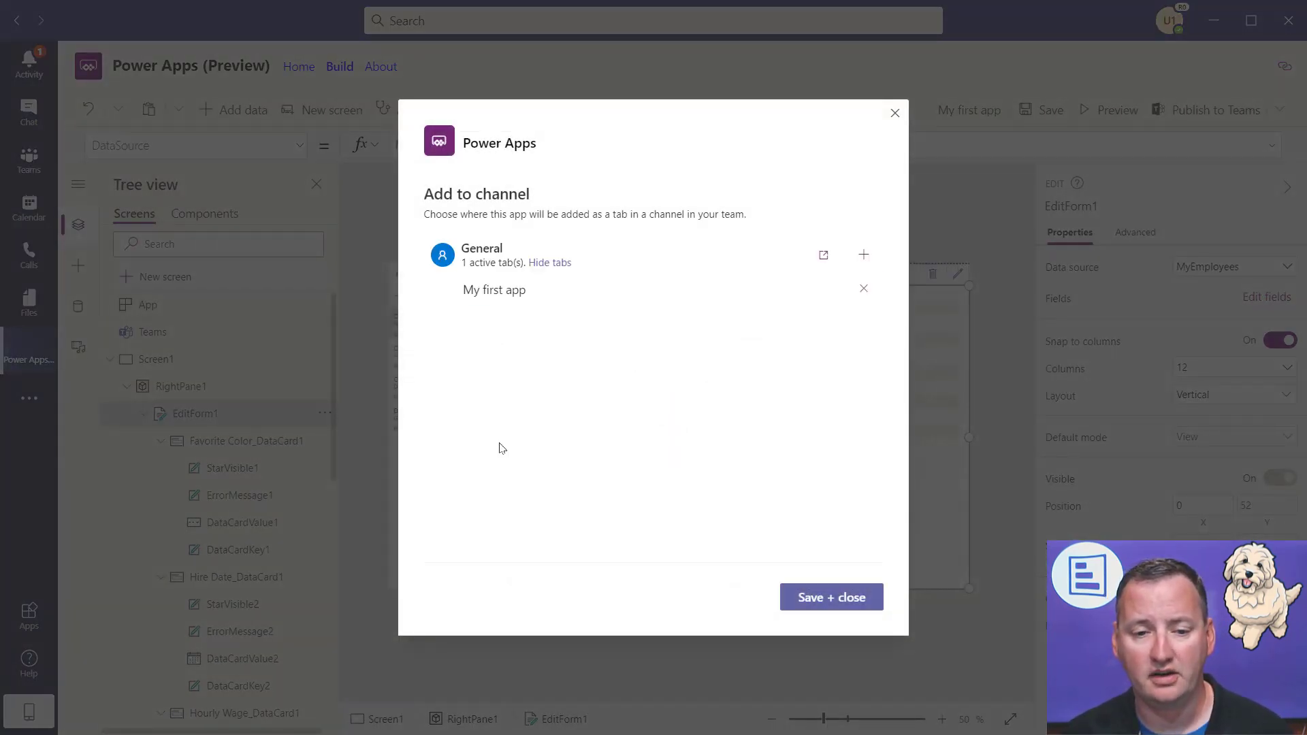
{"action": "left_click", "coordinate": [831, 597]}
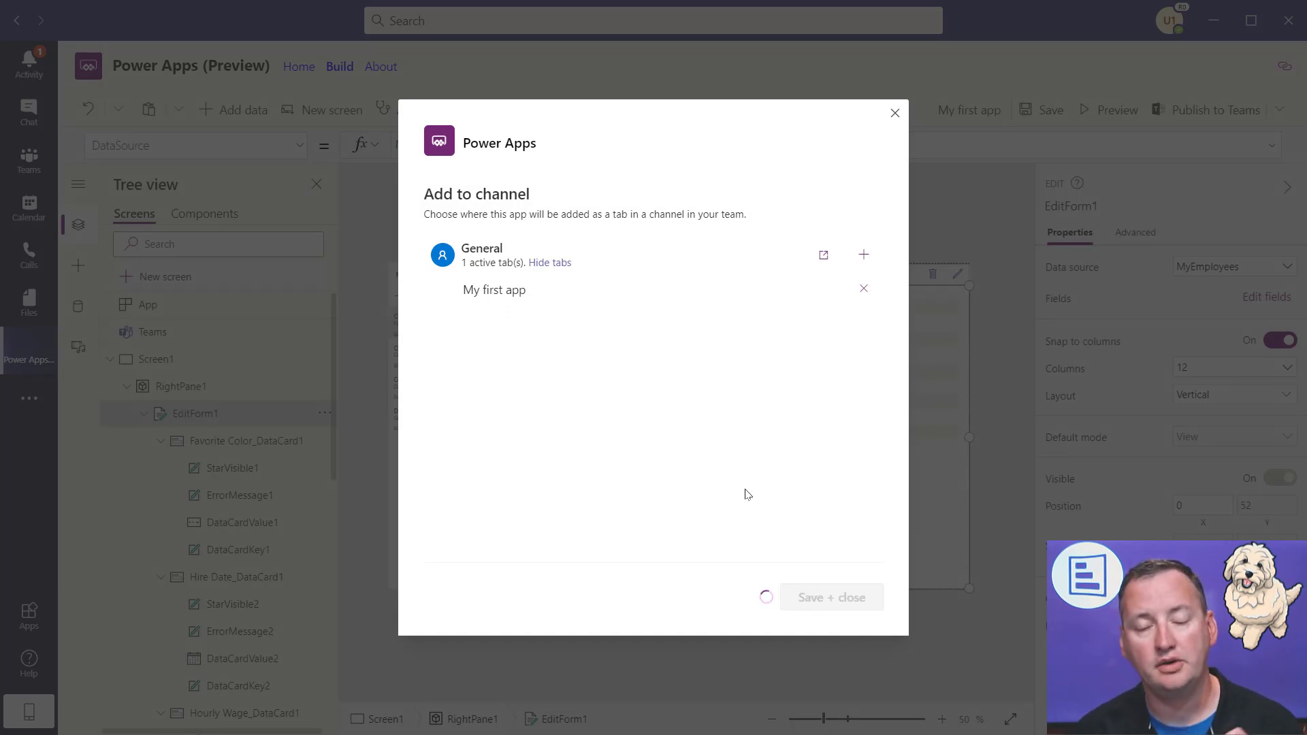
{"action": "mouse_move", "coordinate": [683, 475]}
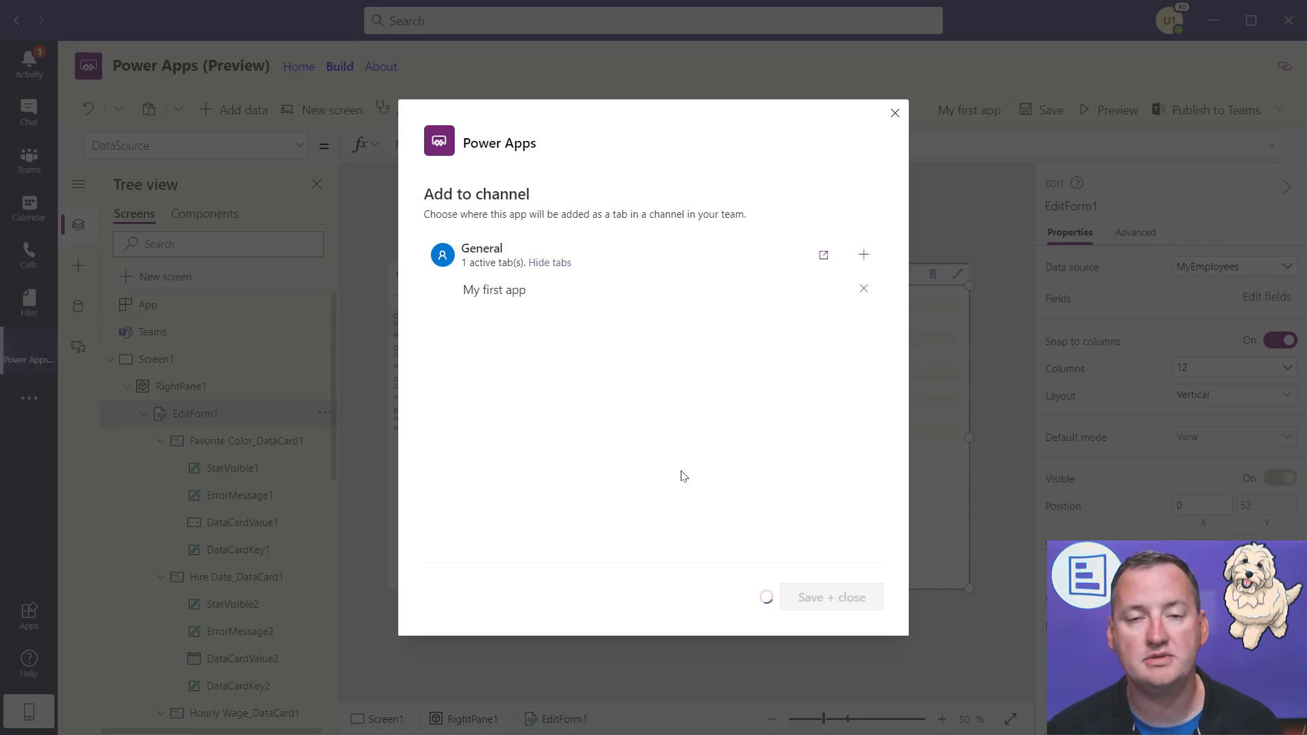
{"action": "mouse_move", "coordinate": [652, 406]}
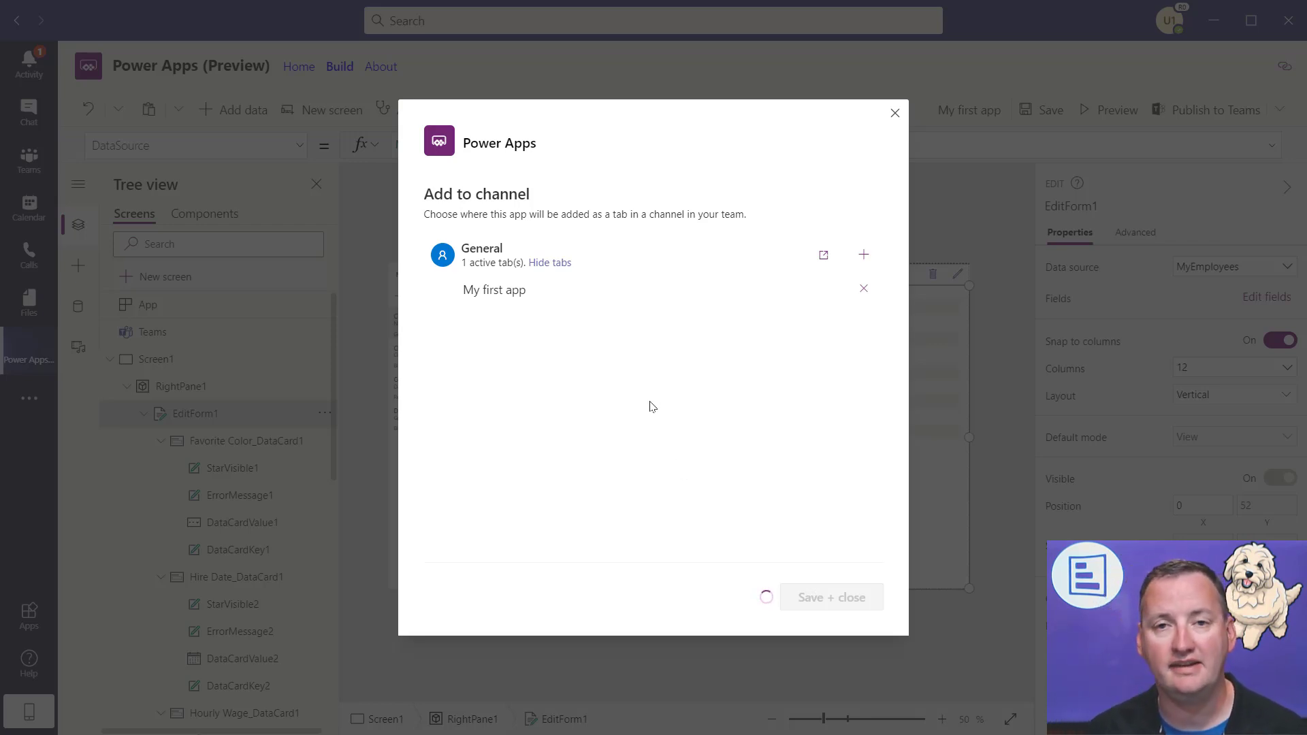
{"action": "left_click", "coordinate": [894, 112]}
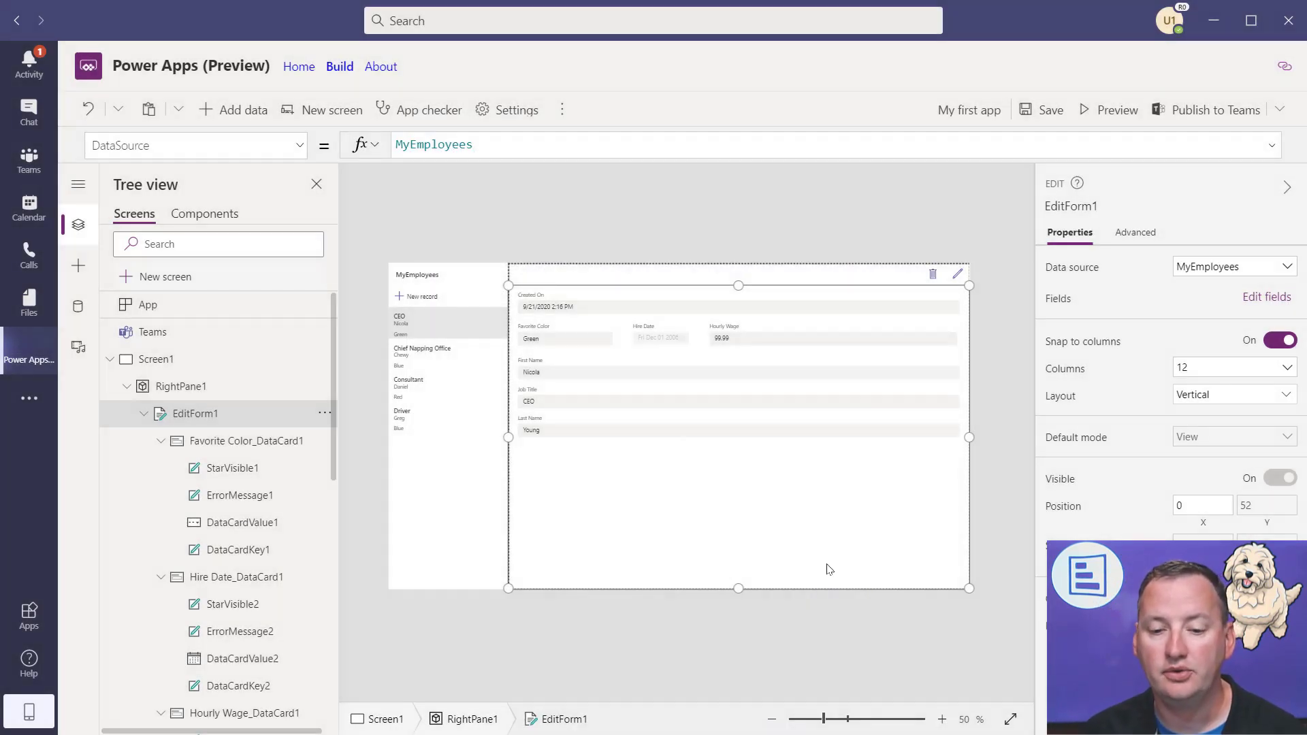
- Open the My first app tab in General and select the Chief Napping Office record
{"action": "left_click", "coordinate": [28, 160]}
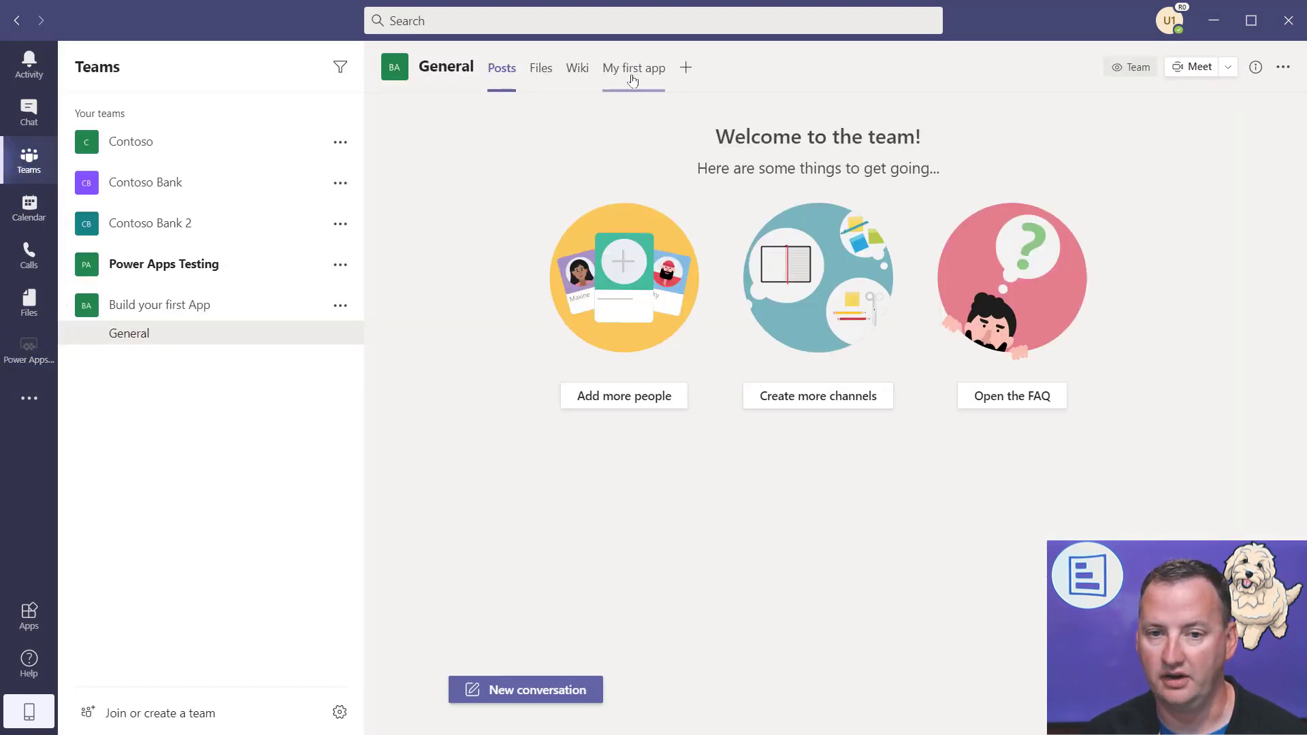
{"action": "left_click", "coordinate": [634, 68]}
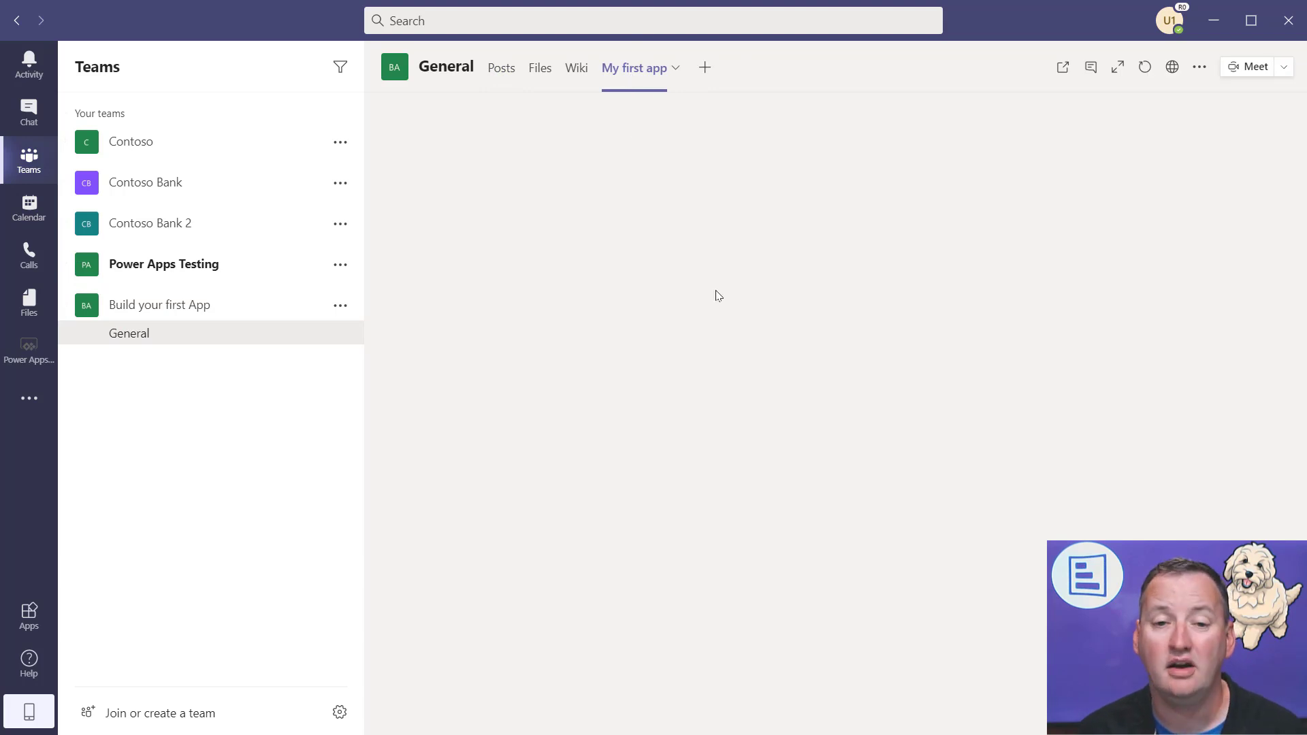
{"action": "left_click", "coordinate": [634, 67]}
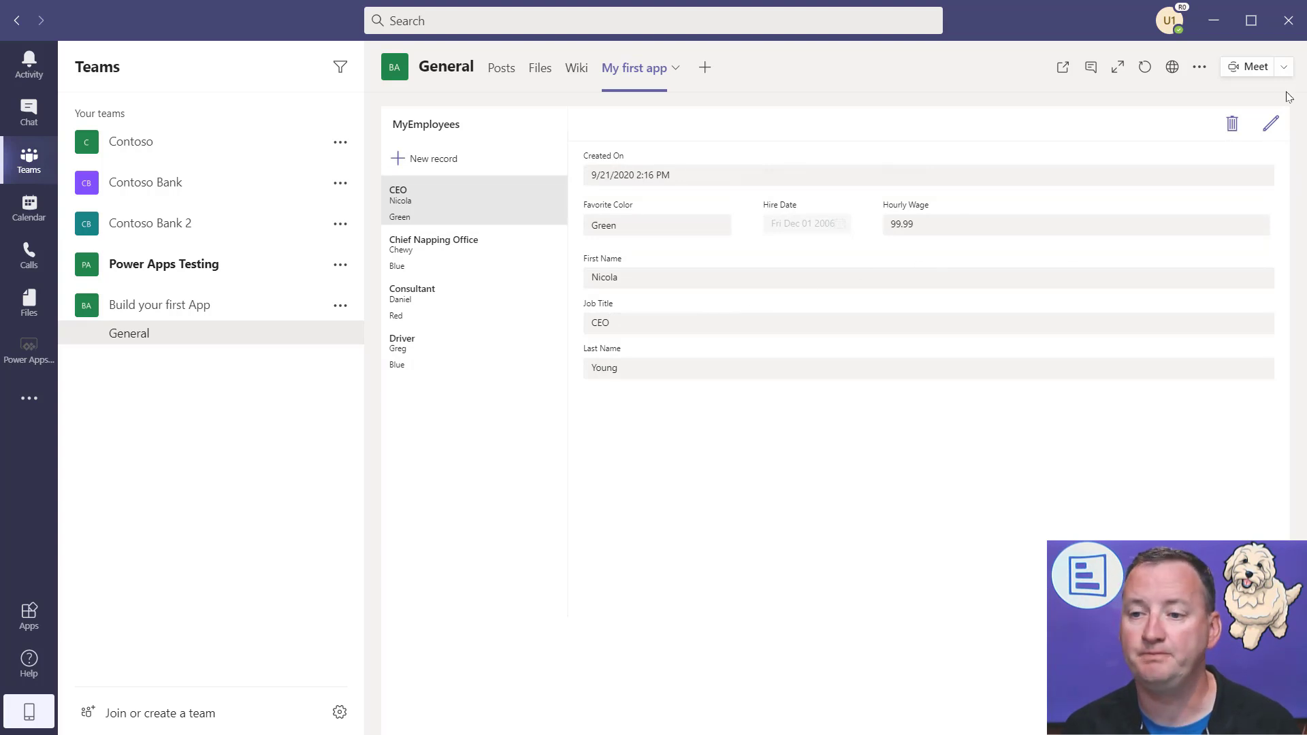
{"action": "left_click", "coordinate": [433, 249]}
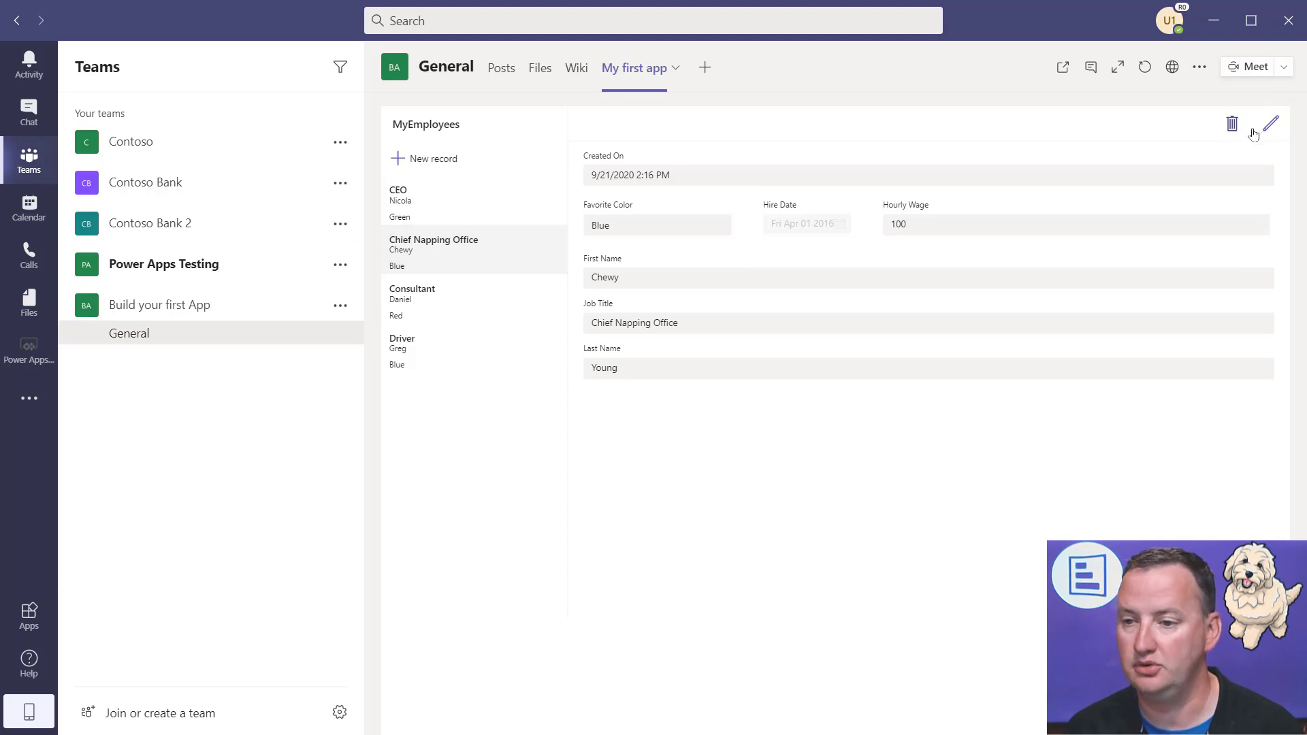
- Change that record's favourite colour to Green and save it
{"action": "left_click", "coordinate": [1270, 124]}
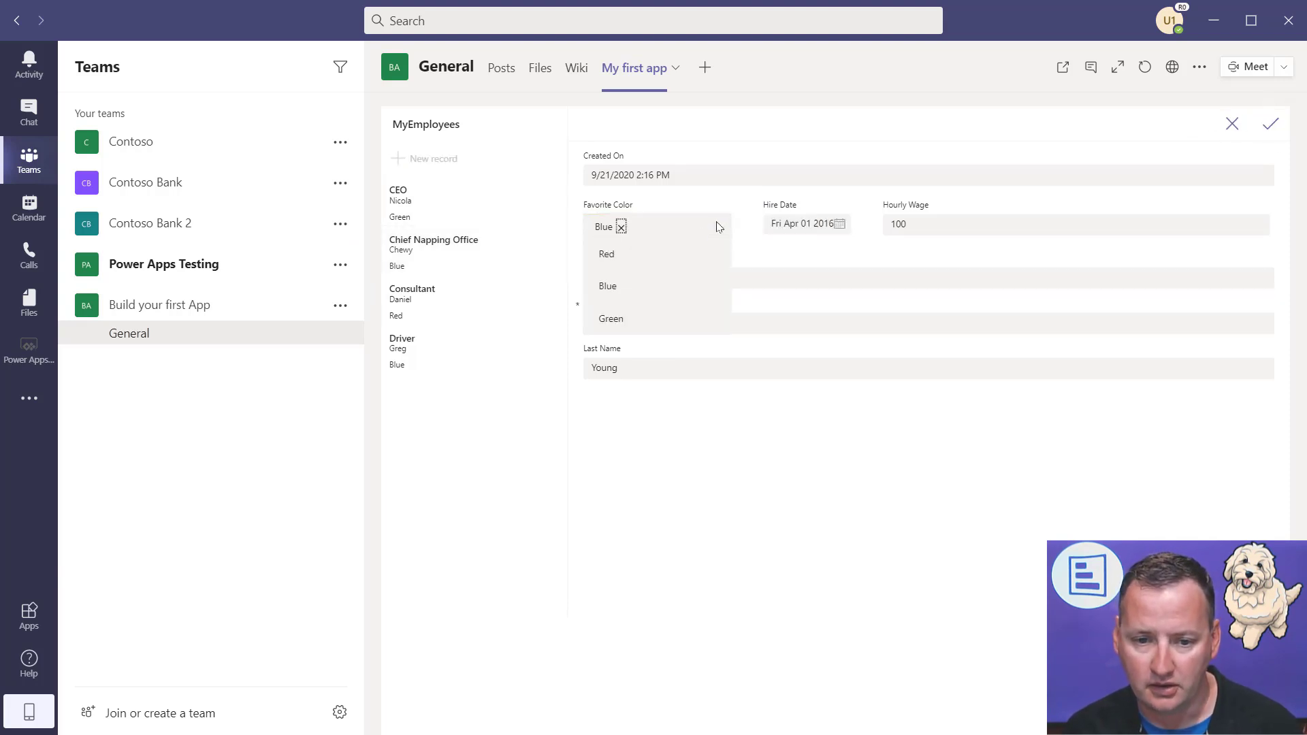
{"action": "left_click", "coordinate": [610, 318]}
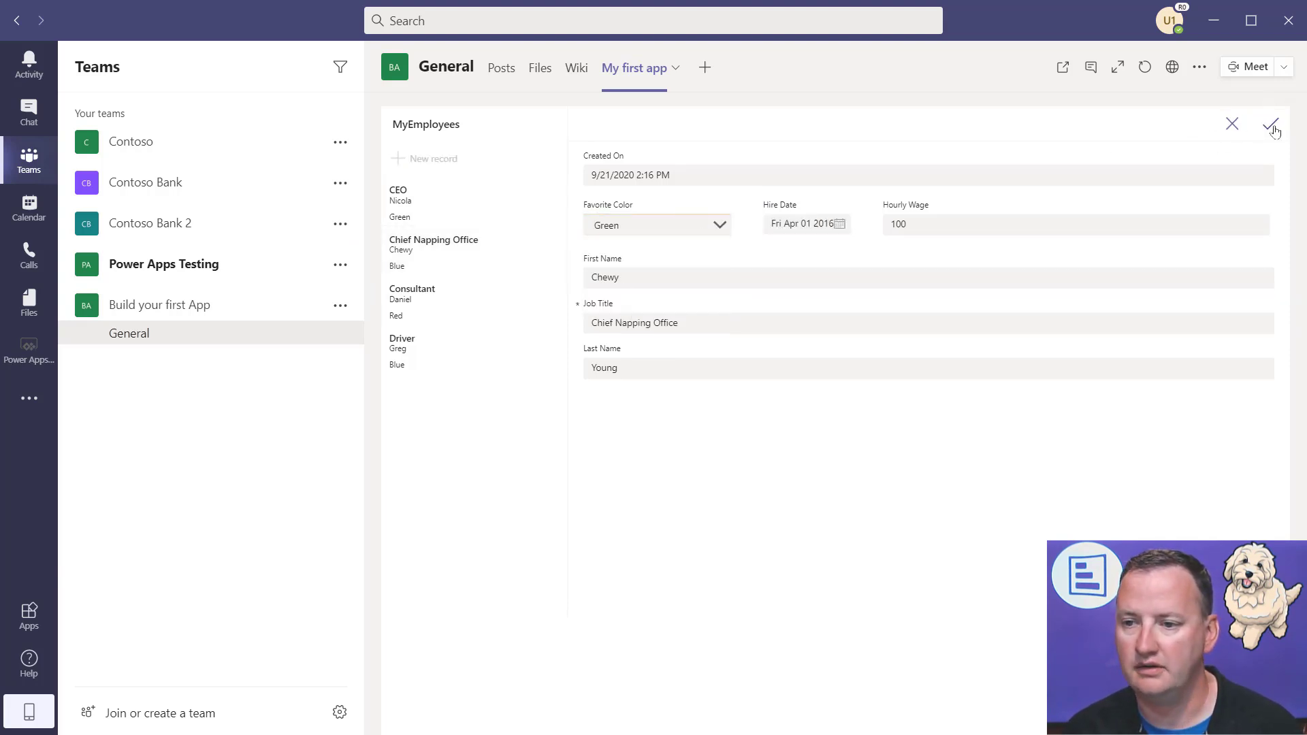
{"action": "left_click", "coordinate": [1271, 127]}
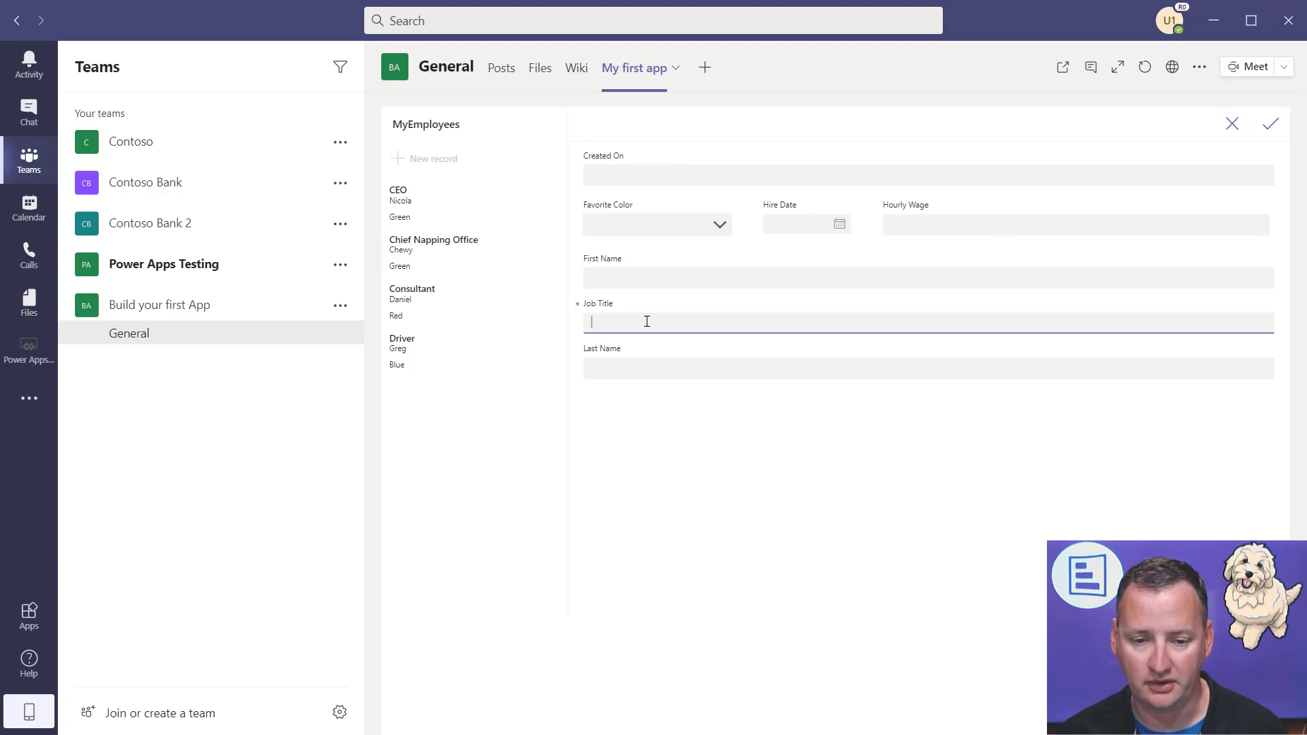
- Enter job title Me and name Shane, then delete that record and confirm
{"action": "type", "text": "Me"}
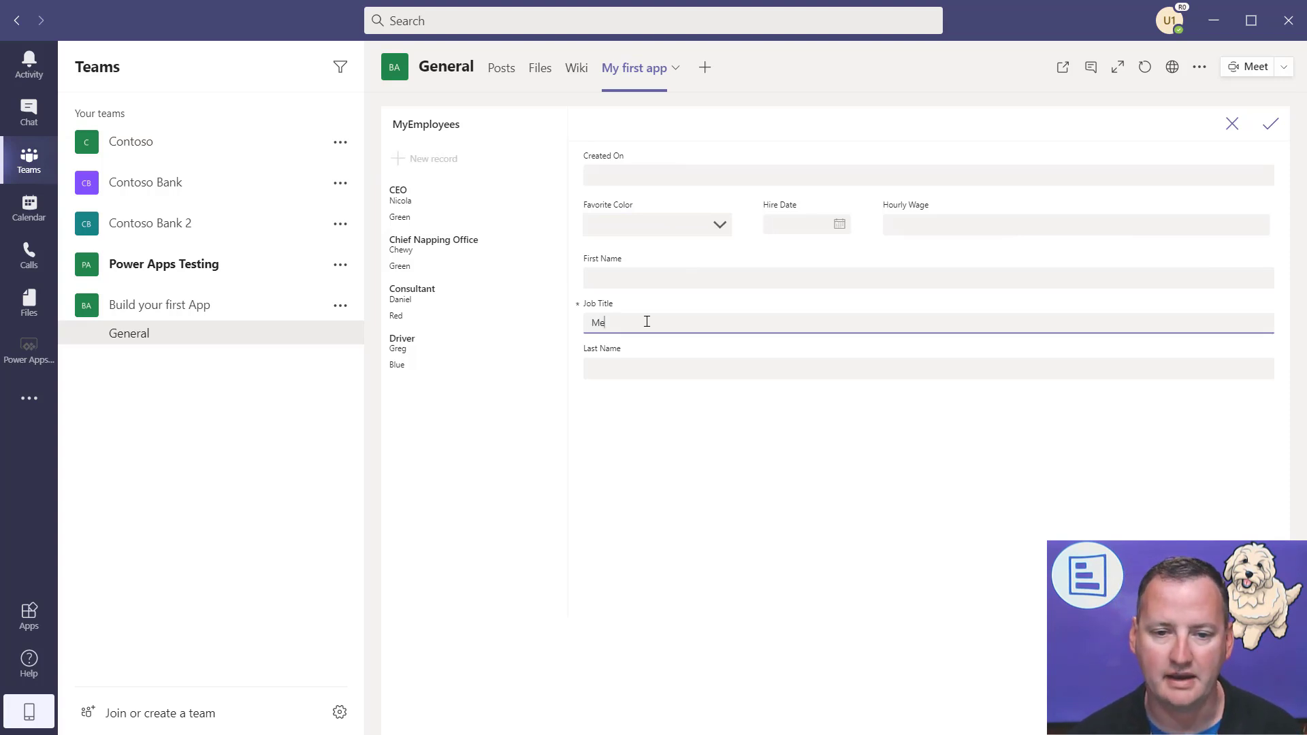
{"action": "type", "text": "Shane"}
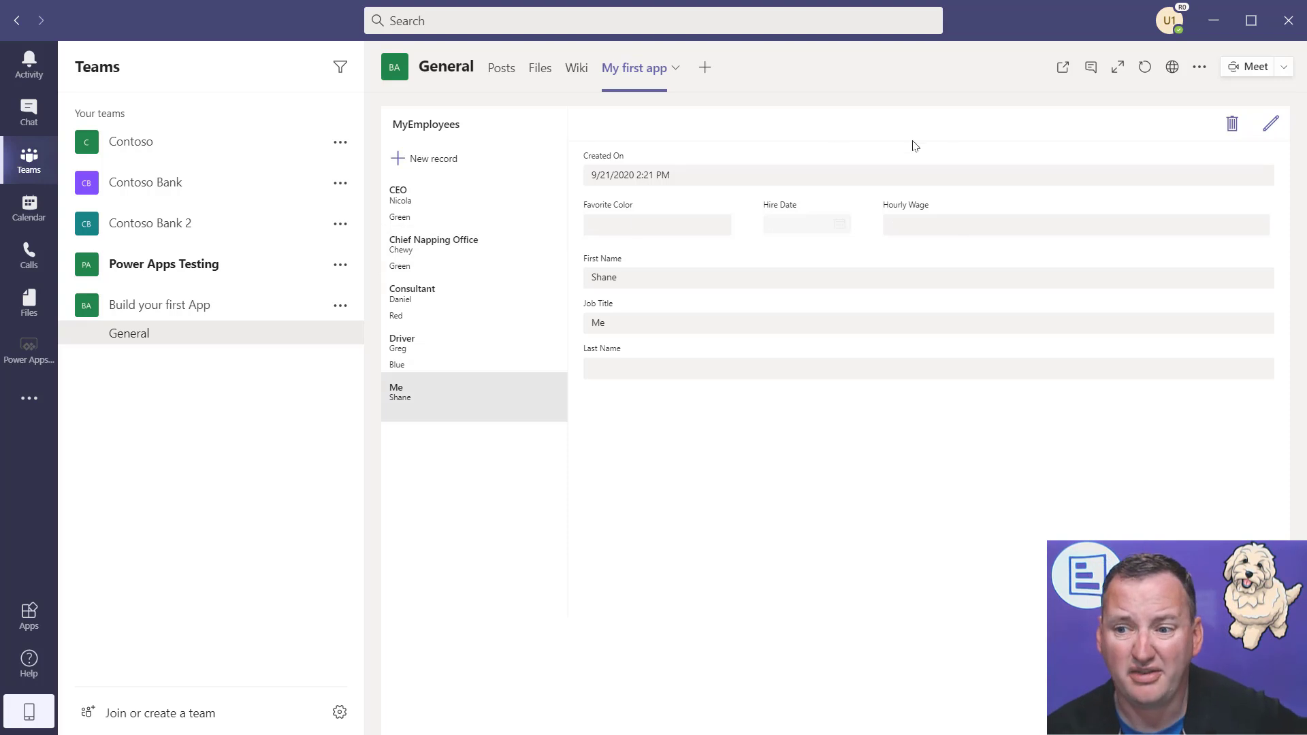
{"action": "mouse_move", "coordinate": [449, 402]}
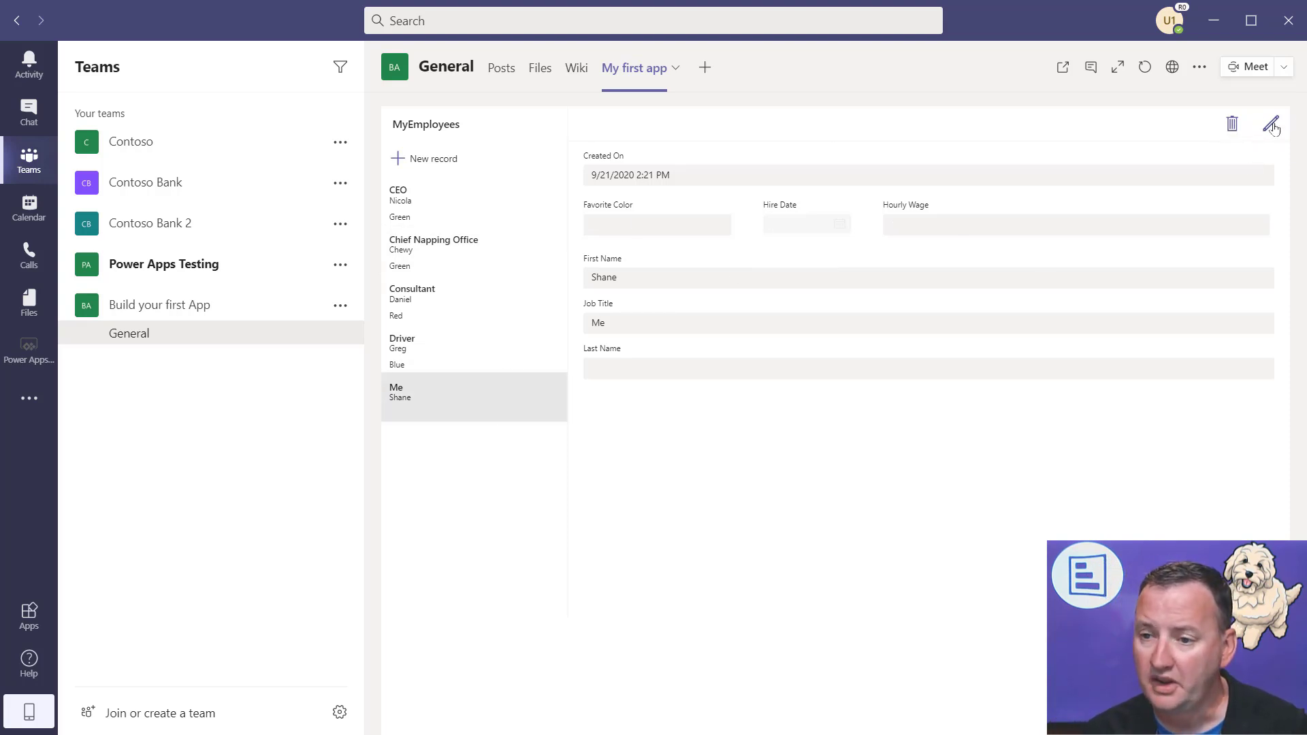
{"action": "left_click", "coordinate": [1232, 123]}
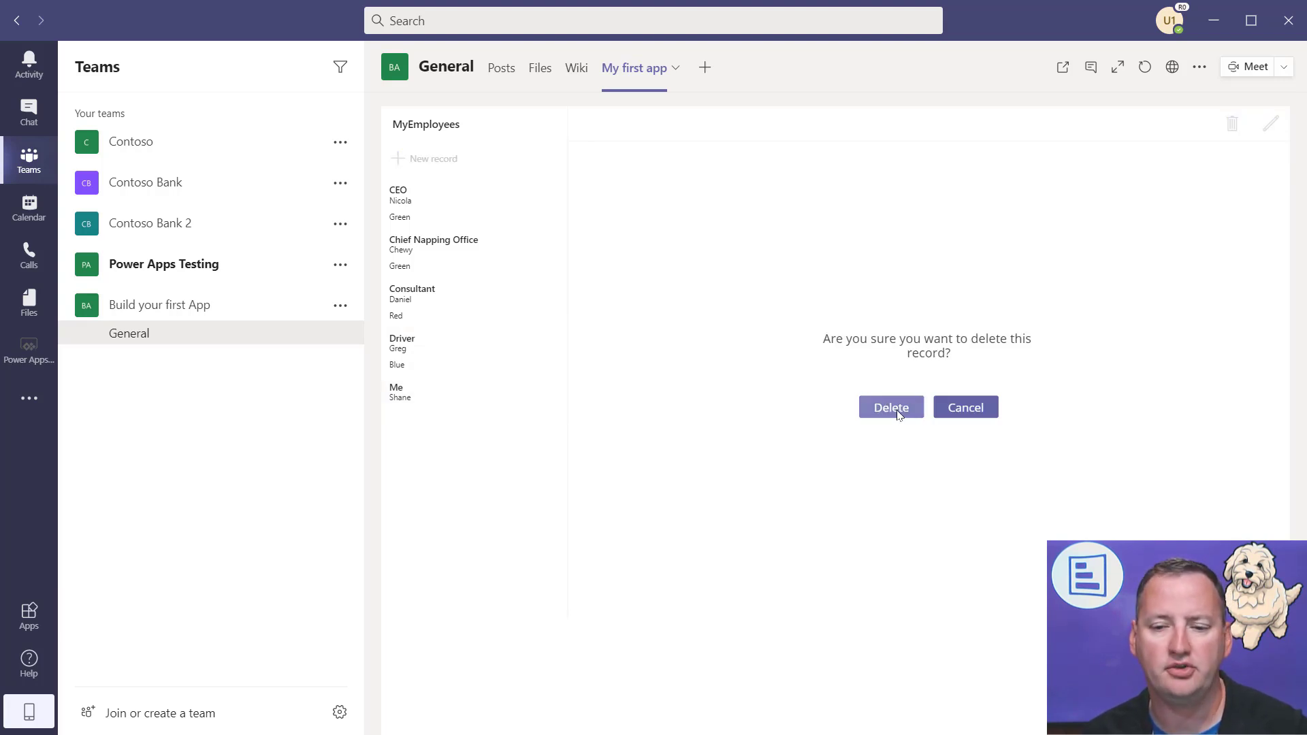
{"action": "left_click", "coordinate": [891, 407]}
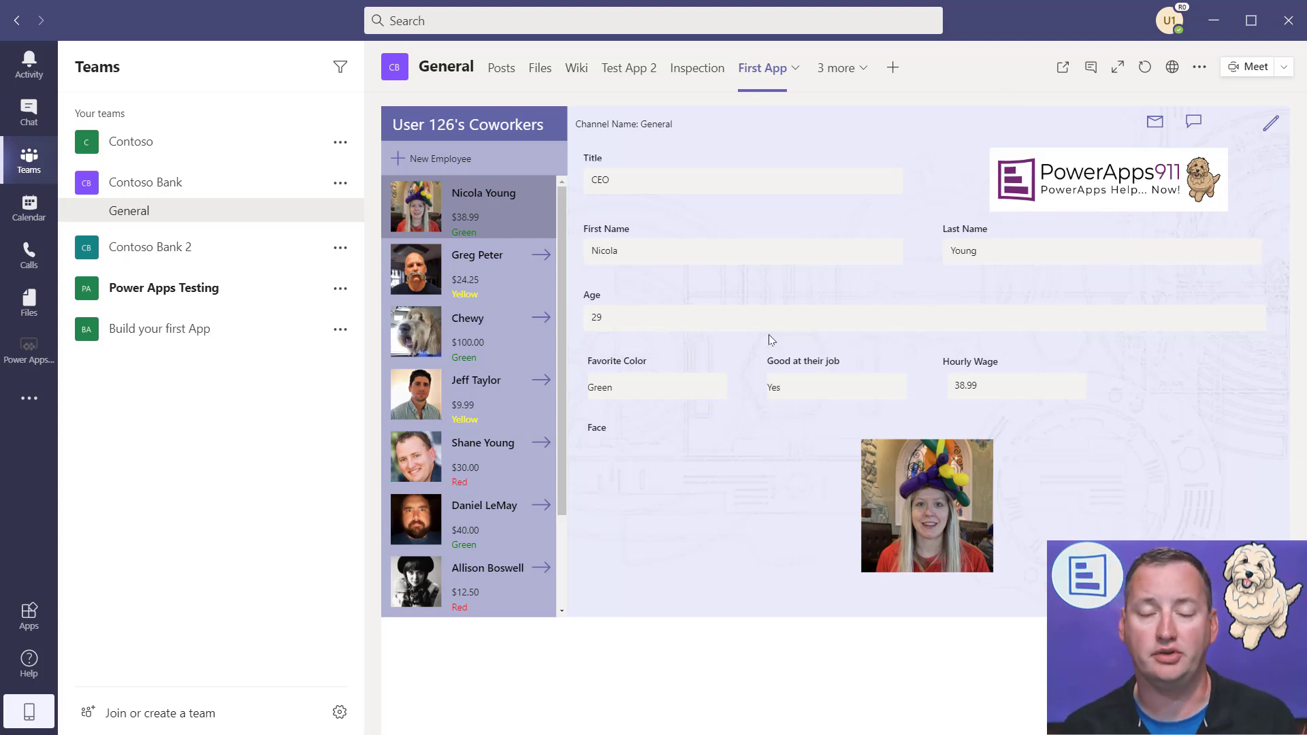
{"action": "mouse_move", "coordinate": [904, 390]}
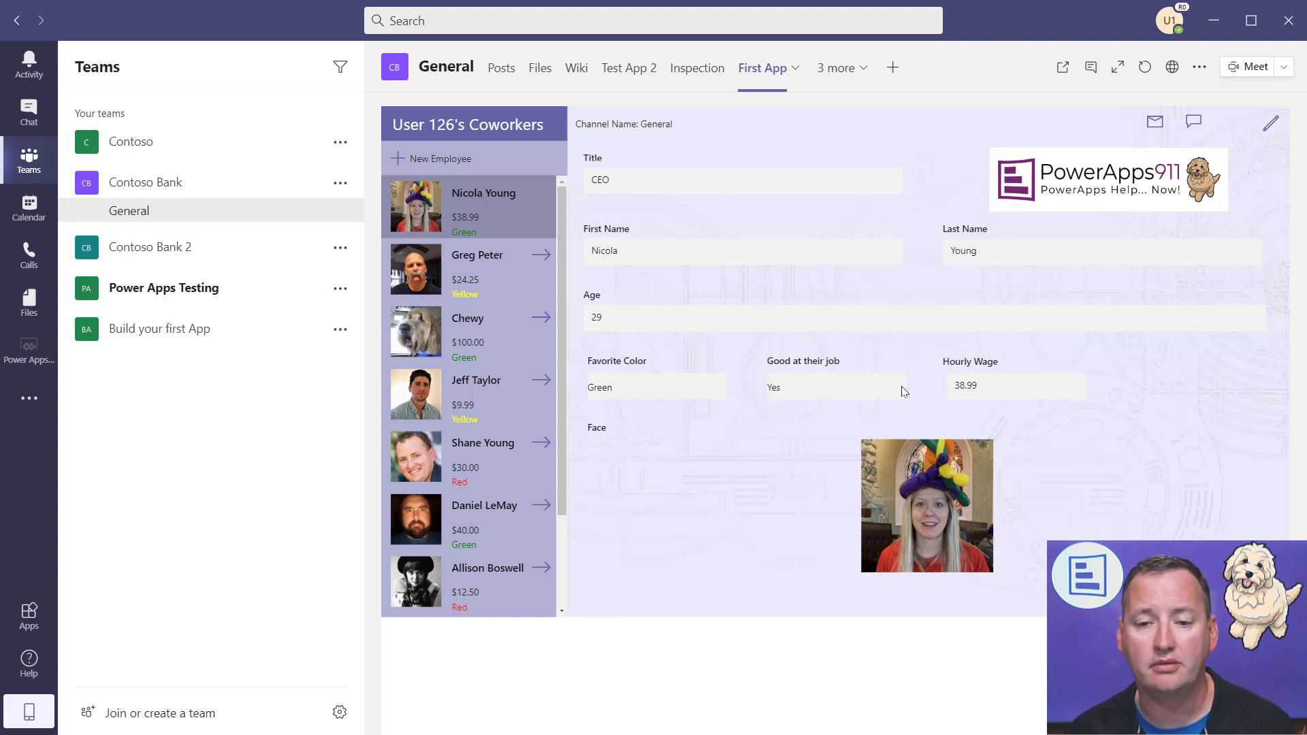
{"action": "mouse_move", "coordinate": [437, 254]}
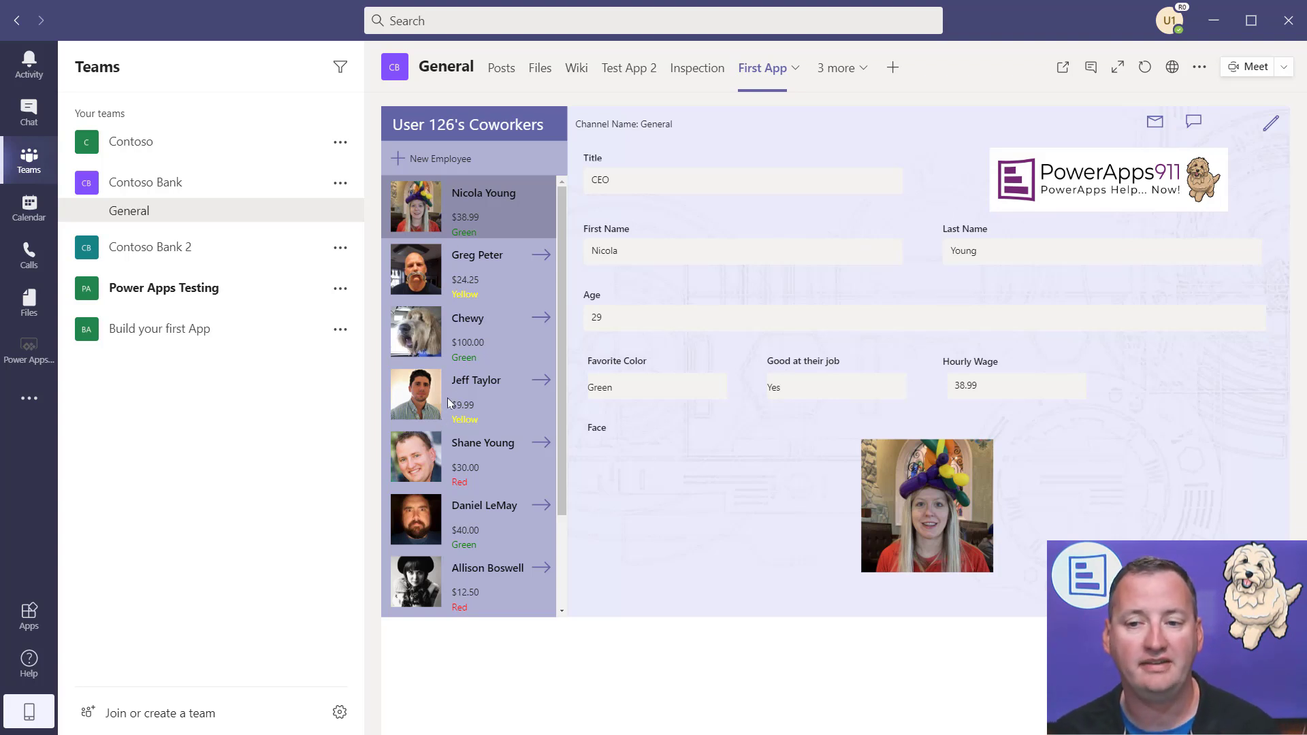
{"action": "mouse_move", "coordinate": [1134, 201]}
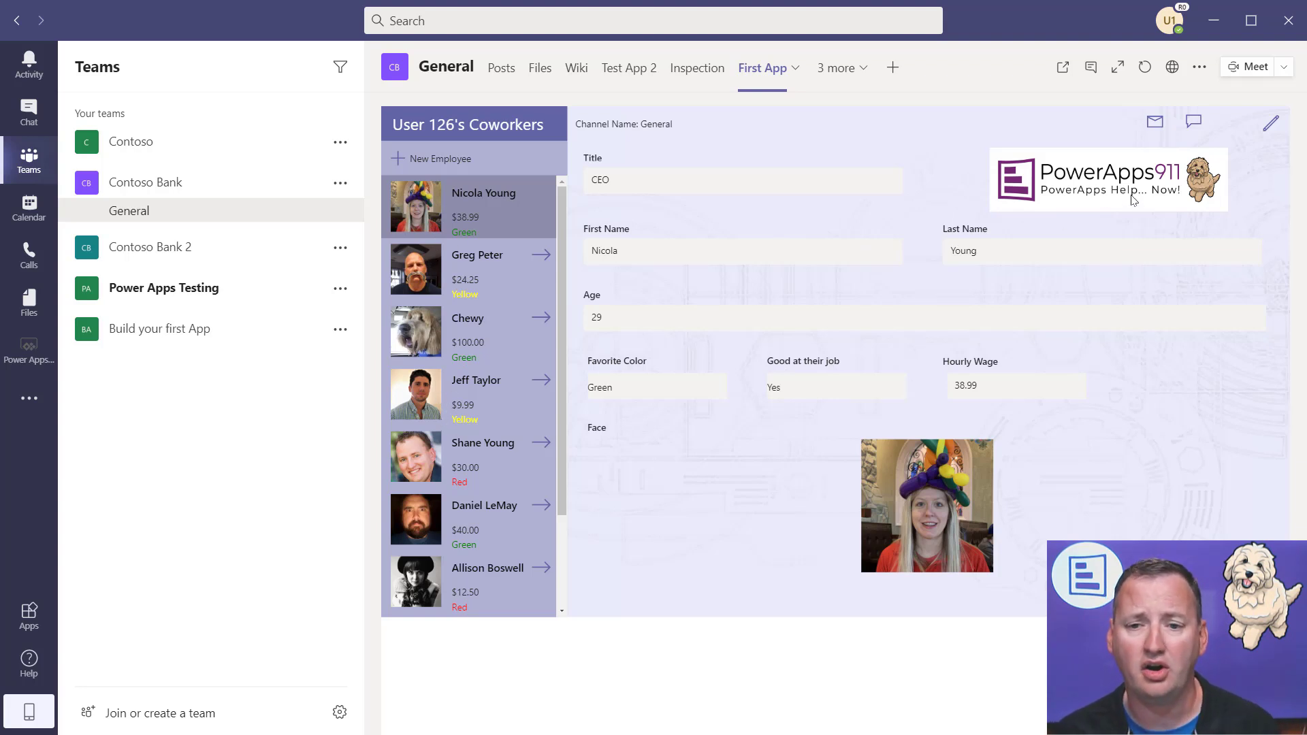
{"action": "mouse_move", "coordinate": [1155, 123]}
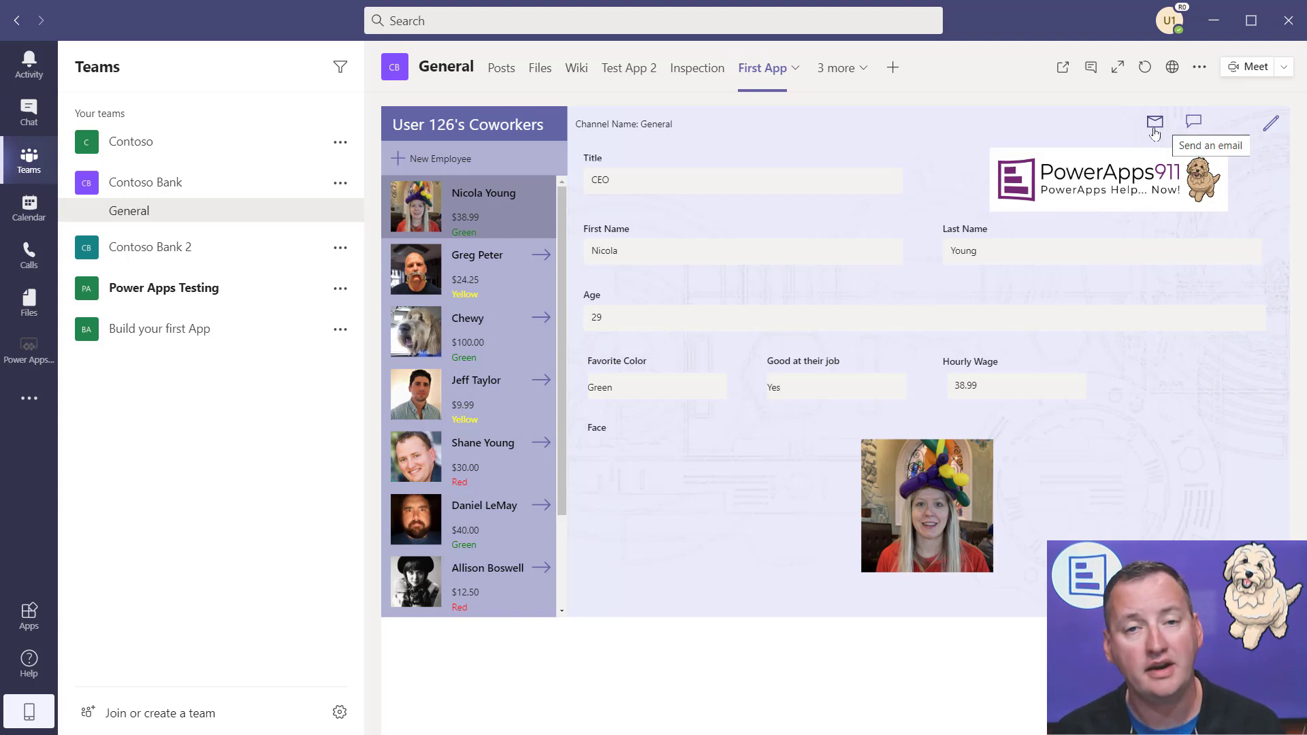
{"action": "mouse_move", "coordinate": [1155, 126]}
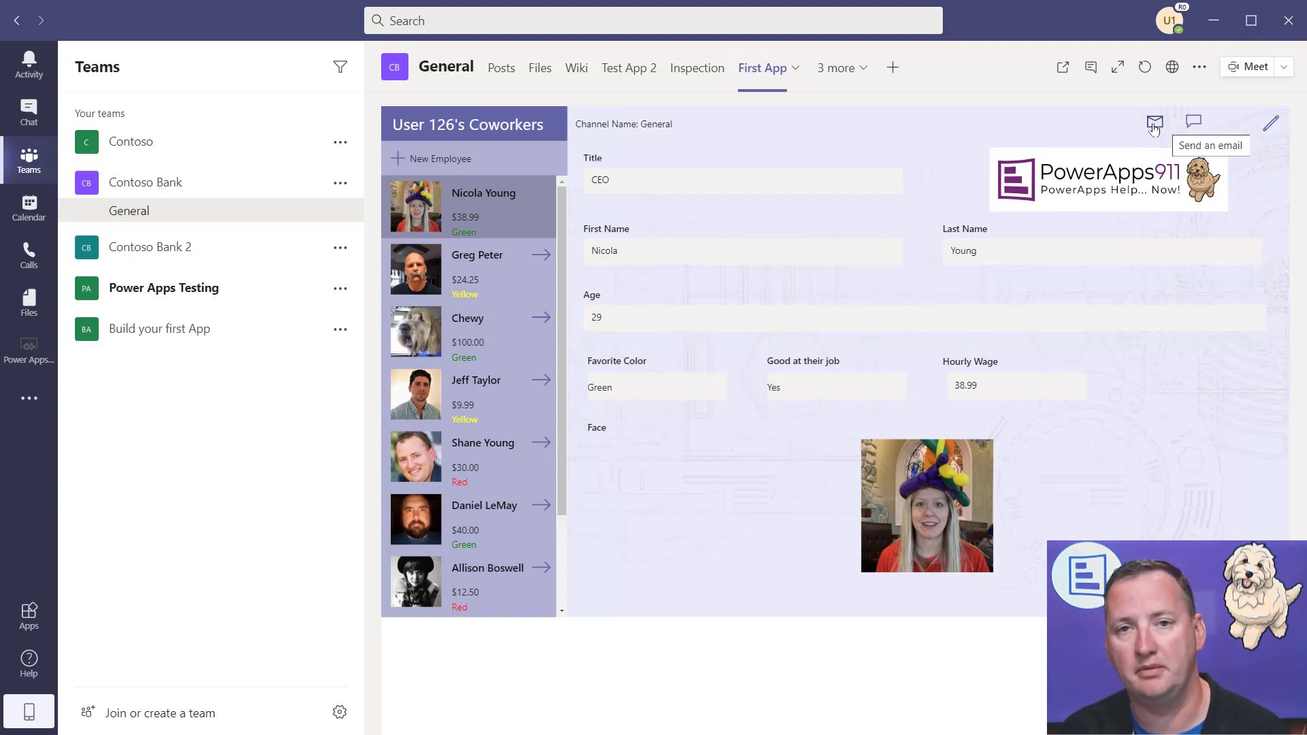
{"action": "mouse_move", "coordinate": [1196, 125]}
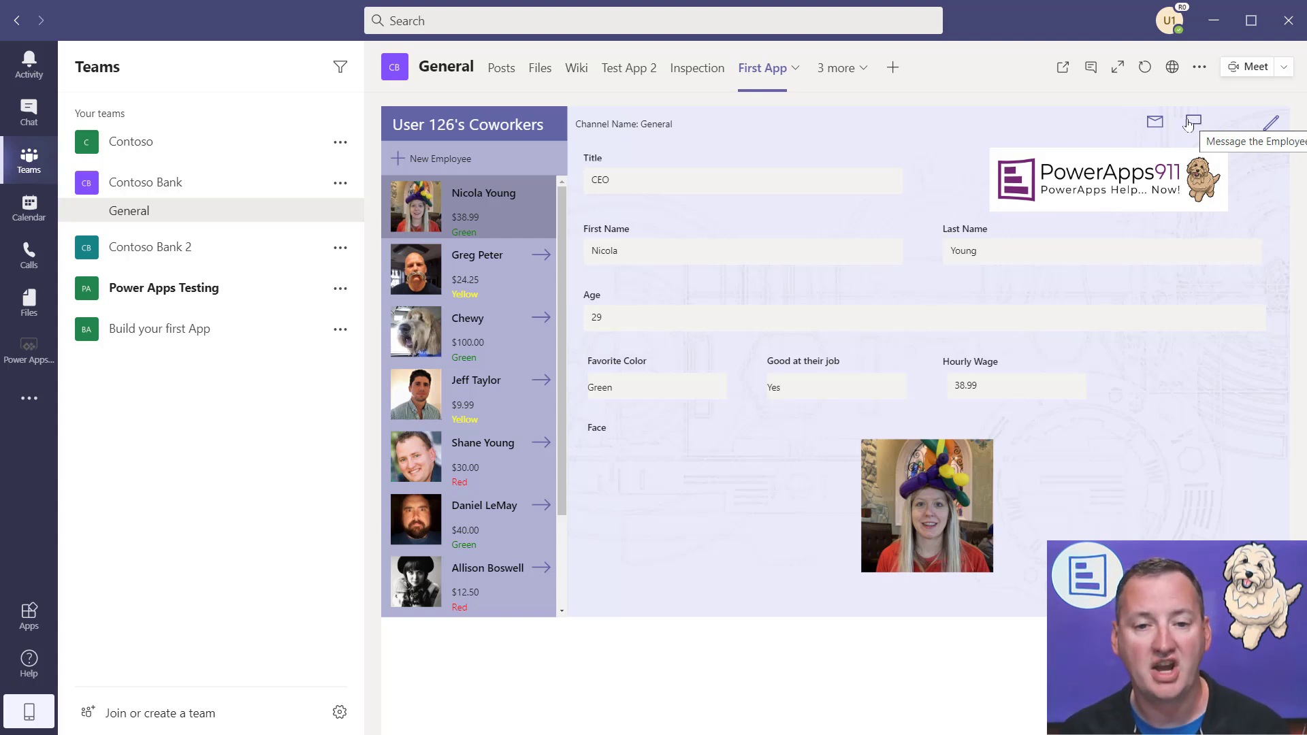
- View Nicola Young's CEO record in Contoso Bank's First App tab
{"action": "left_click", "coordinate": [704, 128]}
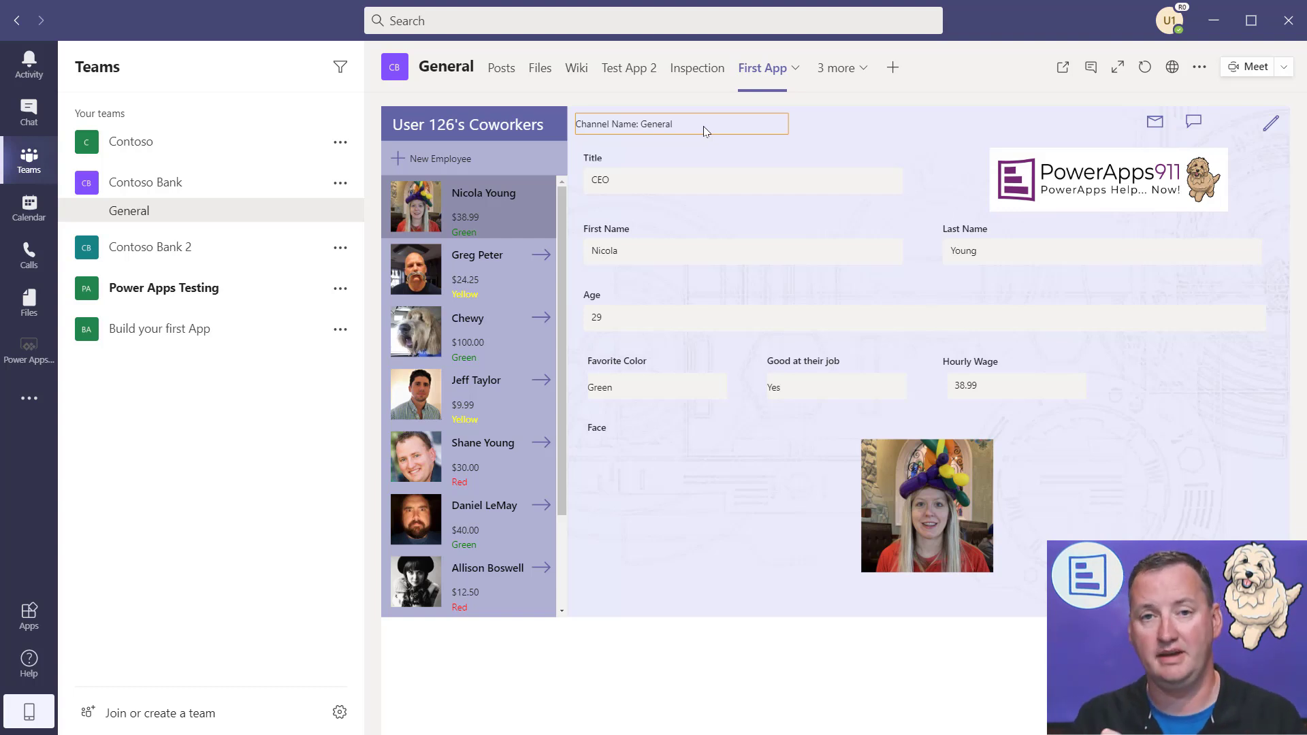
{"action": "mouse_move", "coordinate": [776, 160]}
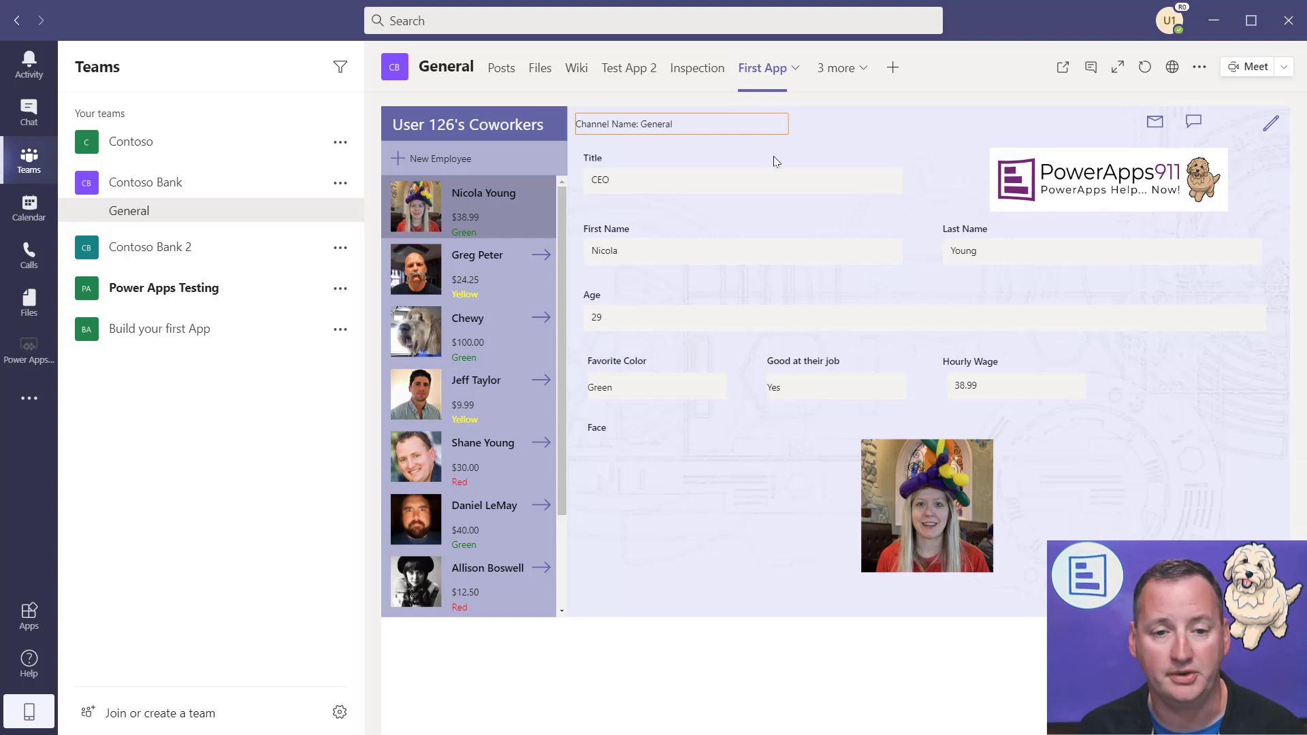
{"action": "mouse_move", "coordinate": [822, 140]}
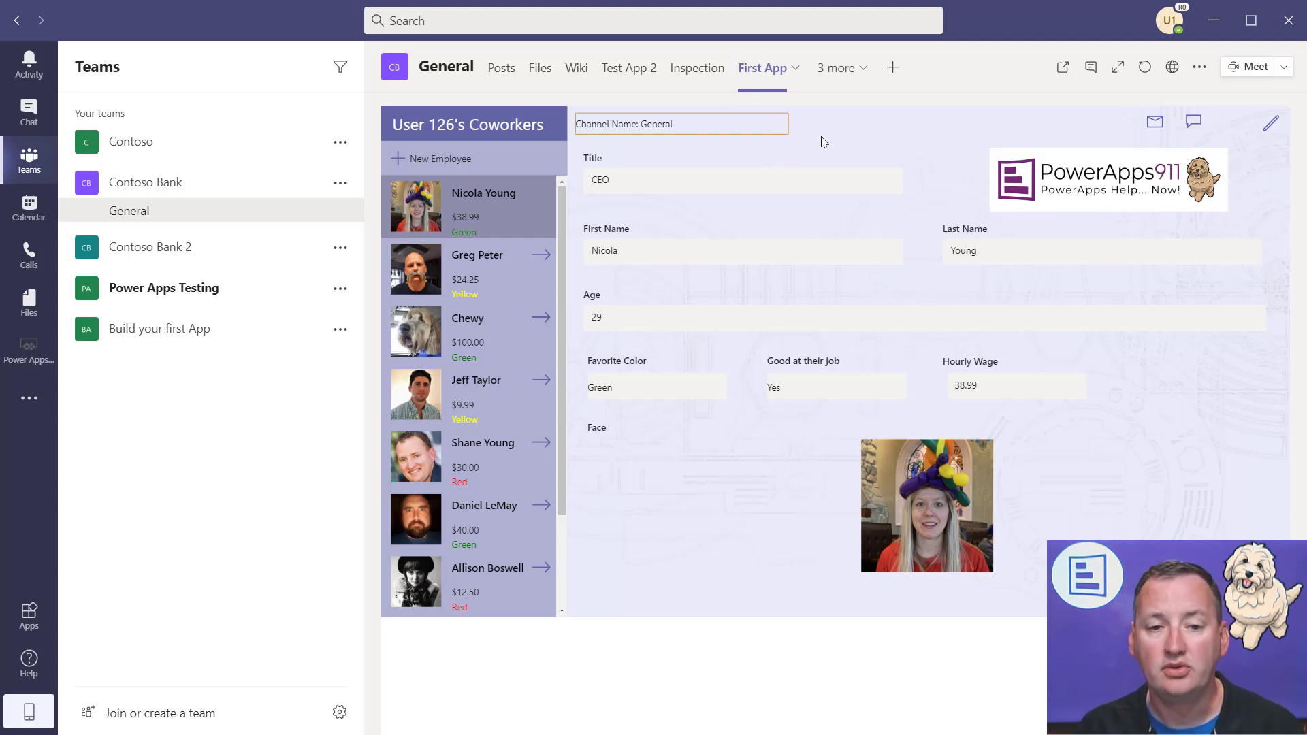
{"action": "mouse_move", "coordinate": [846, 142]}
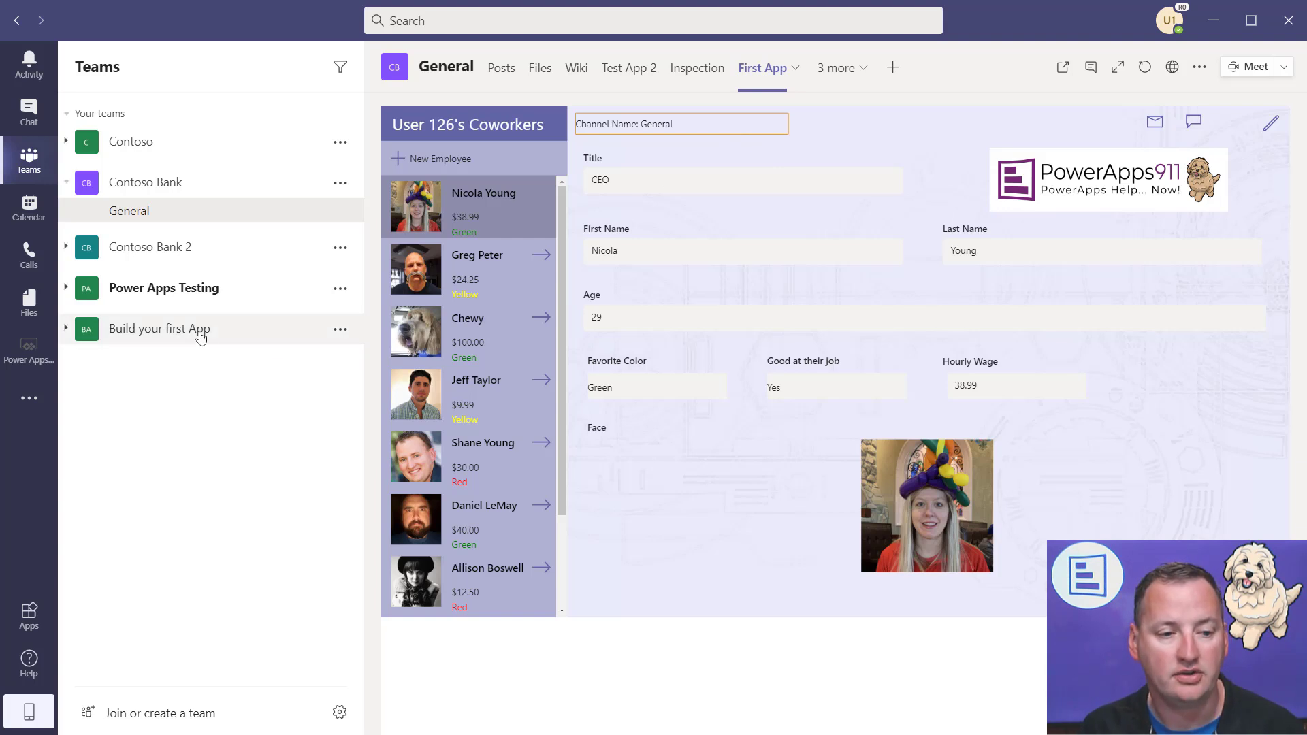
- Open the Build your first App team, then the Power Apps hub, and scroll its Home page
{"action": "left_click", "coordinate": [159, 329]}
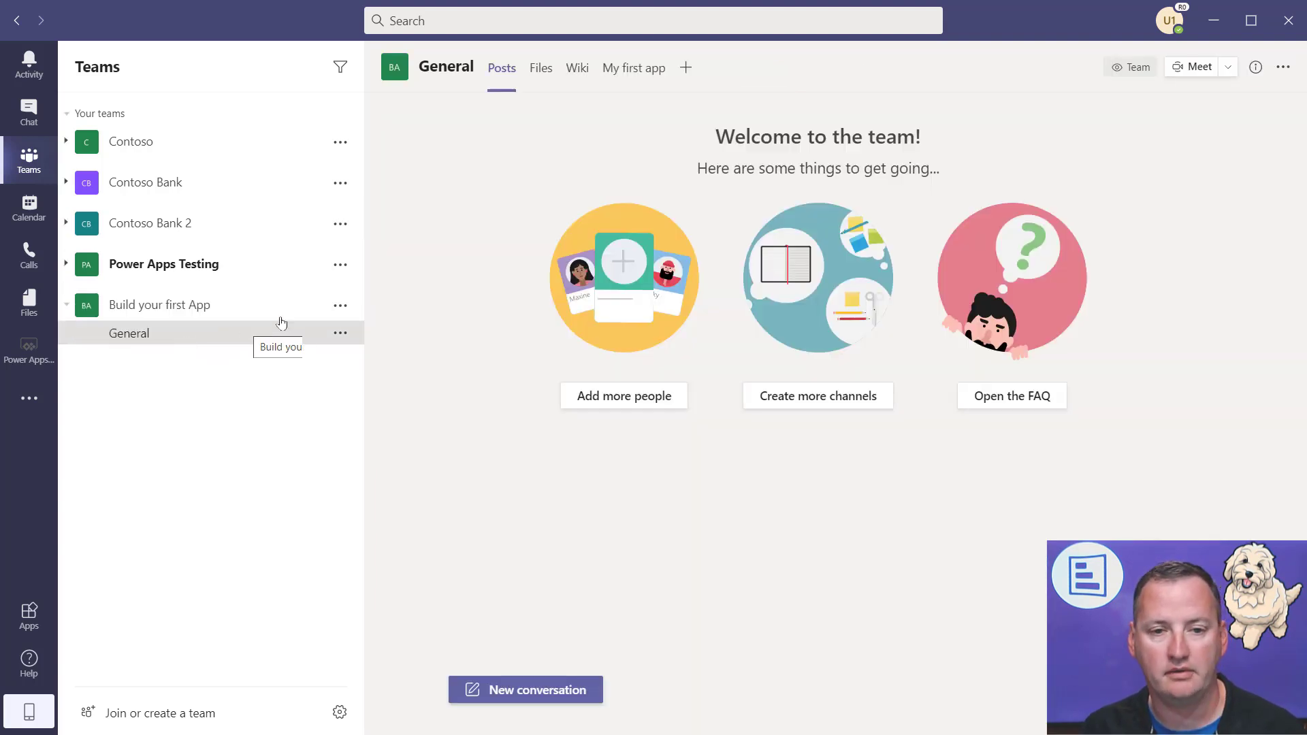
{"action": "left_click", "coordinate": [29, 350]}
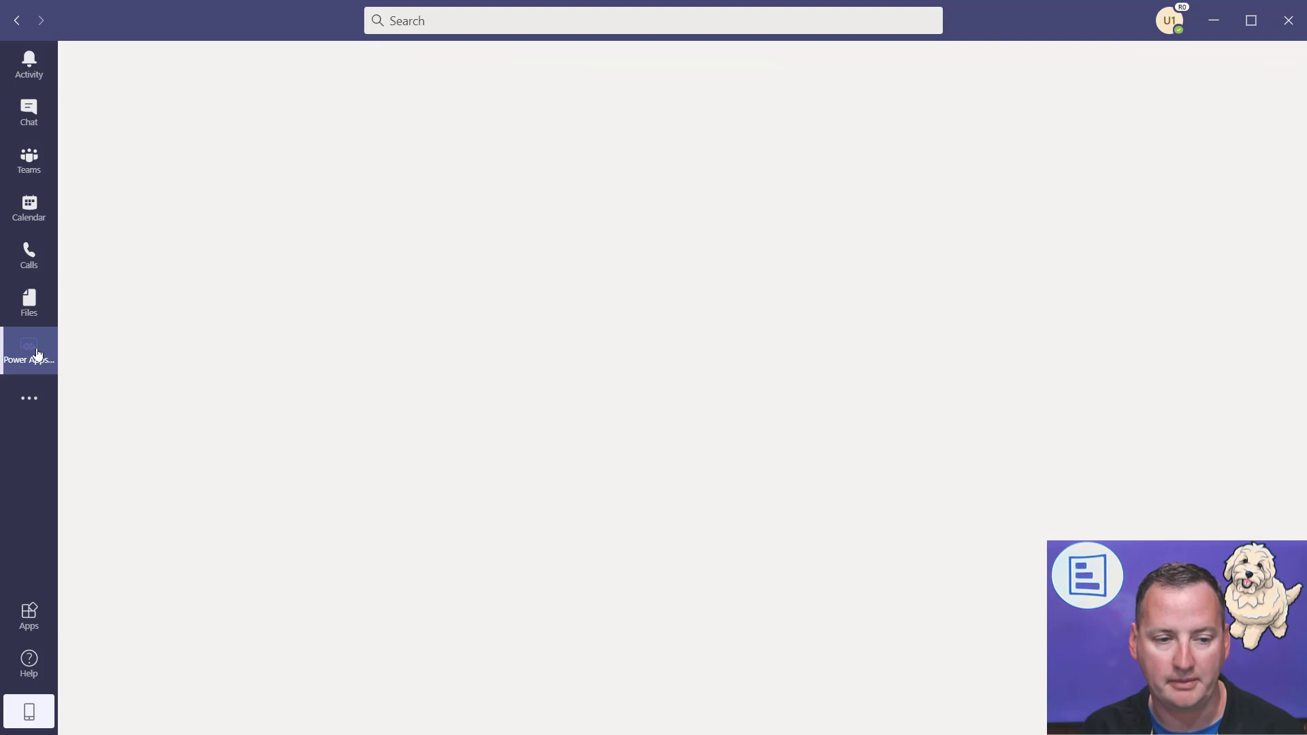
{"action": "left_click", "coordinate": [28, 347]}
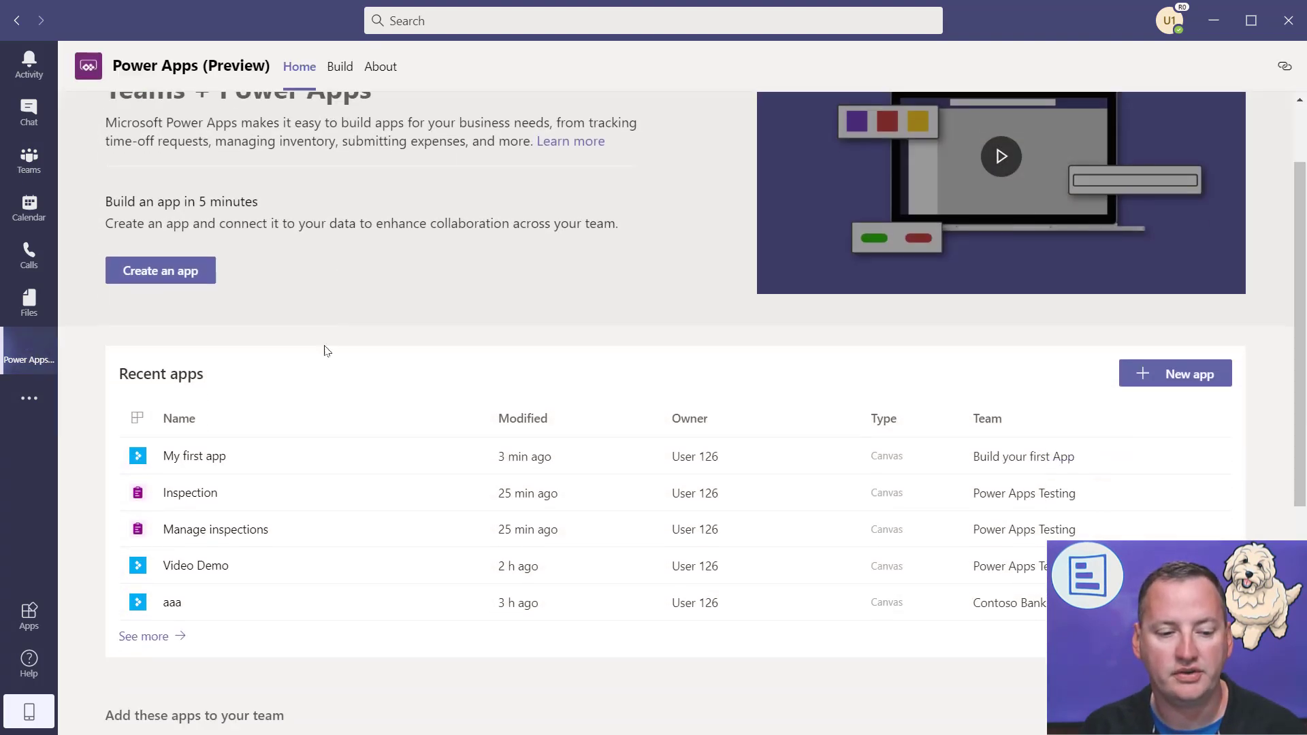
{"action": "scroll", "scroll_direction": "down", "scroll_amount": 3}
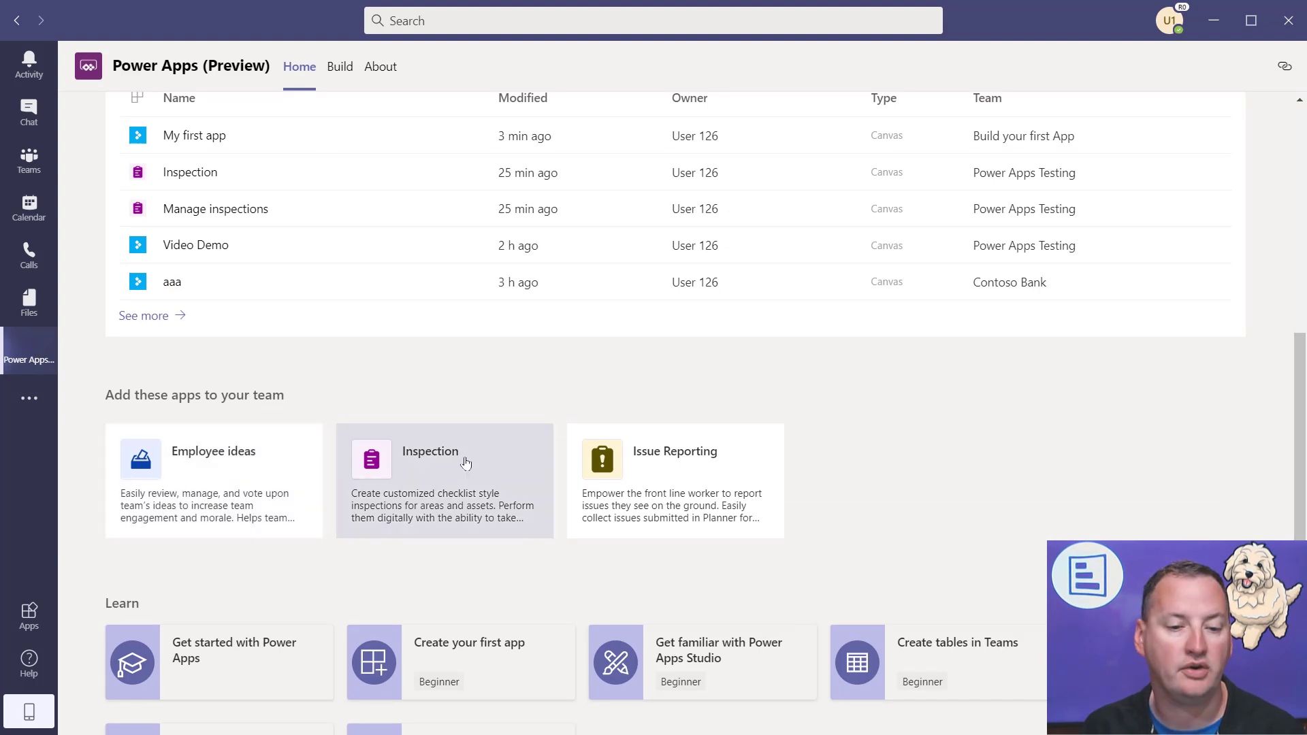
{"action": "mouse_move", "coordinate": [748, 471]}
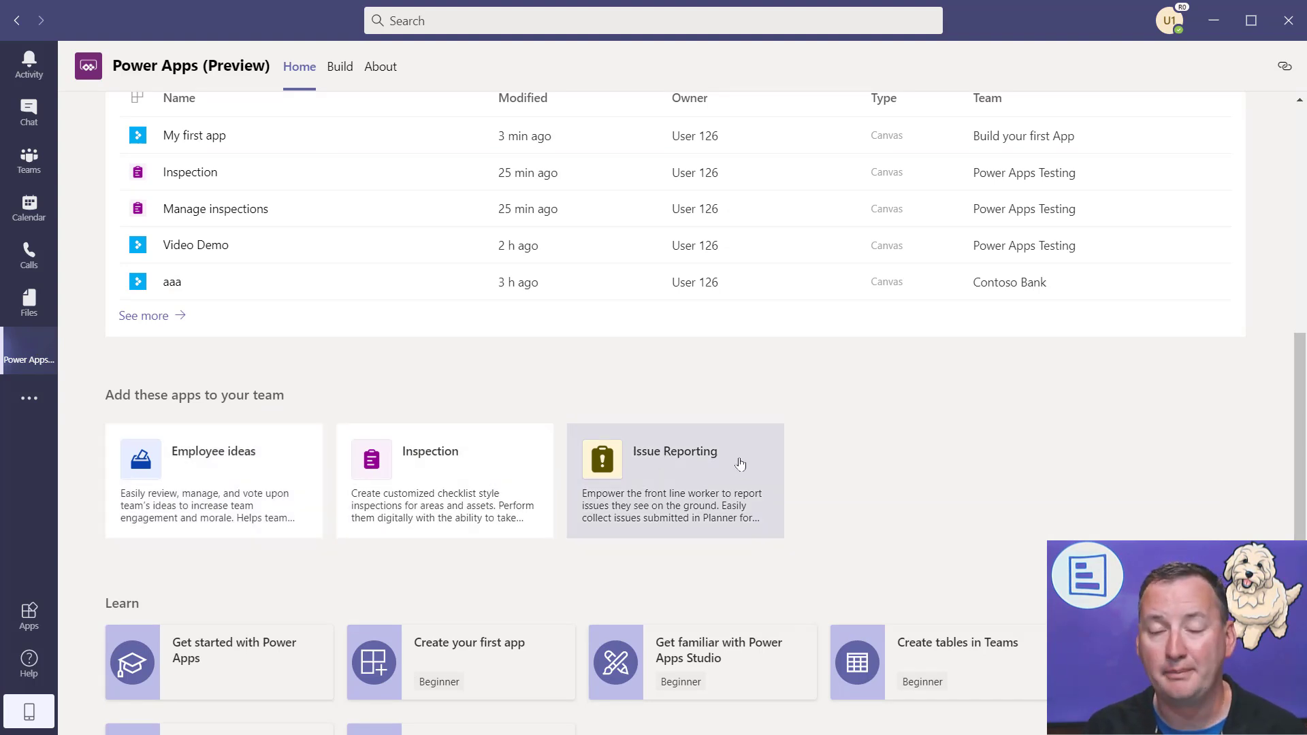
{"action": "mouse_move", "coordinate": [756, 456]}
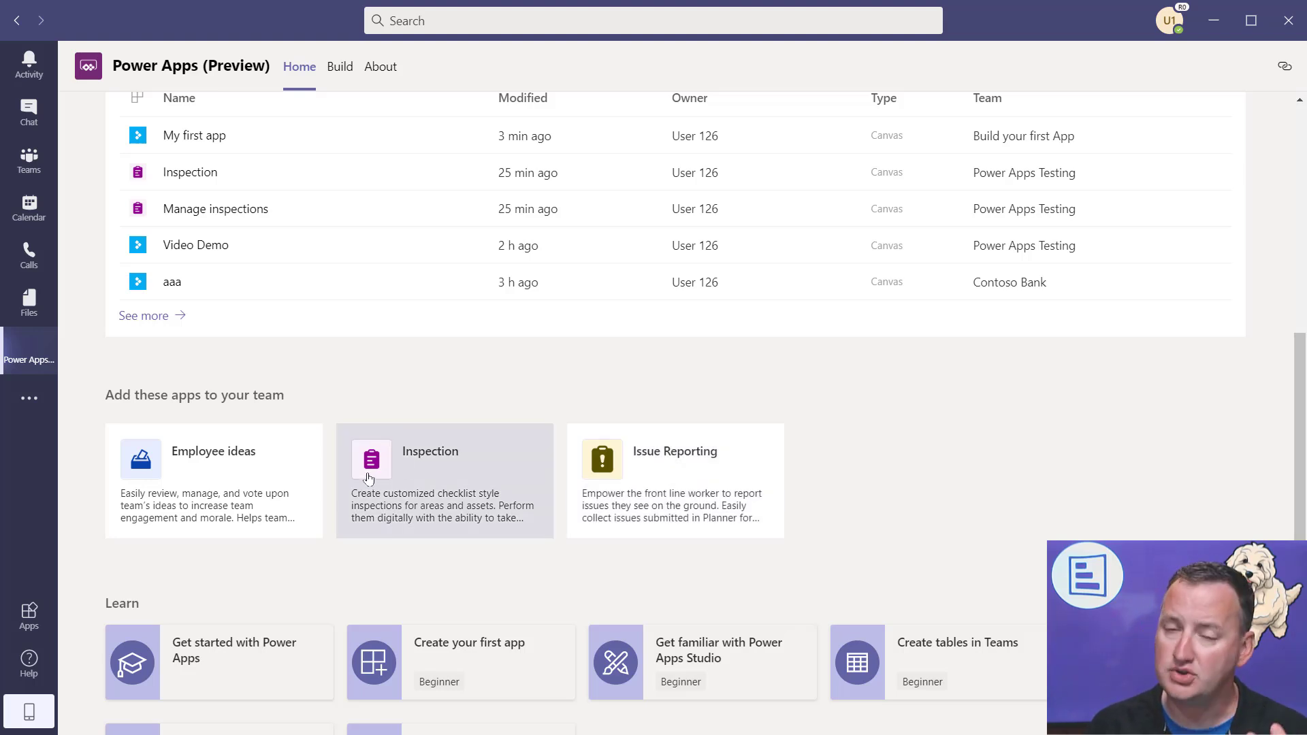
{"action": "mouse_move", "coordinate": [464, 496]}
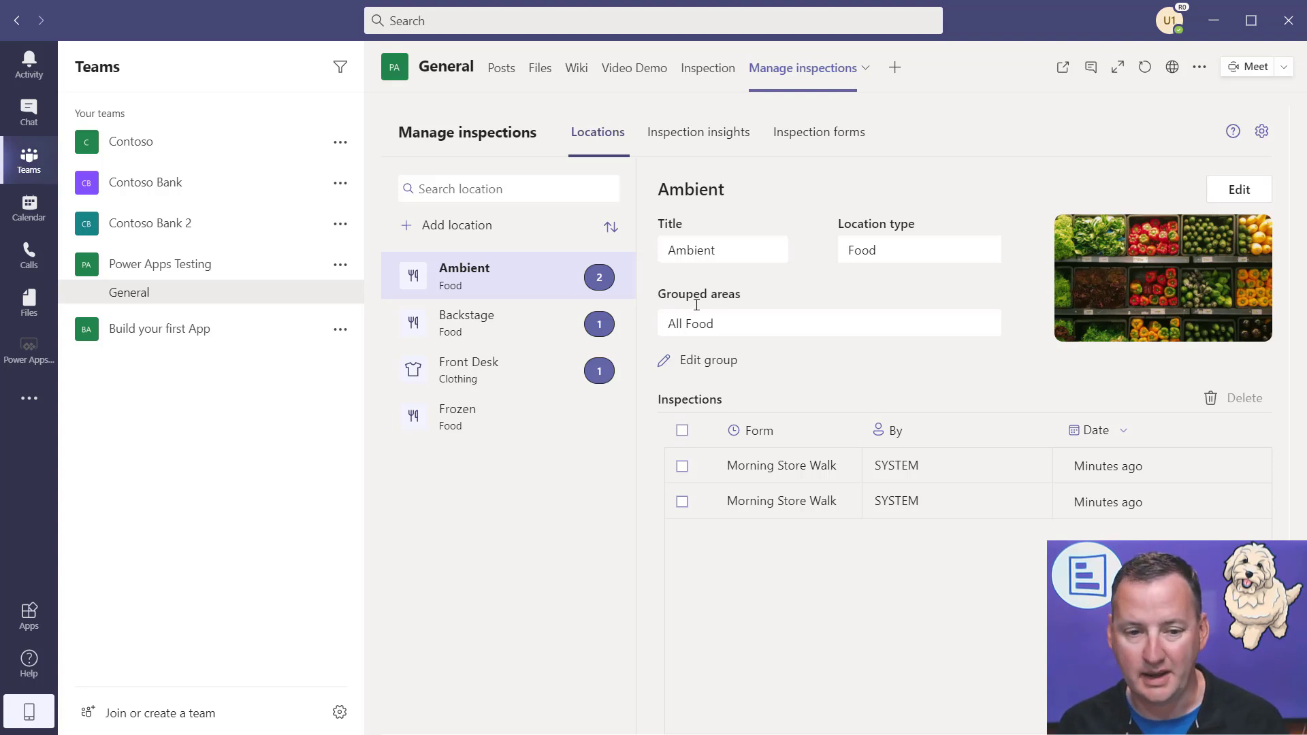
- Review the Backstage location, then the Inspection insights and Inspection forms tabs
{"action": "left_click", "coordinate": [487, 323]}
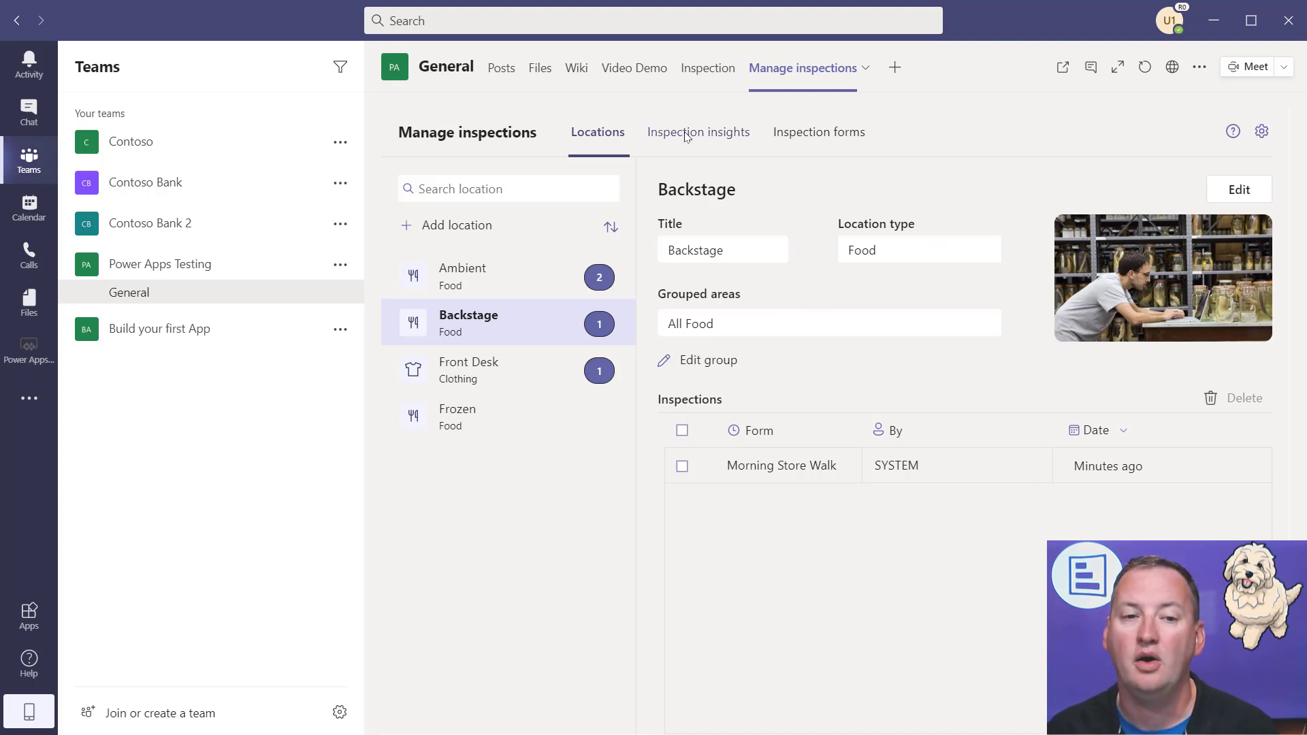
{"action": "left_click", "coordinate": [698, 132]}
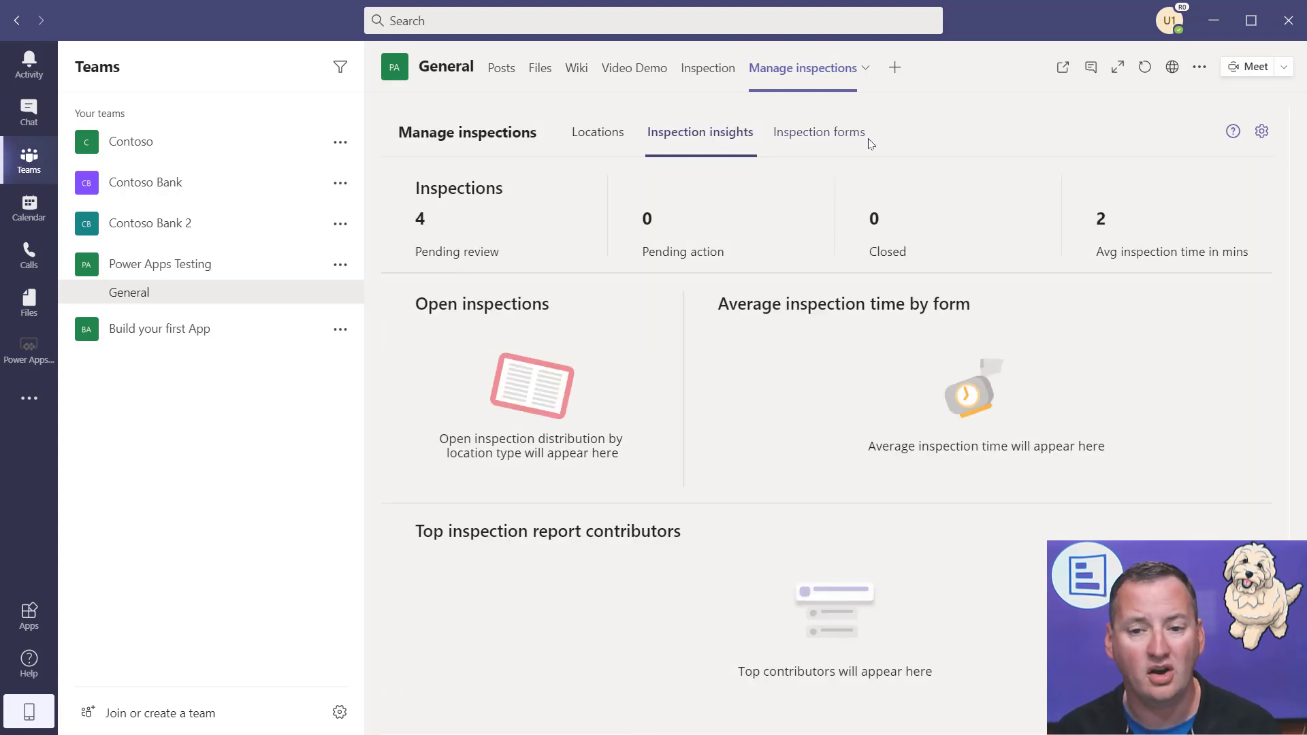
{"action": "left_click", "coordinate": [819, 133]}
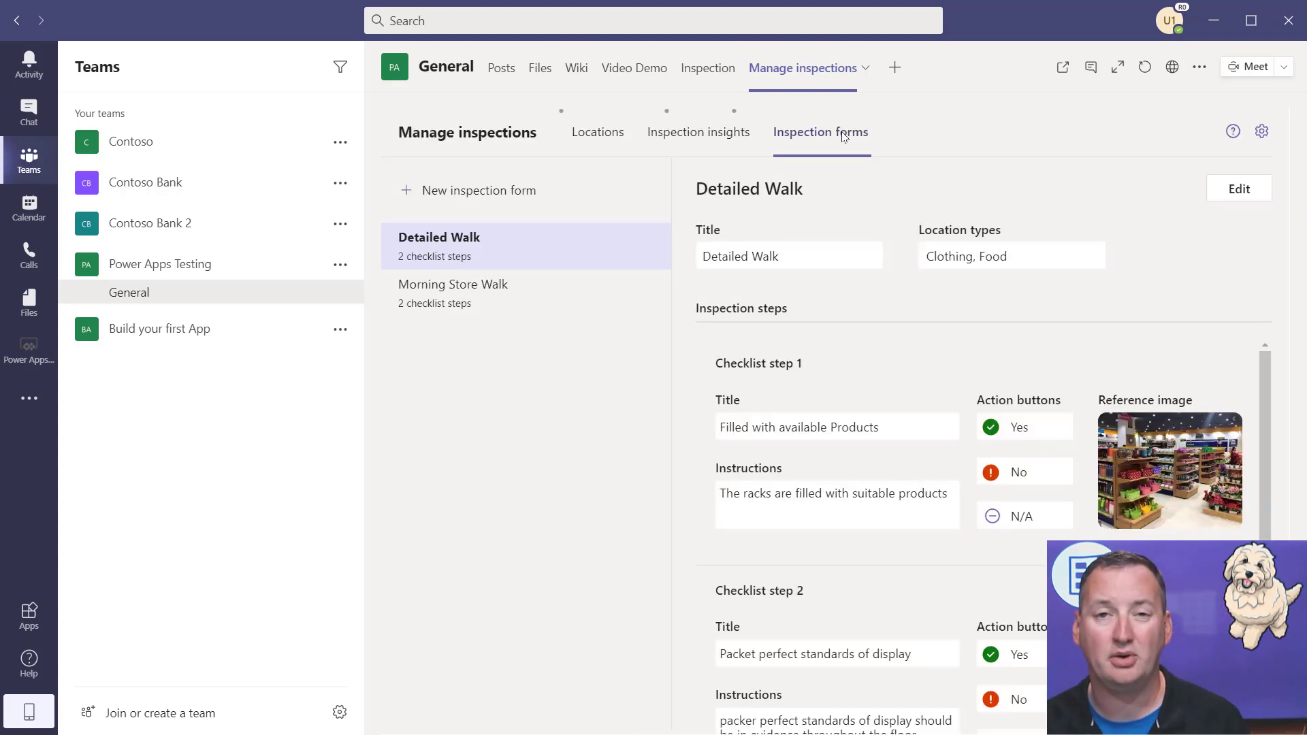